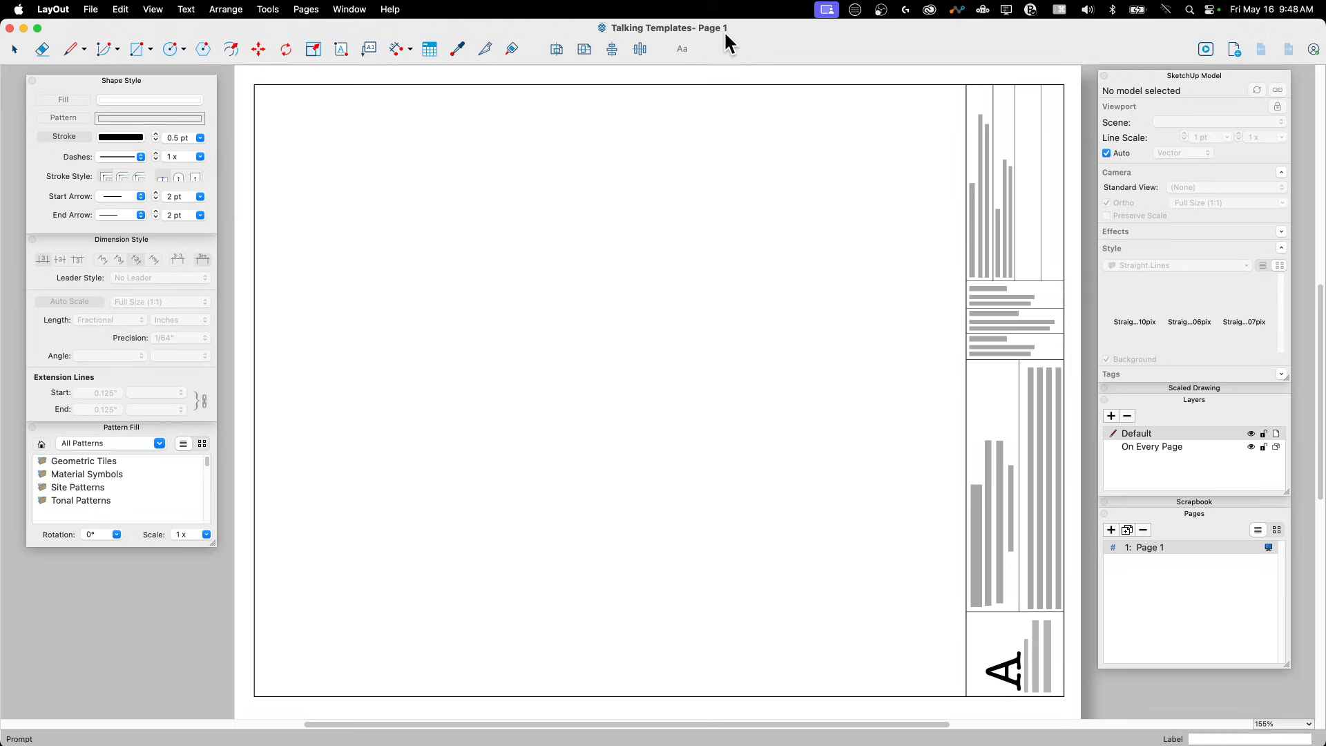
mouse_move(327, 80)
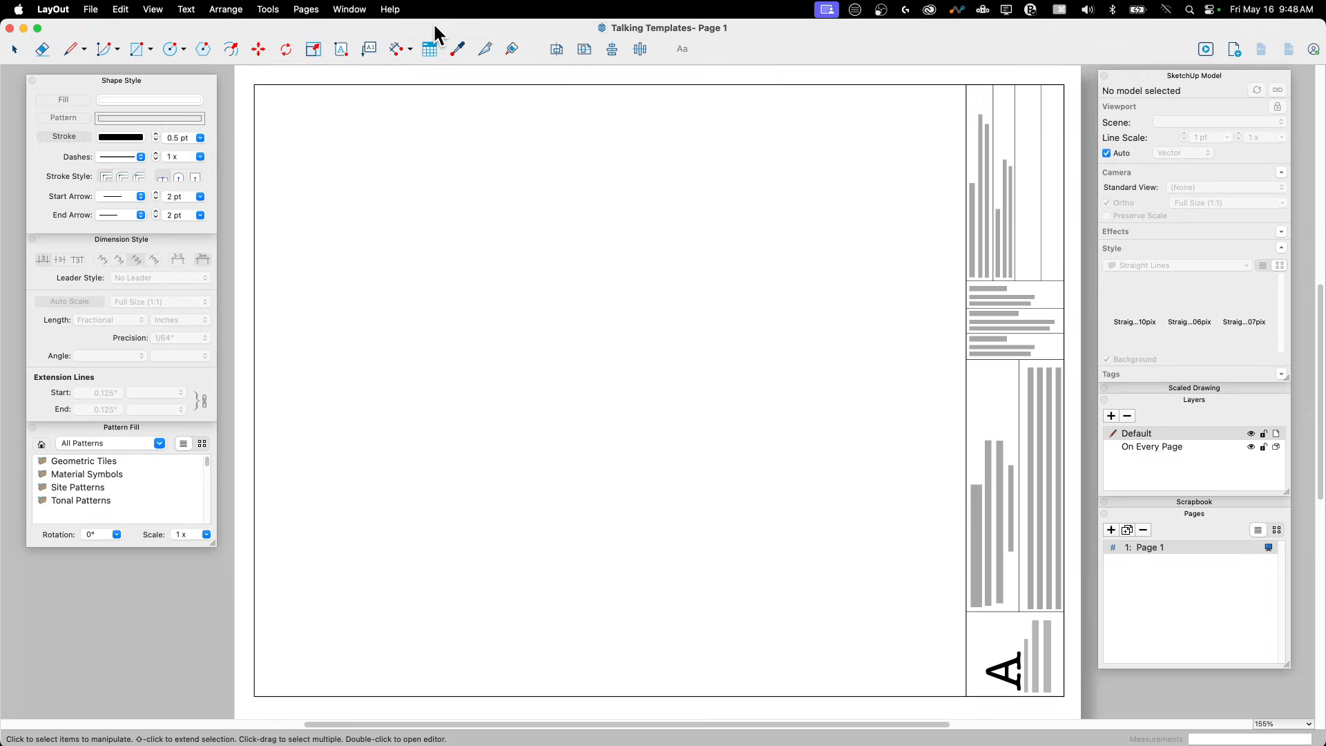
mouse_move(589, 111)
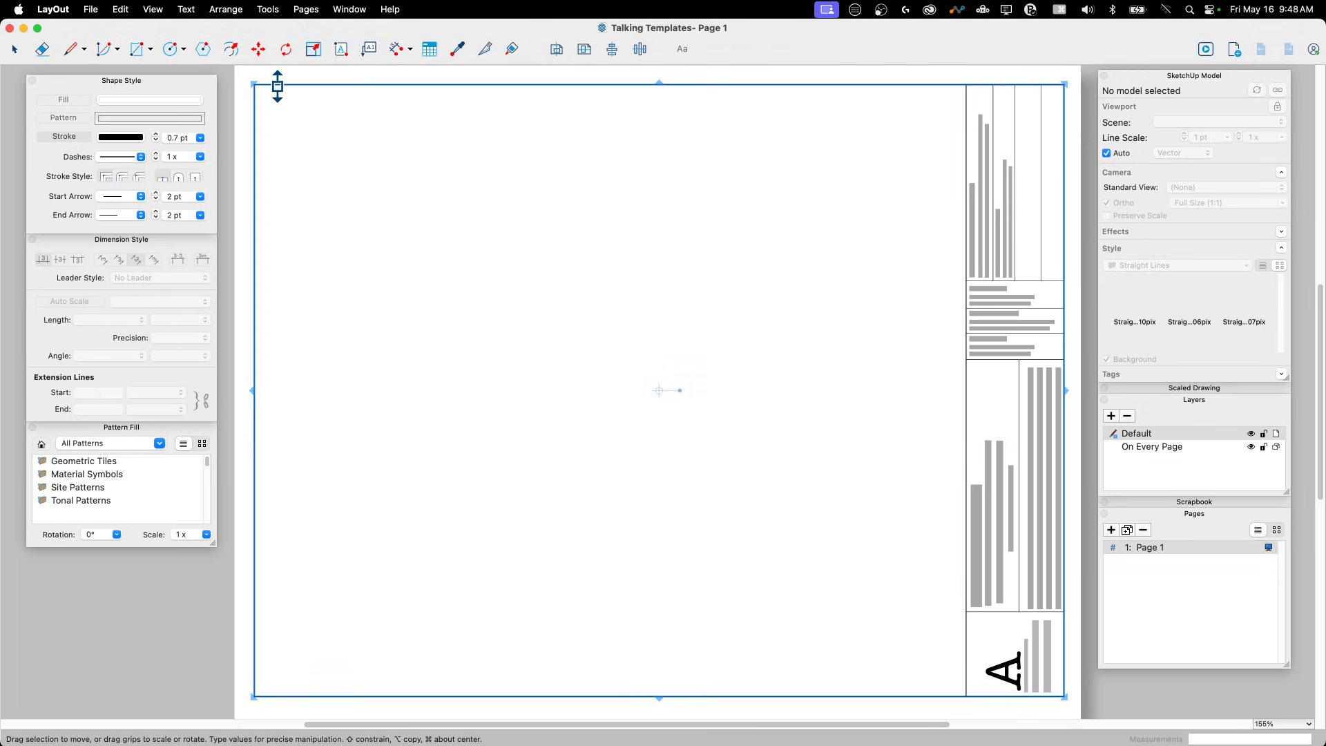
mouse_move(1059, 643)
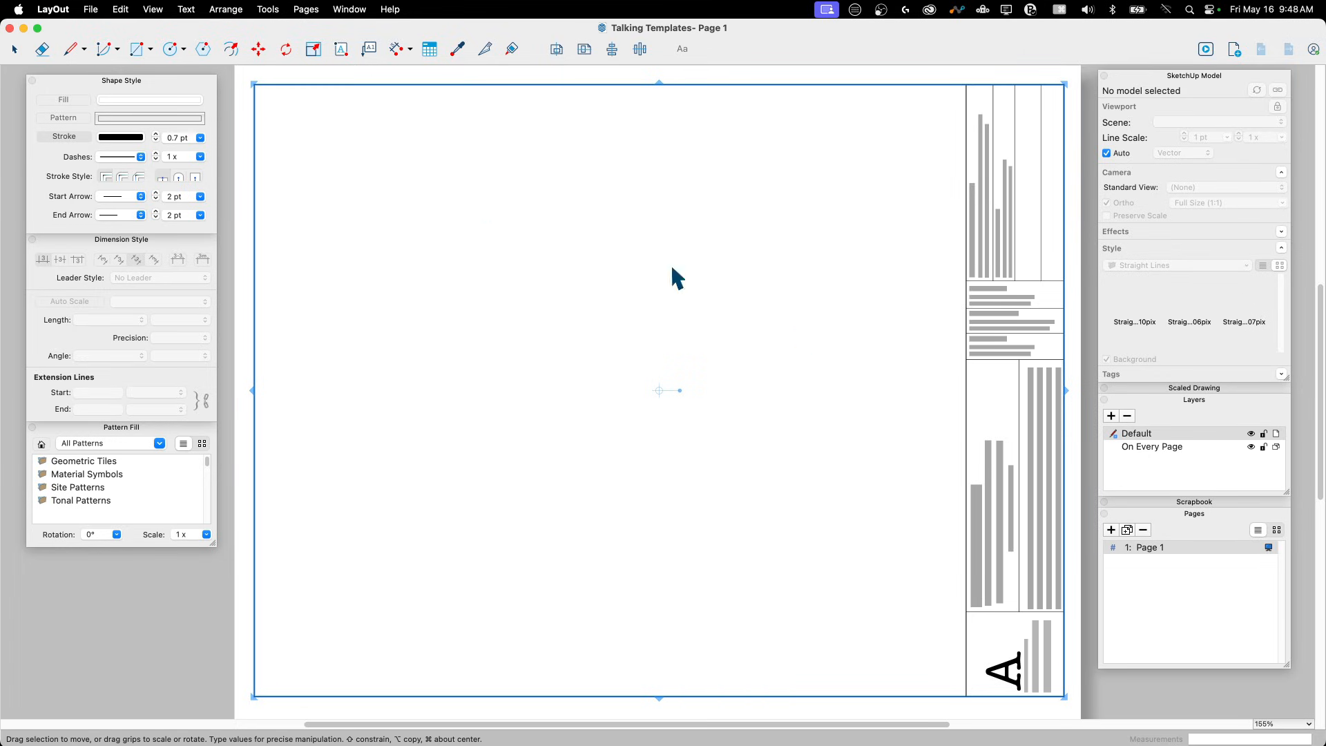
mouse_move(1033, 183)
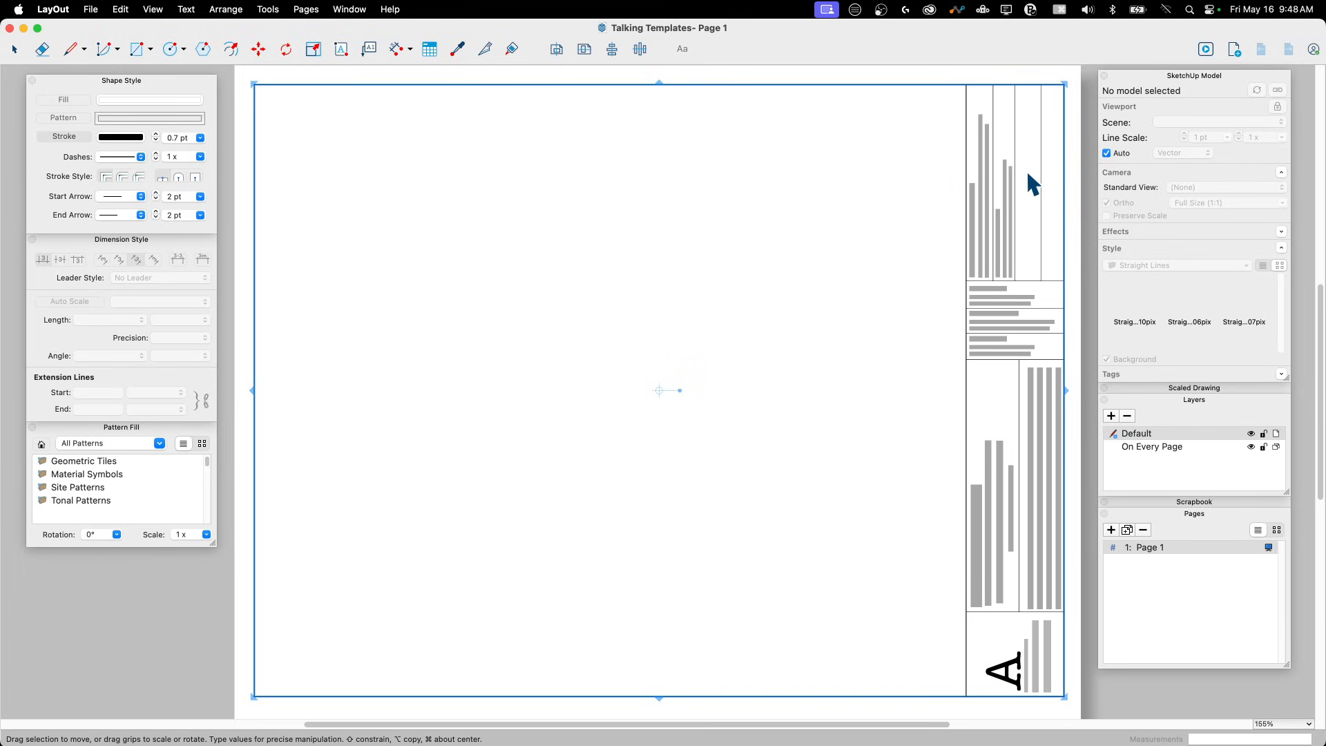
mouse_move(922, 203)
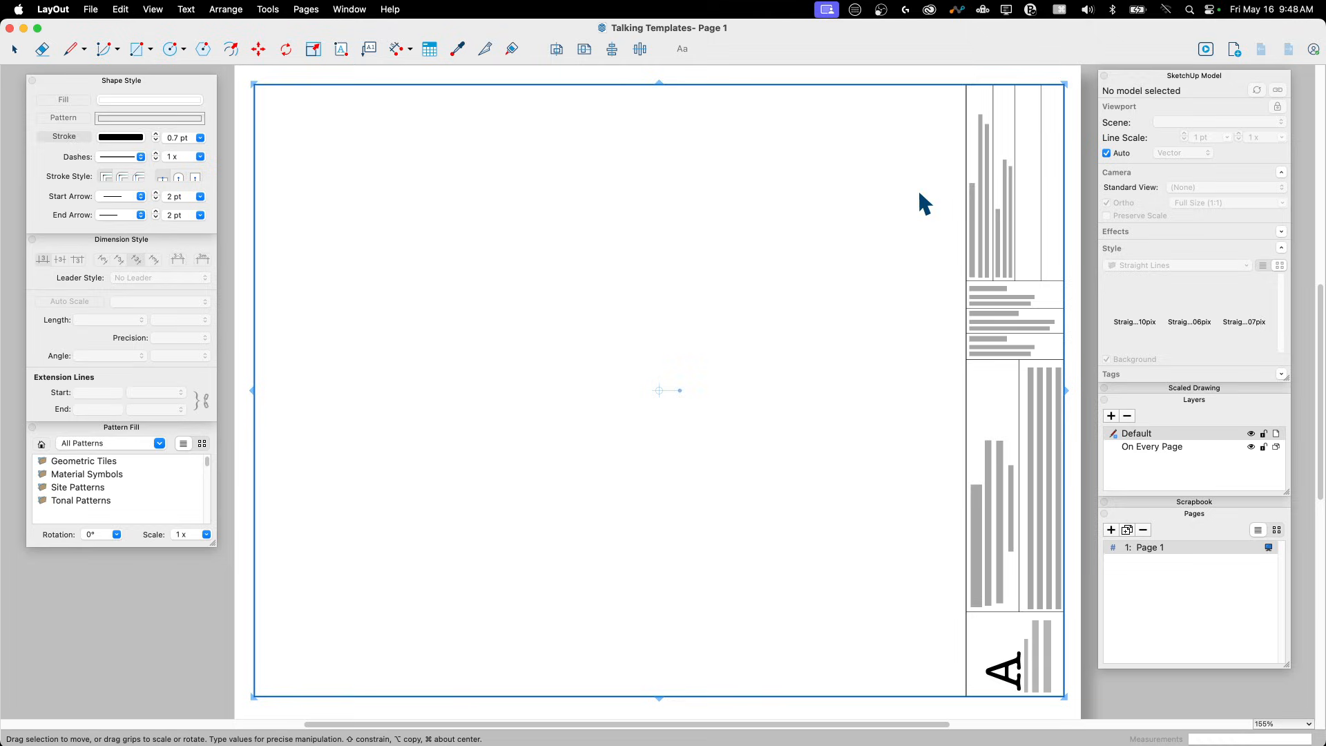
mouse_move(1032, 423)
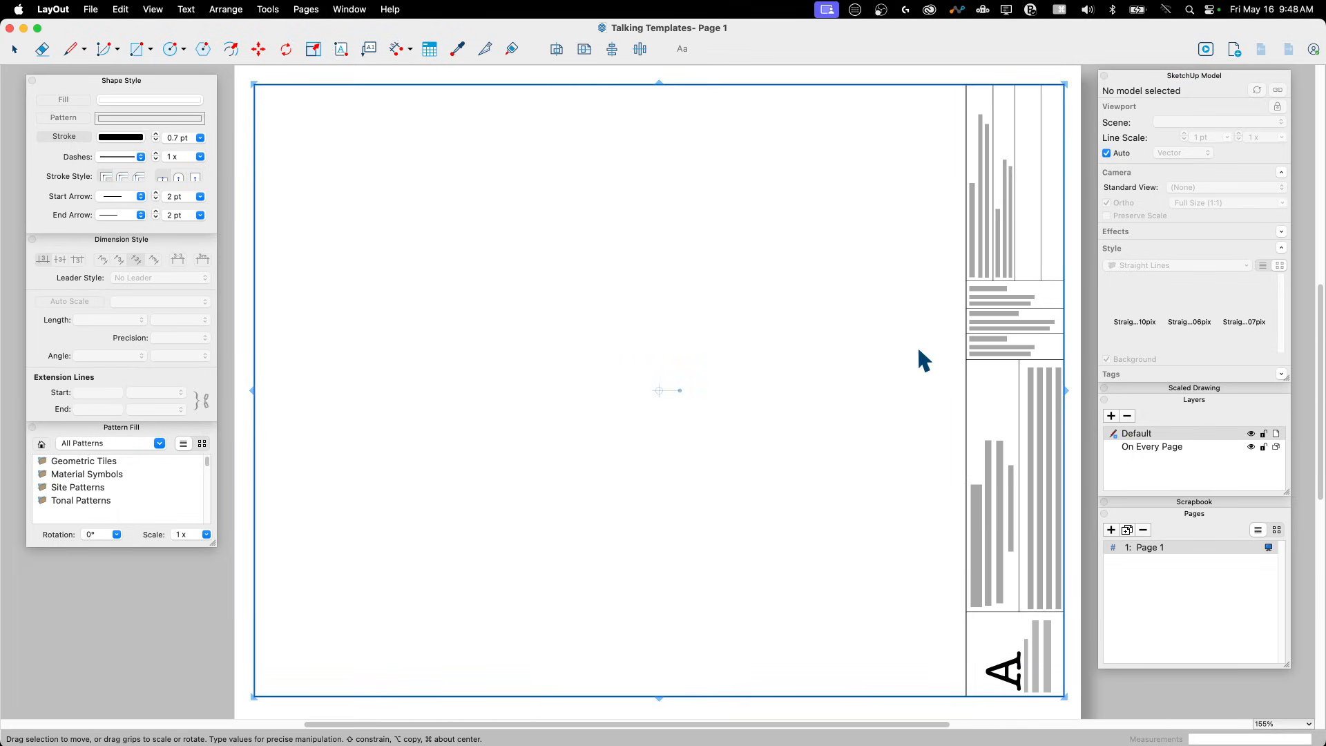
mouse_move(943, 628)
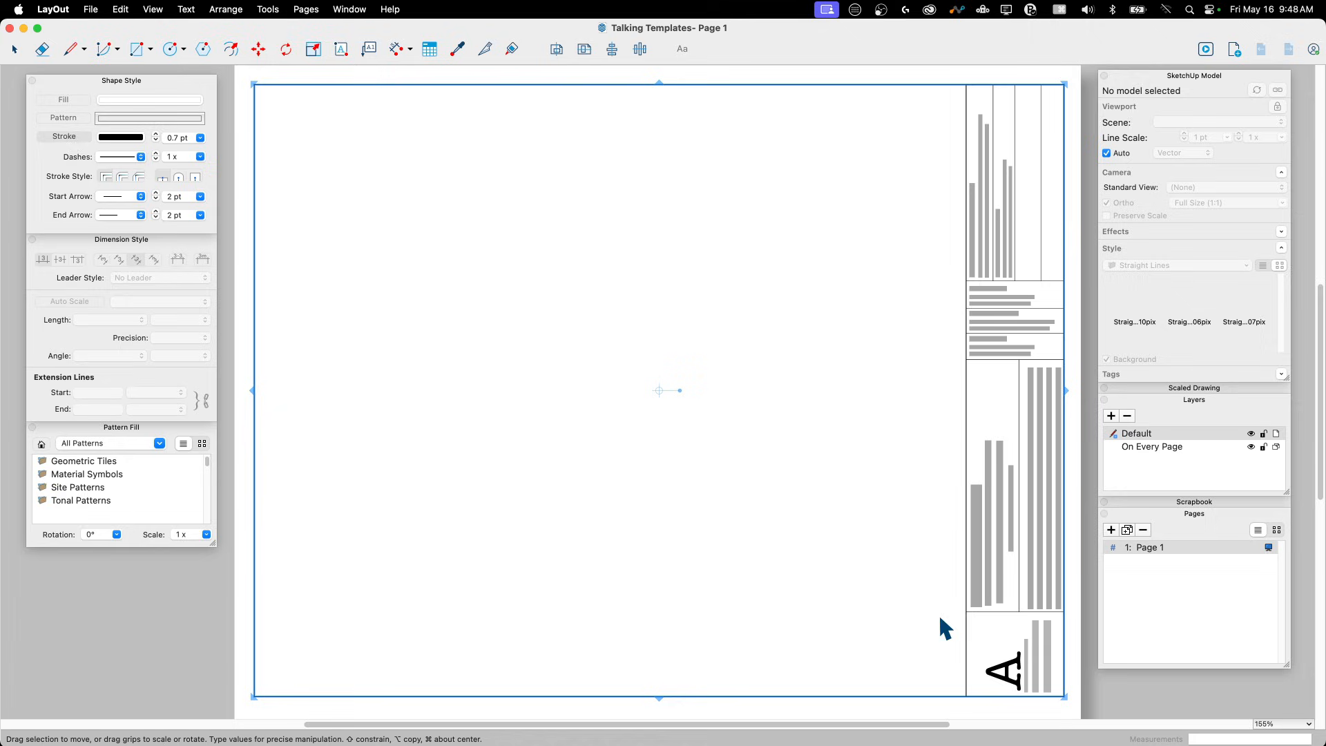
mouse_move(1032, 681)
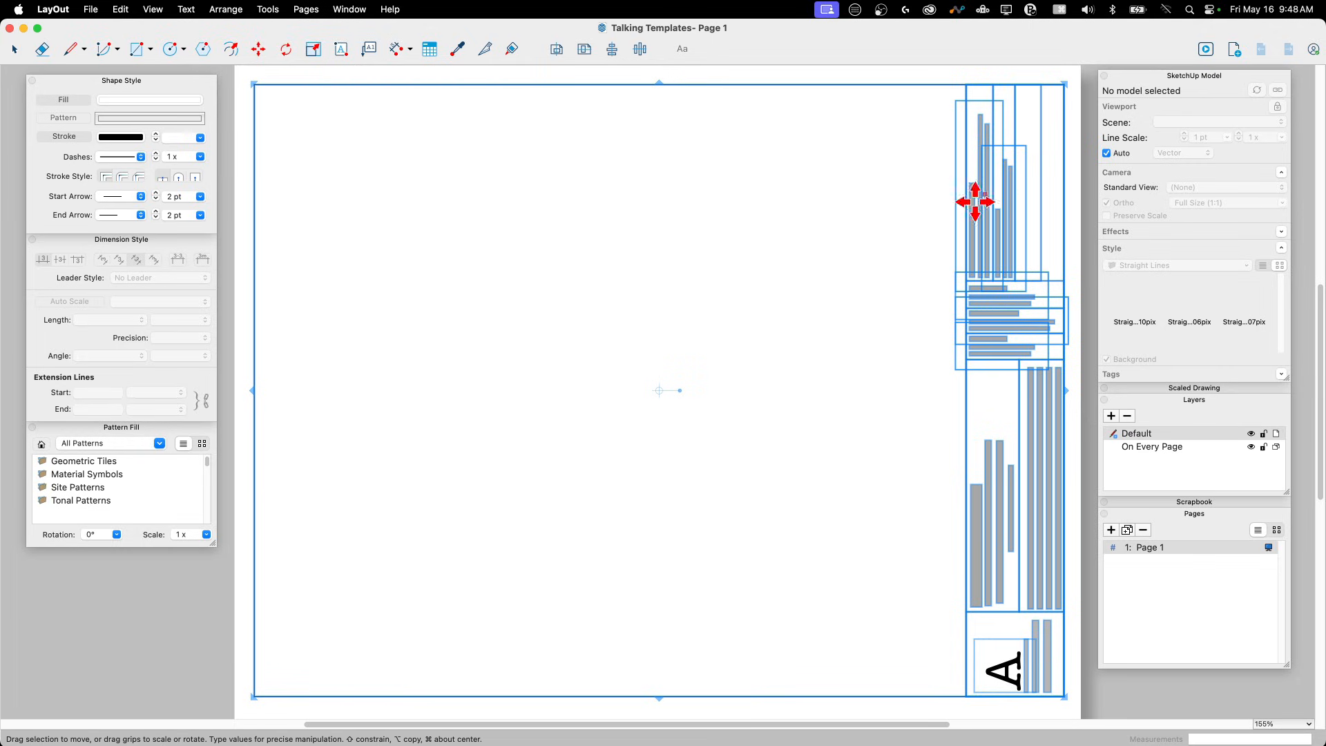
mouse_move(920, 355)
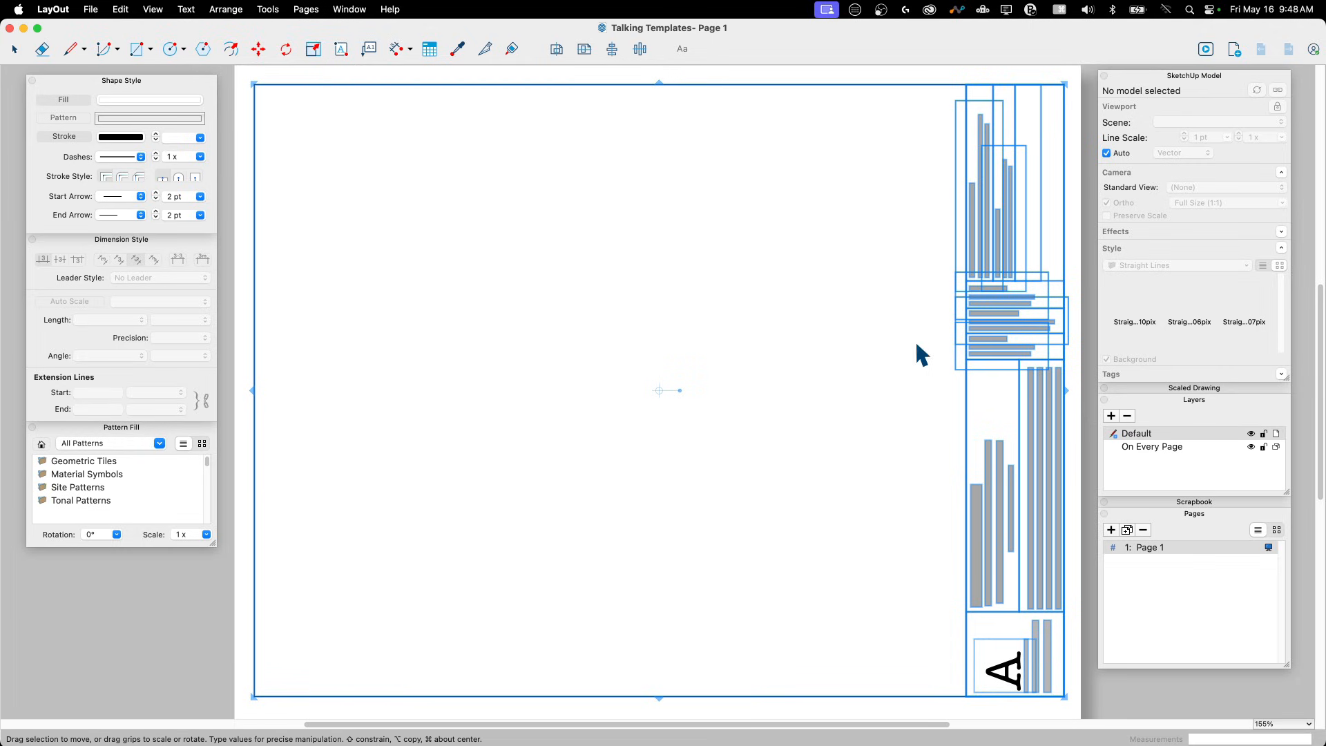
mouse_move(1003, 337)
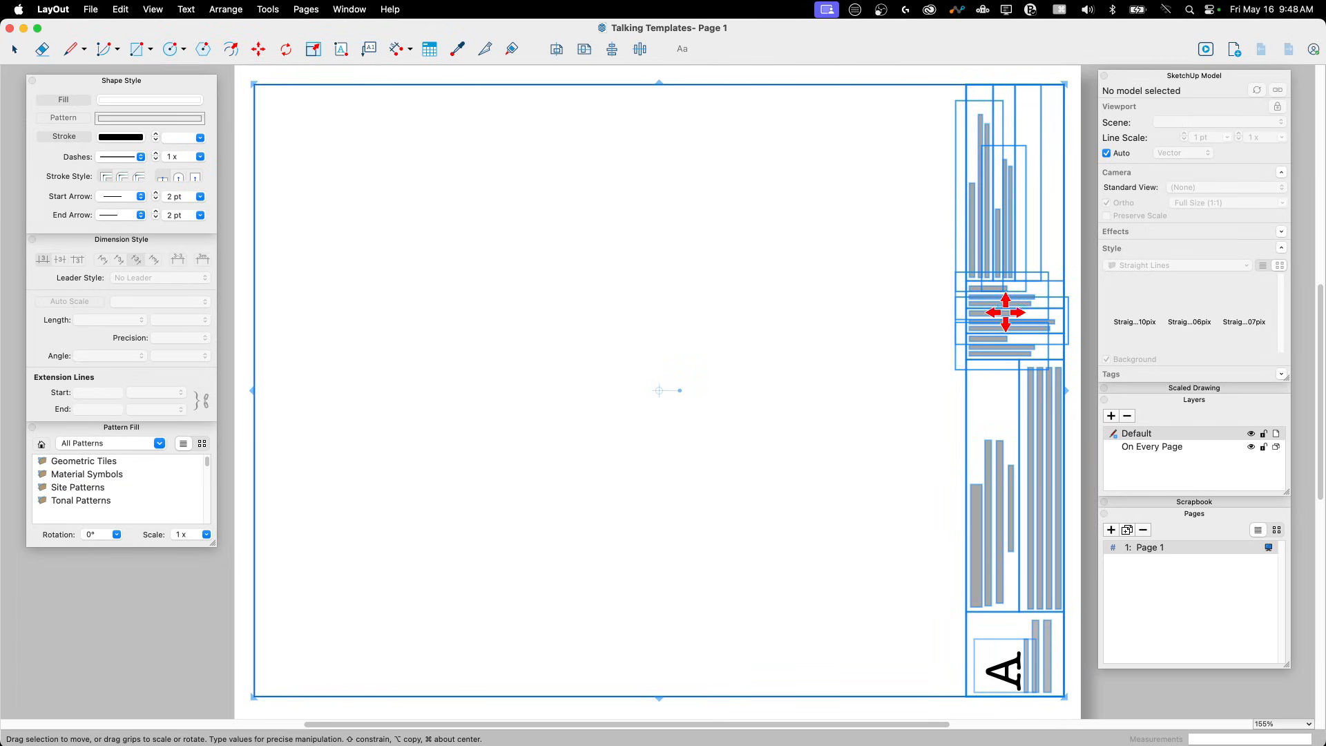
right_click(1006, 313)
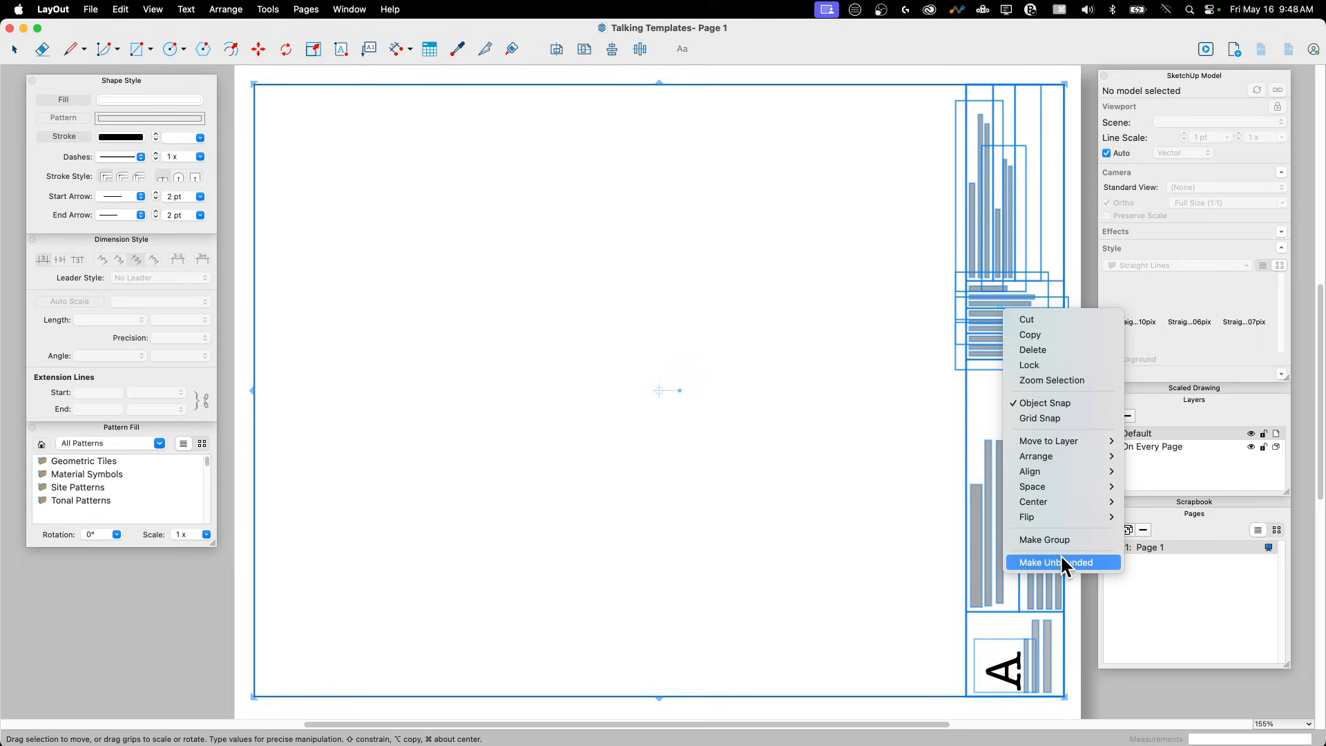
left_click(1056, 563)
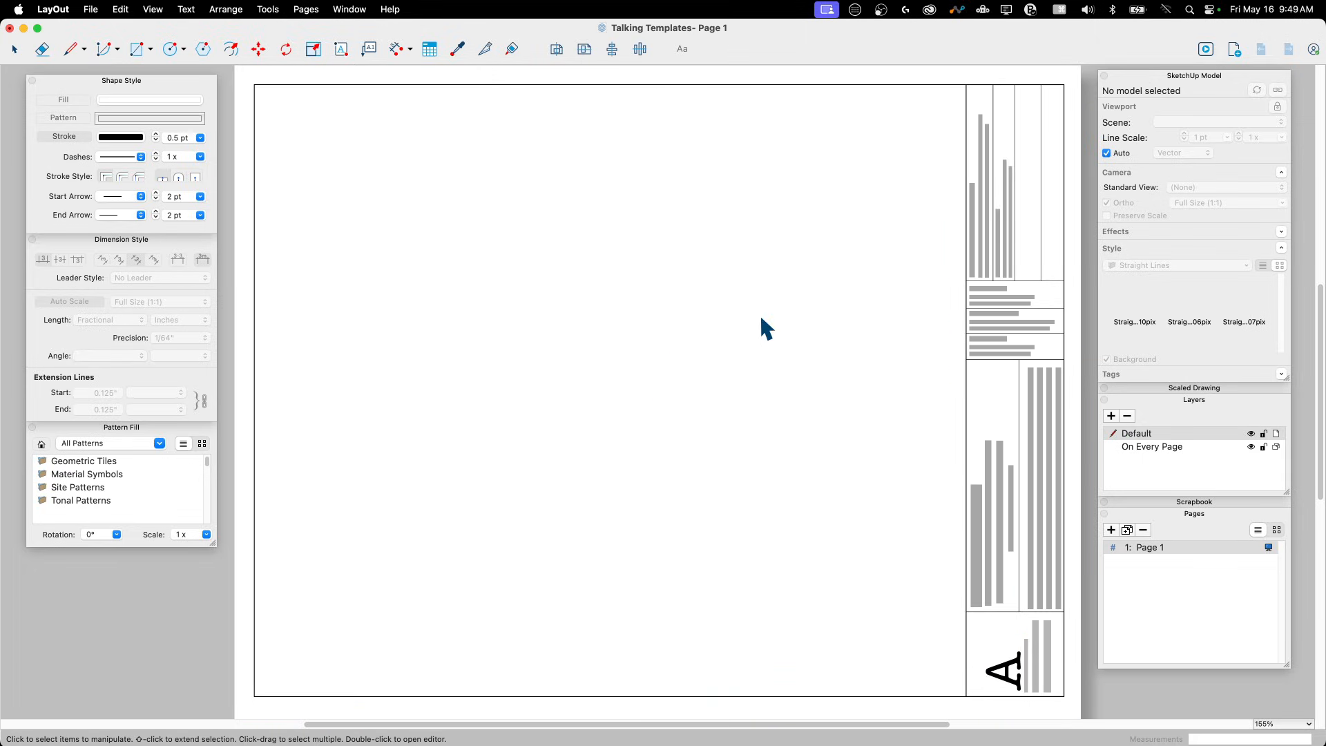
mouse_move(750, 104)
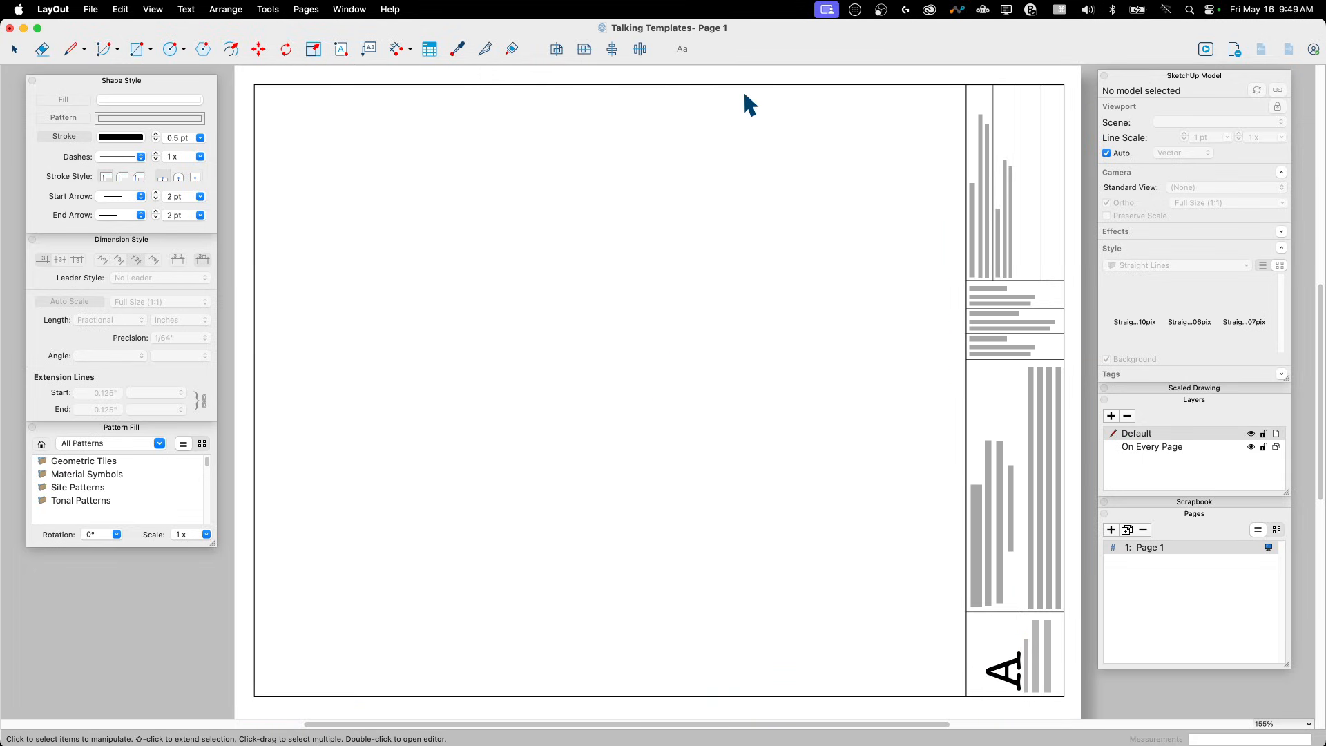
mouse_move(242, 124)
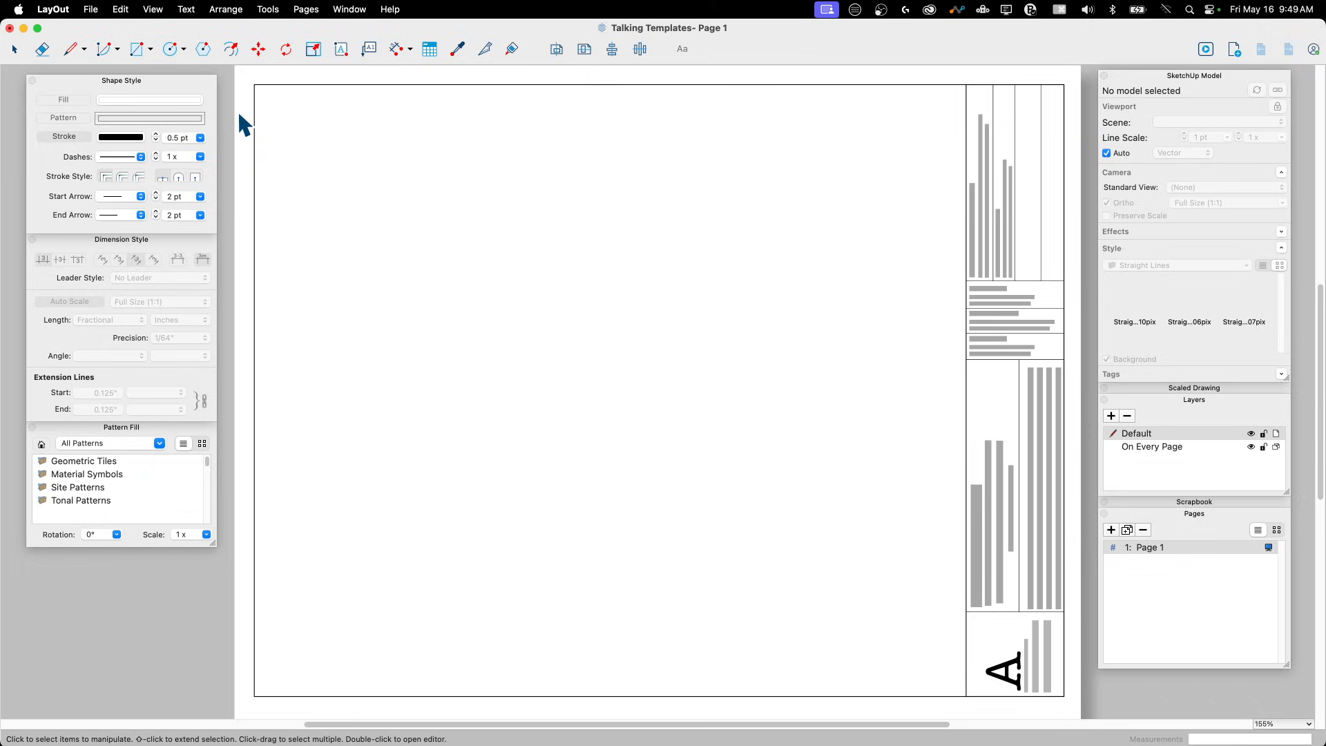
mouse_move(279, 400)
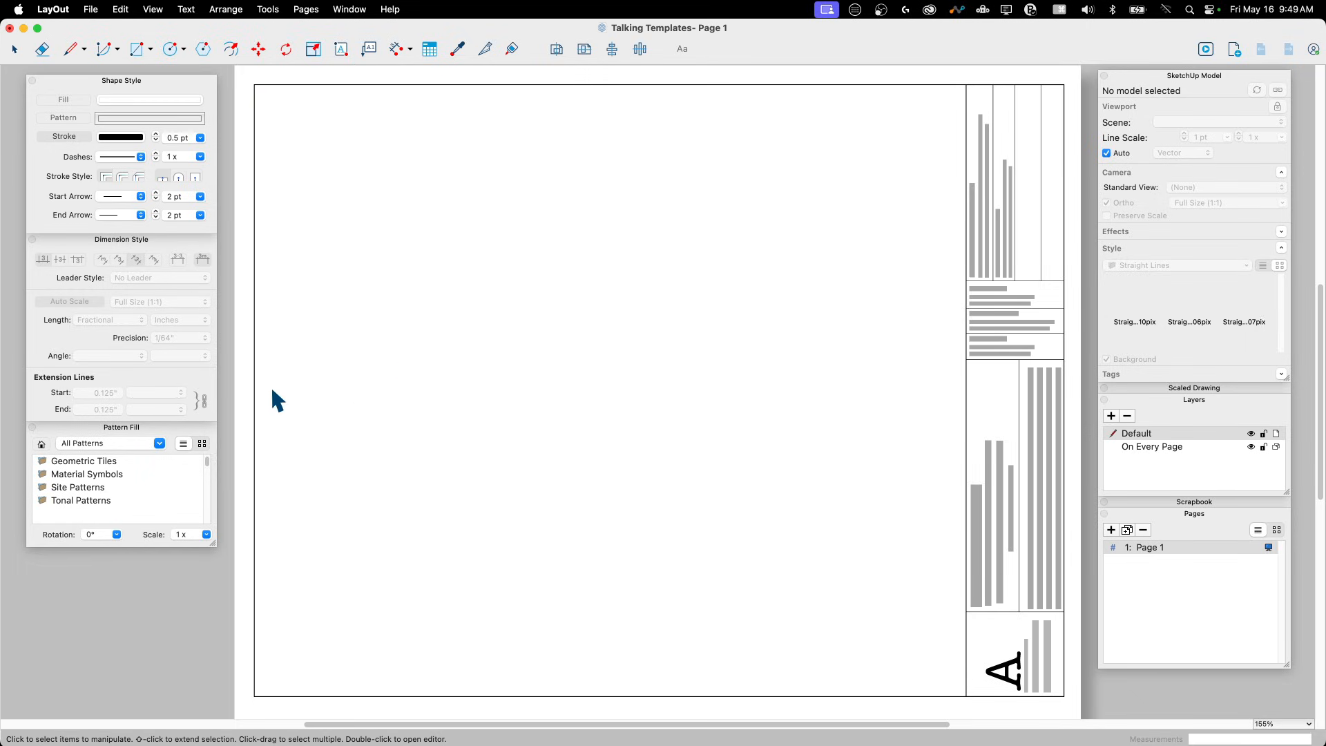
mouse_move(1067, 155)
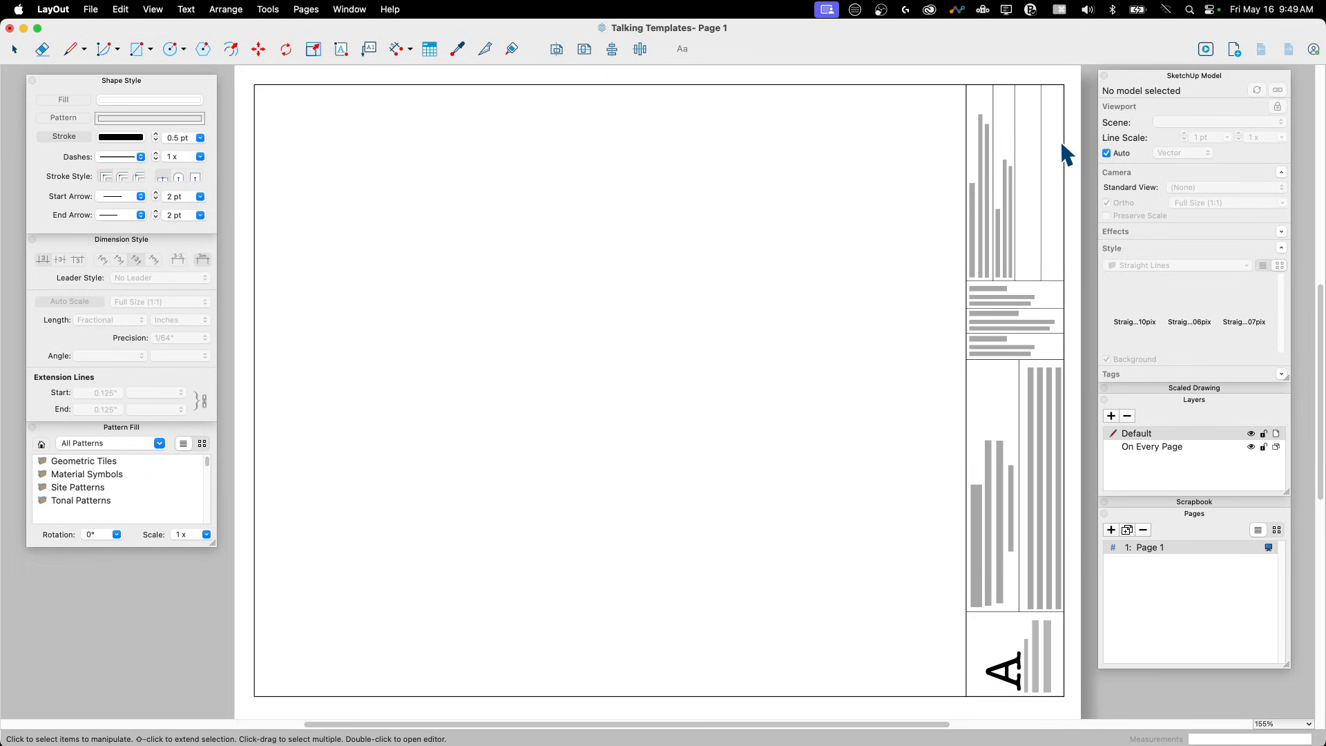
mouse_move(777, 132)
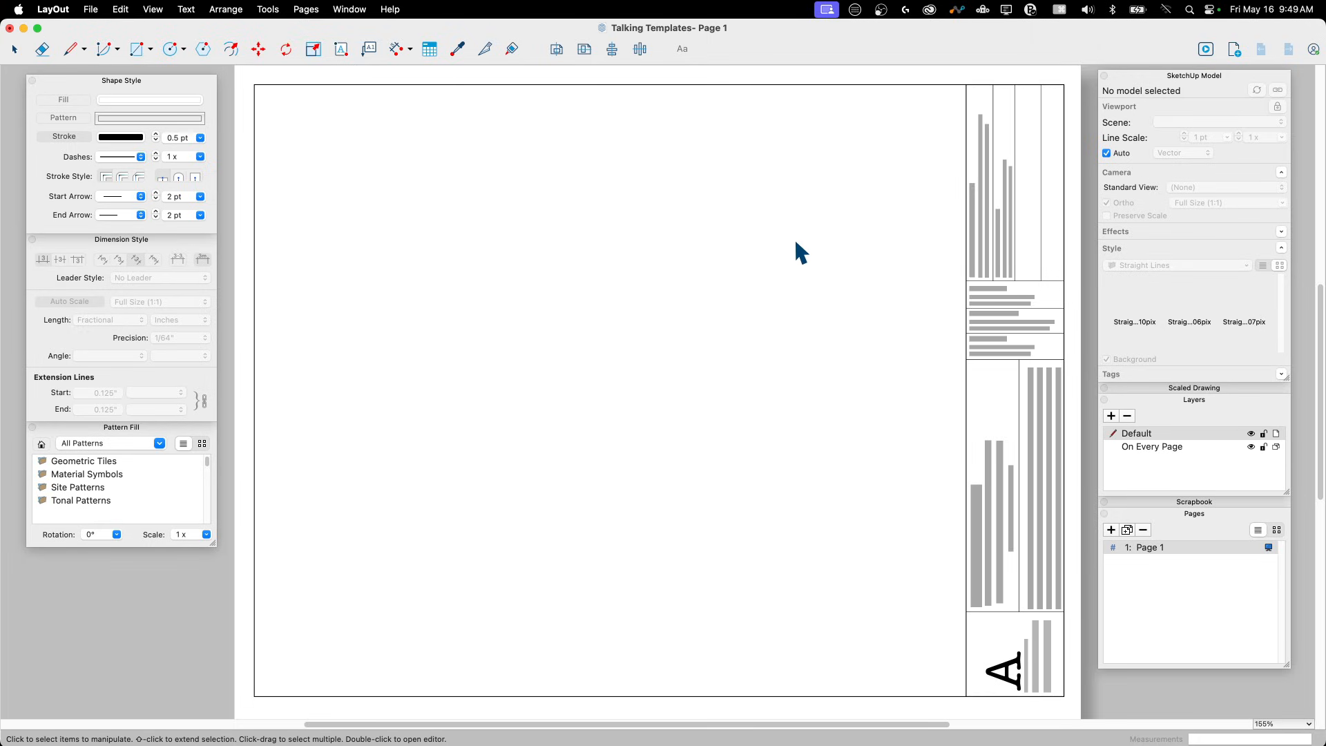
mouse_move(827, 271)
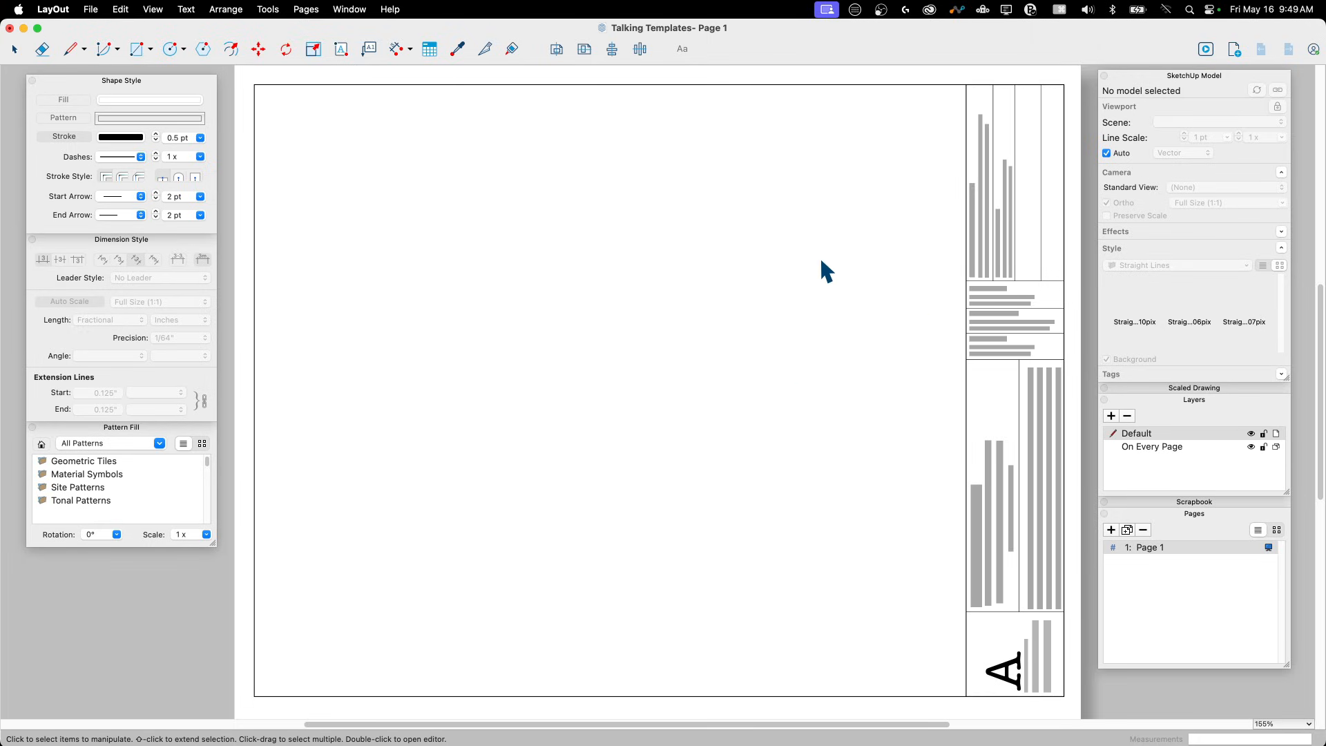
mouse_move(765, 95)
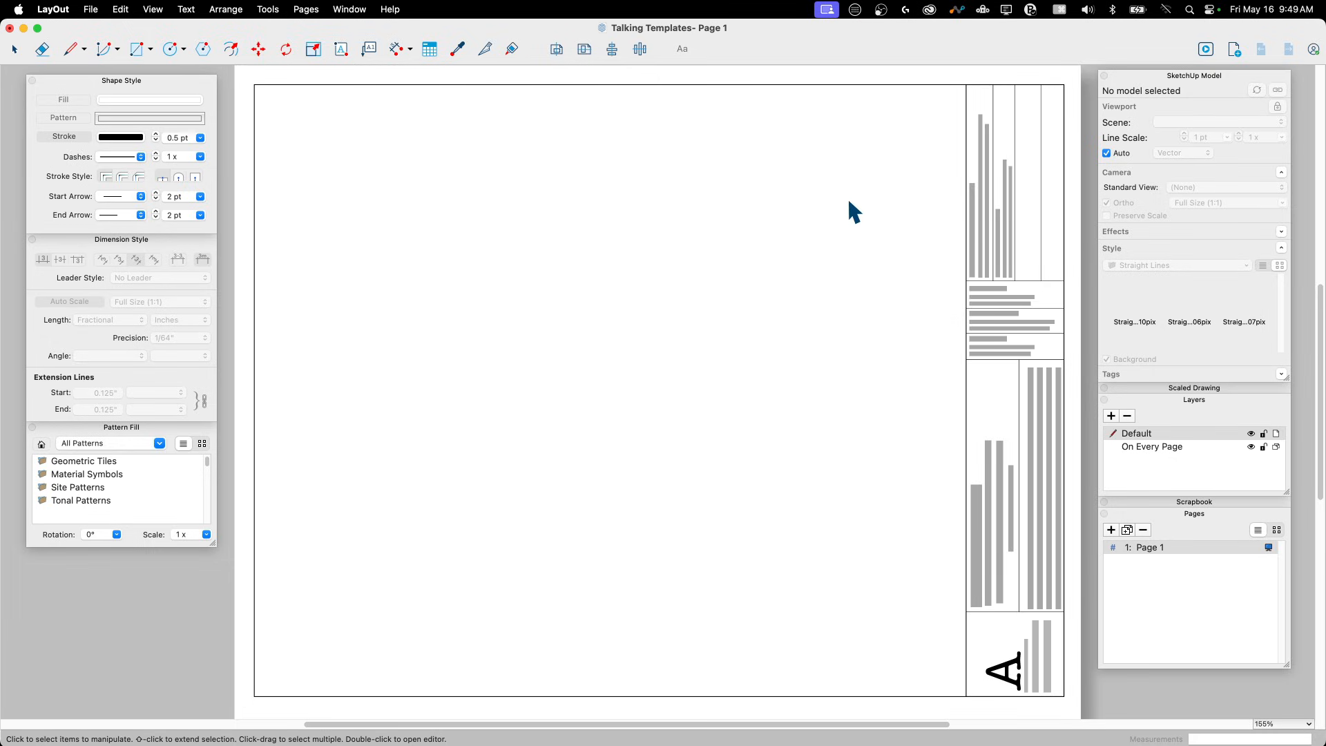
mouse_move(875, 101)
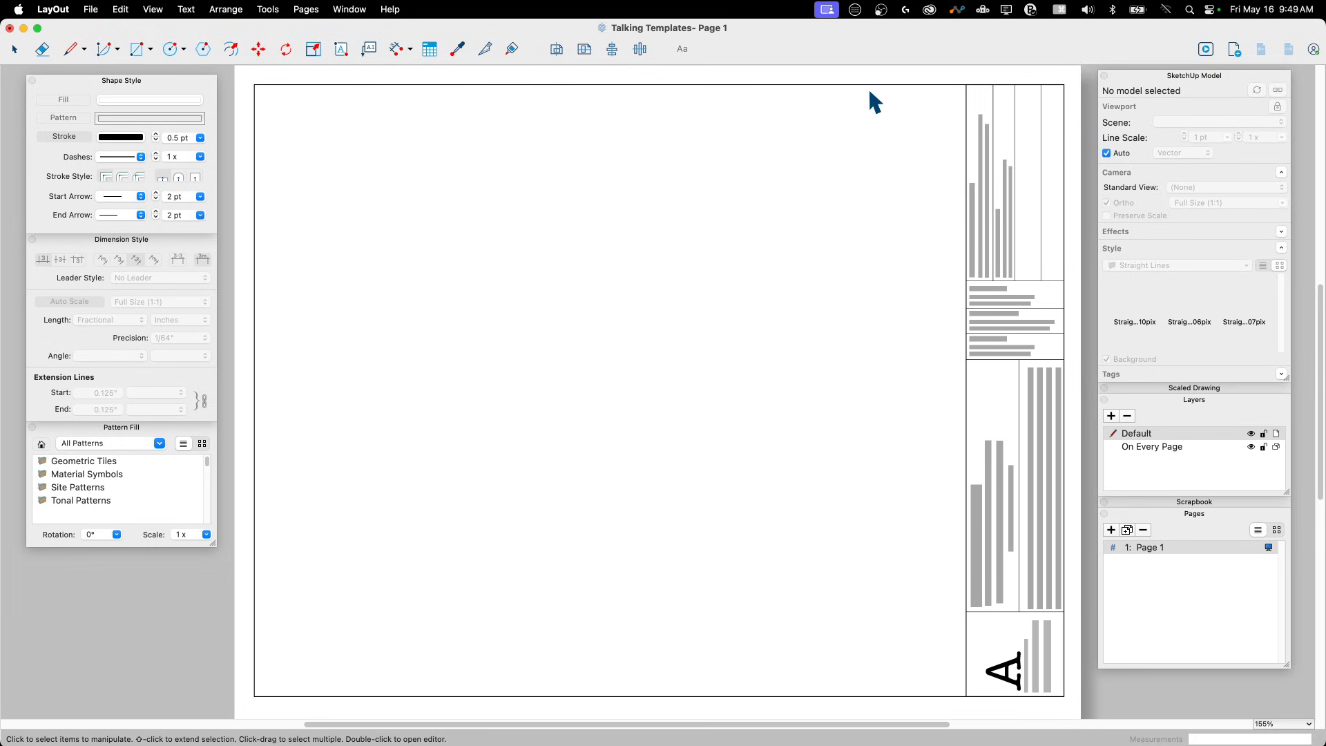
mouse_move(877, 105)
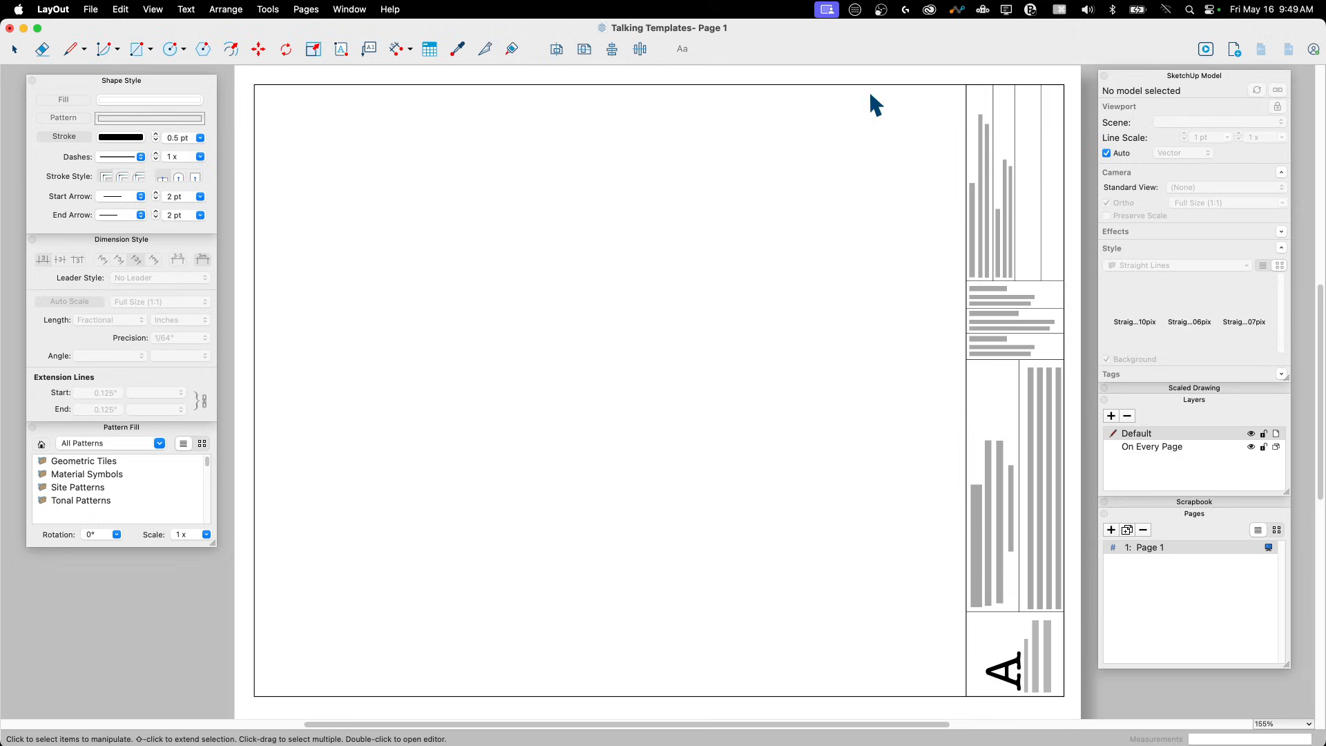
mouse_move(829, 172)
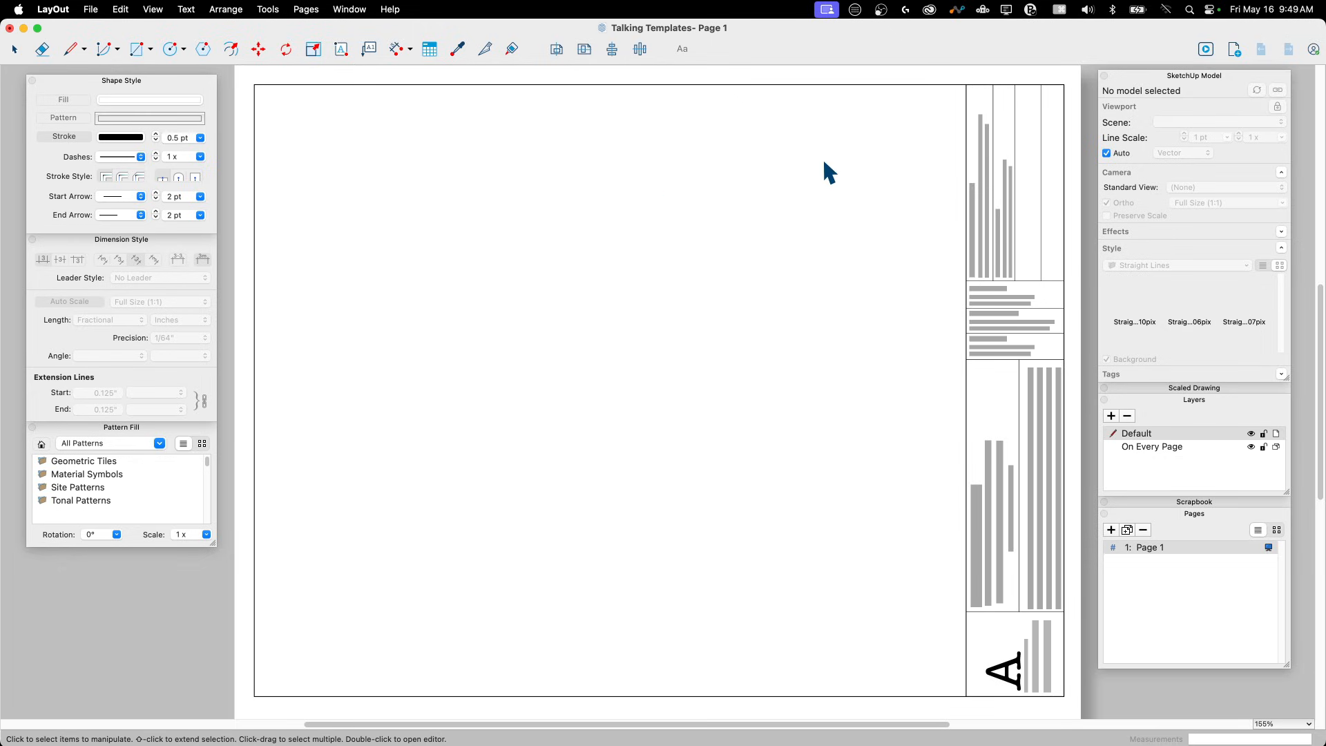
mouse_move(267, 299)
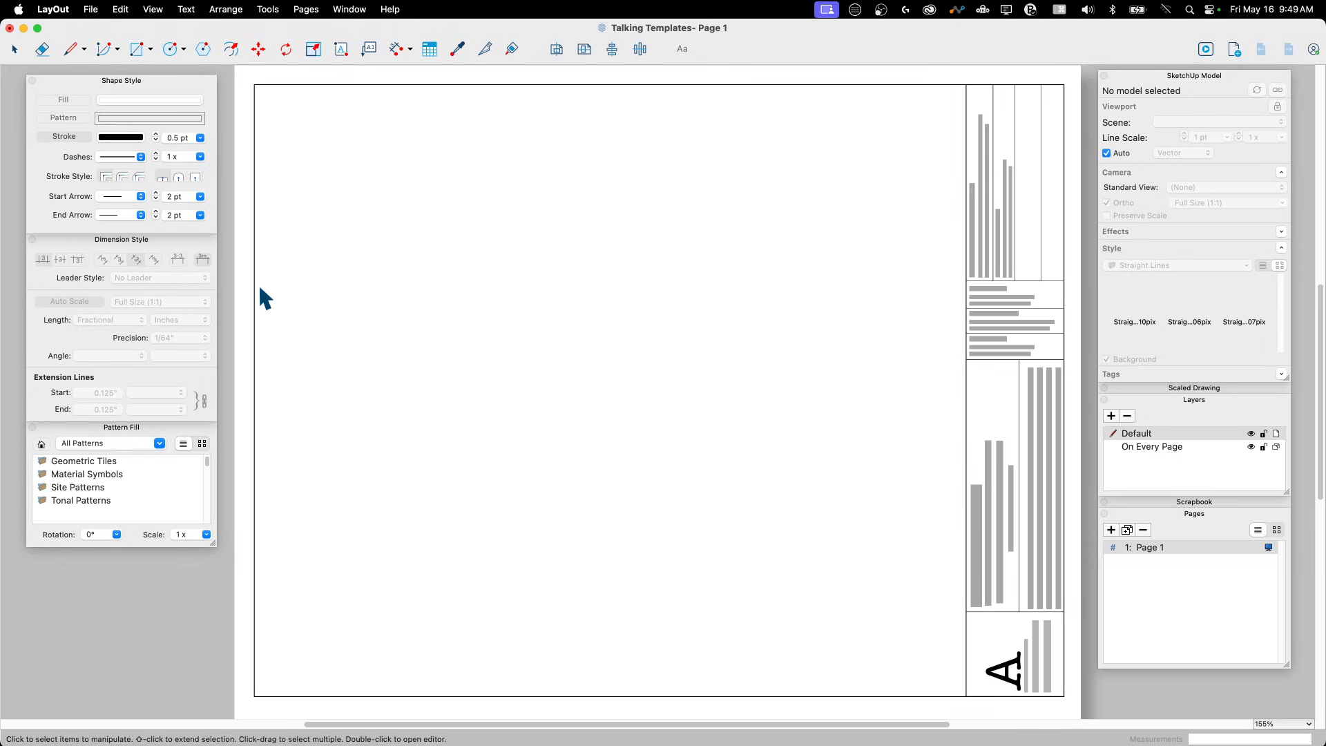
mouse_move(1176, 237)
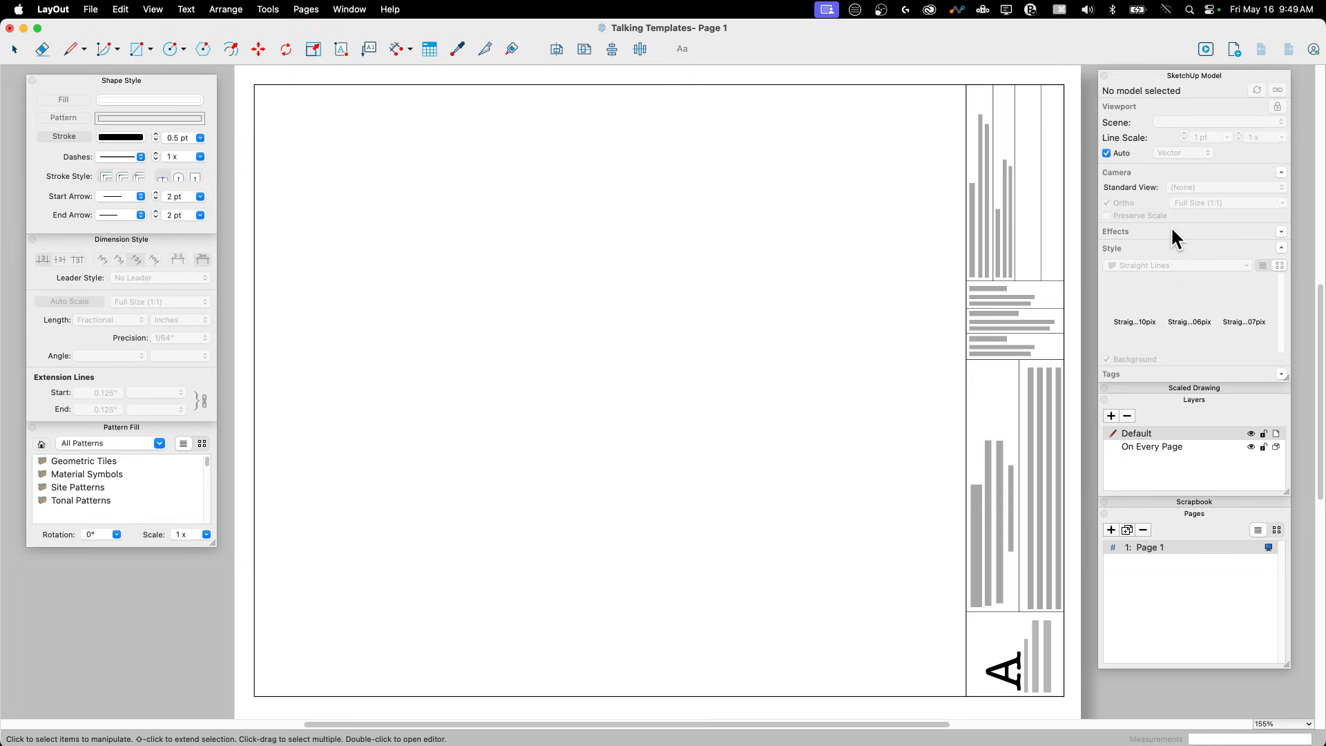
mouse_move(839, 190)
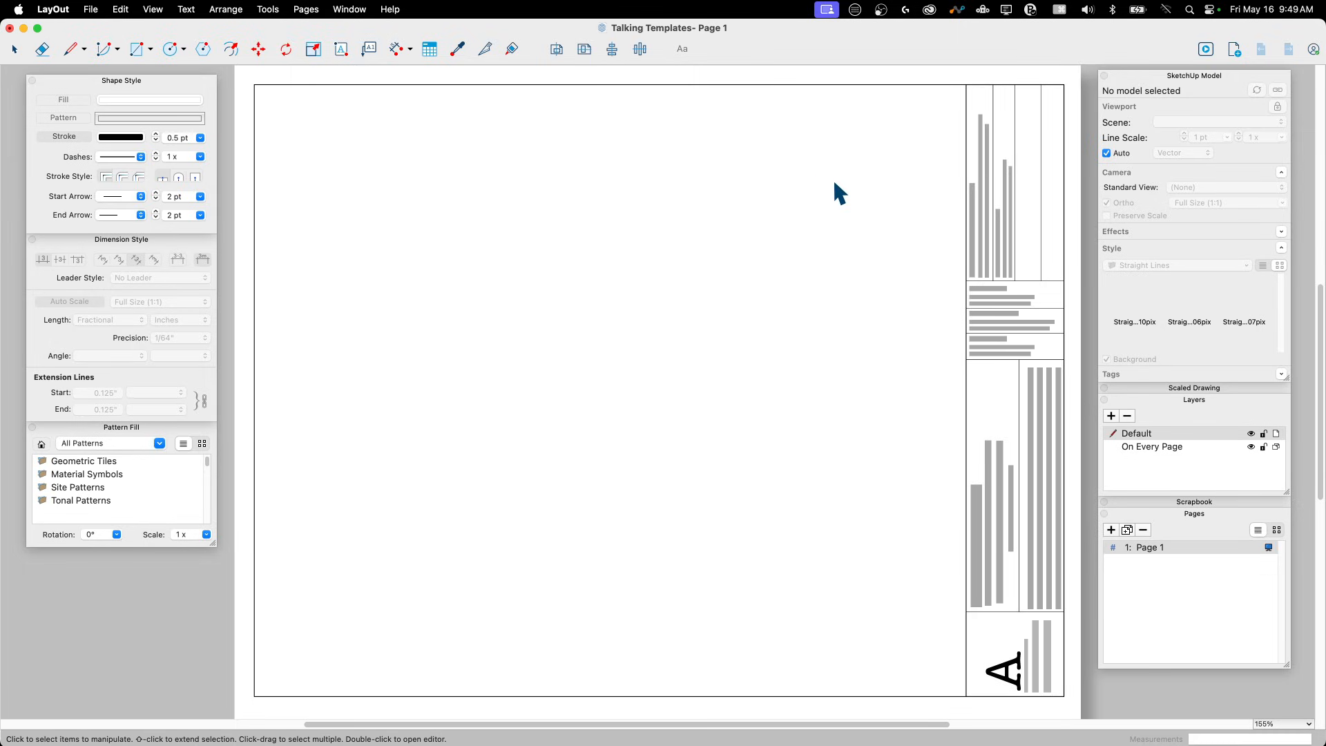
mouse_move(821, 339)
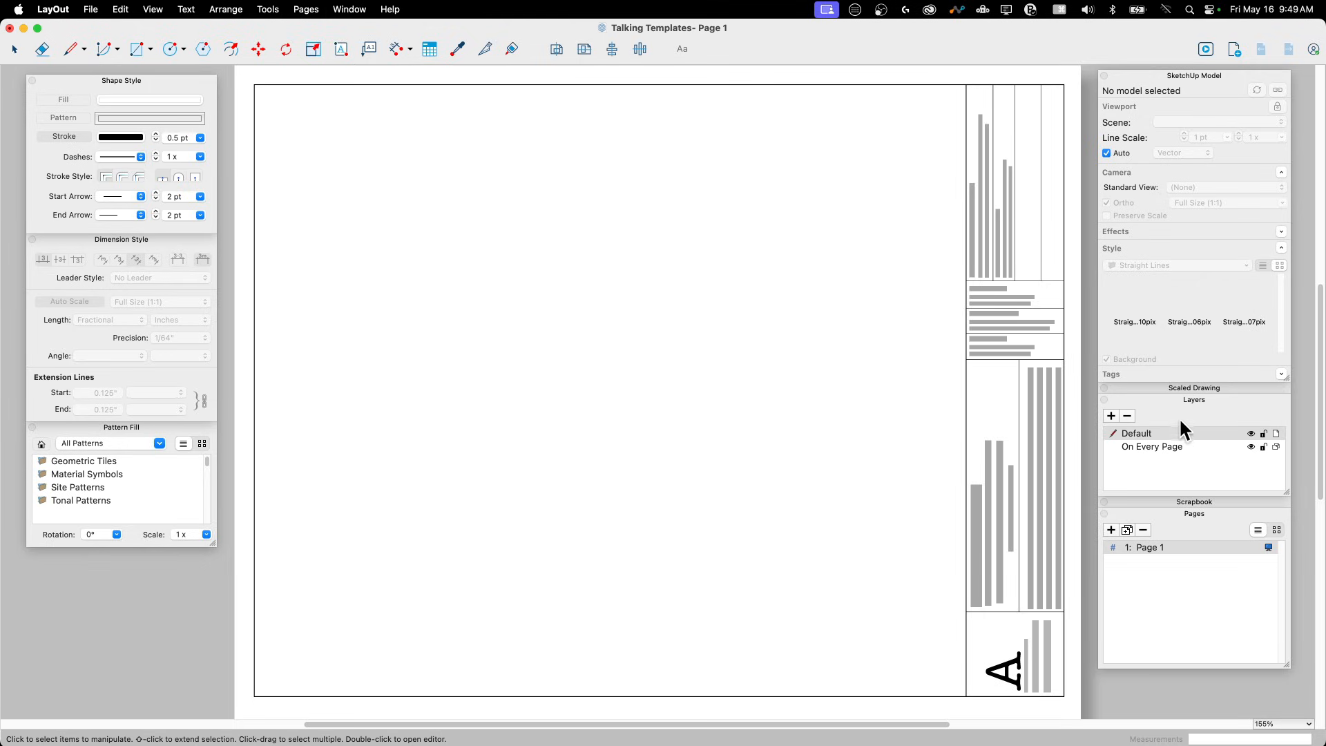
mouse_move(1163, 485)
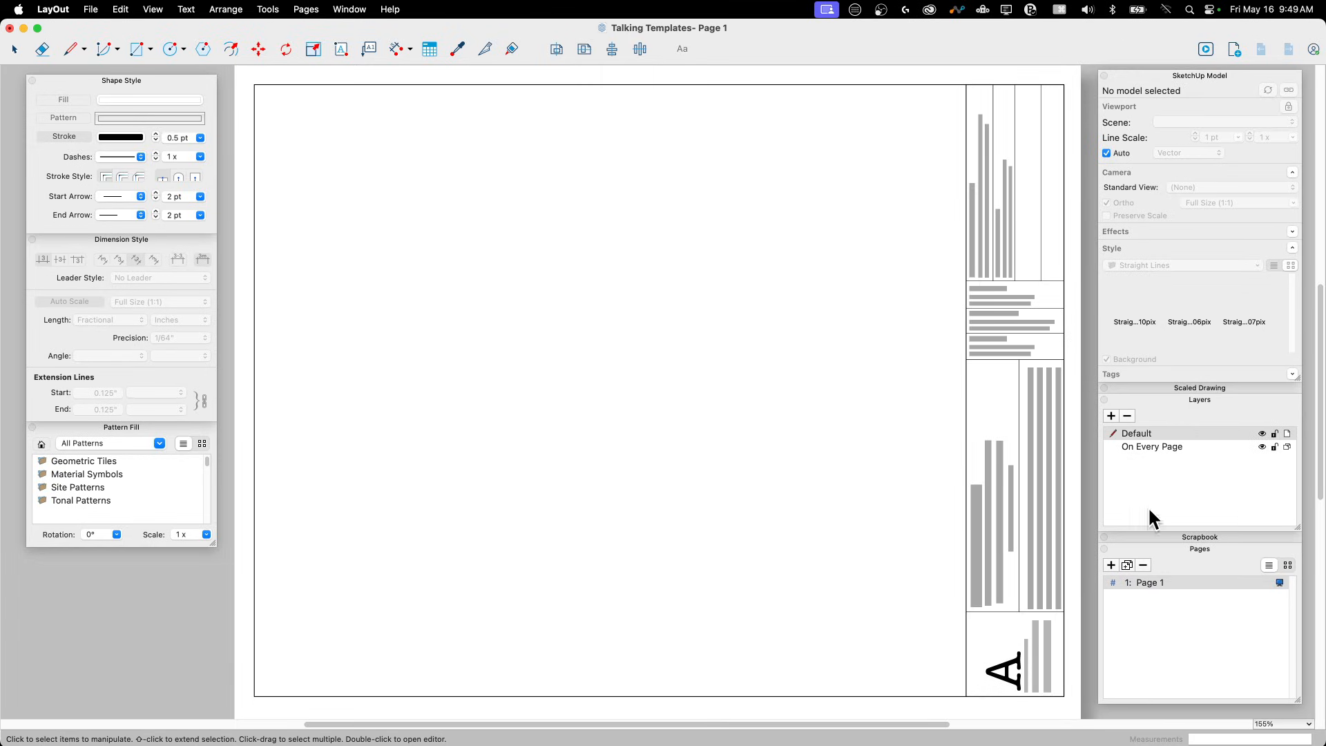
mouse_move(578, 163)
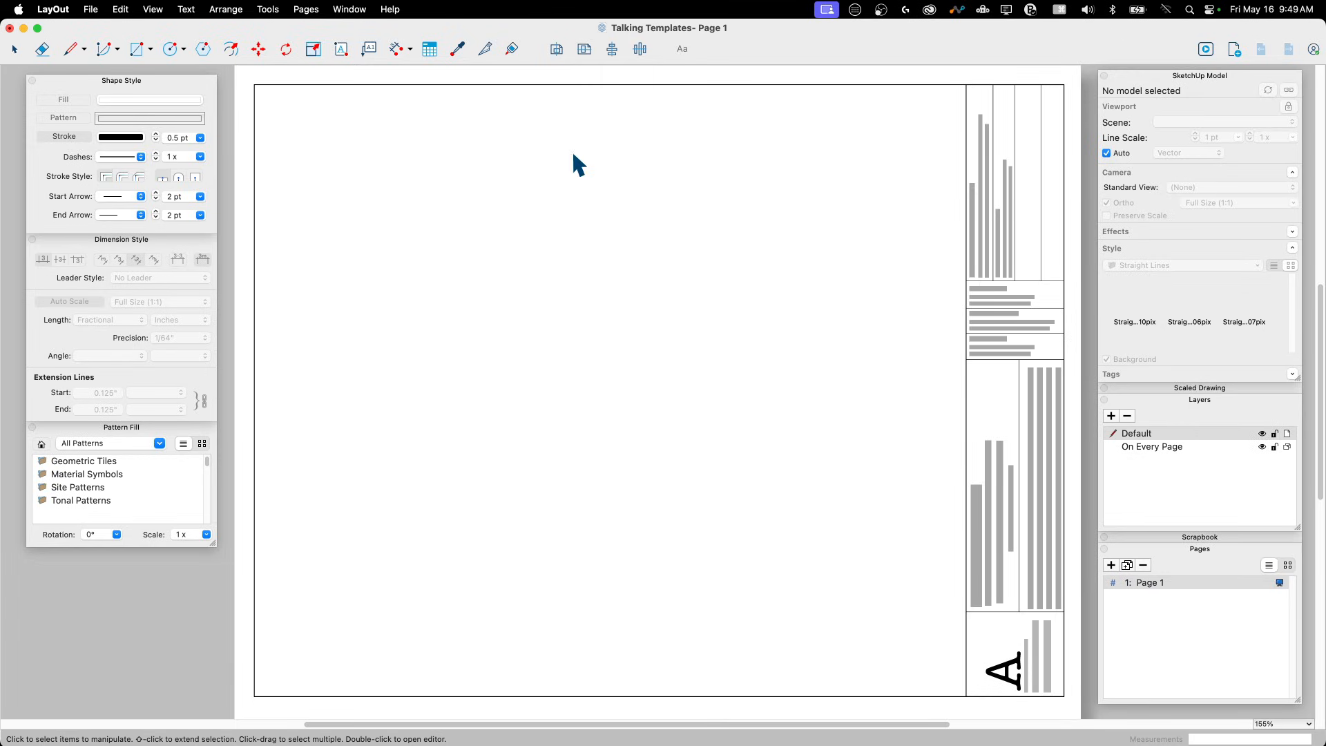
mouse_move(689, 377)
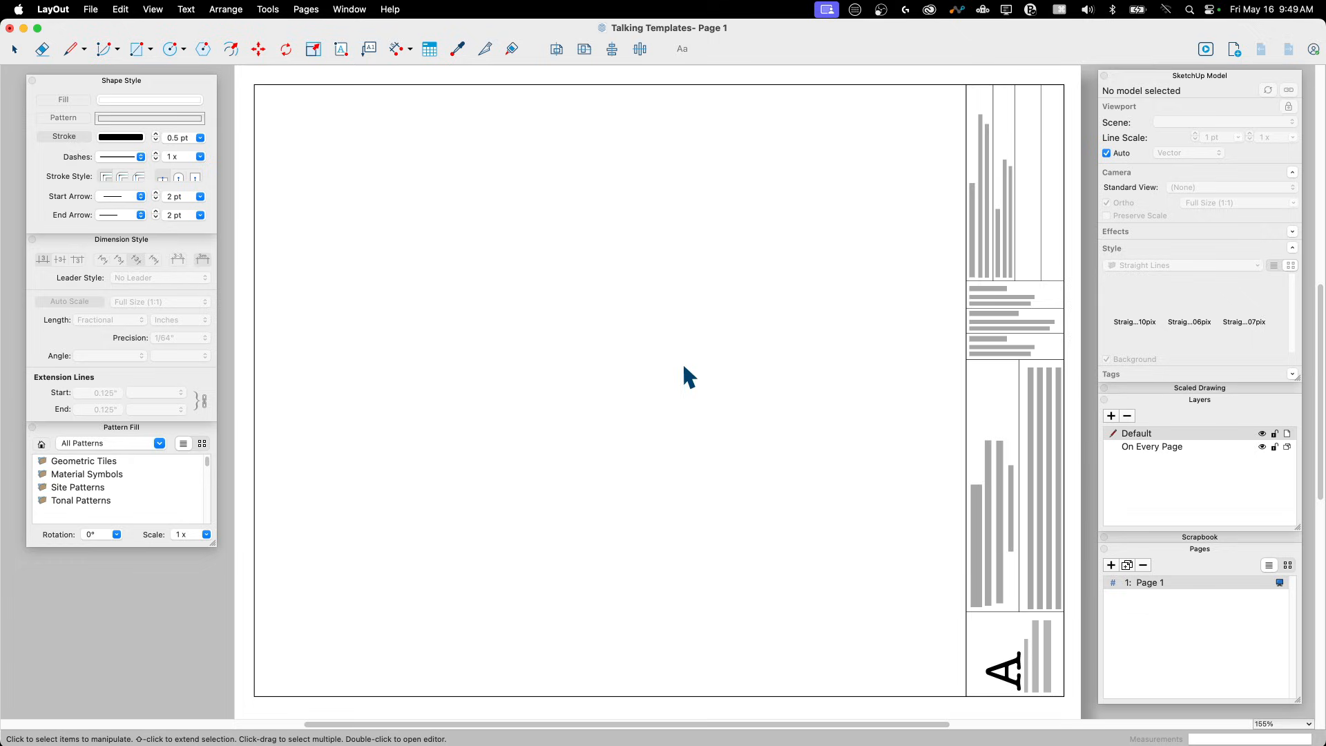
mouse_move(1056, 362)
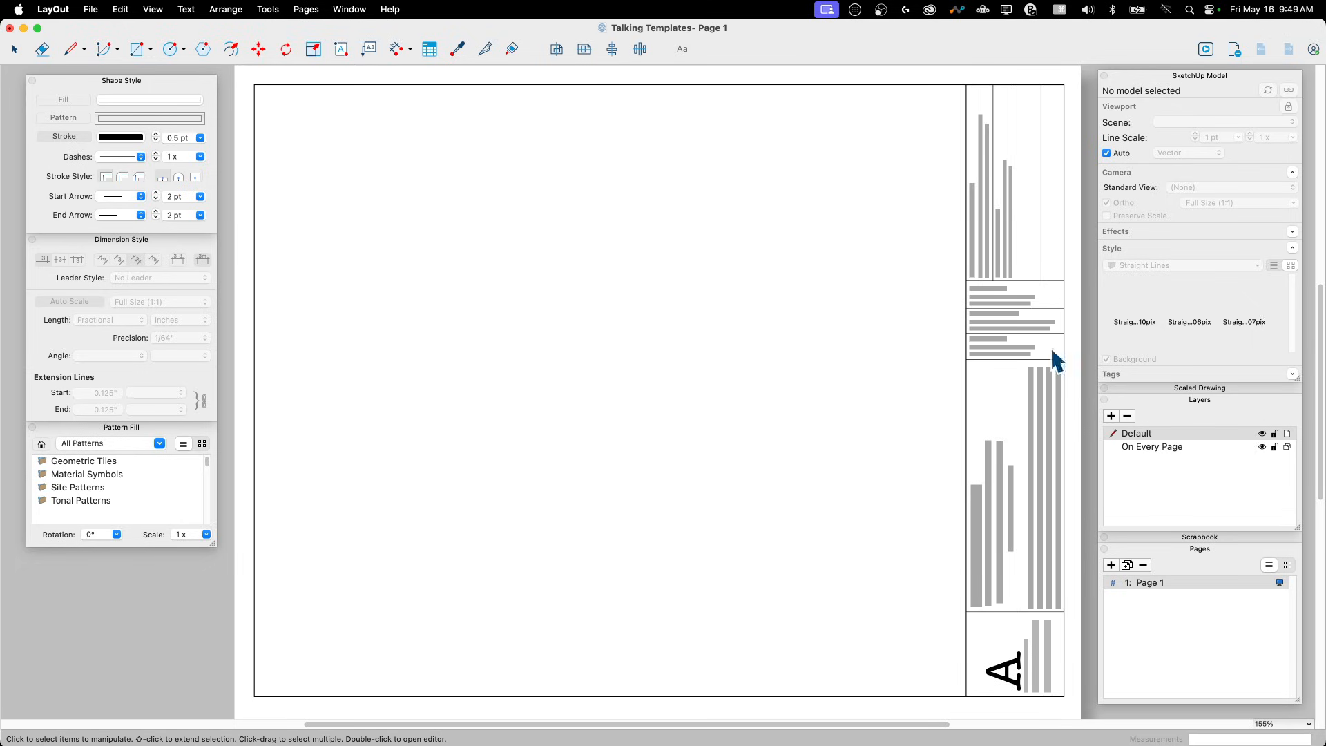
mouse_move(871, 359)
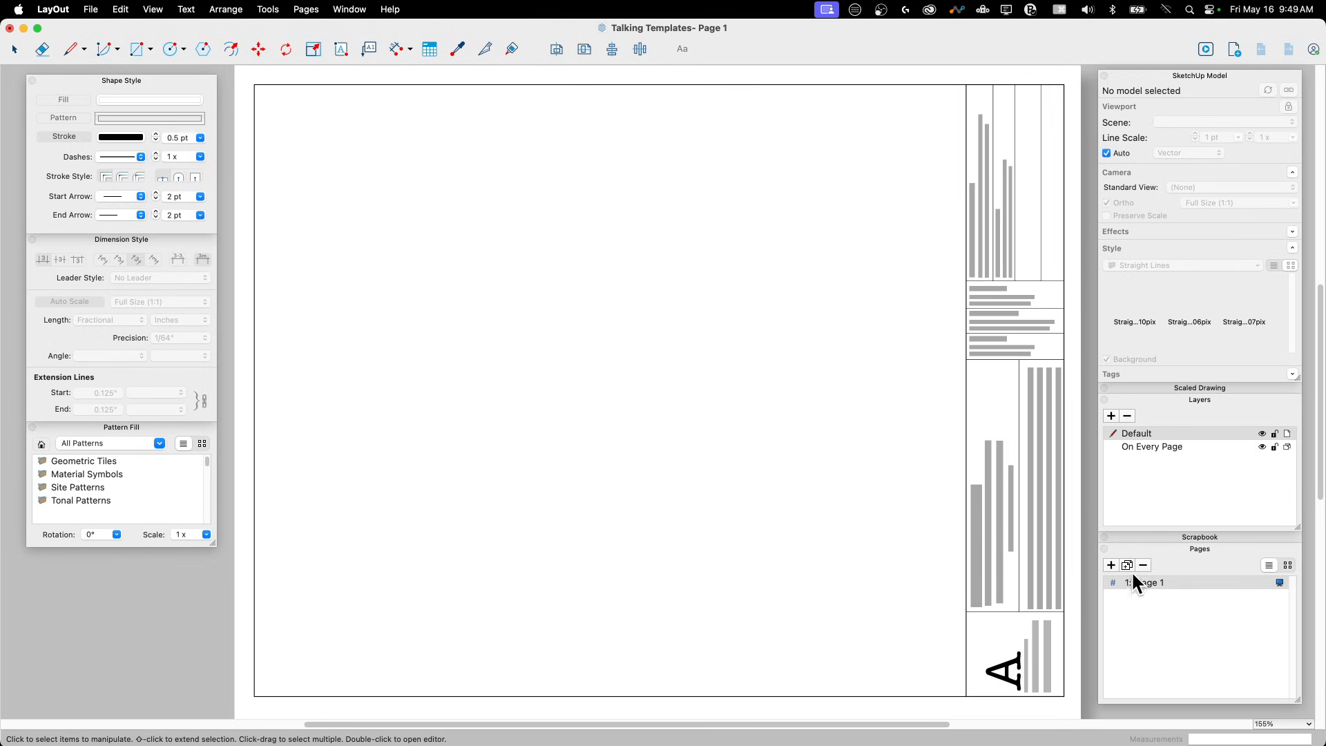
mouse_move(1049, 566)
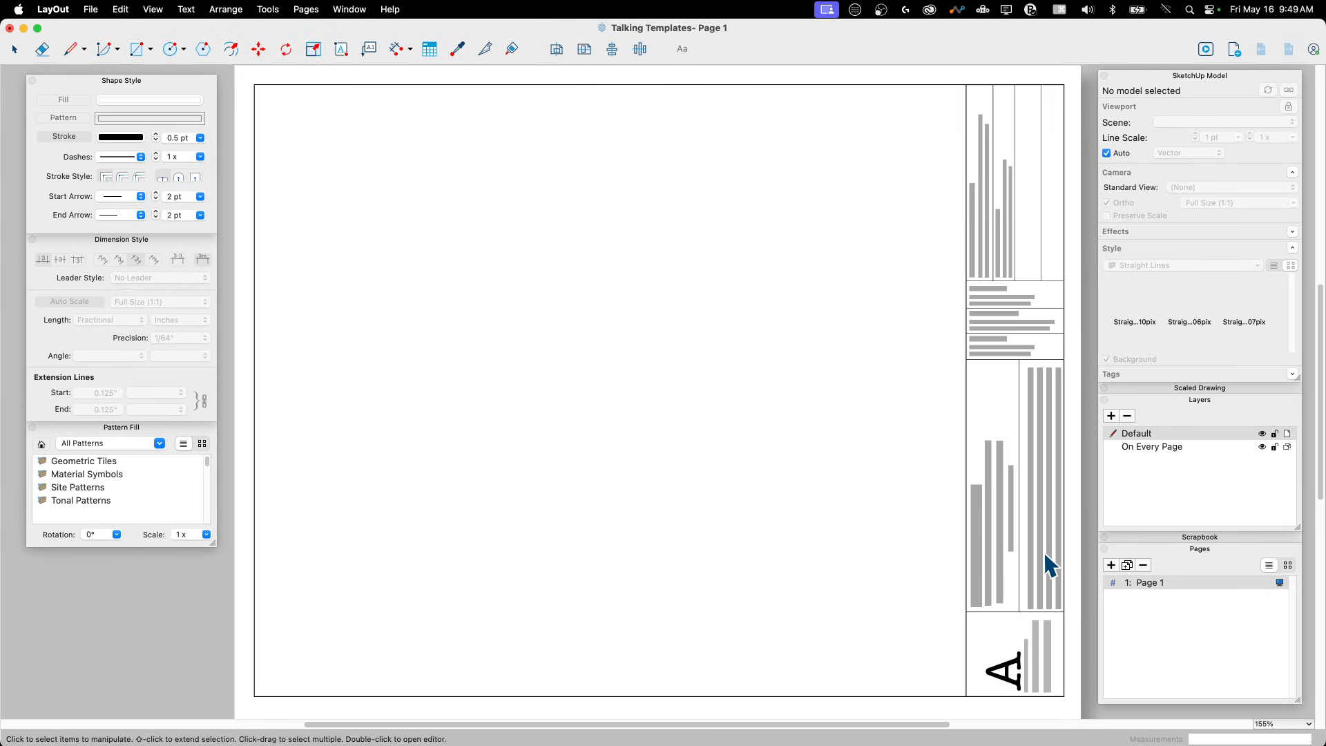
mouse_move(1185, 633)
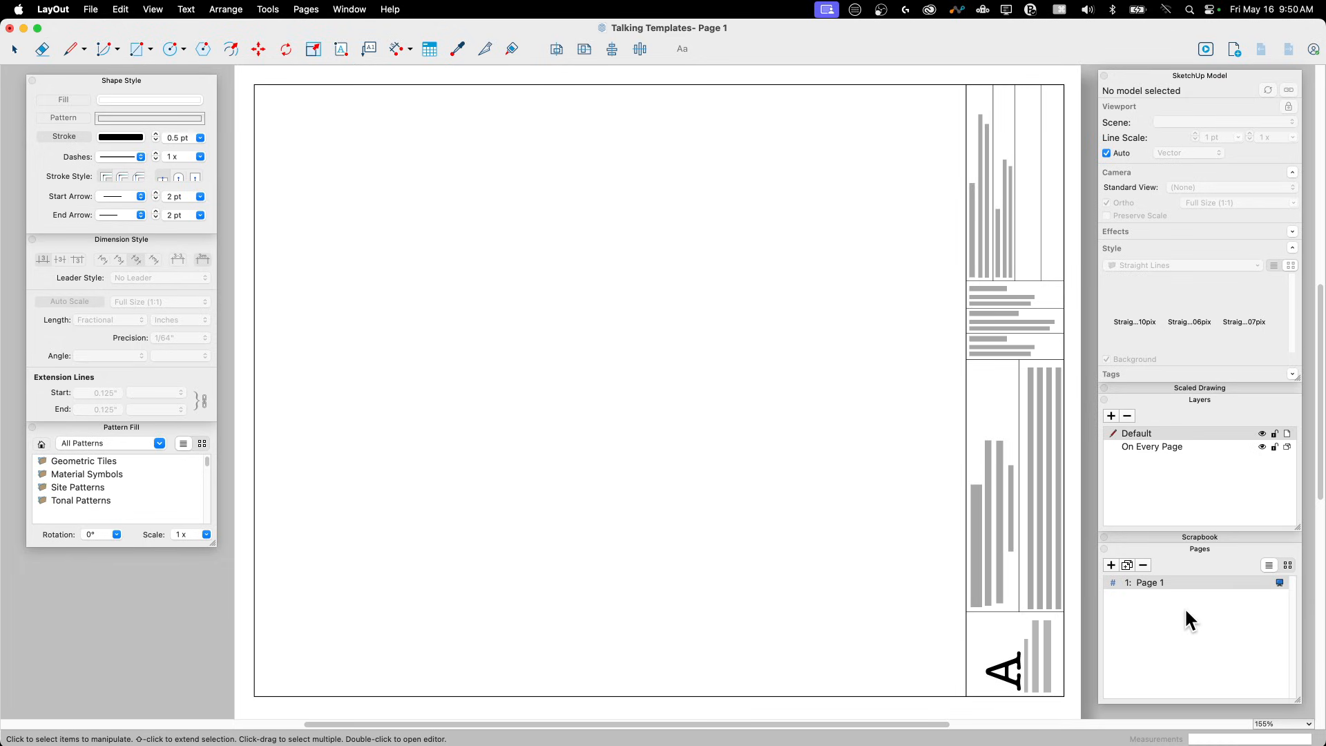
mouse_move(1217, 626)
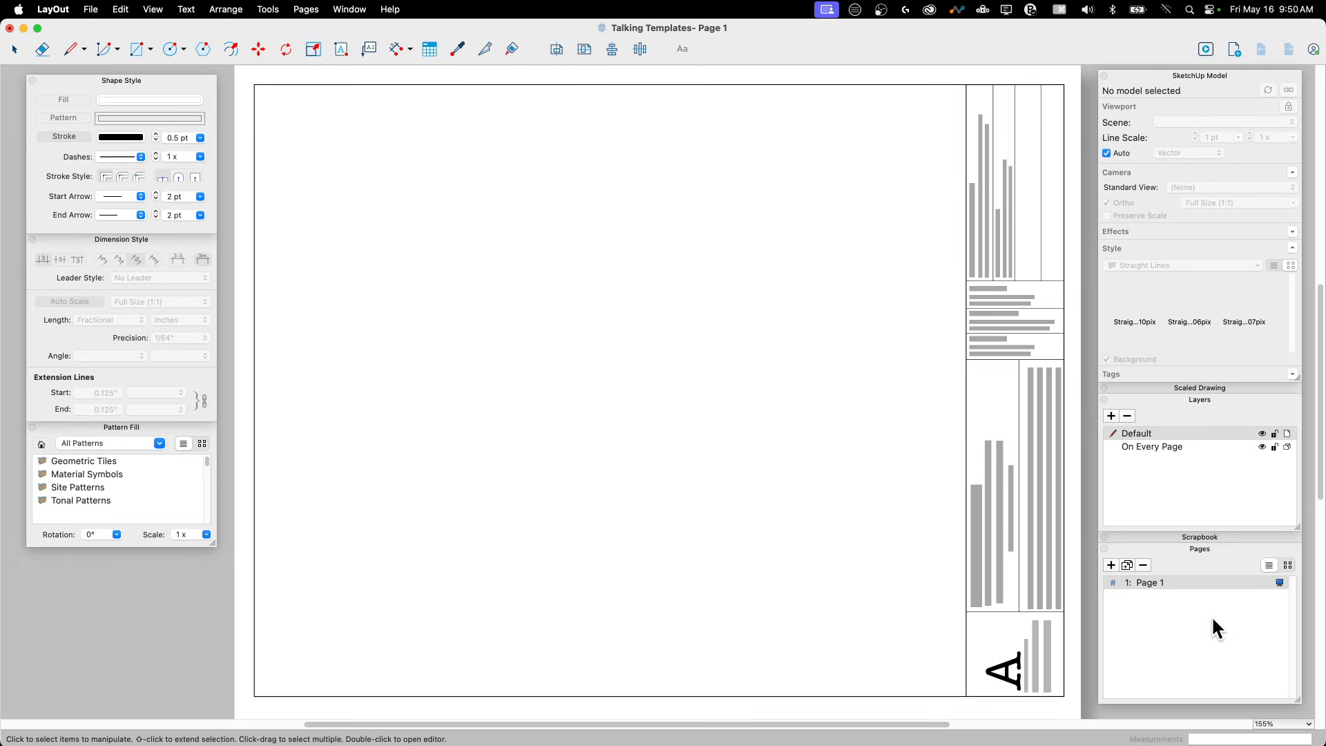
mouse_move(1146, 526)
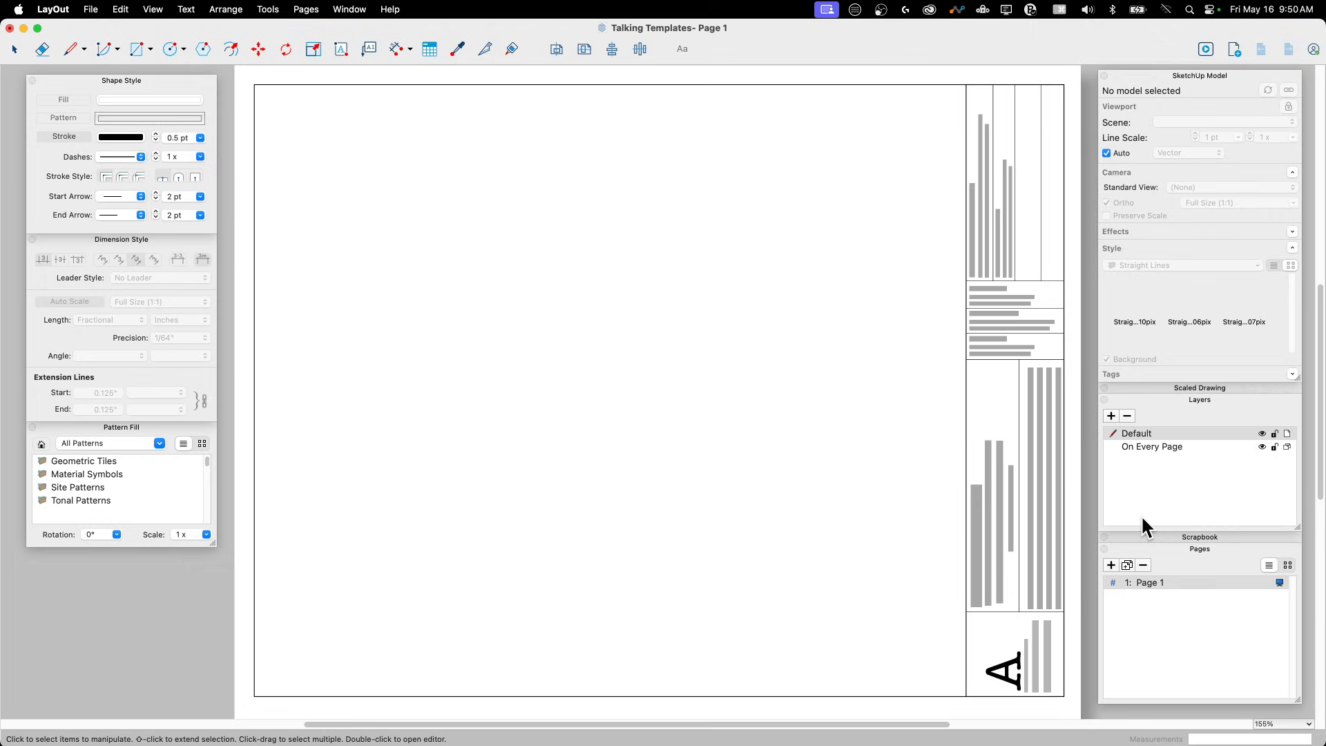
mouse_move(1251, 579)
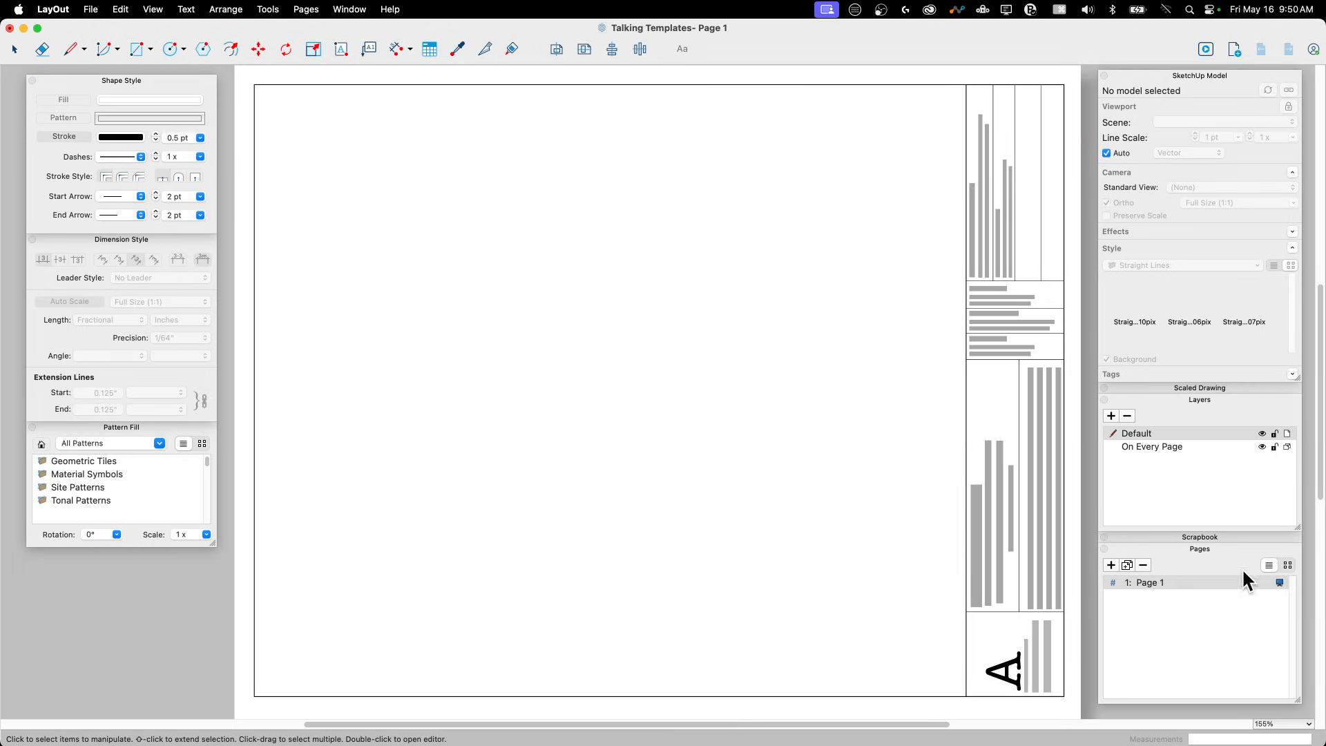
mouse_move(1159, 660)
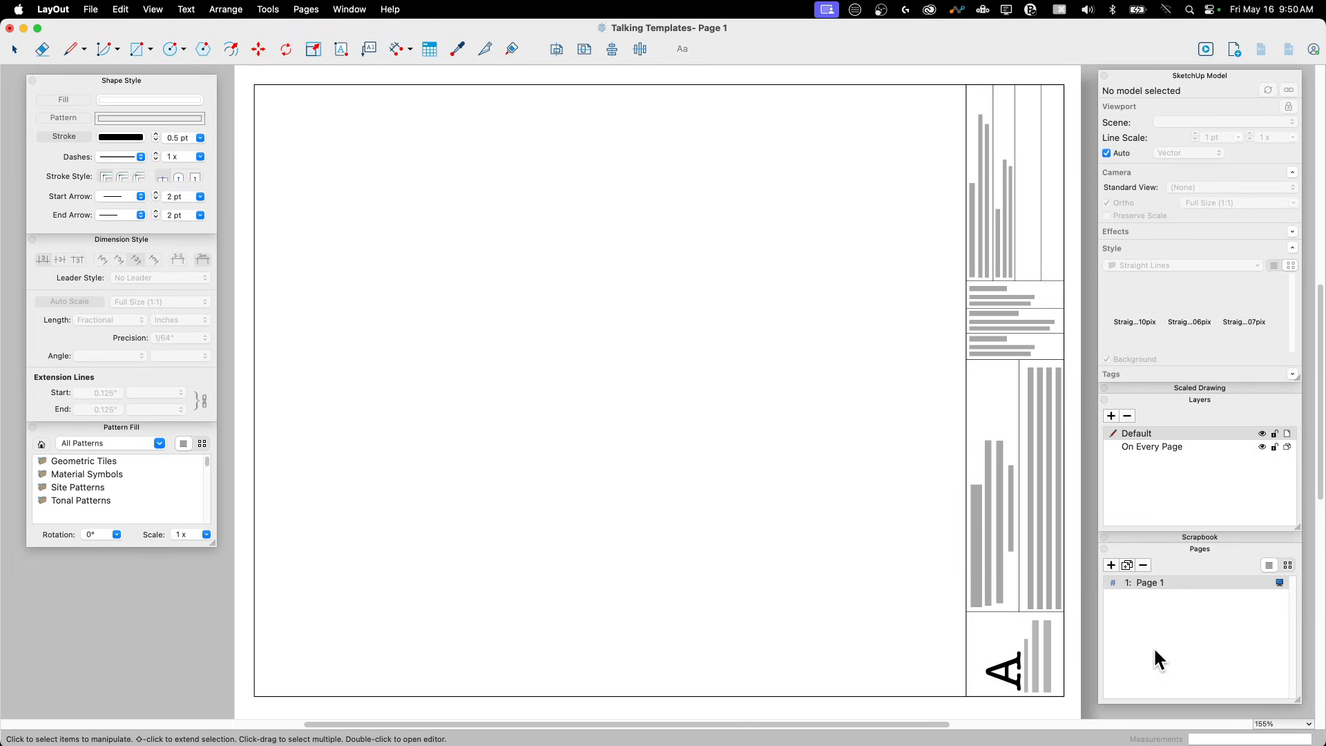
mouse_move(1097, 524)
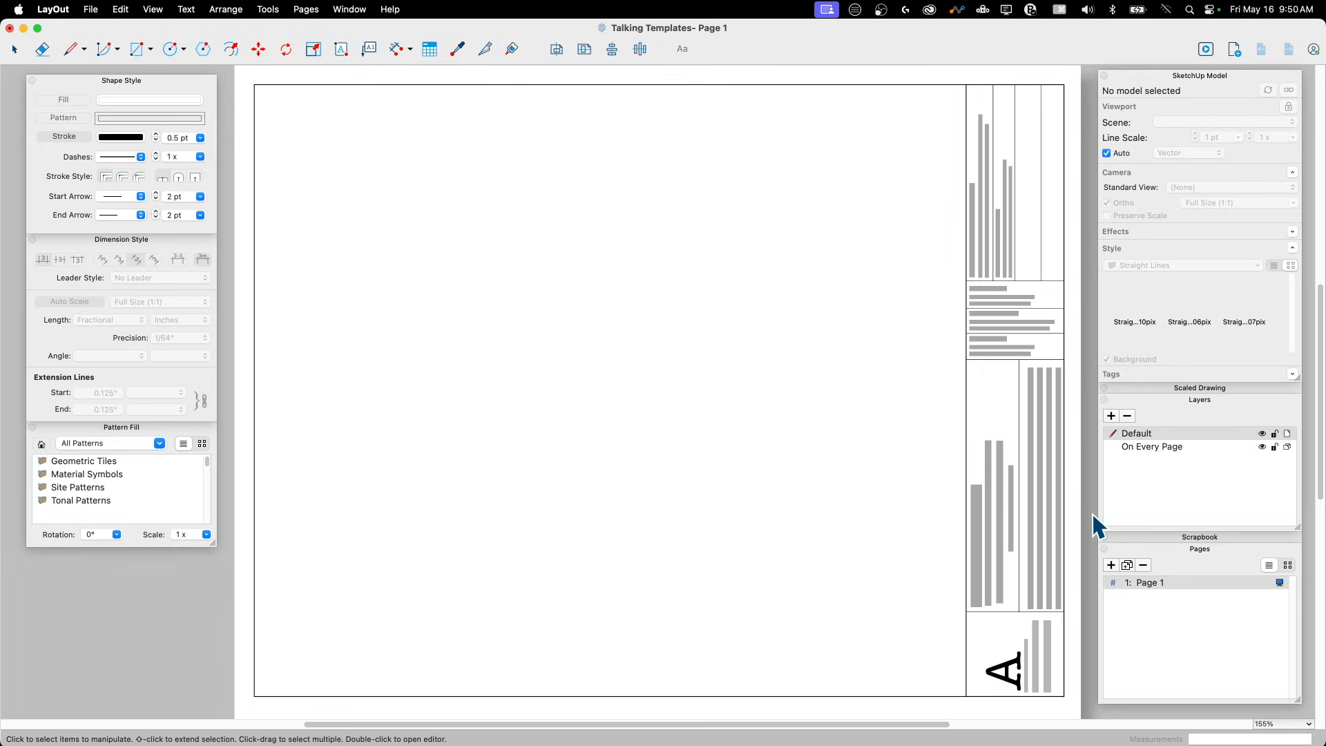
mouse_move(659, 230)
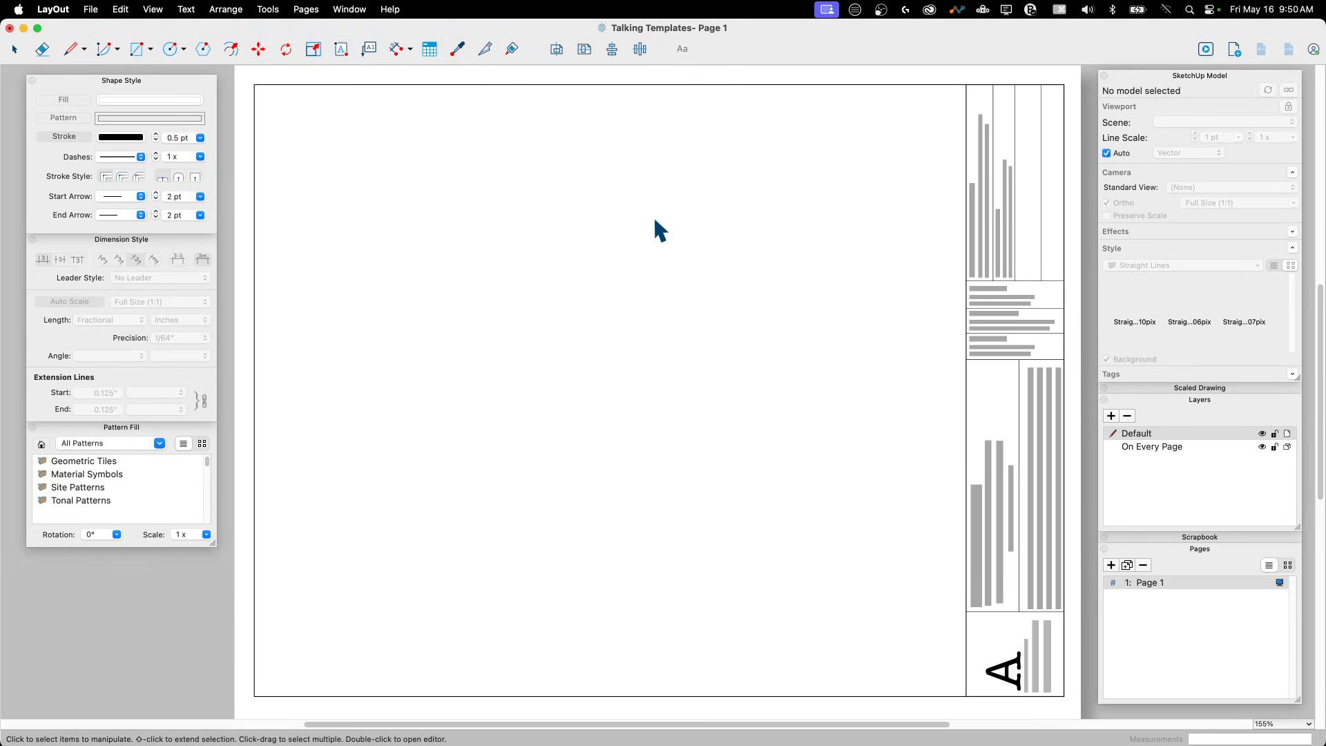
mouse_move(129, 317)
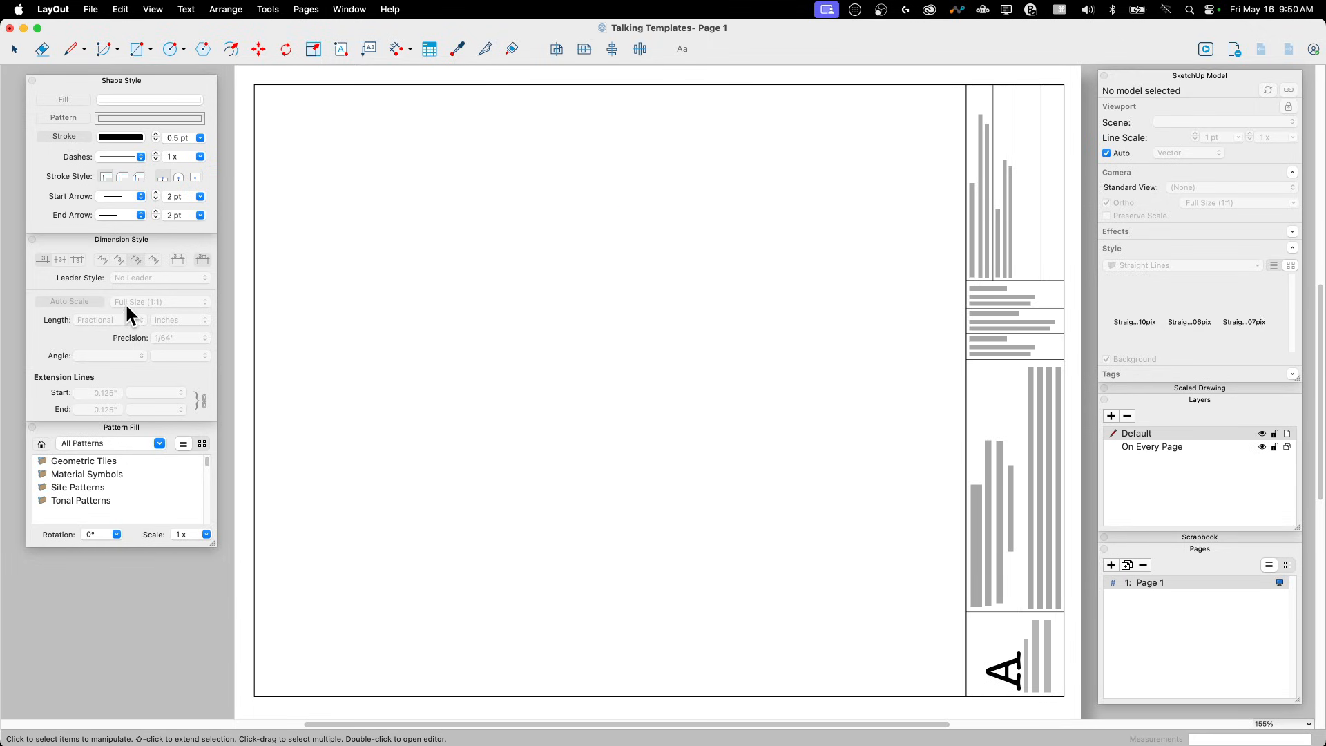
mouse_move(148, 282)
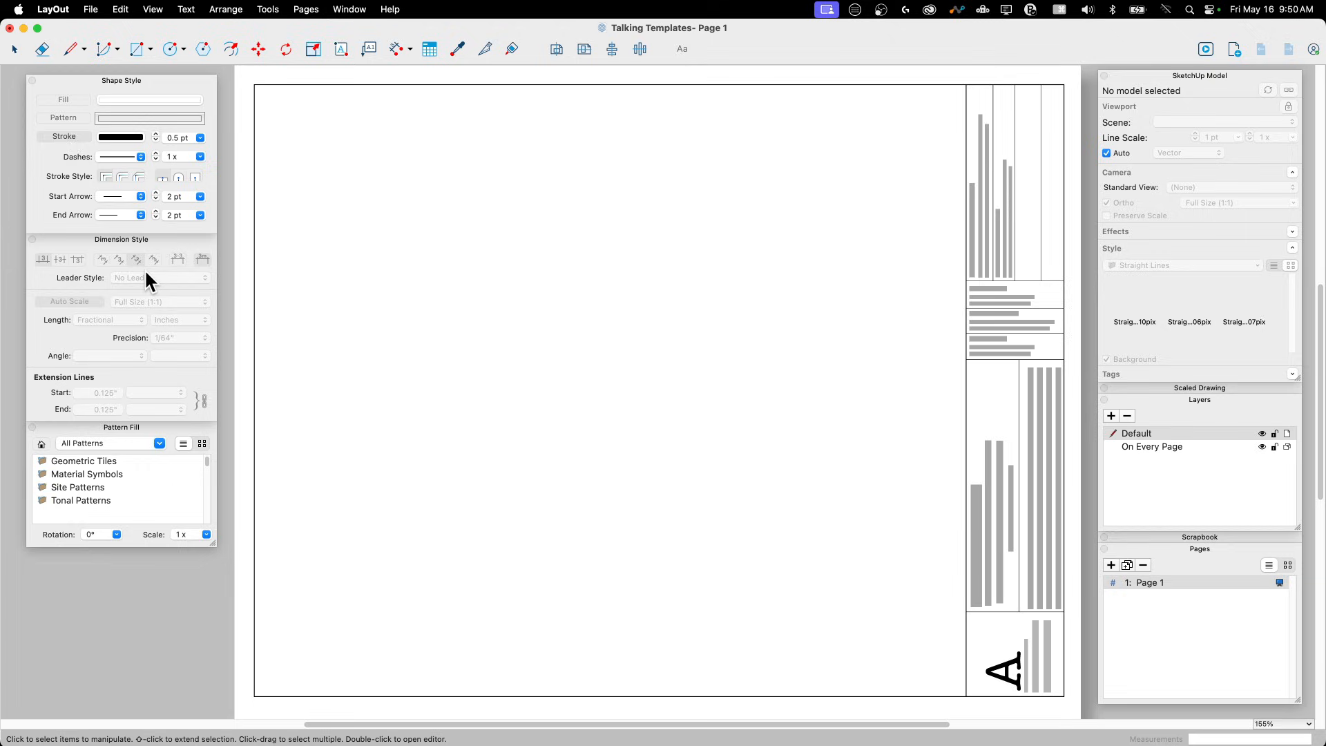
mouse_move(112, 287)
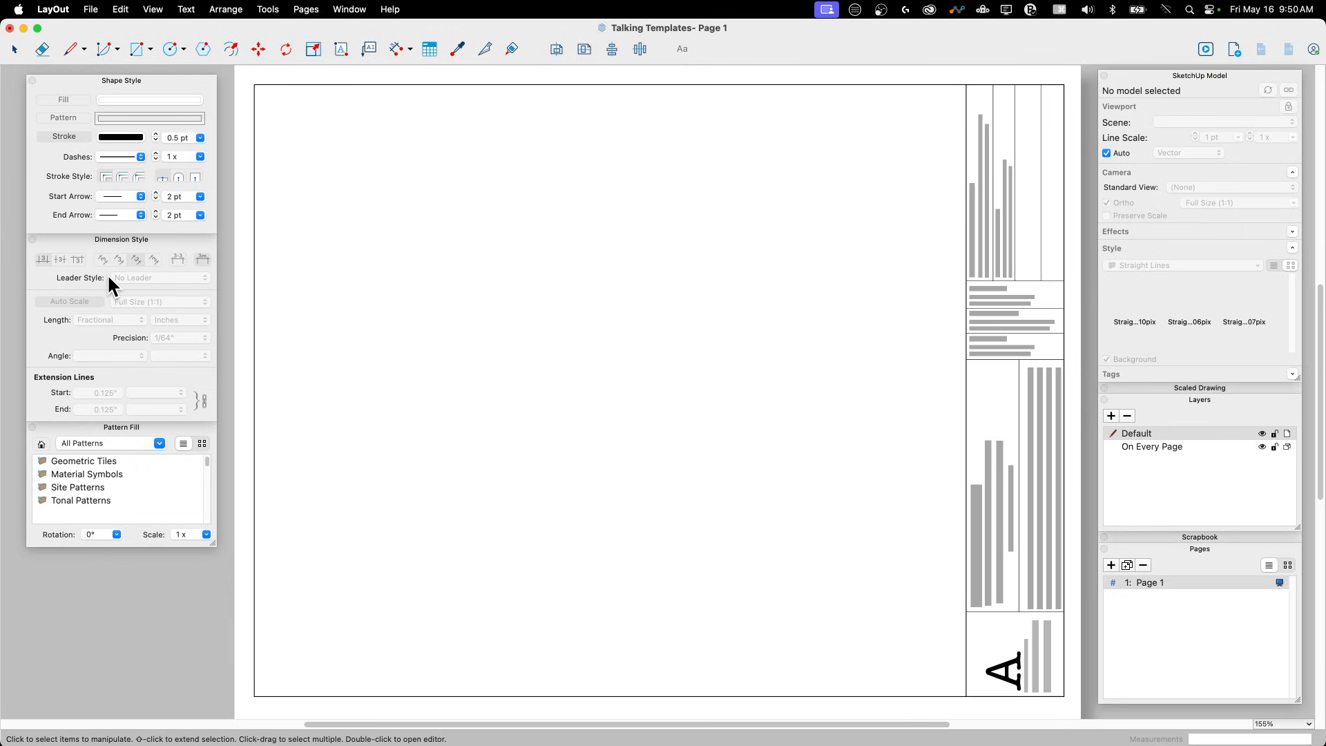
mouse_move(109, 222)
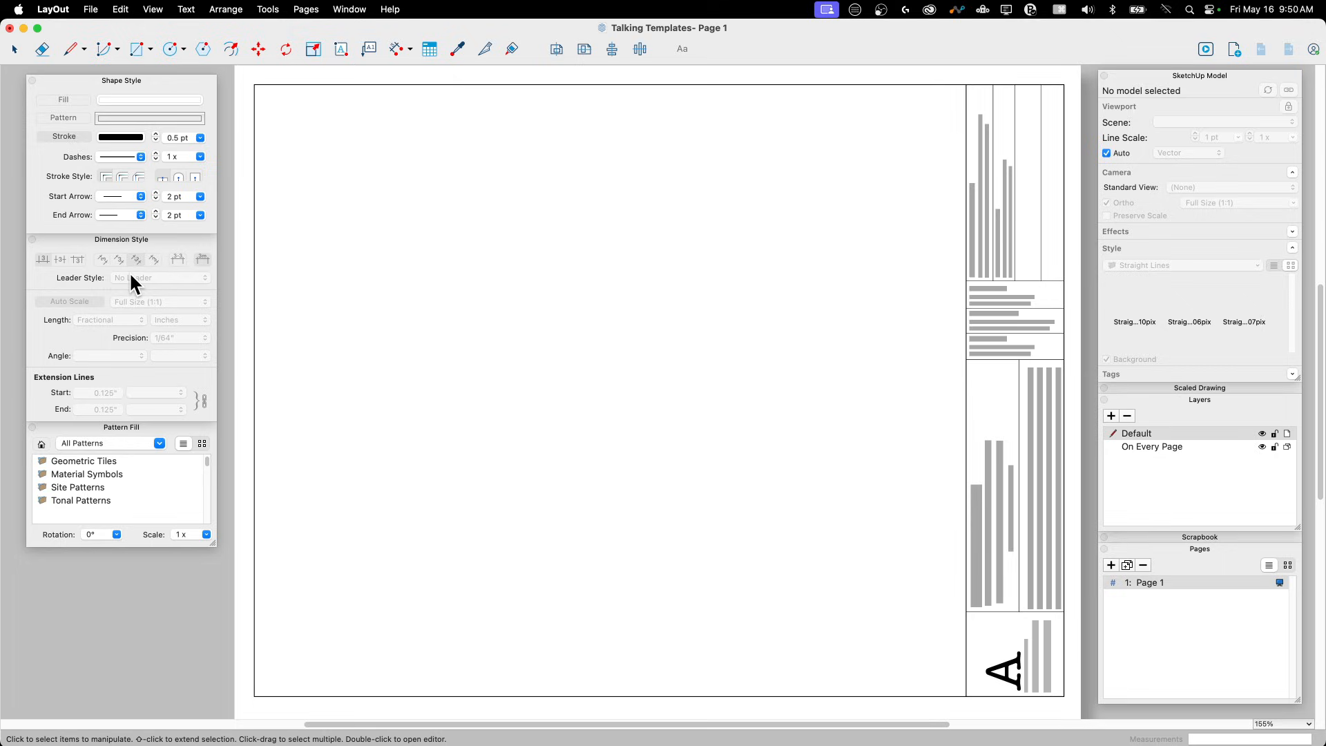
mouse_move(140, 301)
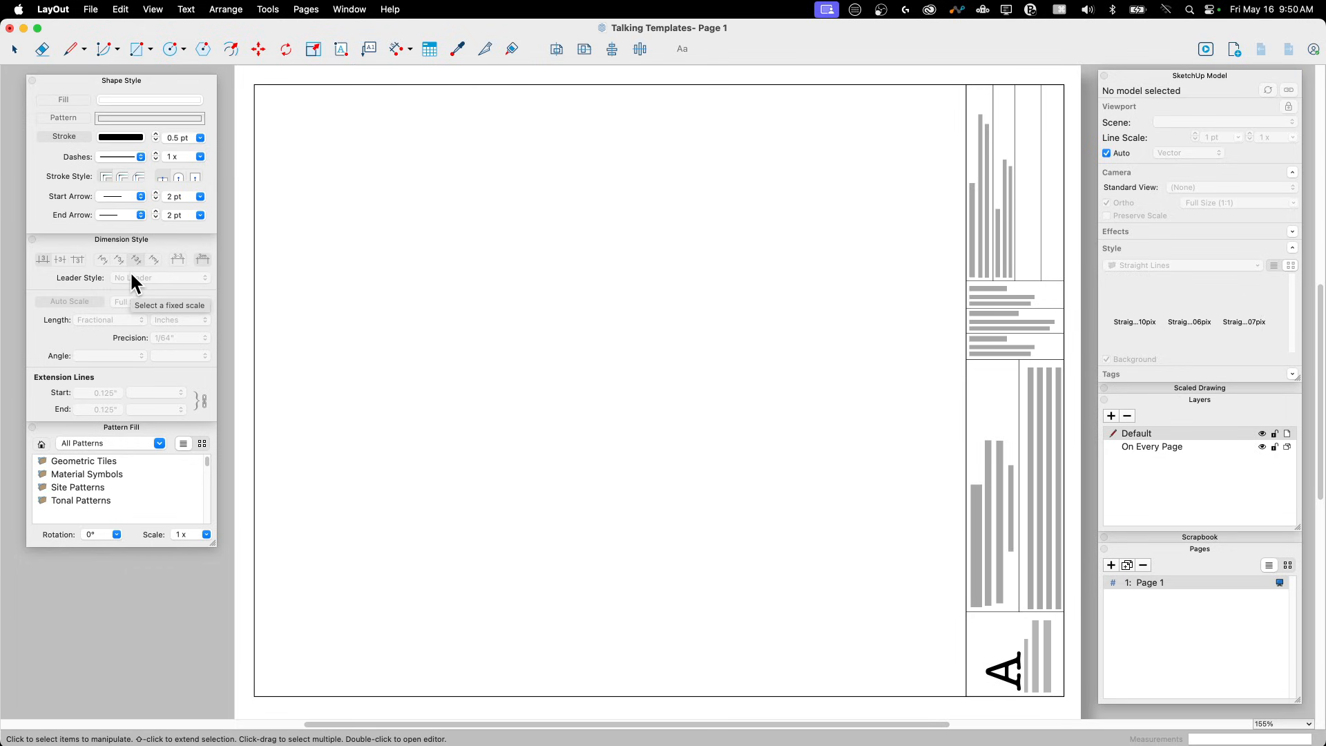
mouse_move(195, 306)
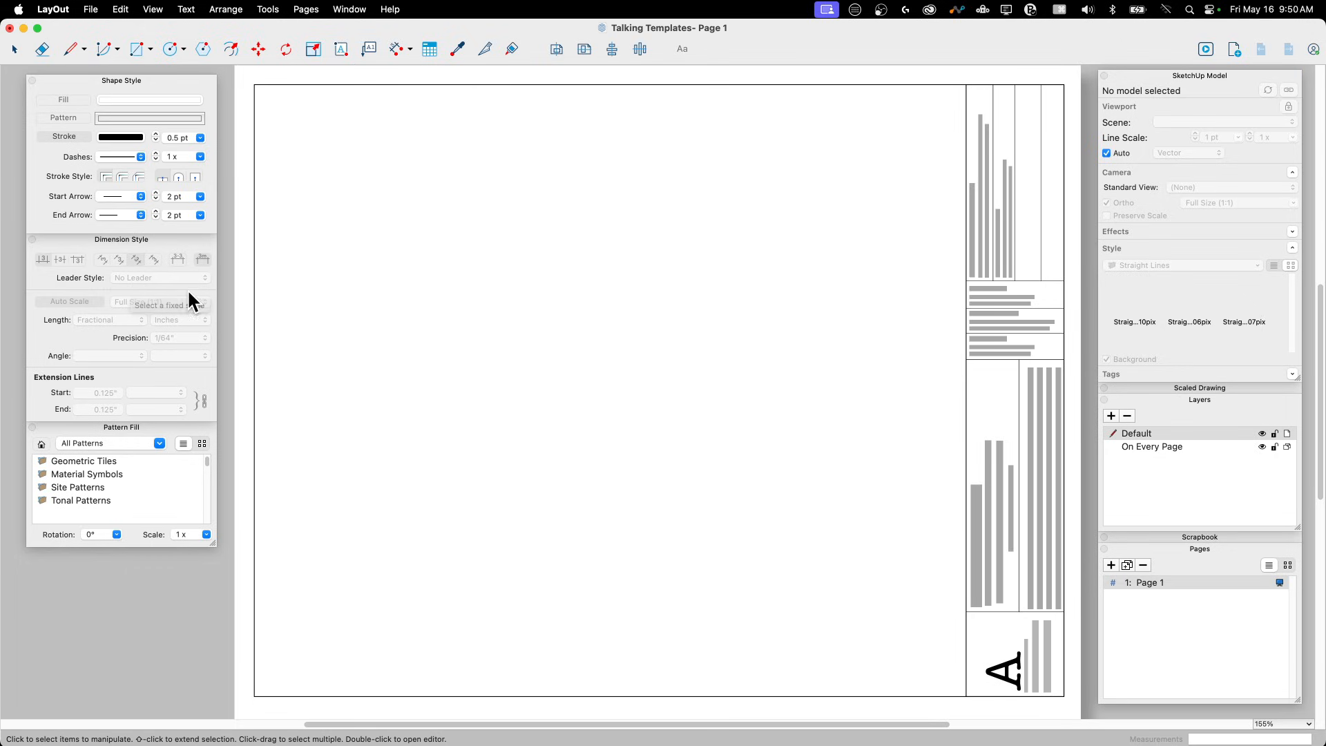
mouse_move(670, 267)
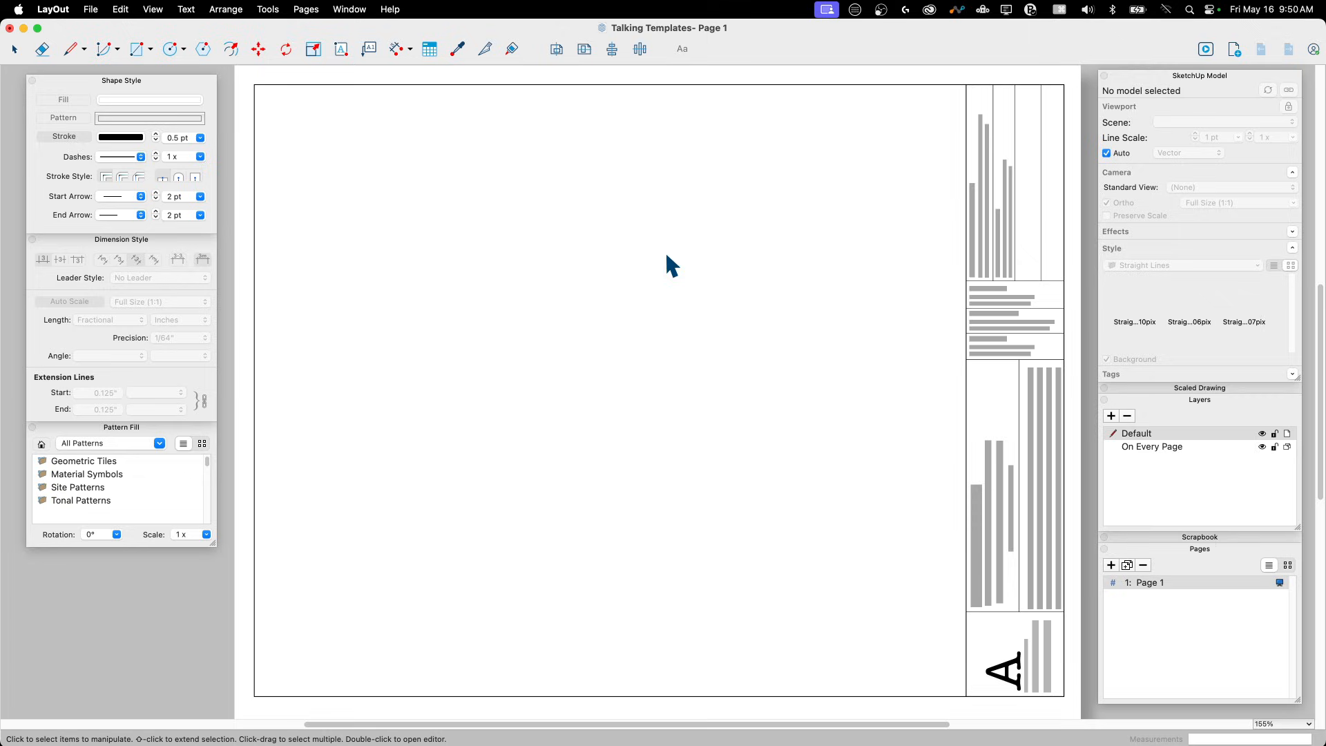
mouse_move(630, 251)
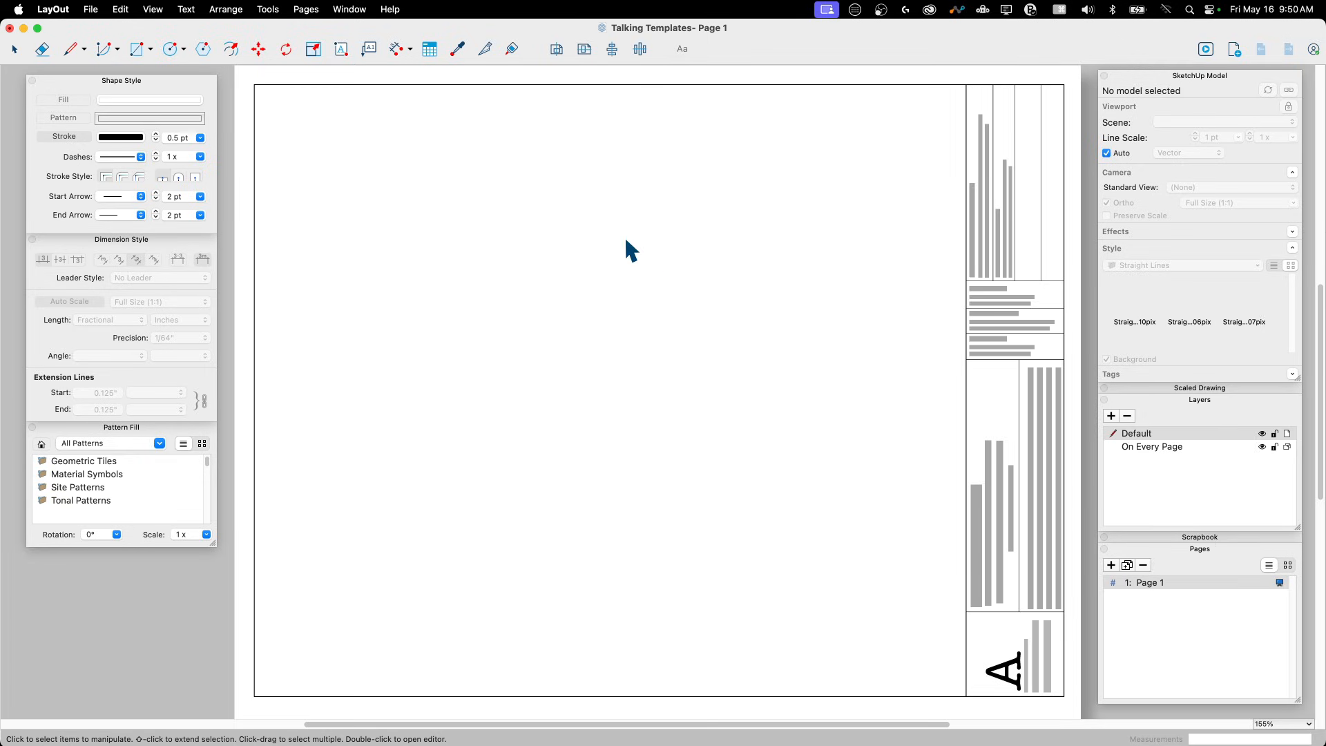
mouse_move(523, 206)
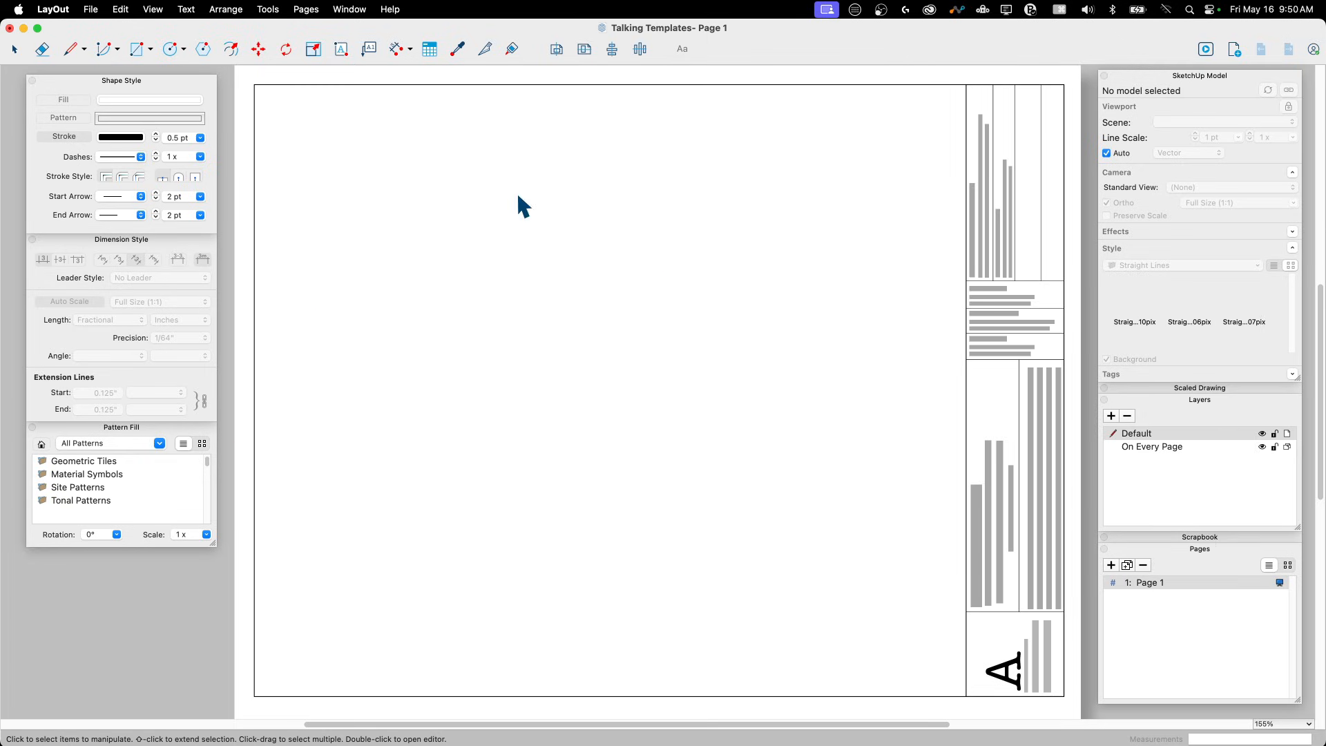
mouse_move(382, 219)
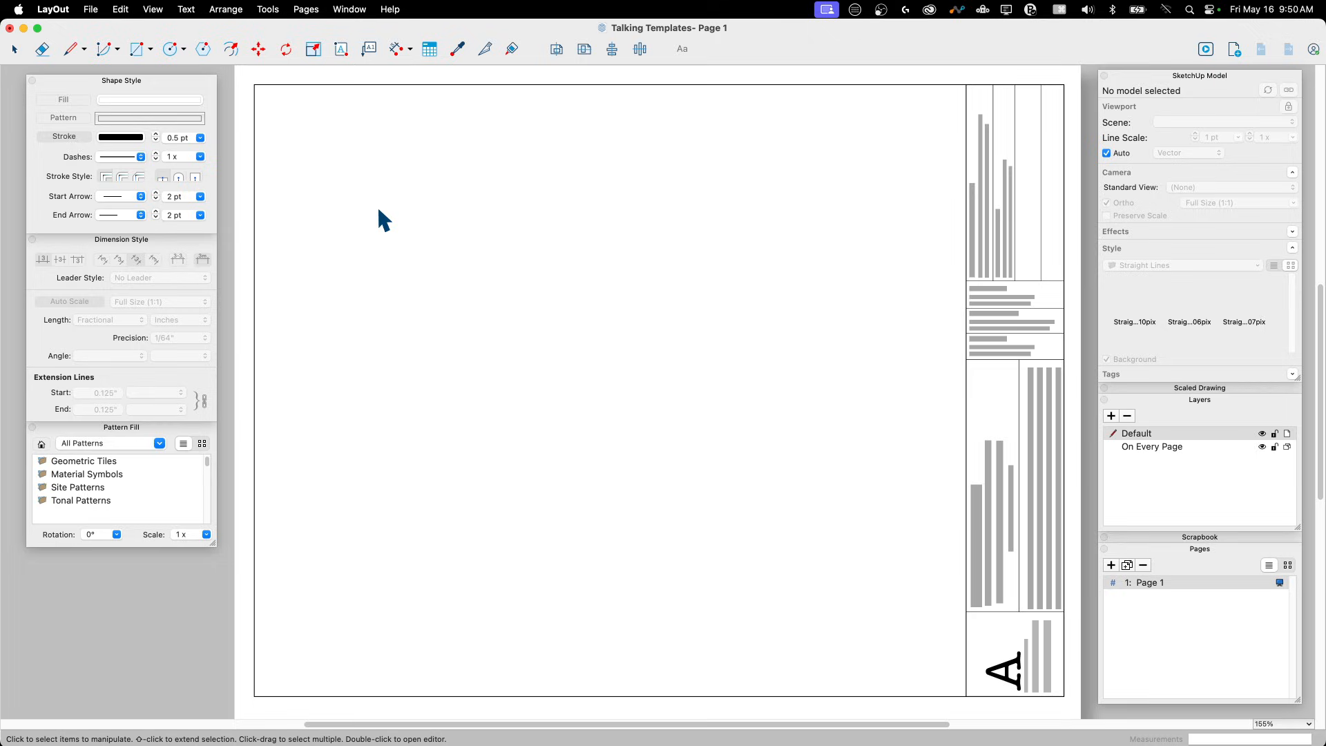
mouse_move(290, 174)
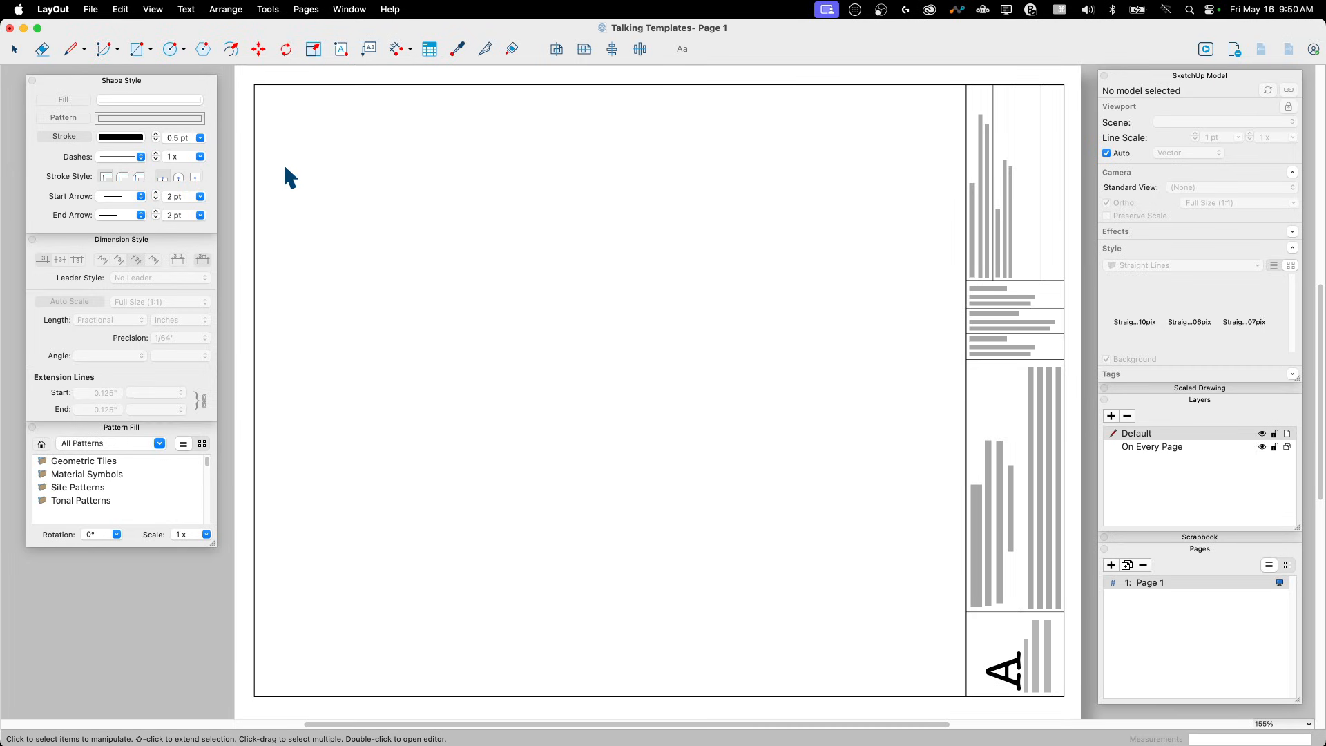
mouse_move(307, 175)
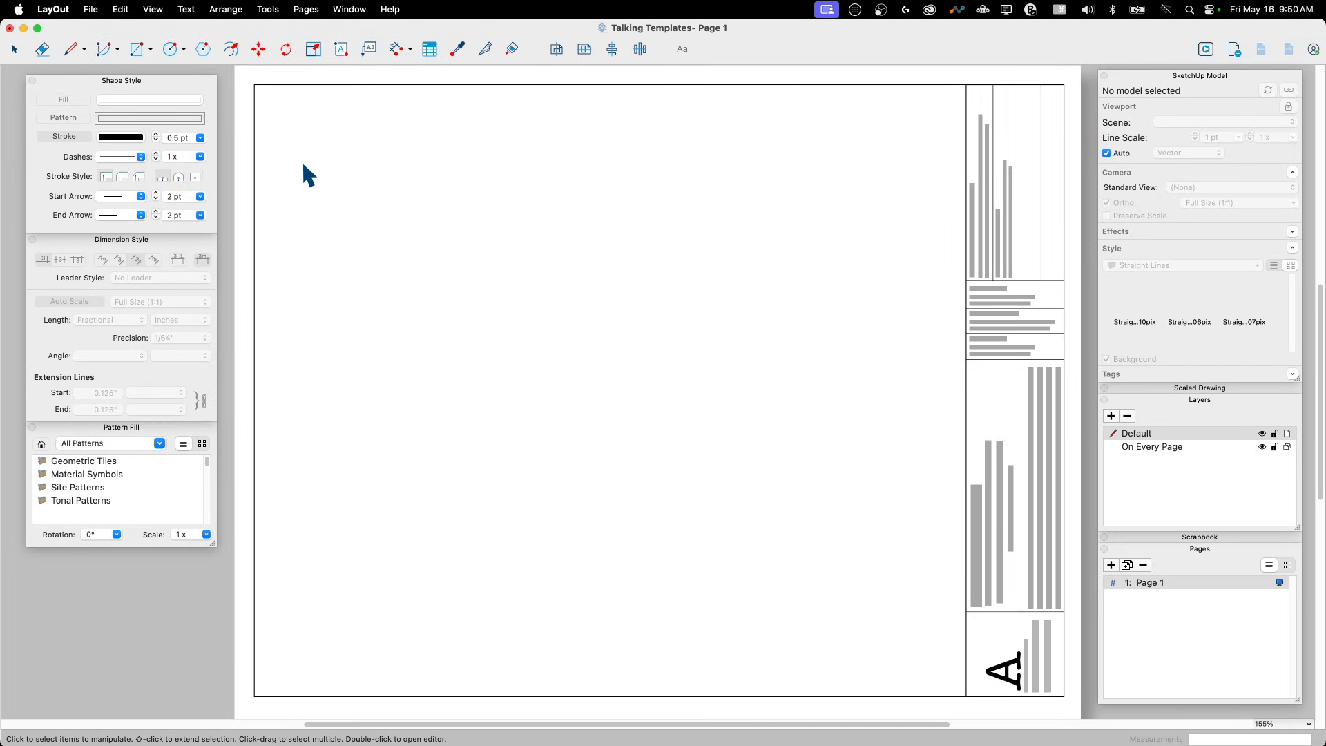
mouse_move(365, 169)
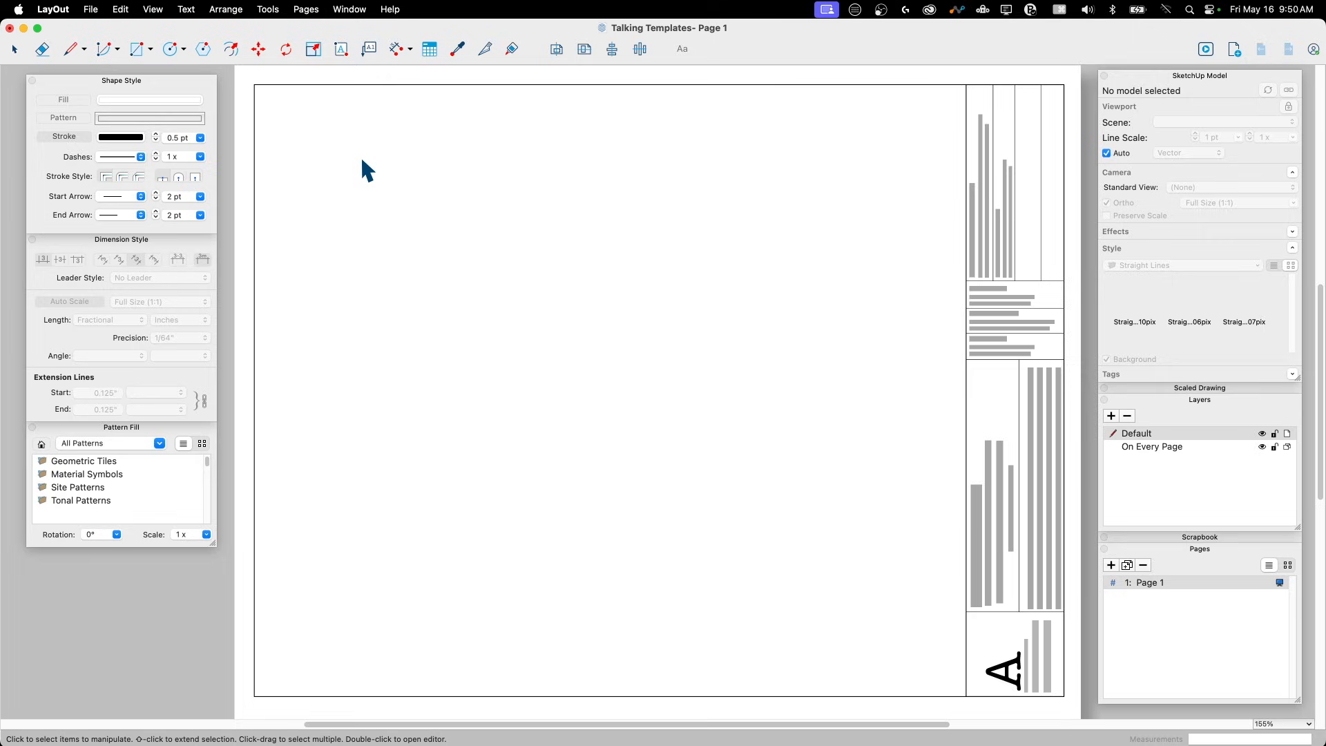
mouse_move(329, 178)
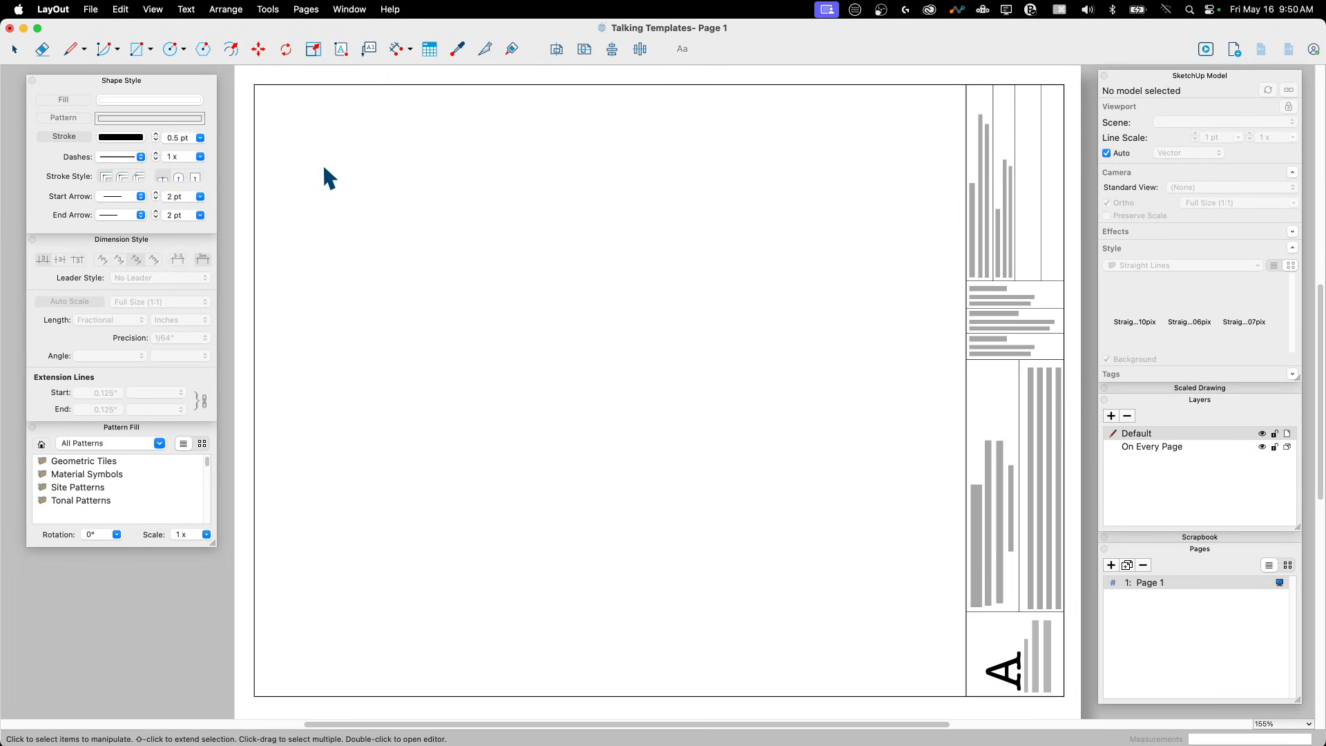
mouse_move(467, 234)
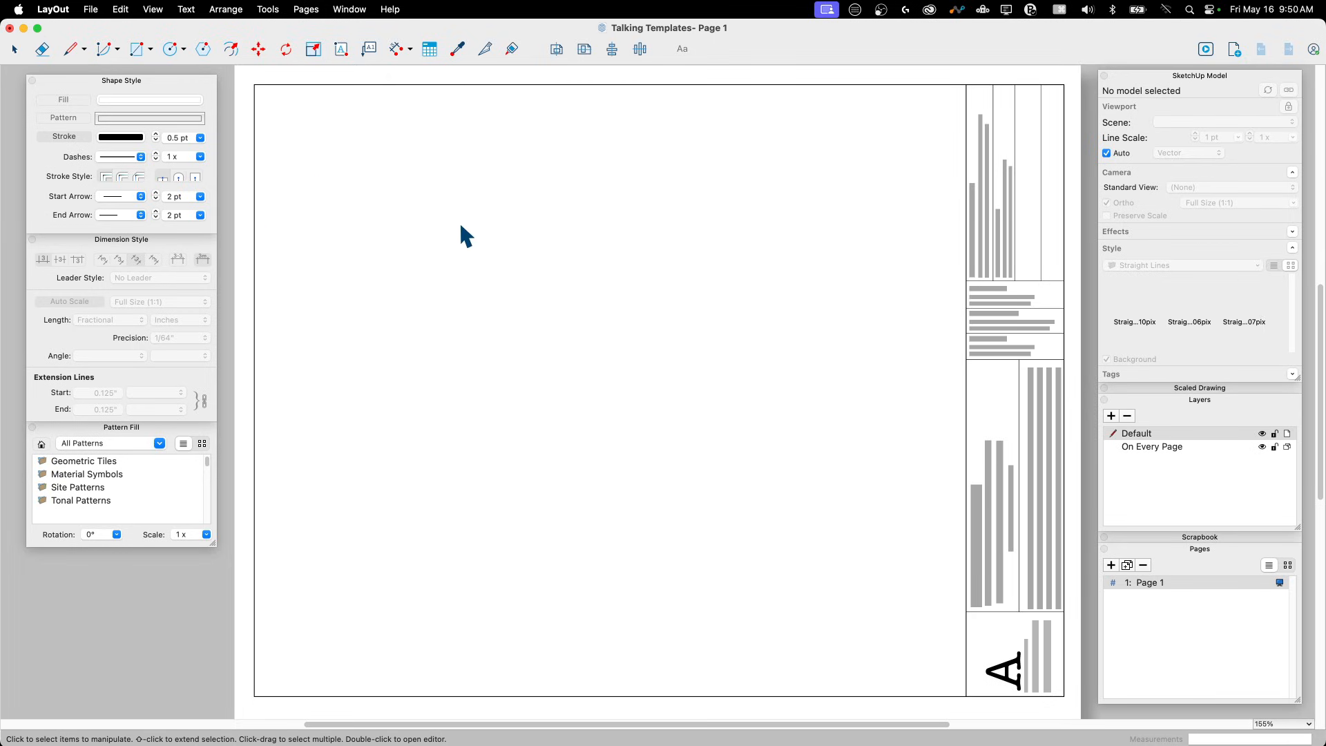
mouse_move(94, 23)
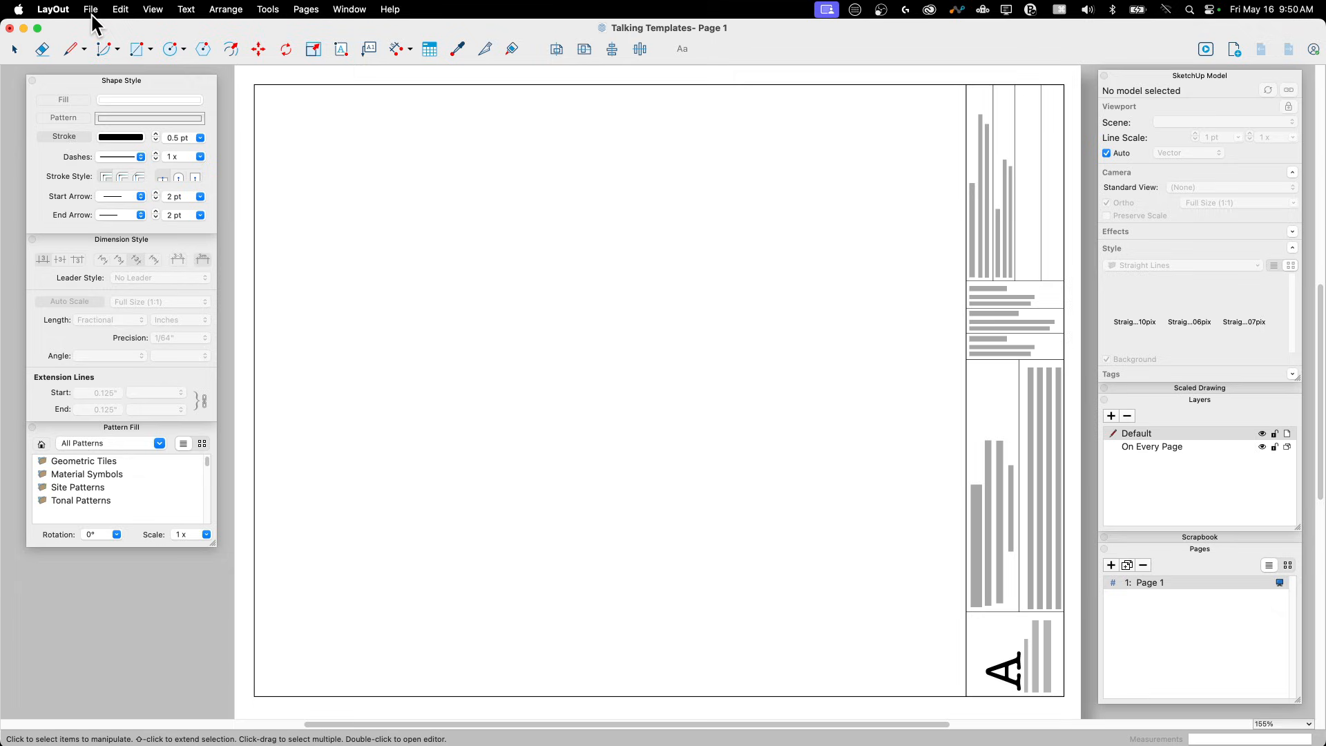
Open LayOut Preferences and browse Folders, Backup, Performance and Shortcuts to the Presentation monitor settings
left_click(52, 9)
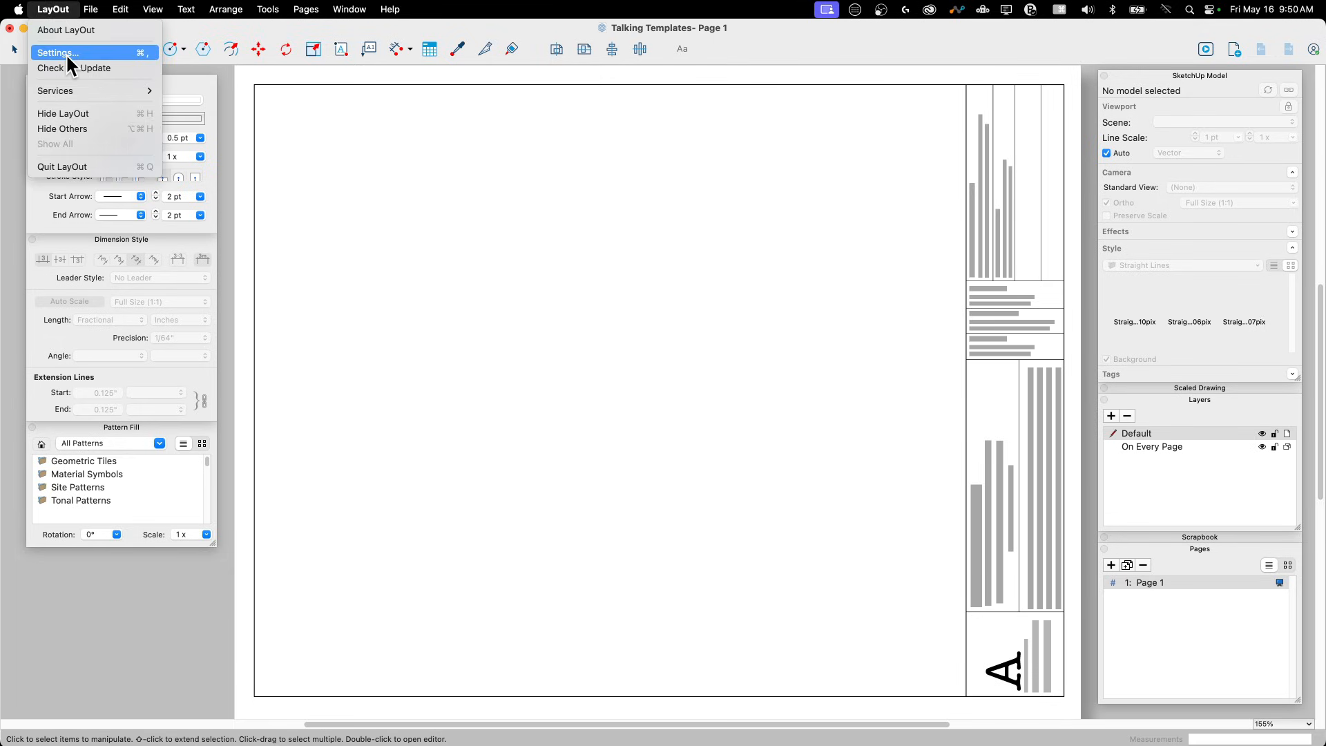
left_click(350, 9)
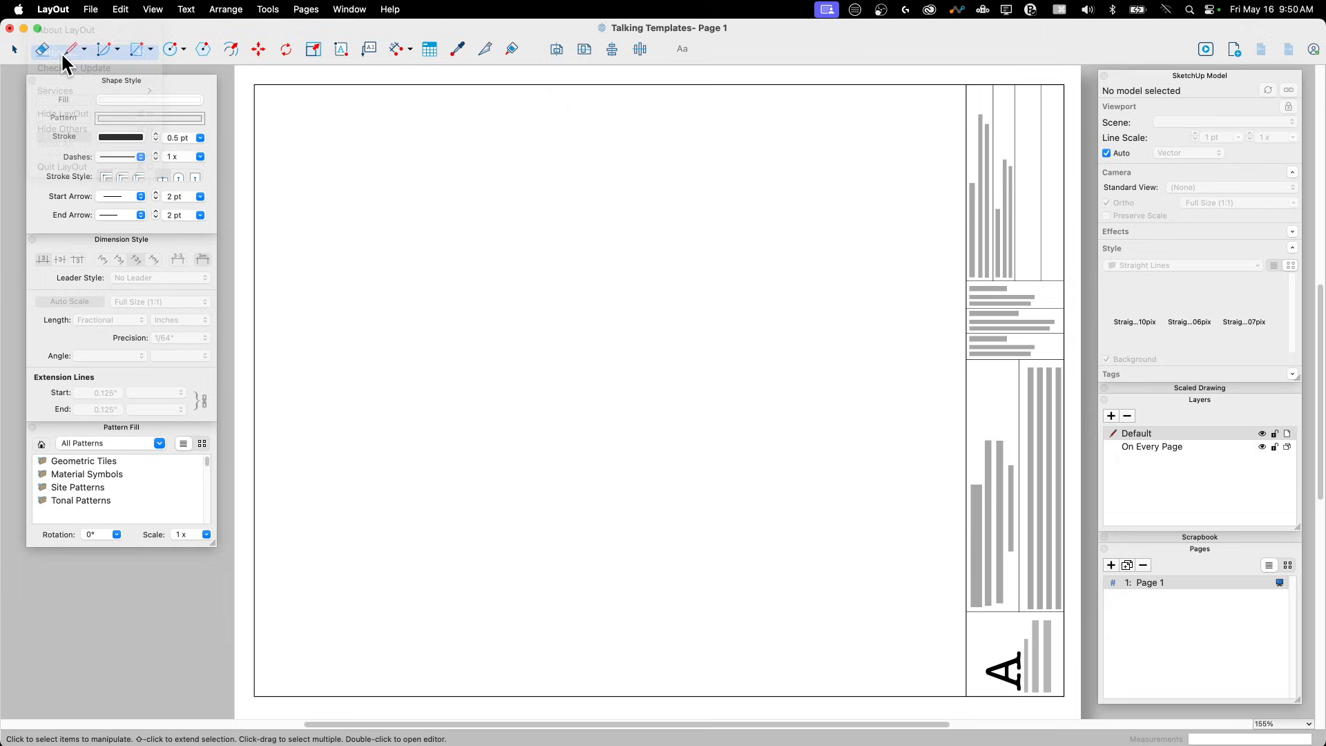
left_click(50, 56)
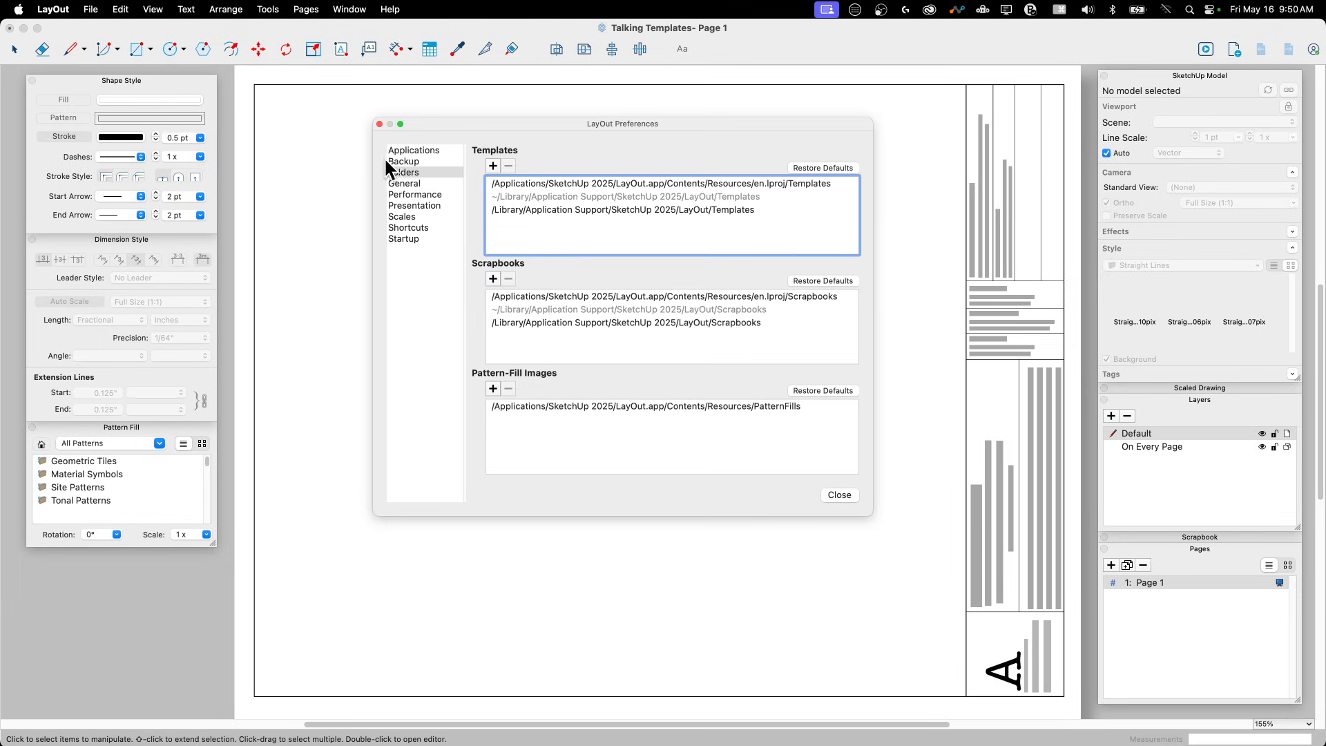
left_click(404, 173)
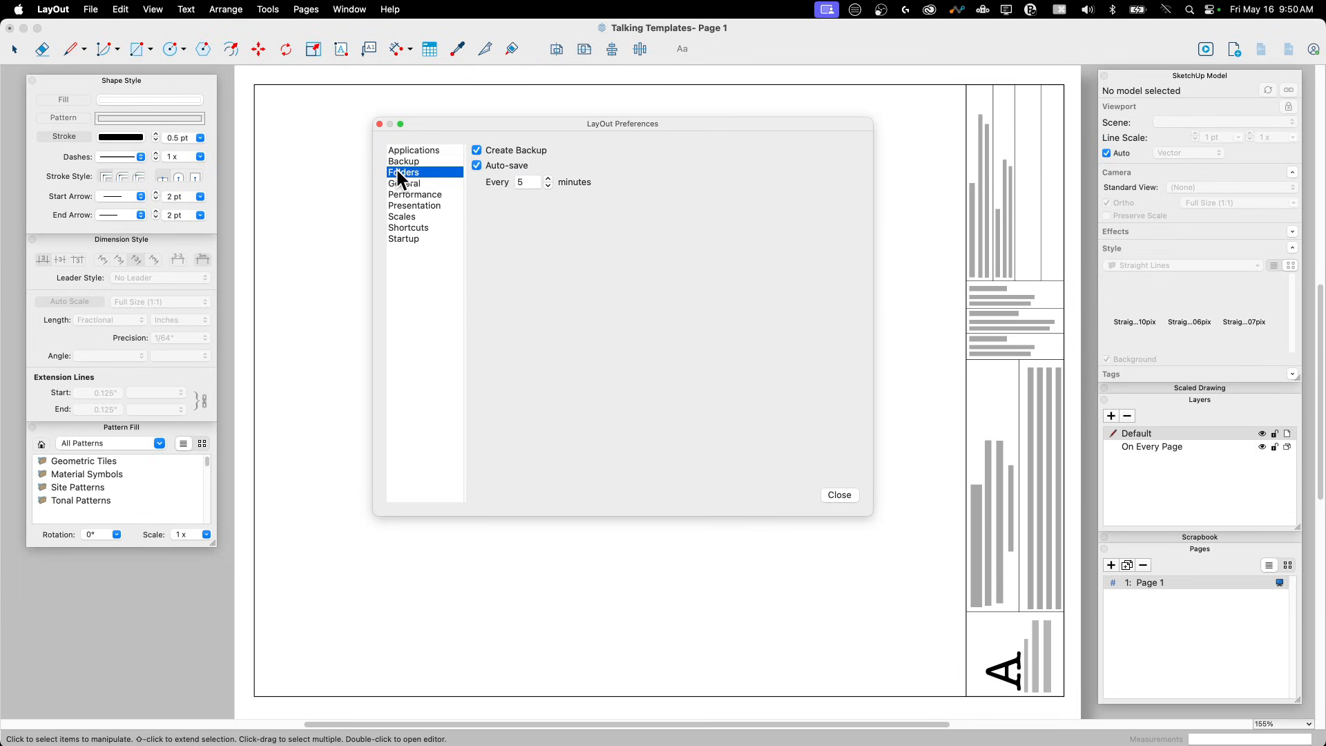
left_click(415, 195)
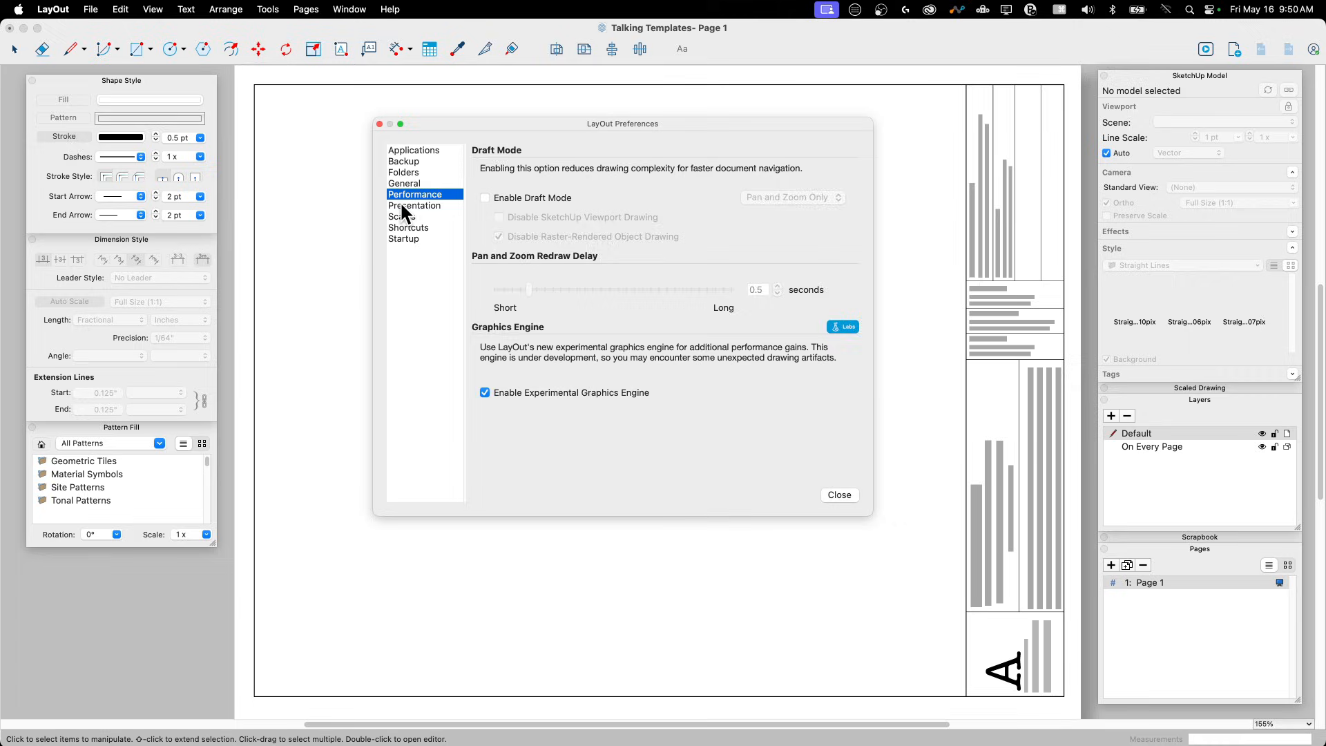
left_click(408, 227)
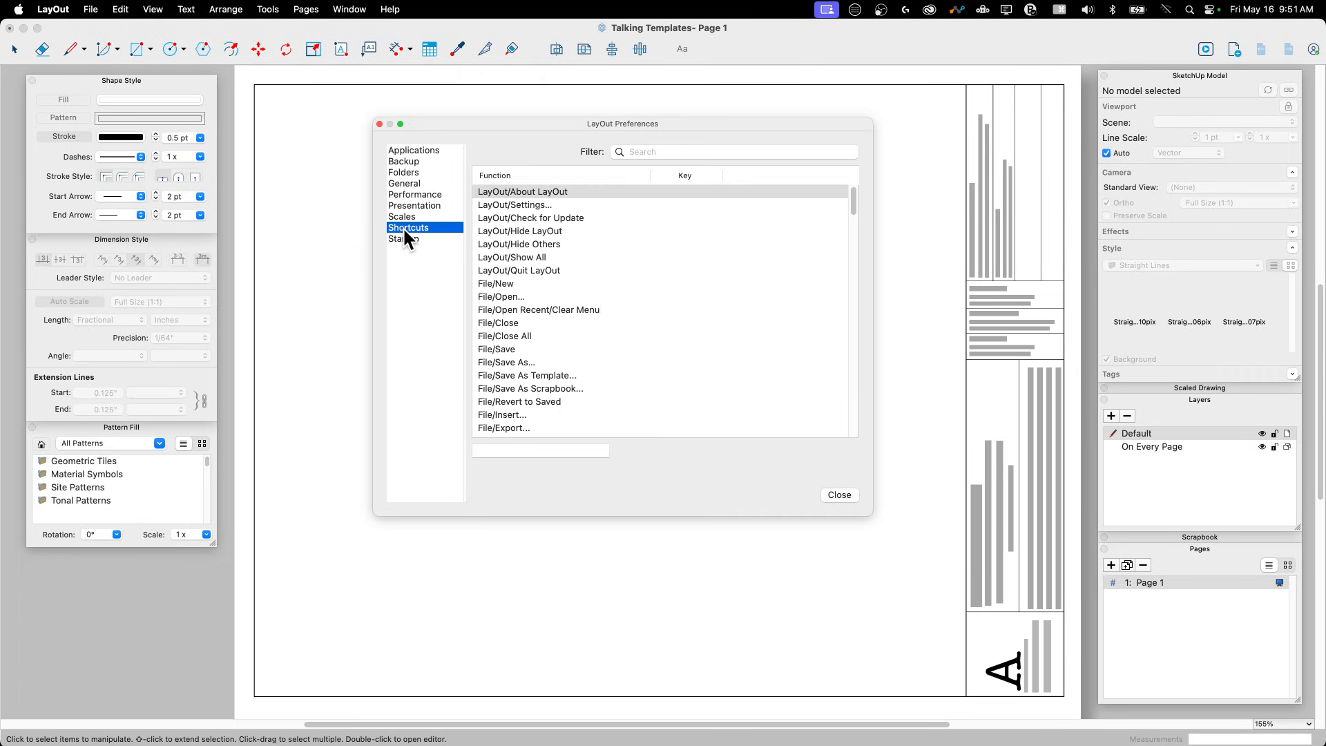
left_click(403, 216)
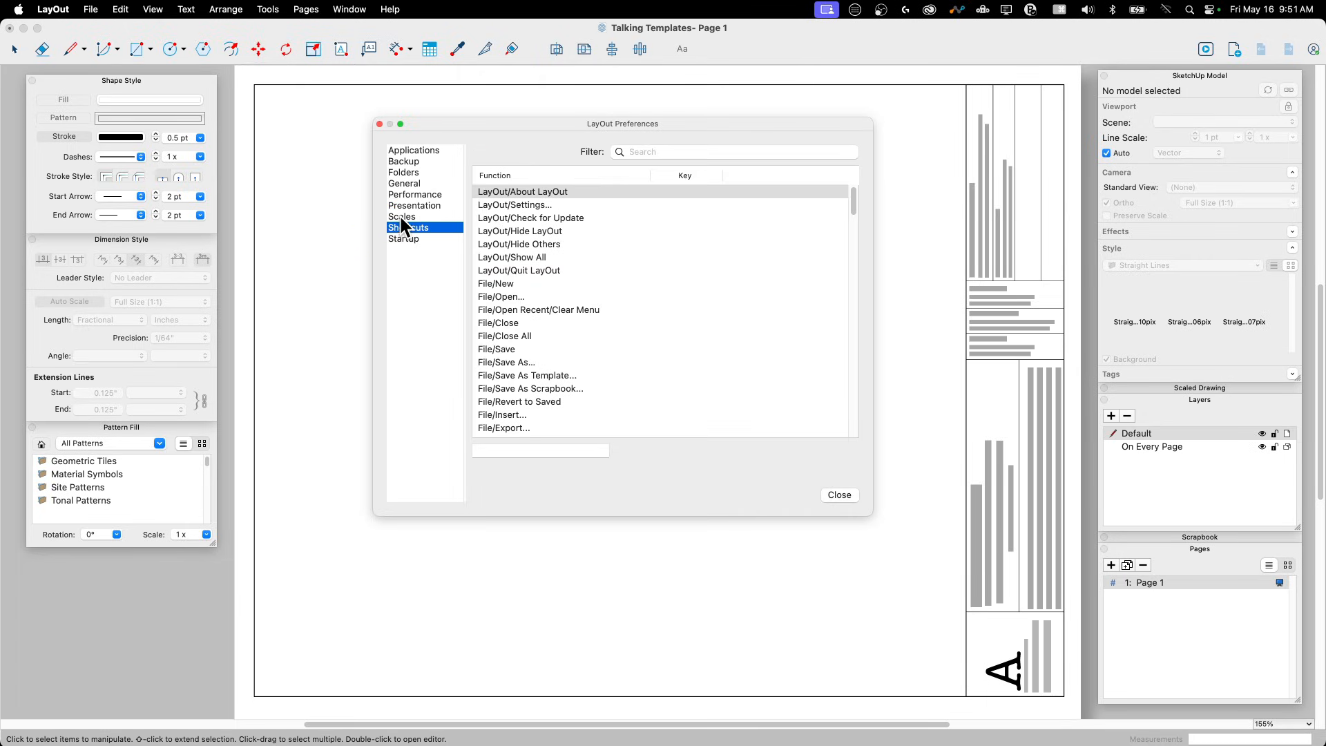
left_click(415, 204)
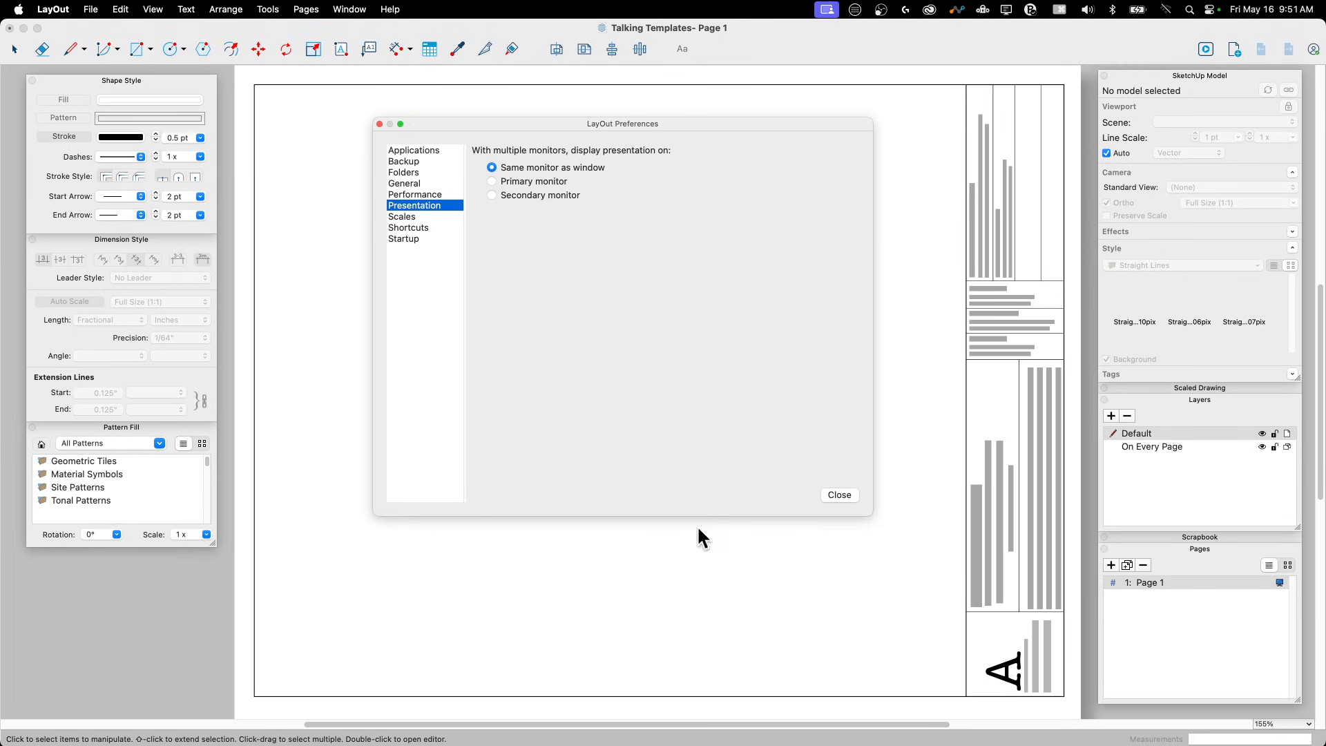
mouse_move(780, 274)
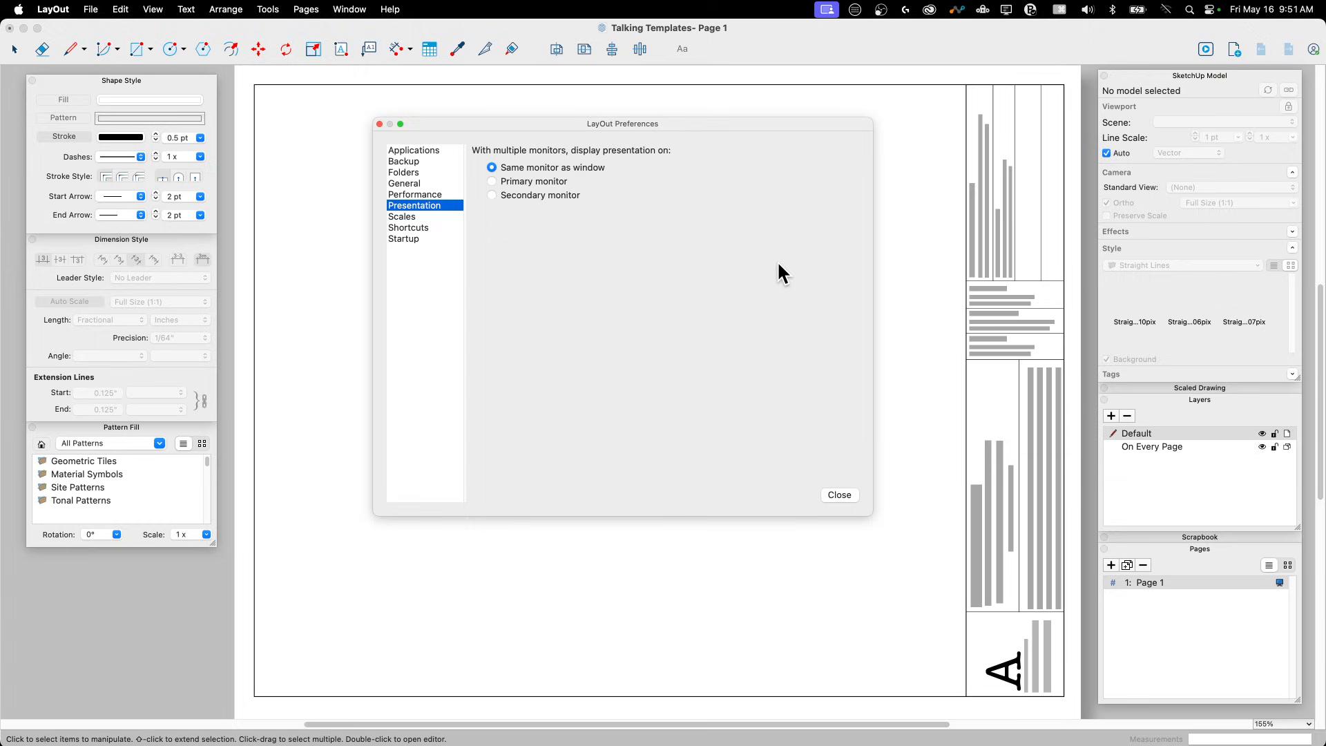
mouse_move(573, 12)
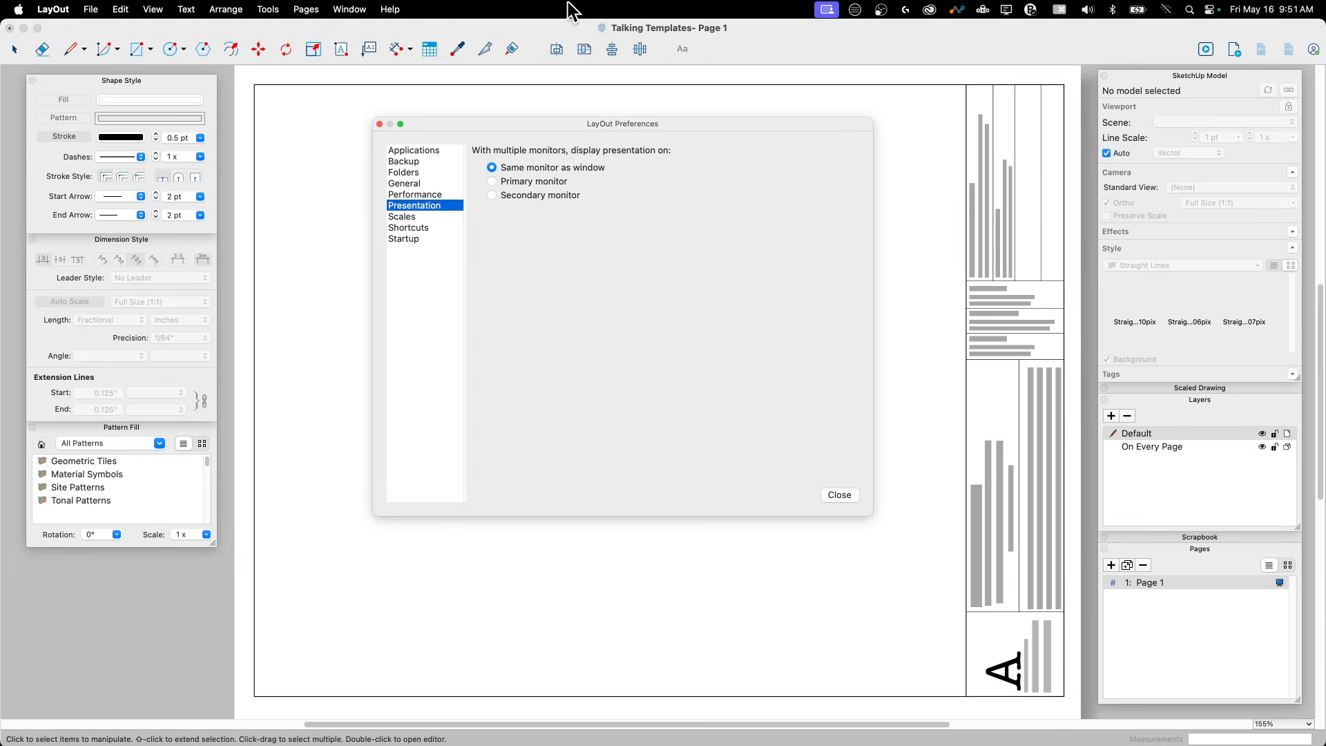
mouse_move(457, 169)
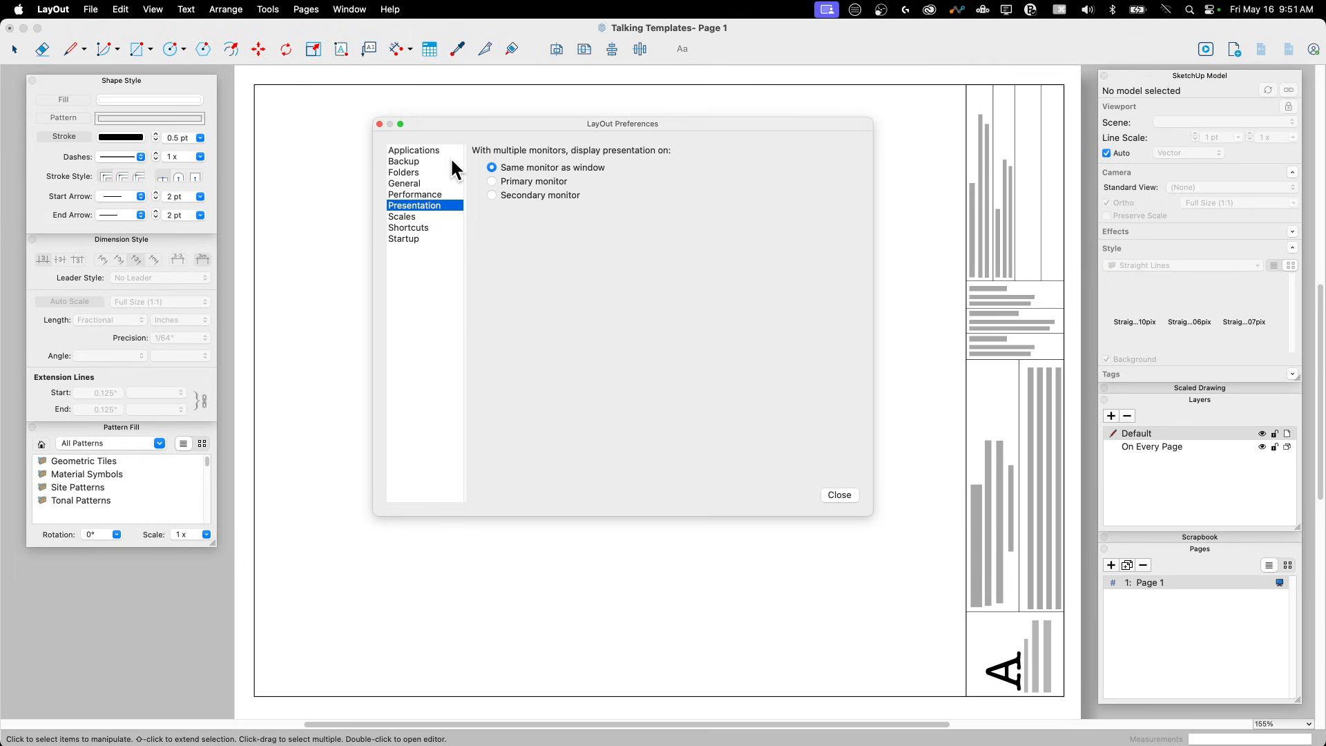
Review the Folders pane's template, scrapbook and pattern paths, then close Preferences
left_click(403, 172)
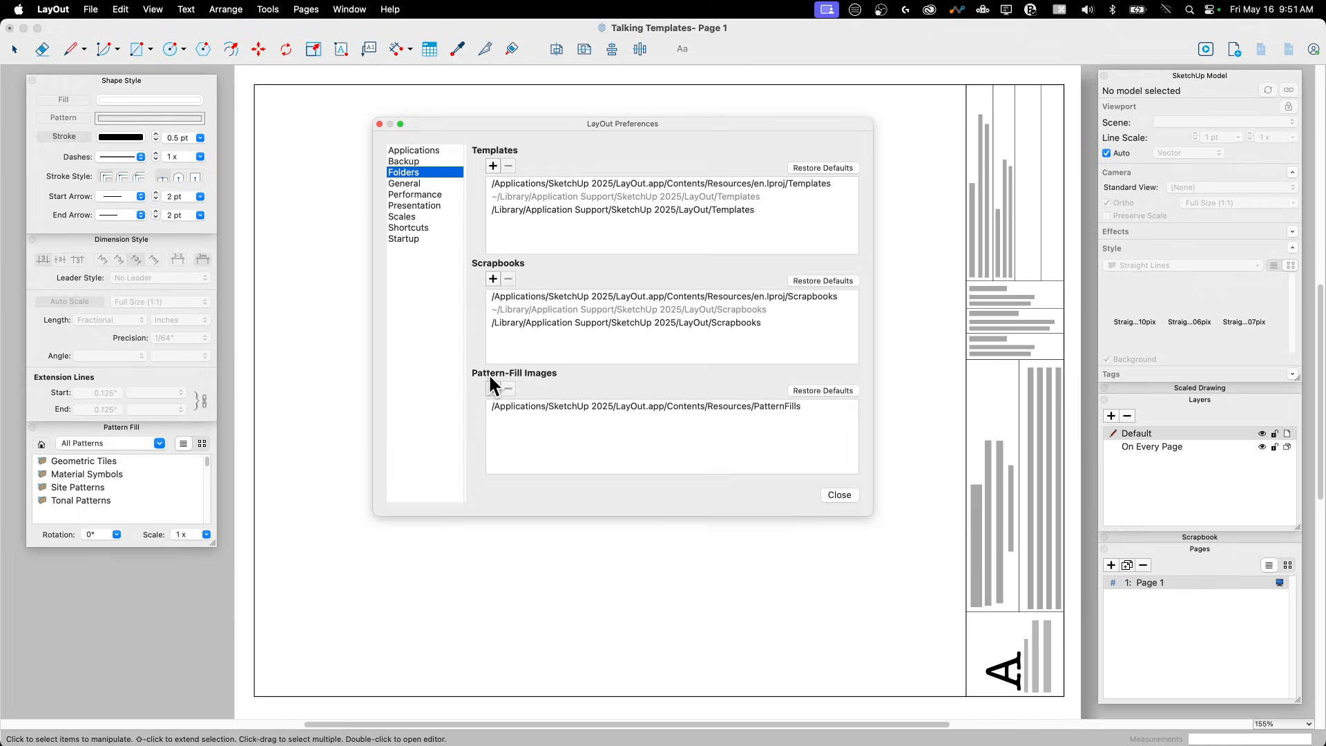
mouse_move(485, 191)
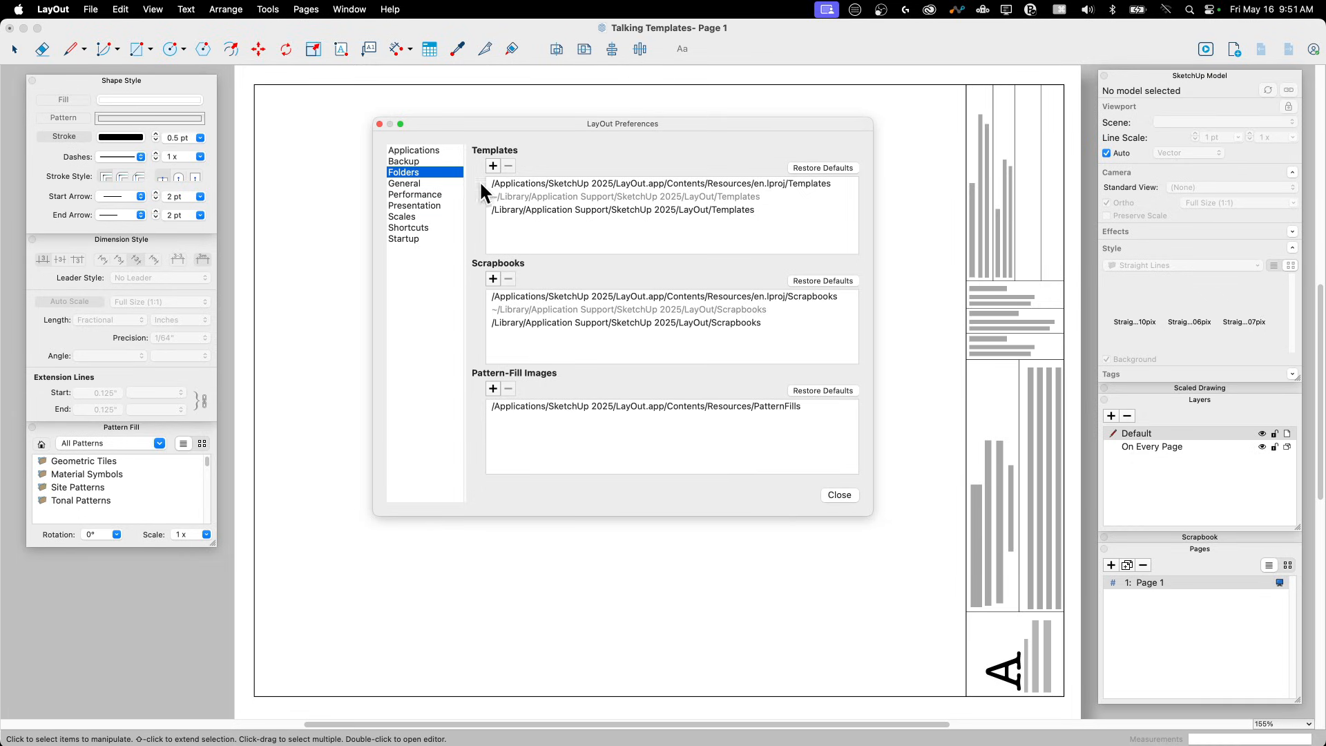
mouse_move(614, 194)
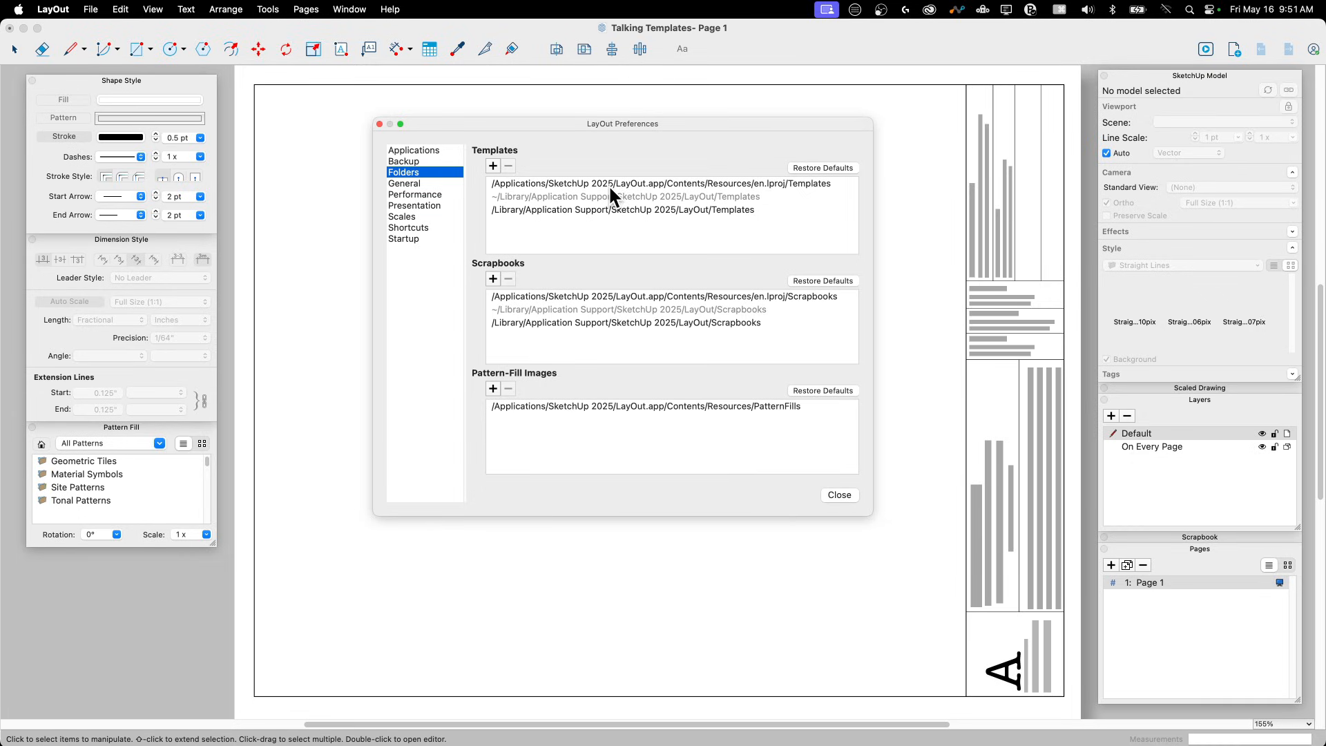
mouse_move(535, 245)
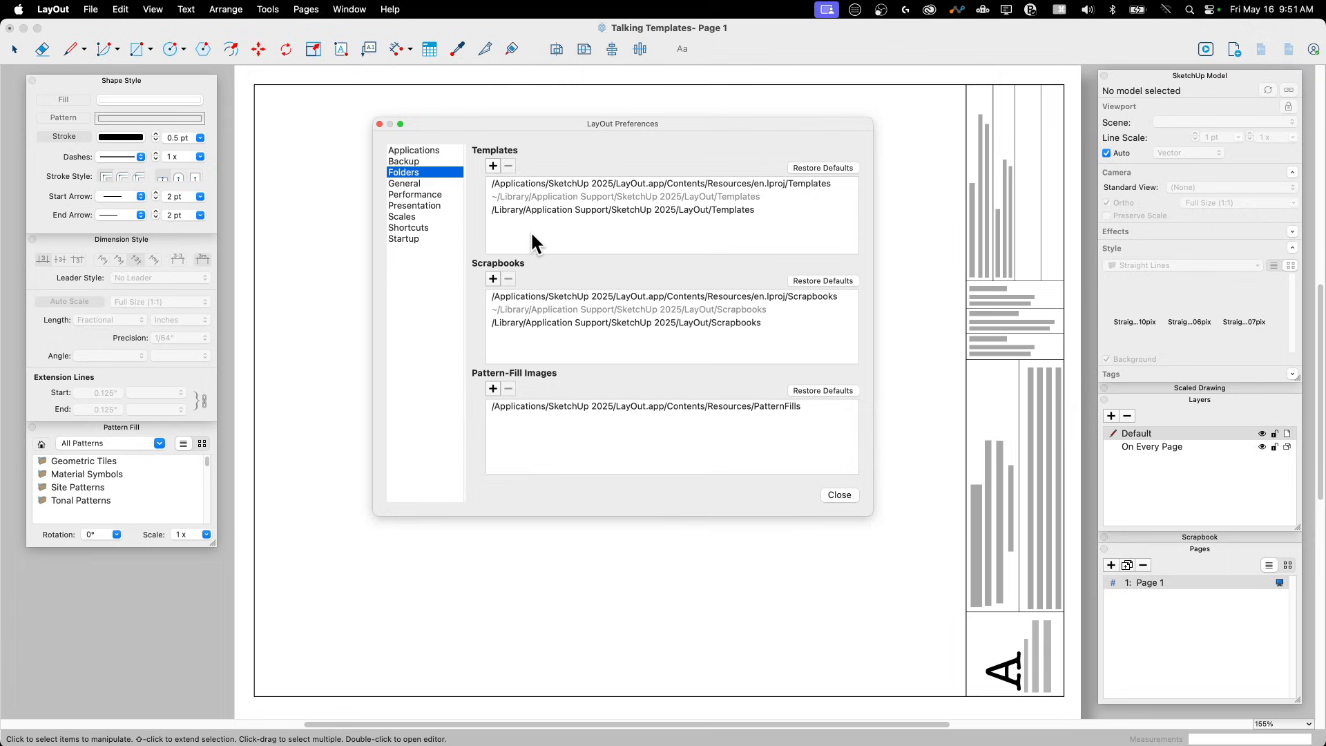
mouse_move(529, 191)
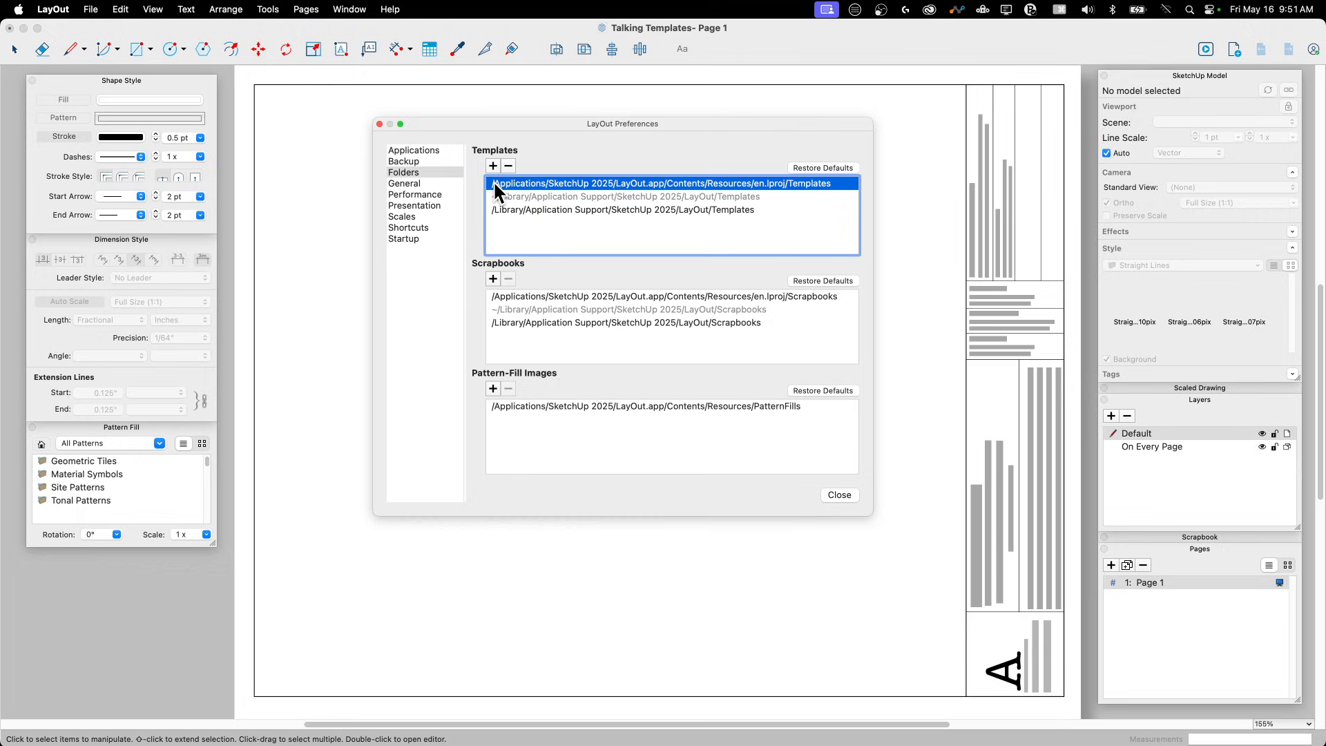
mouse_move(799, 192)
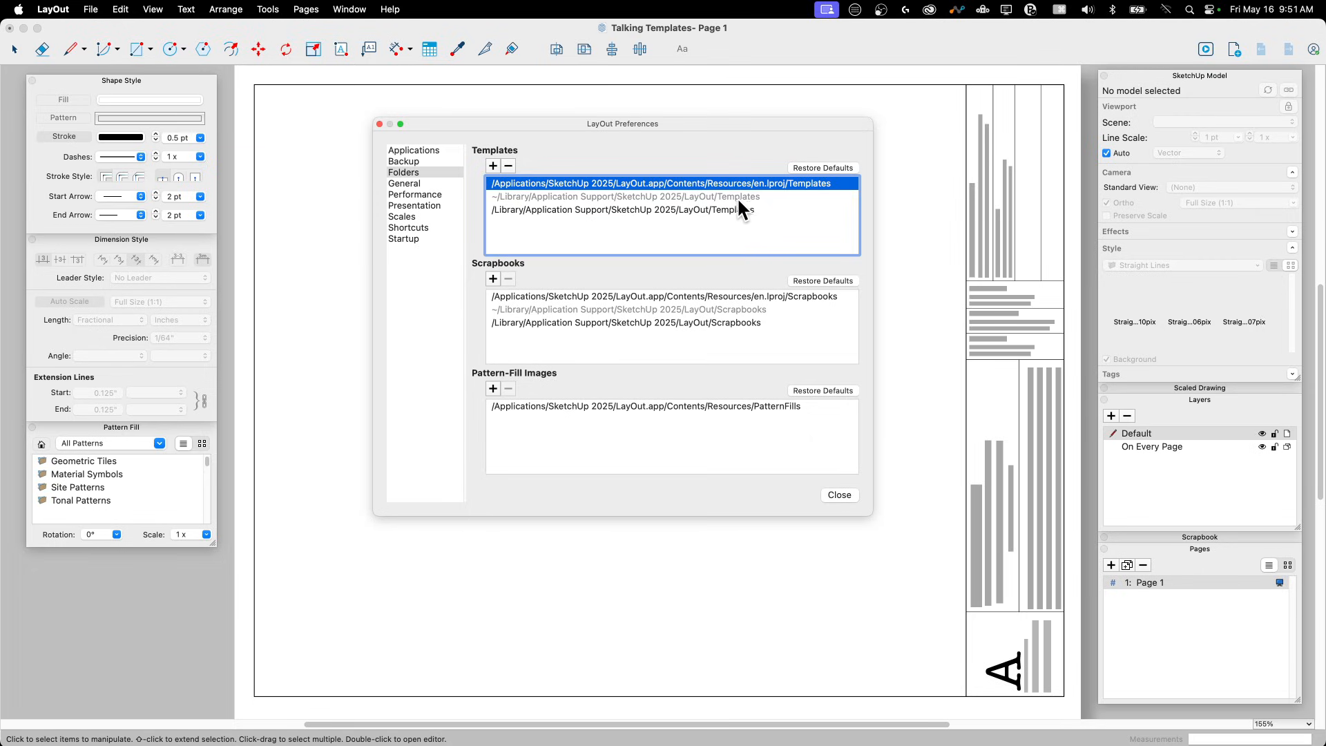
mouse_move(716, 203)
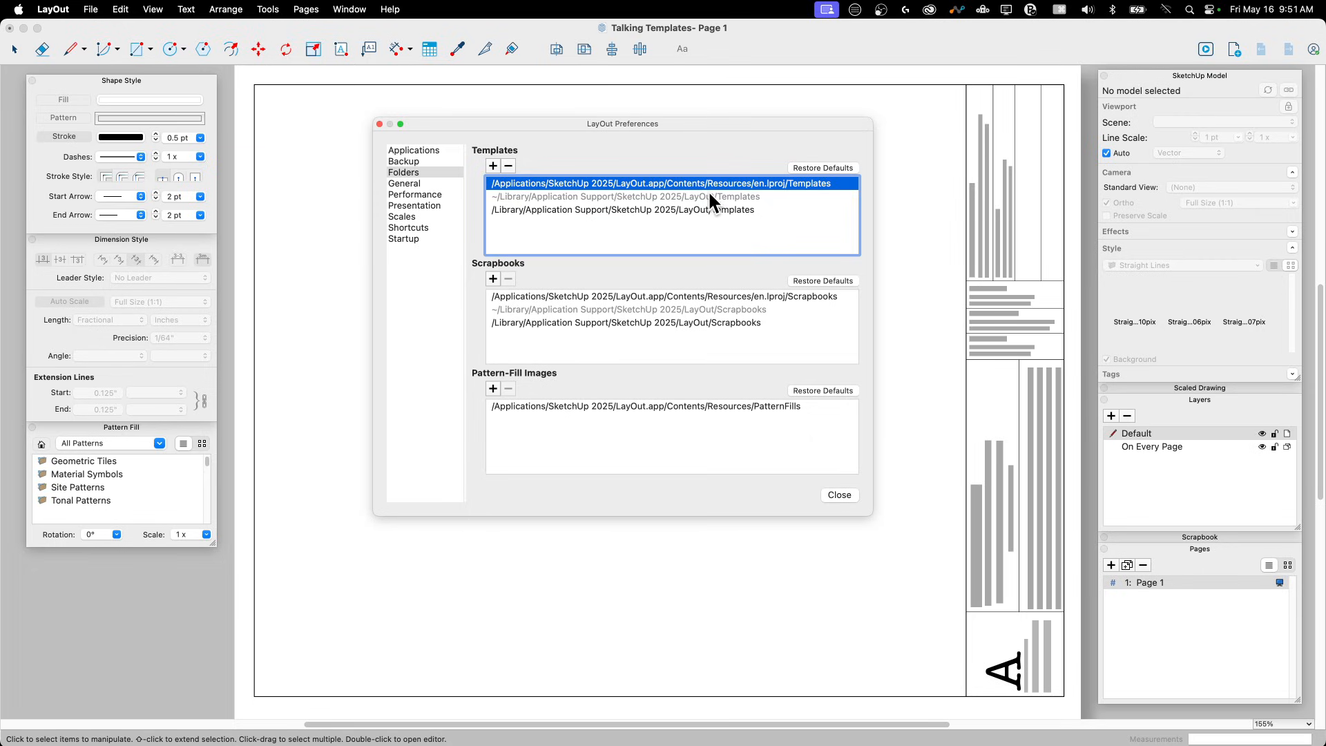
mouse_move(753, 224)
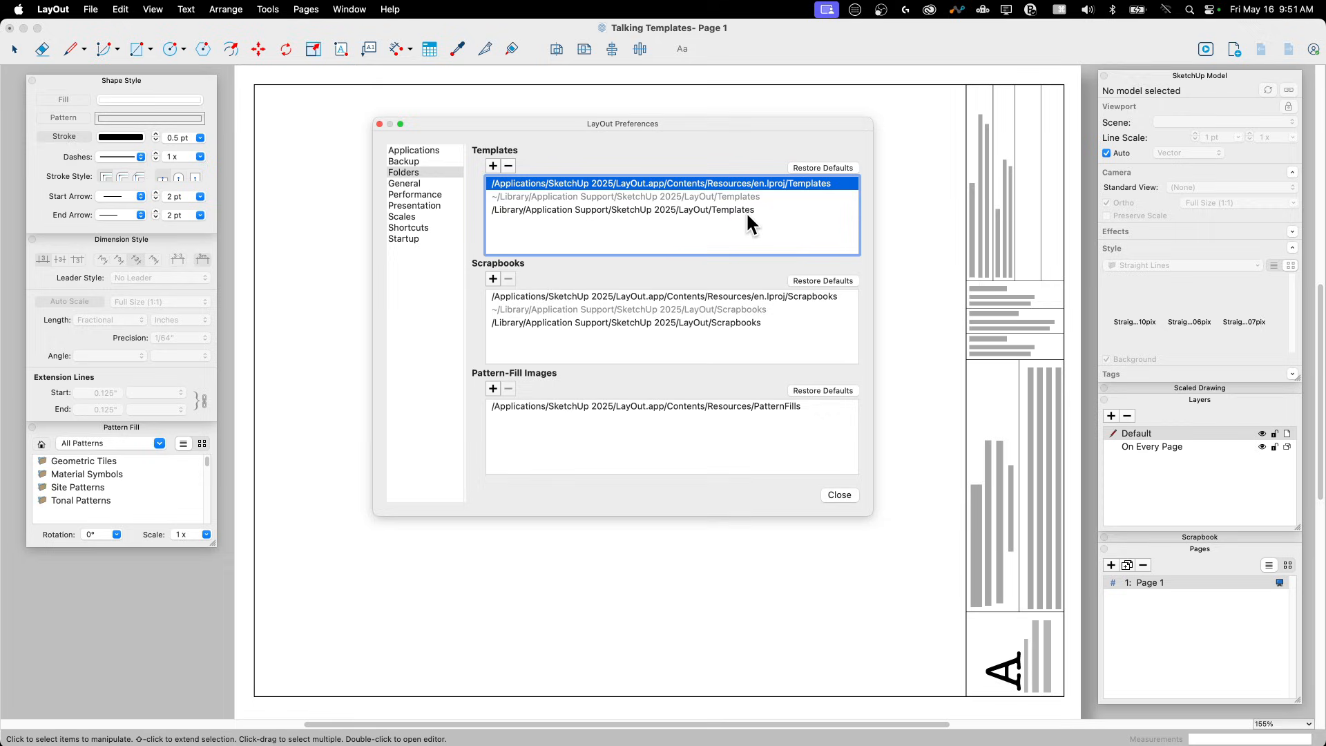
mouse_move(504, 216)
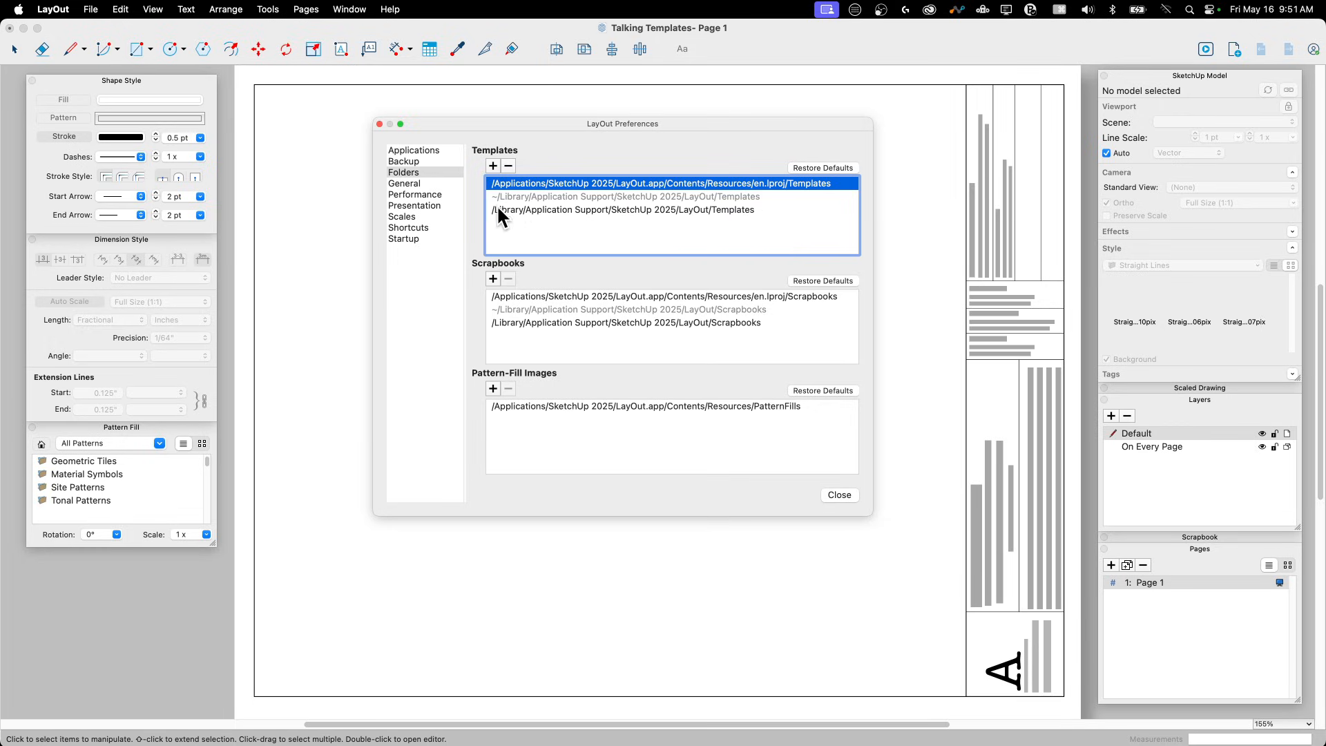
mouse_move(594, 217)
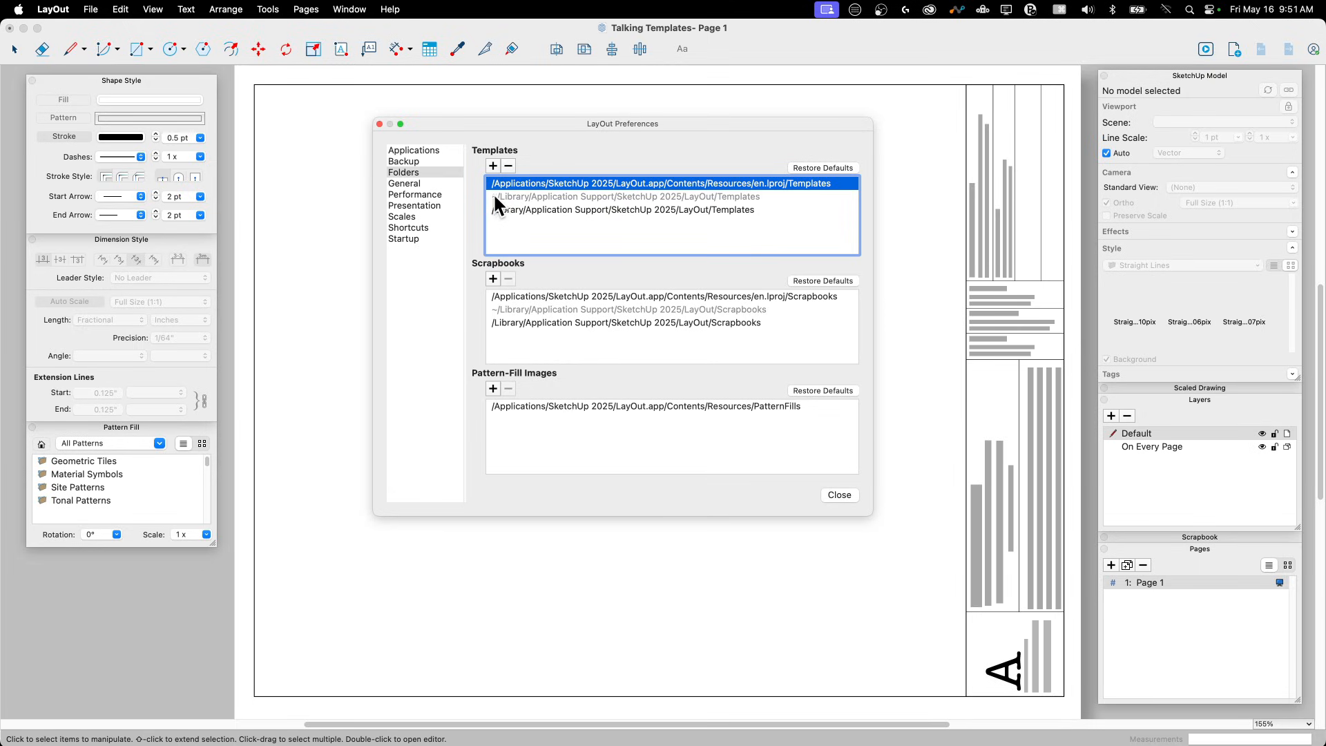
mouse_move(667, 209)
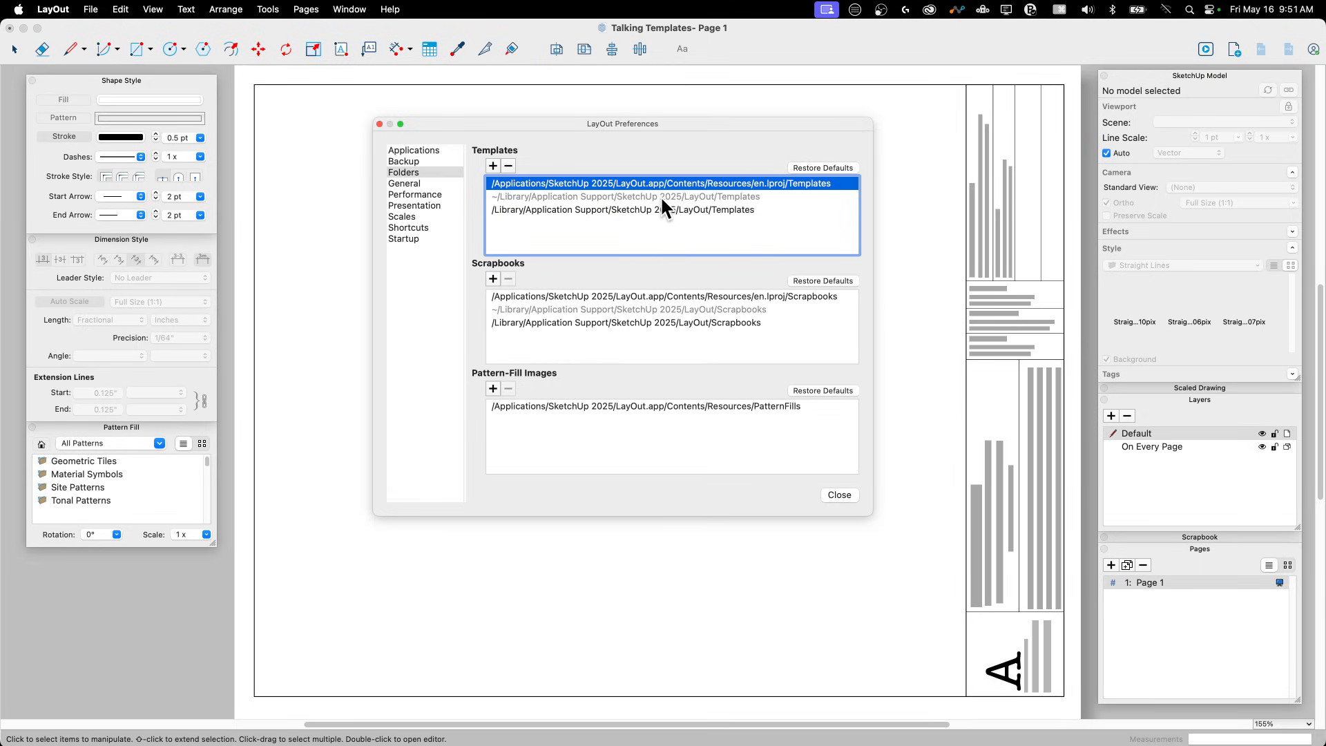
mouse_move(510, 211)
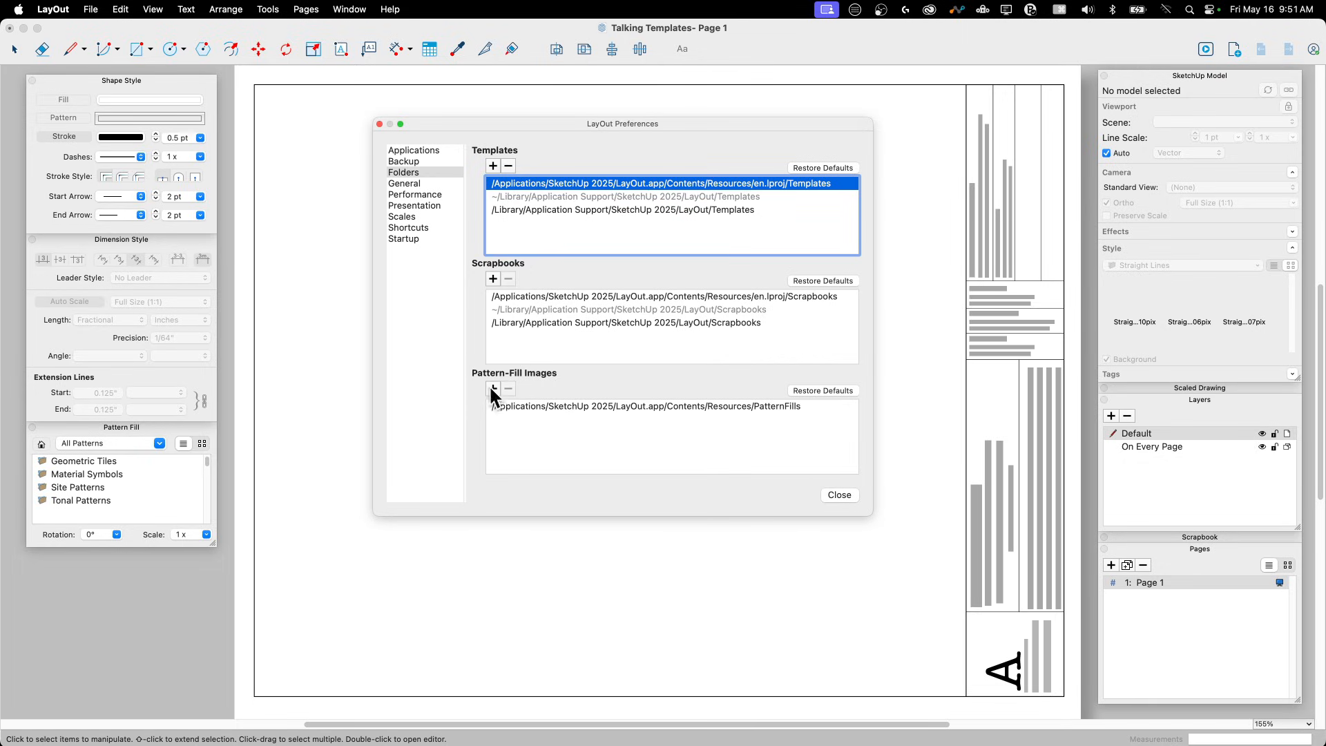
mouse_move(619, 431)
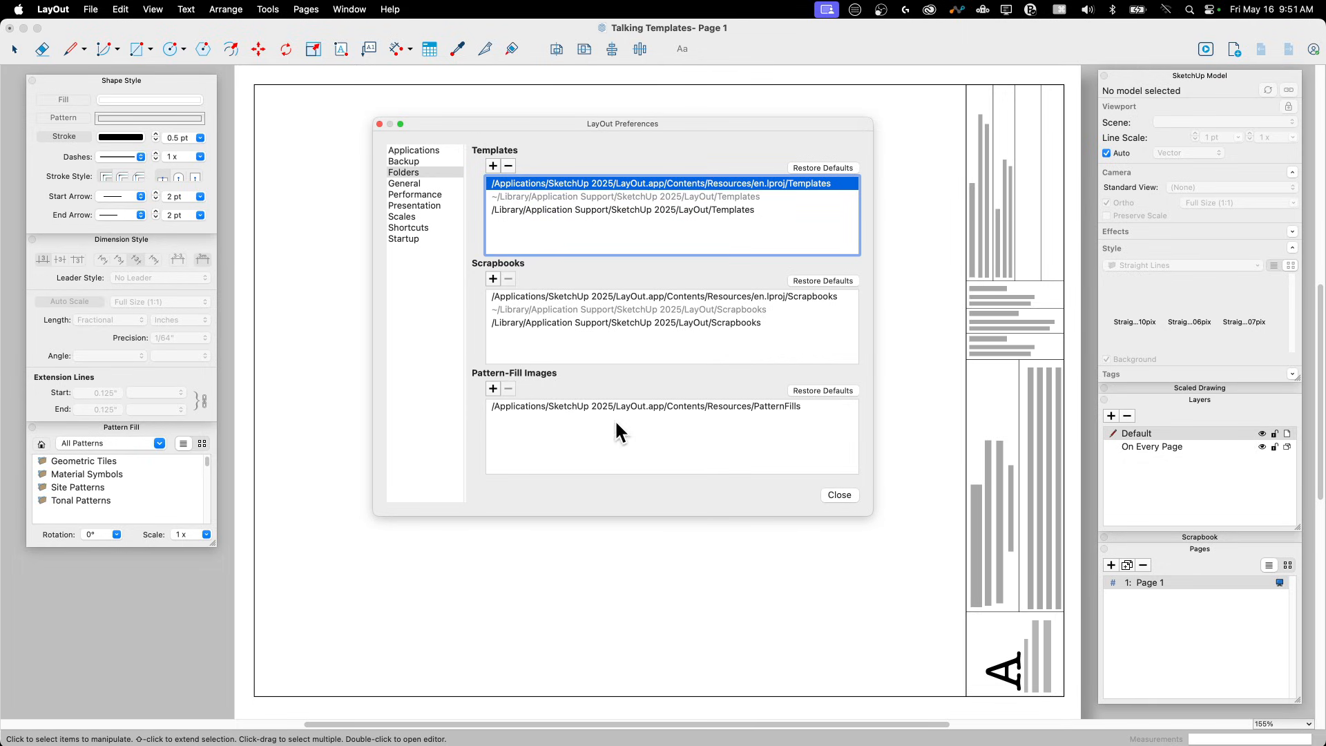
mouse_move(372, 373)
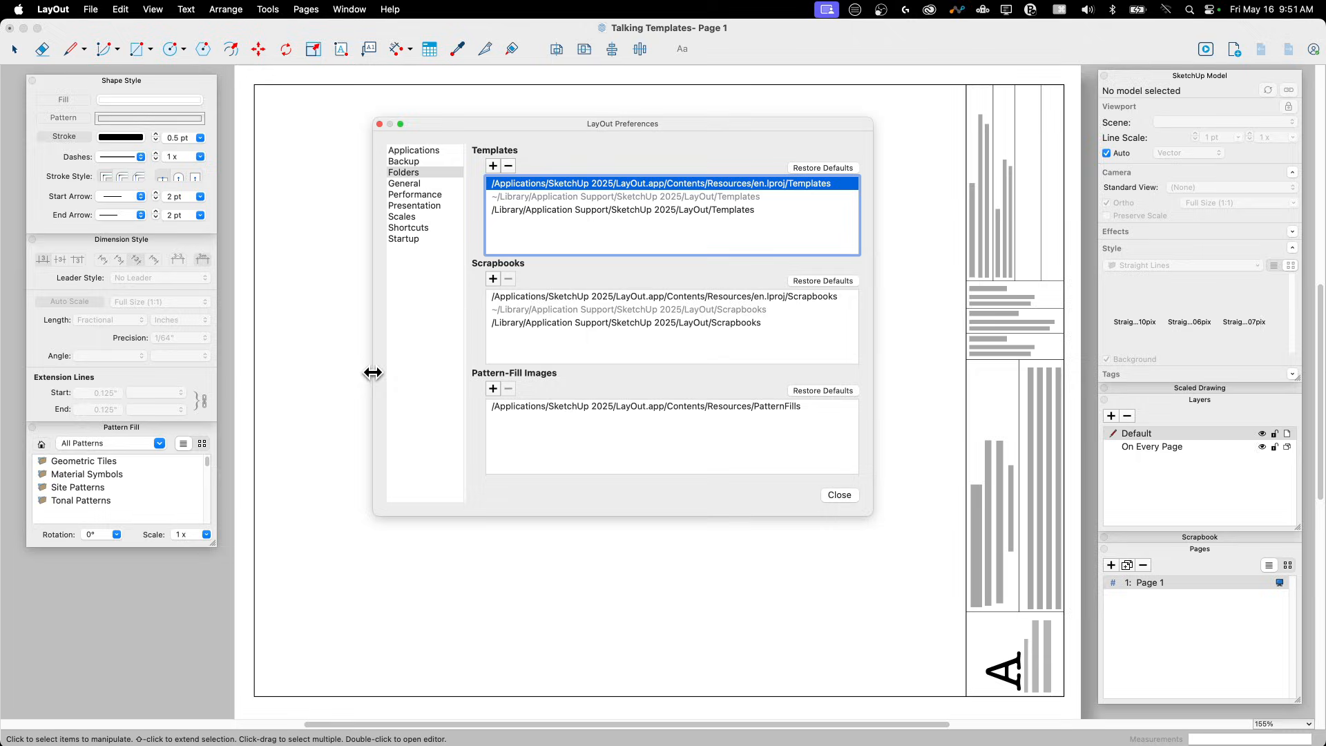
left_click(838, 495)
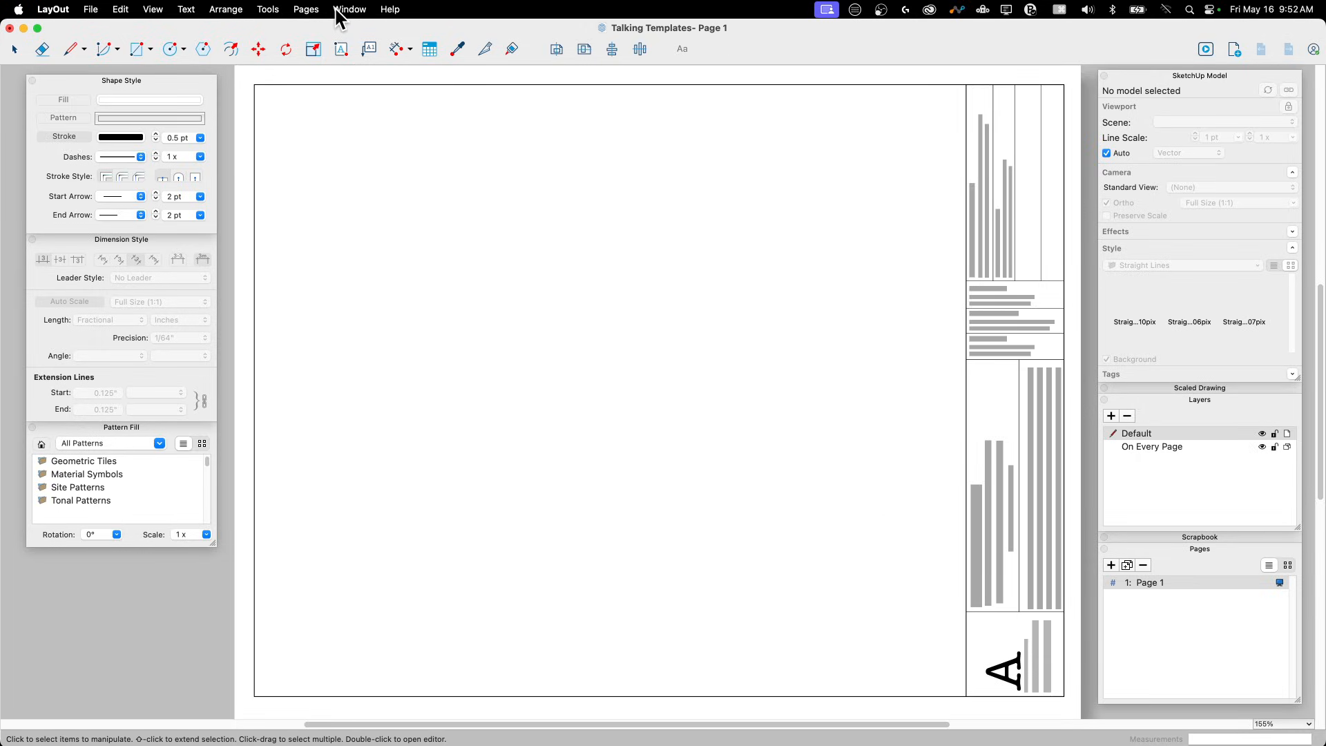
Open Document Setup, keep Rendering display resolution at Medium, and go to Units
left_click(90, 9)
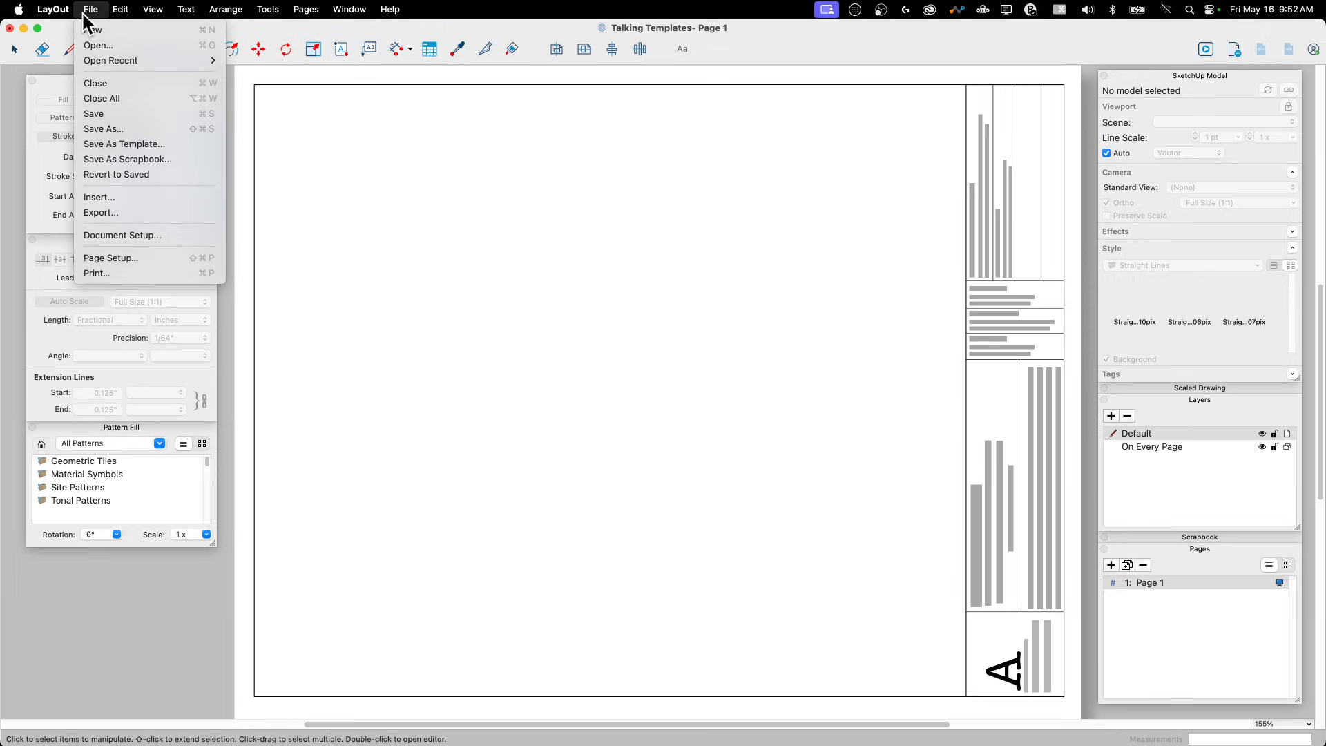
left_click(121, 234)
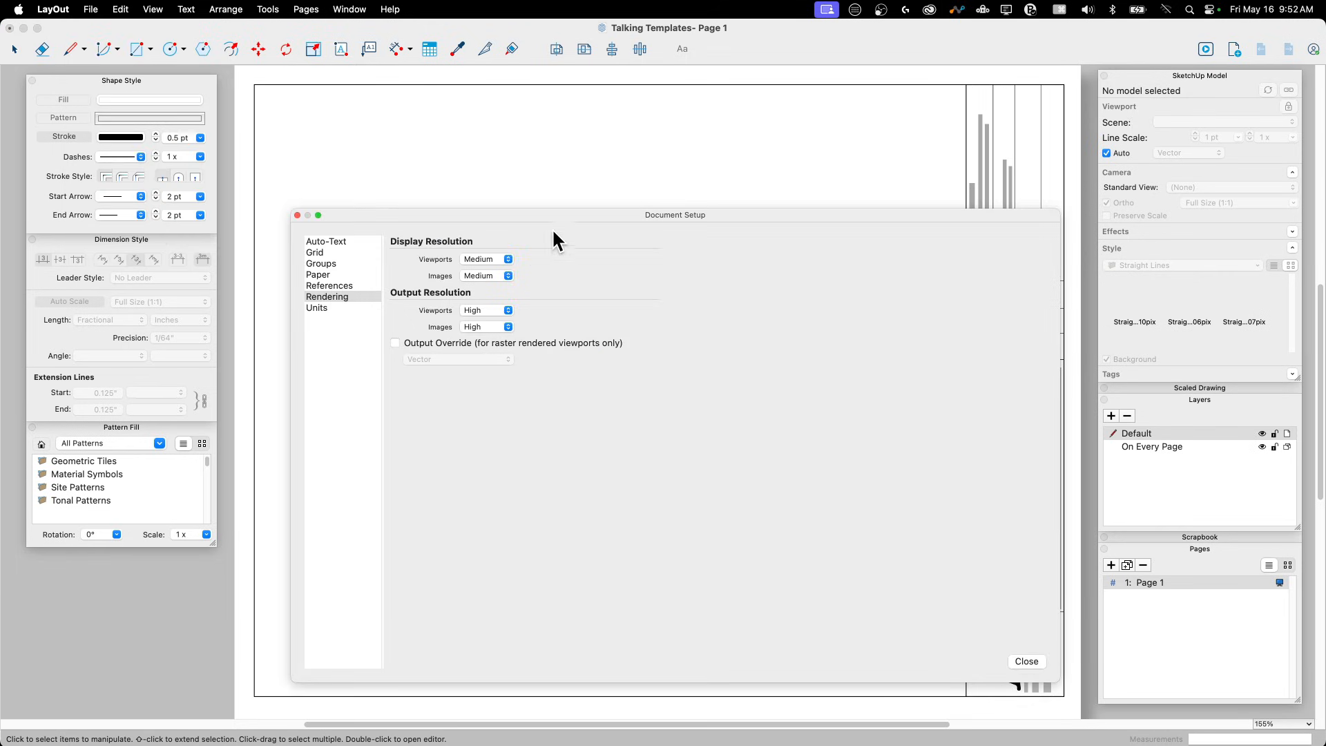
left_click_drag(675, 215, 638, 101)
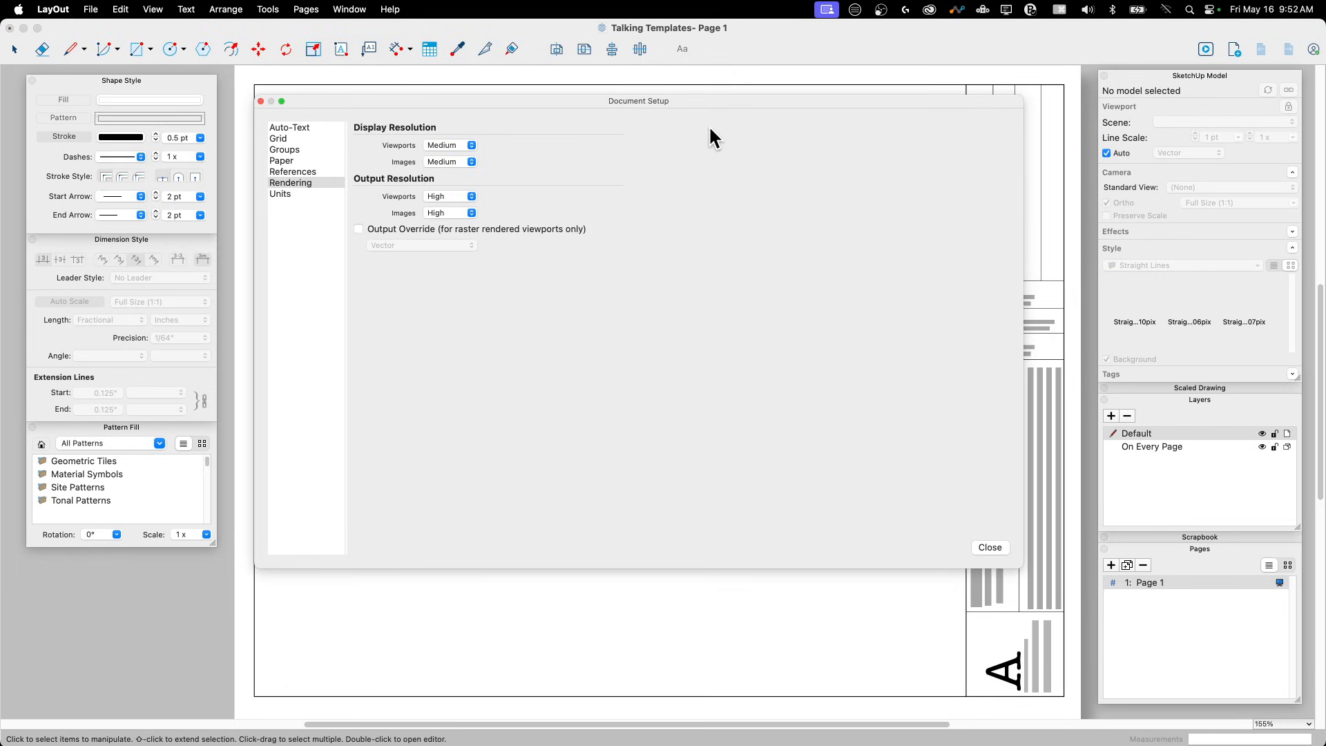
mouse_move(471, 146)
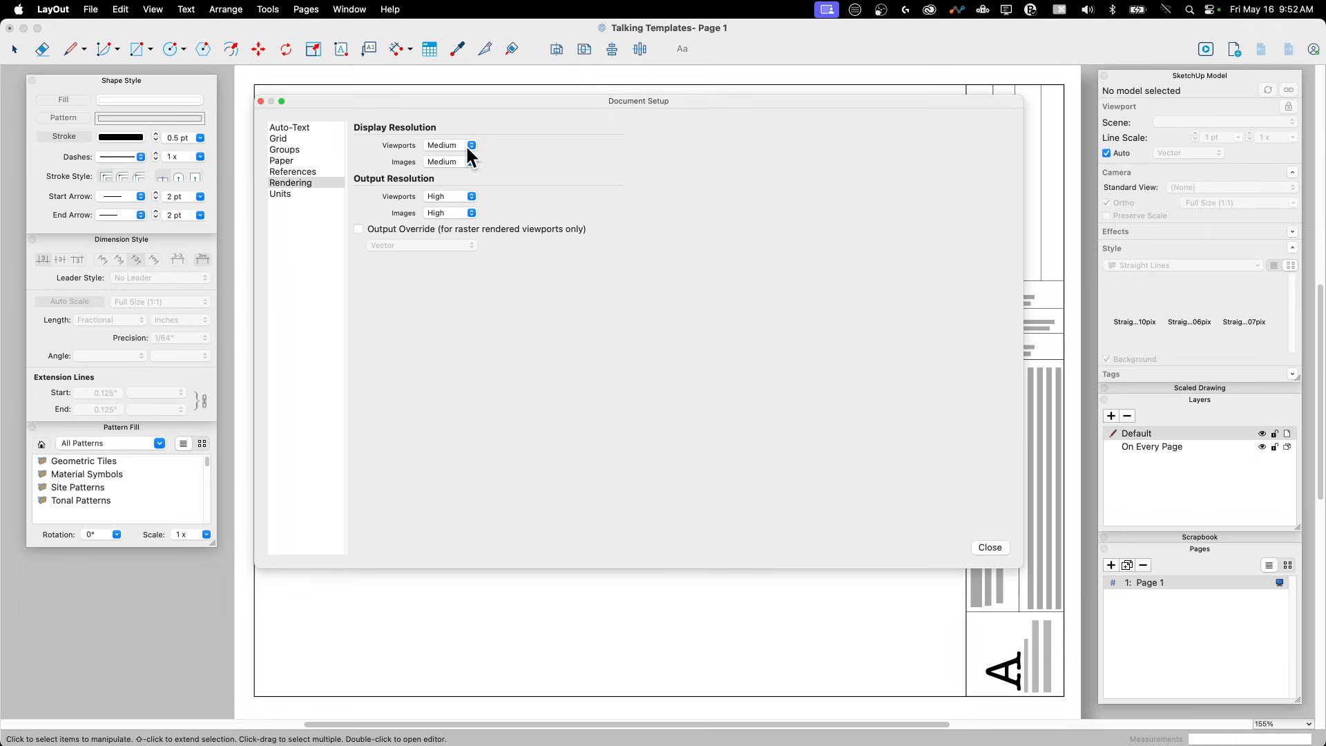
mouse_move(434, 159)
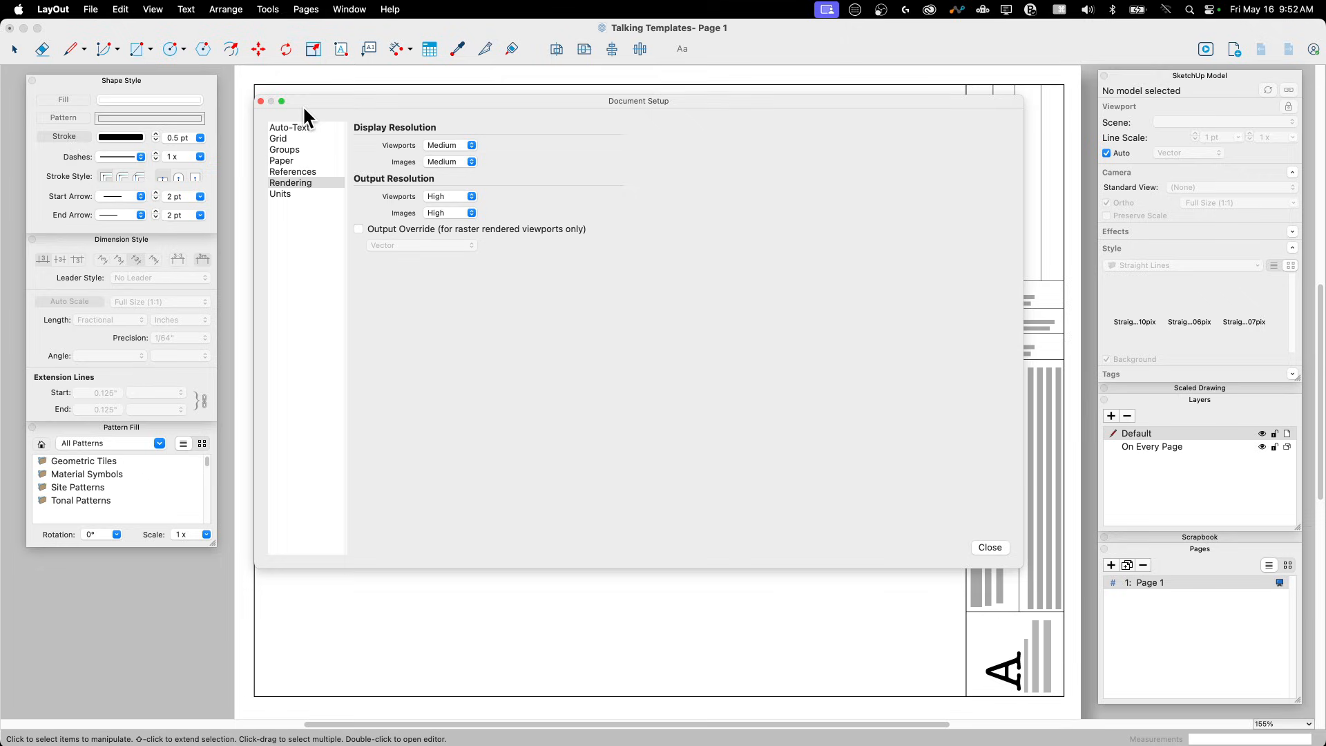
mouse_move(625, 248)
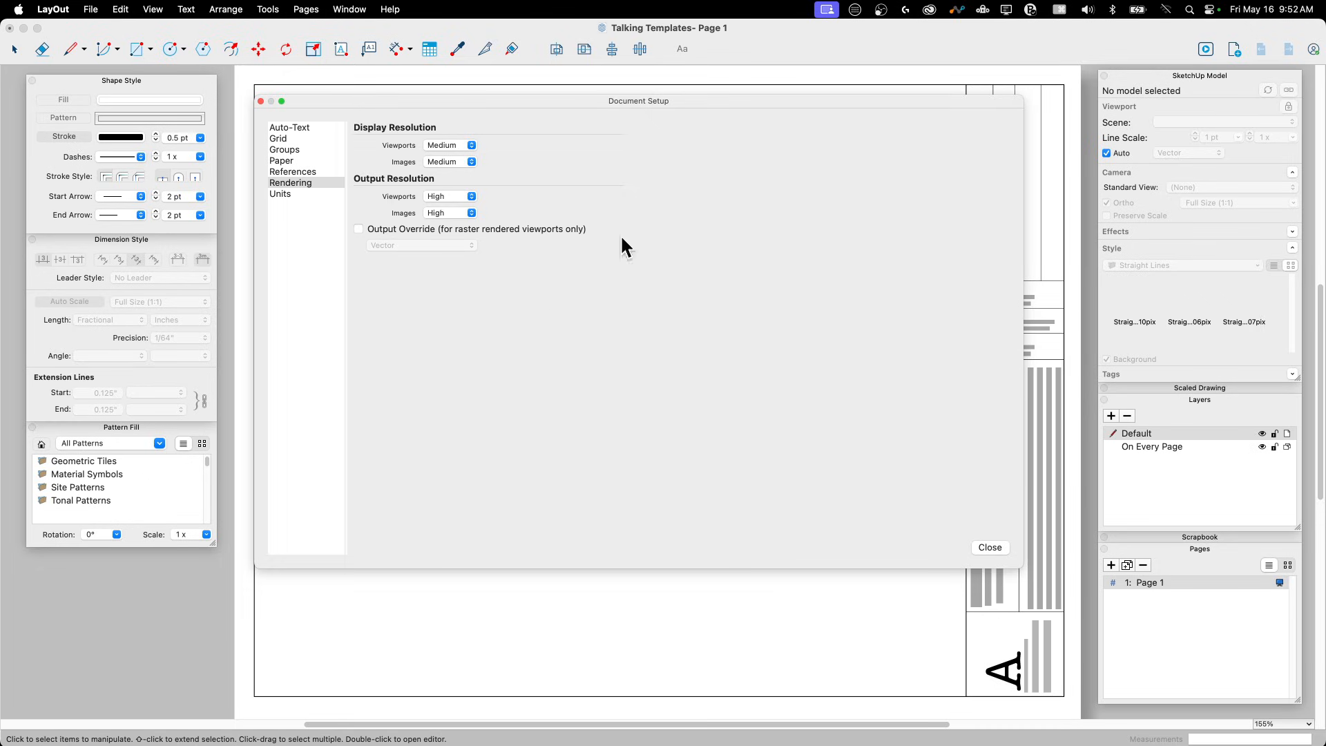
mouse_move(431, 166)
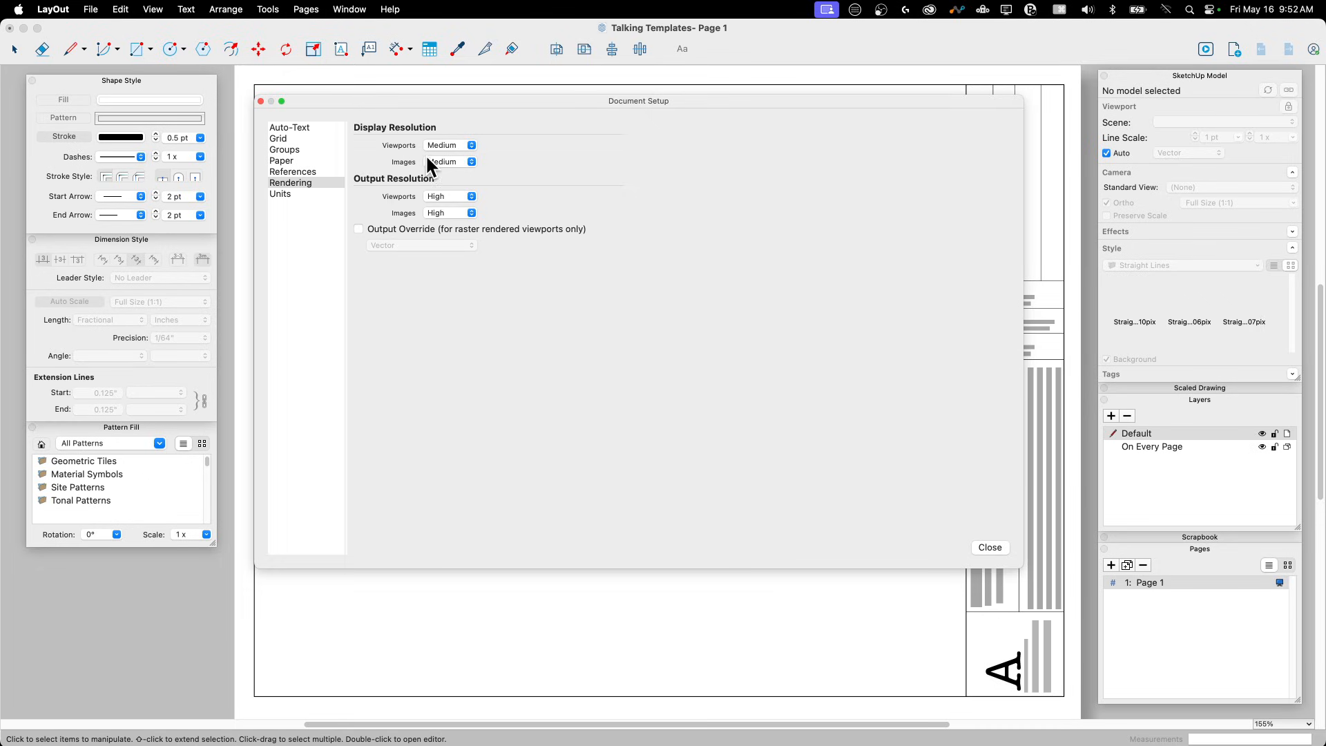
left_click(448, 144)
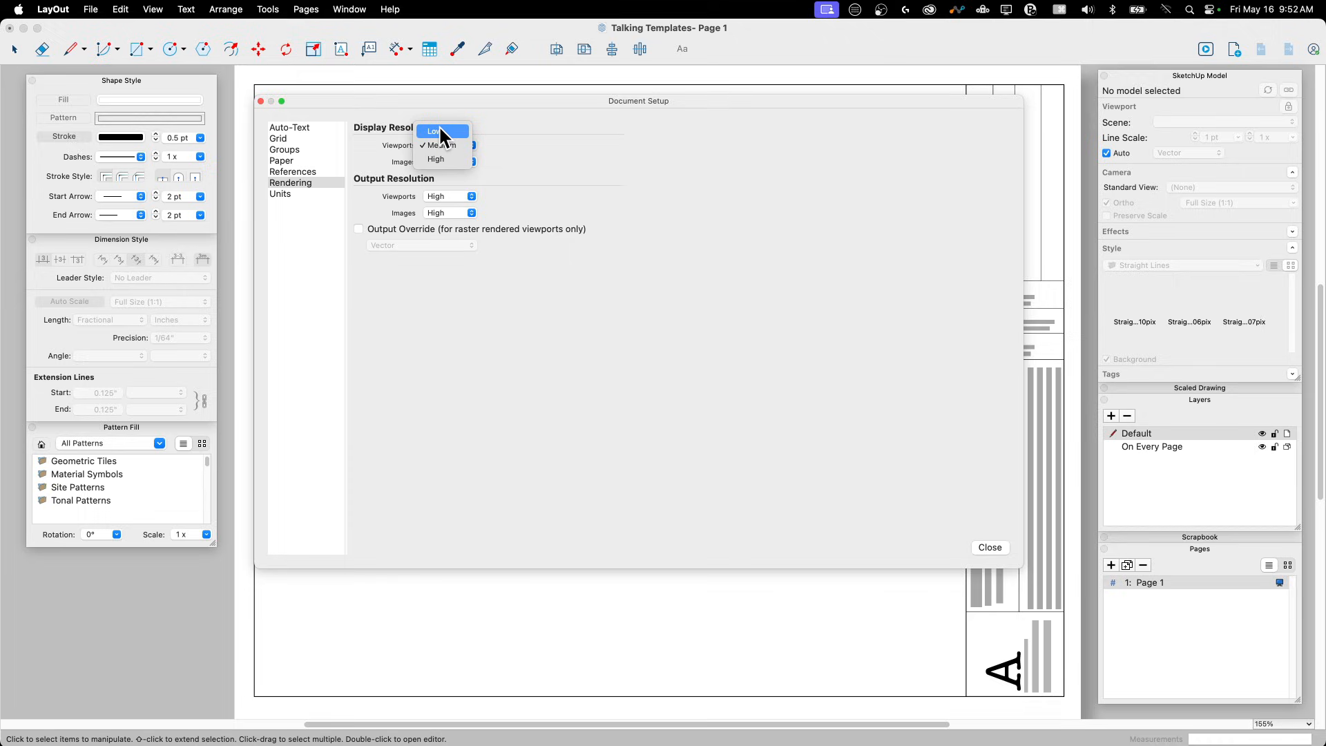
mouse_move(451, 140)
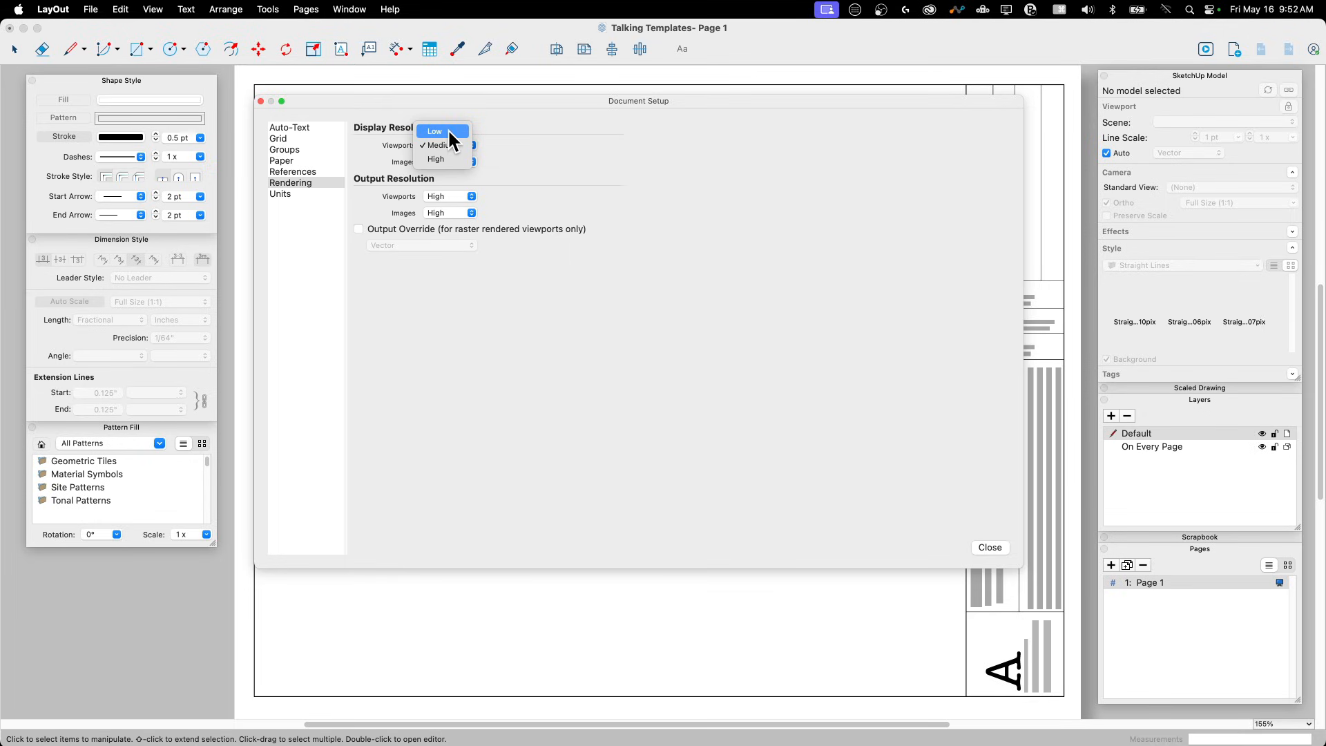
left_click(450, 145)
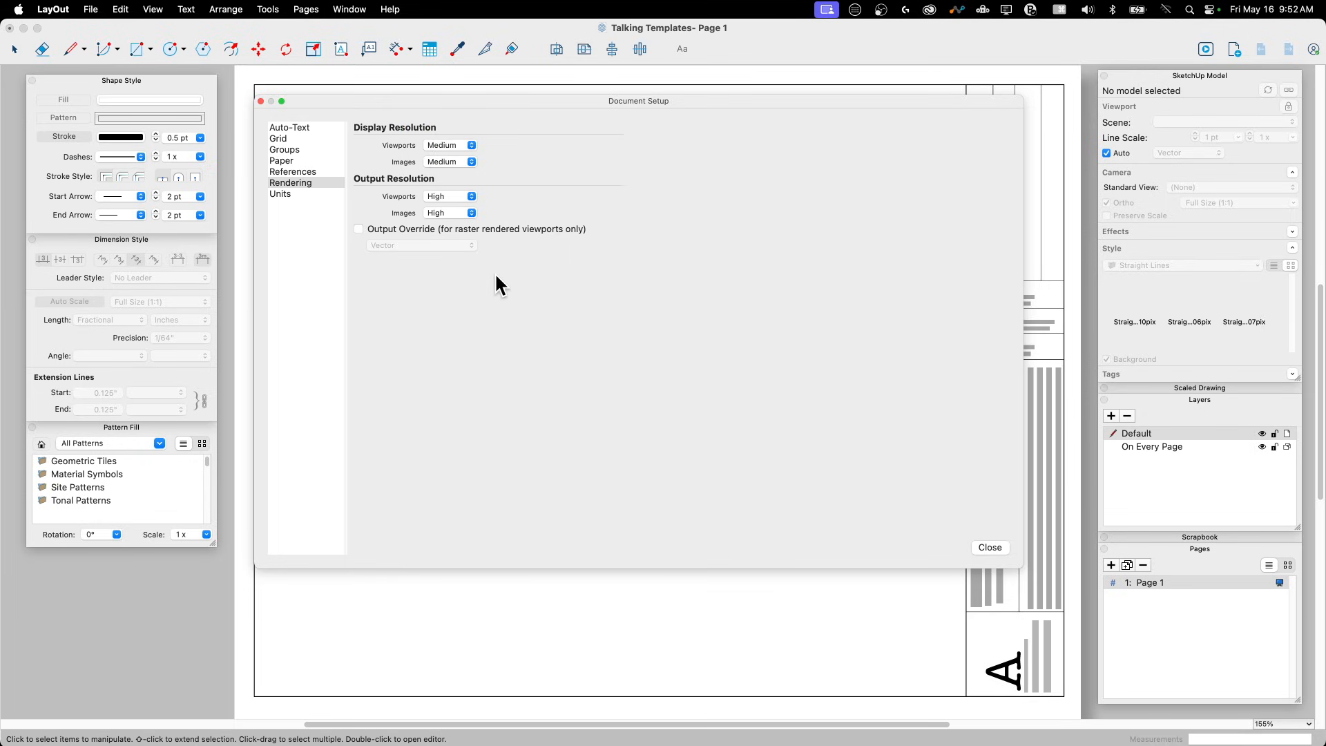
mouse_move(449, 203)
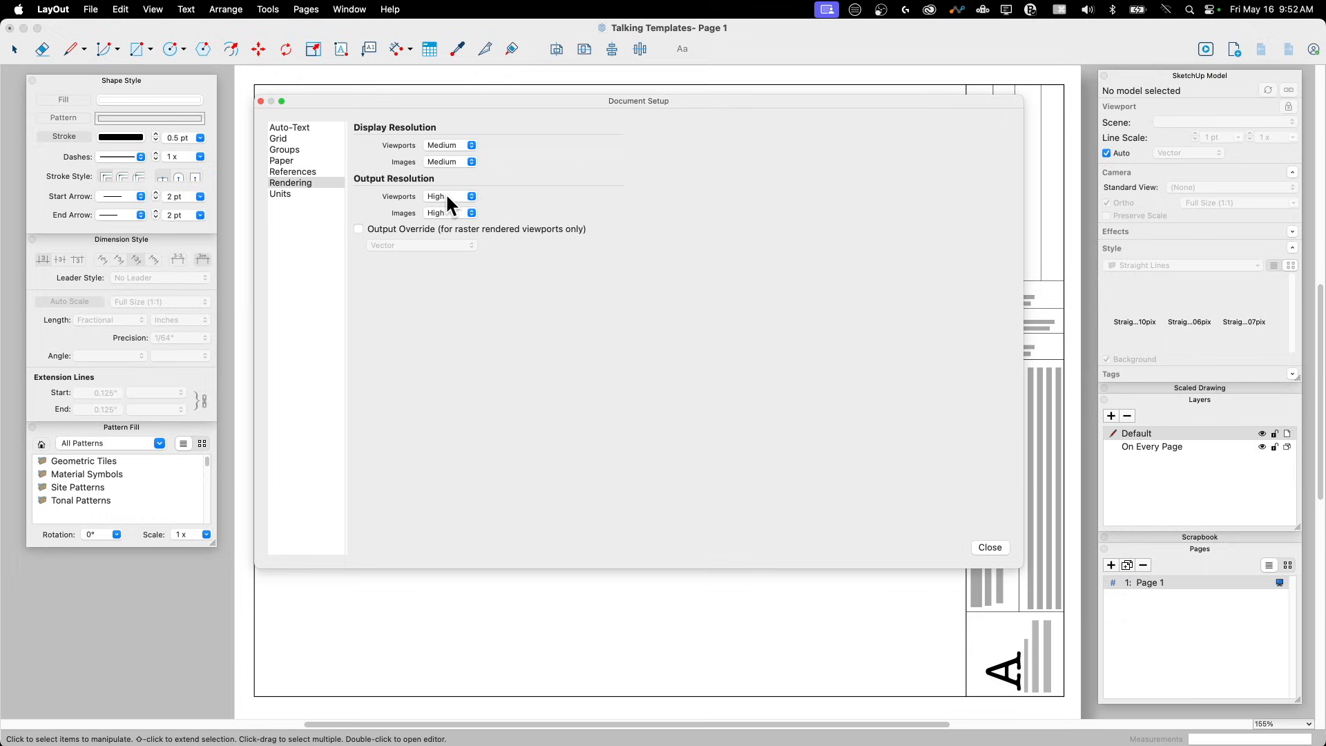
mouse_move(446, 93)
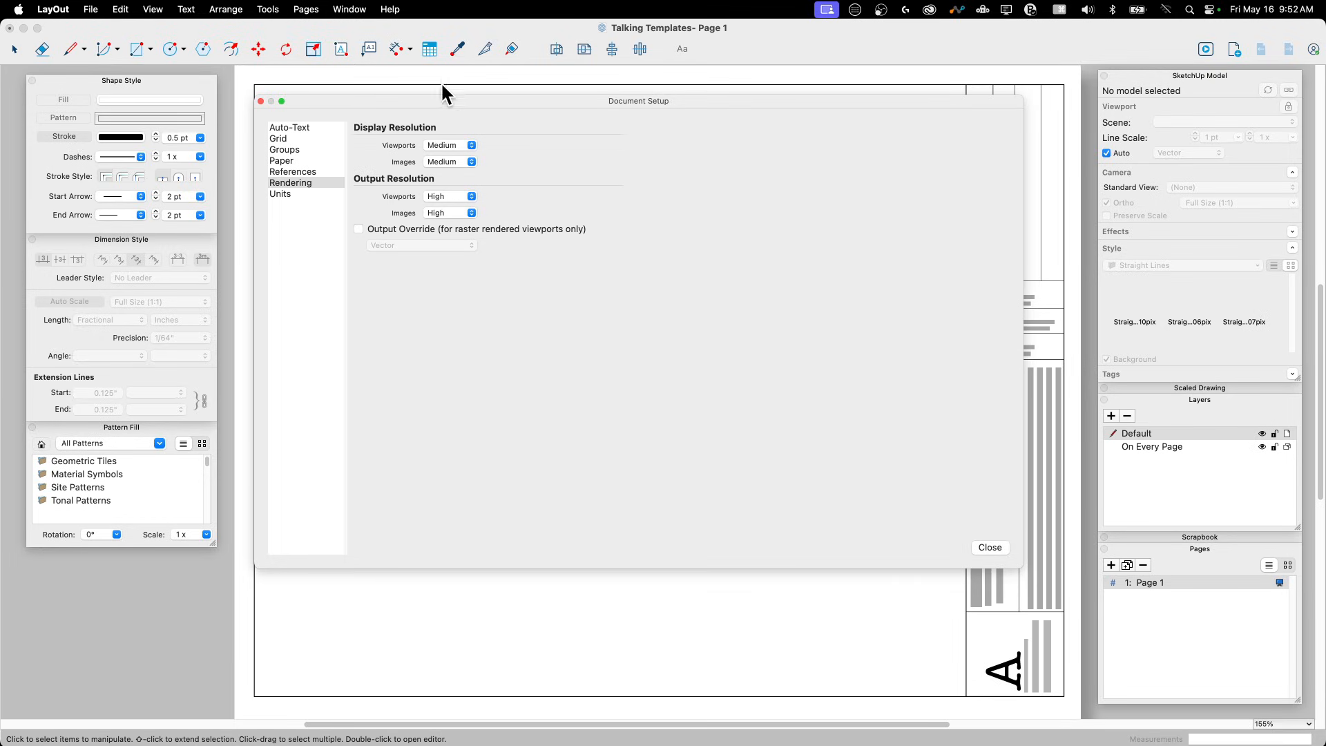
mouse_move(434, 139)
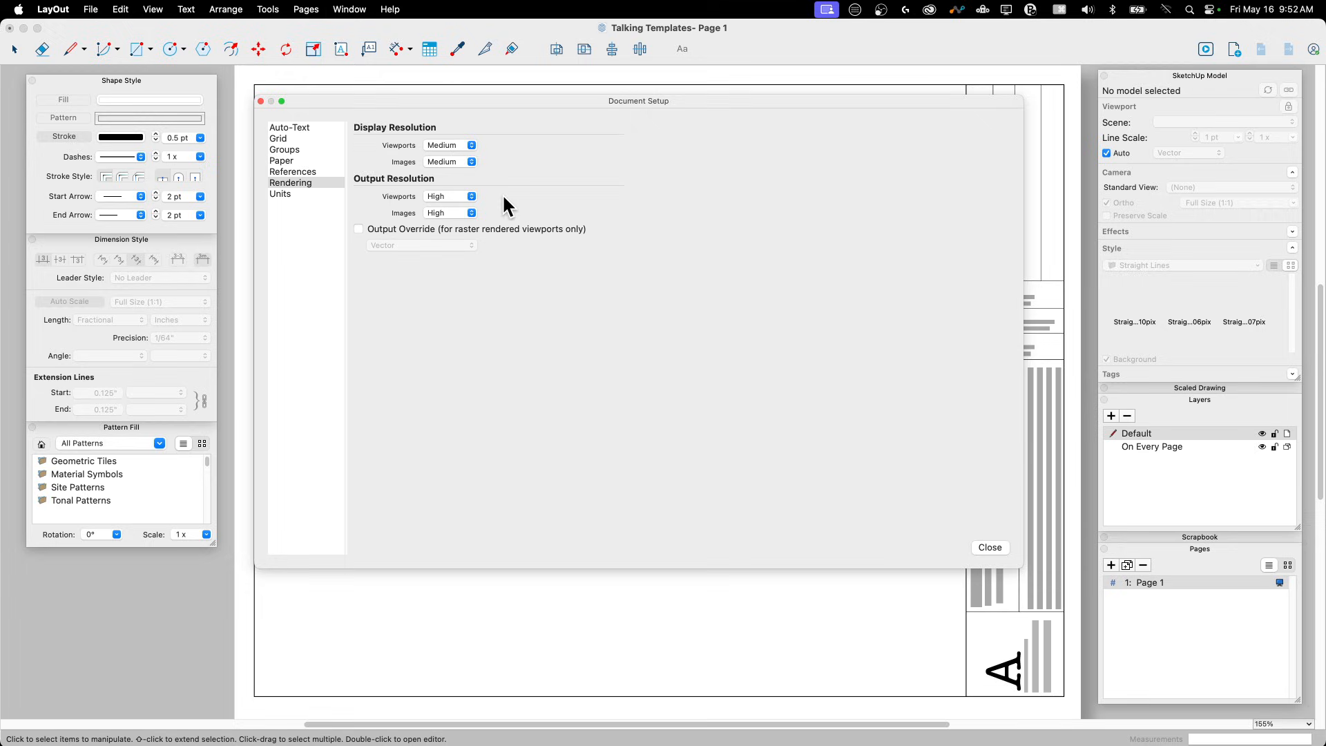
mouse_move(355, 185)
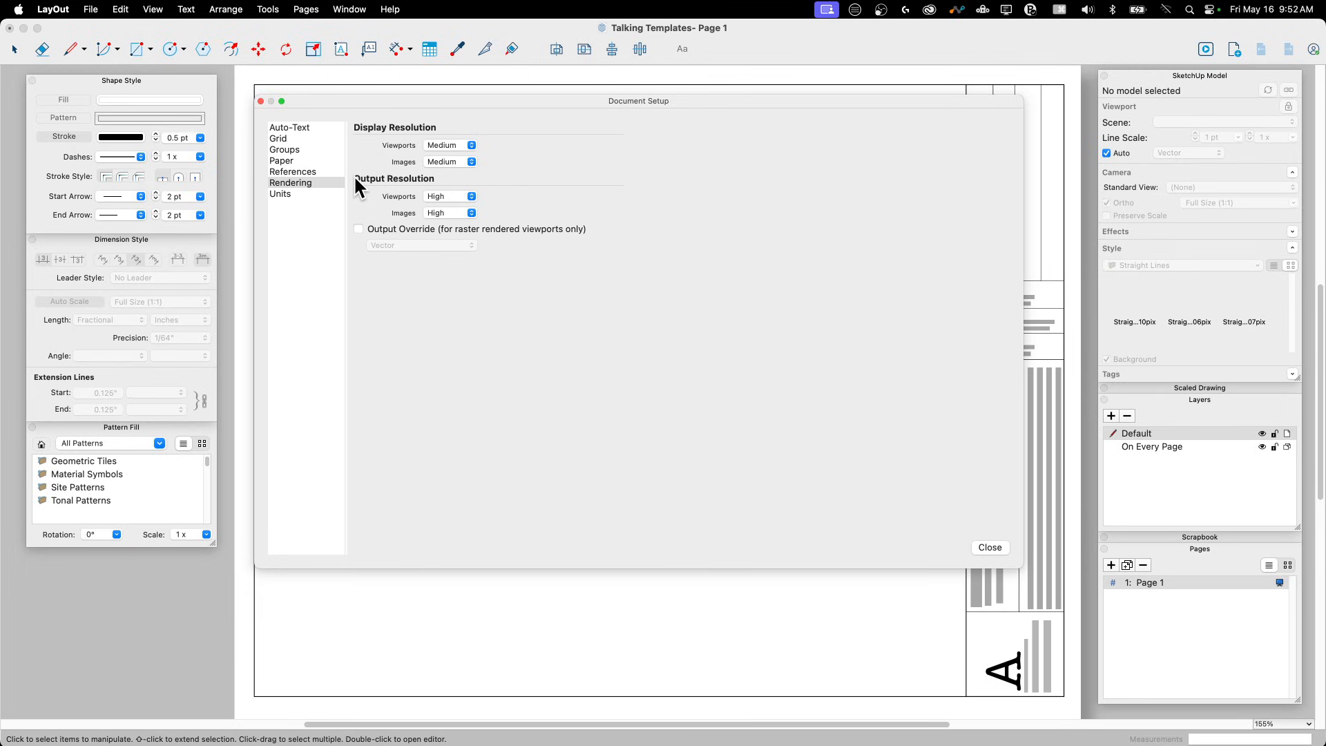
left_click(279, 194)
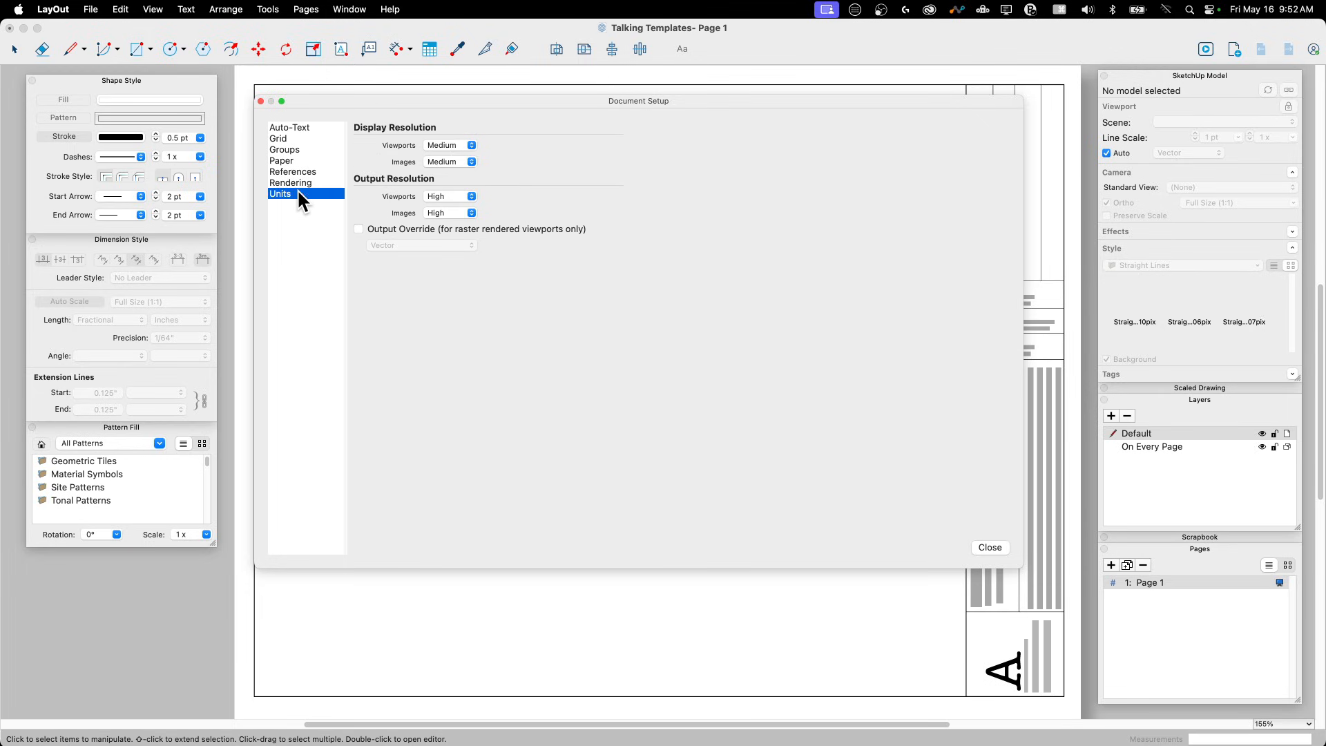
Set document lengths to Fractional format with 1/16" precision
left_click(280, 193)
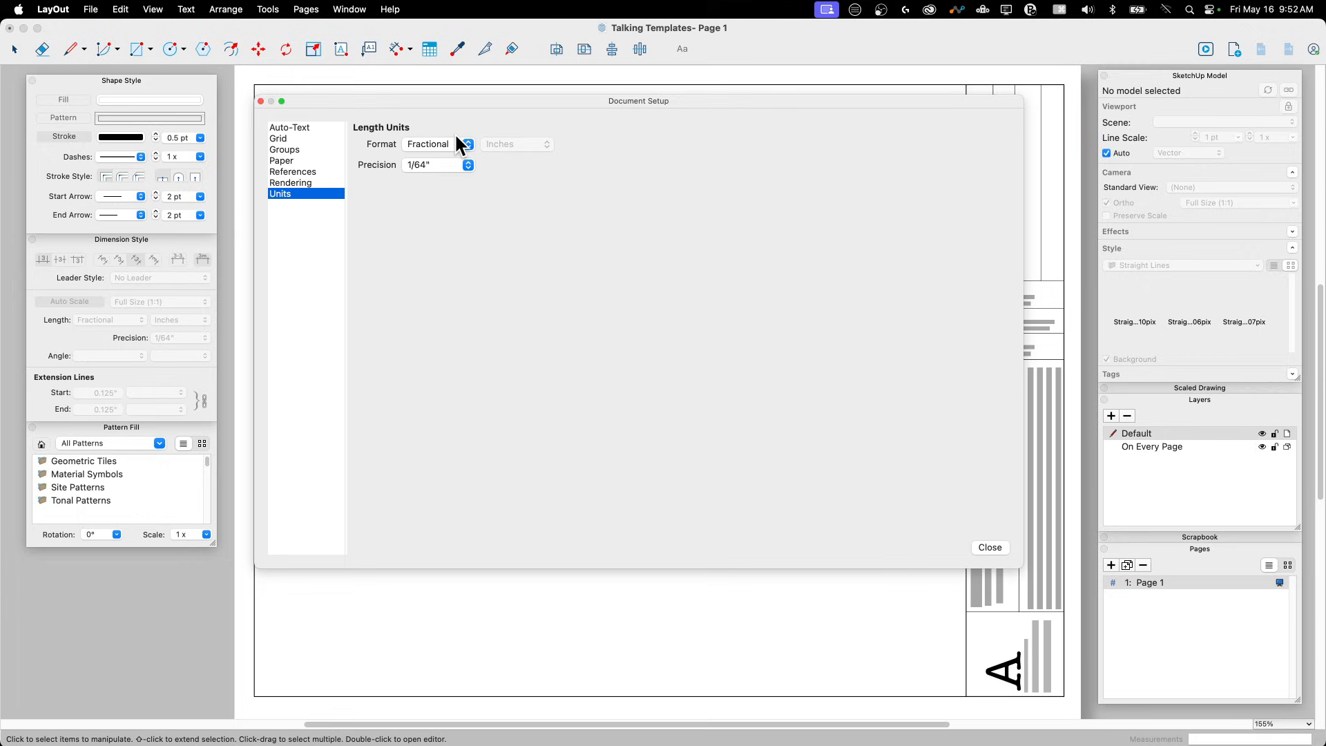
left_click(437, 164)
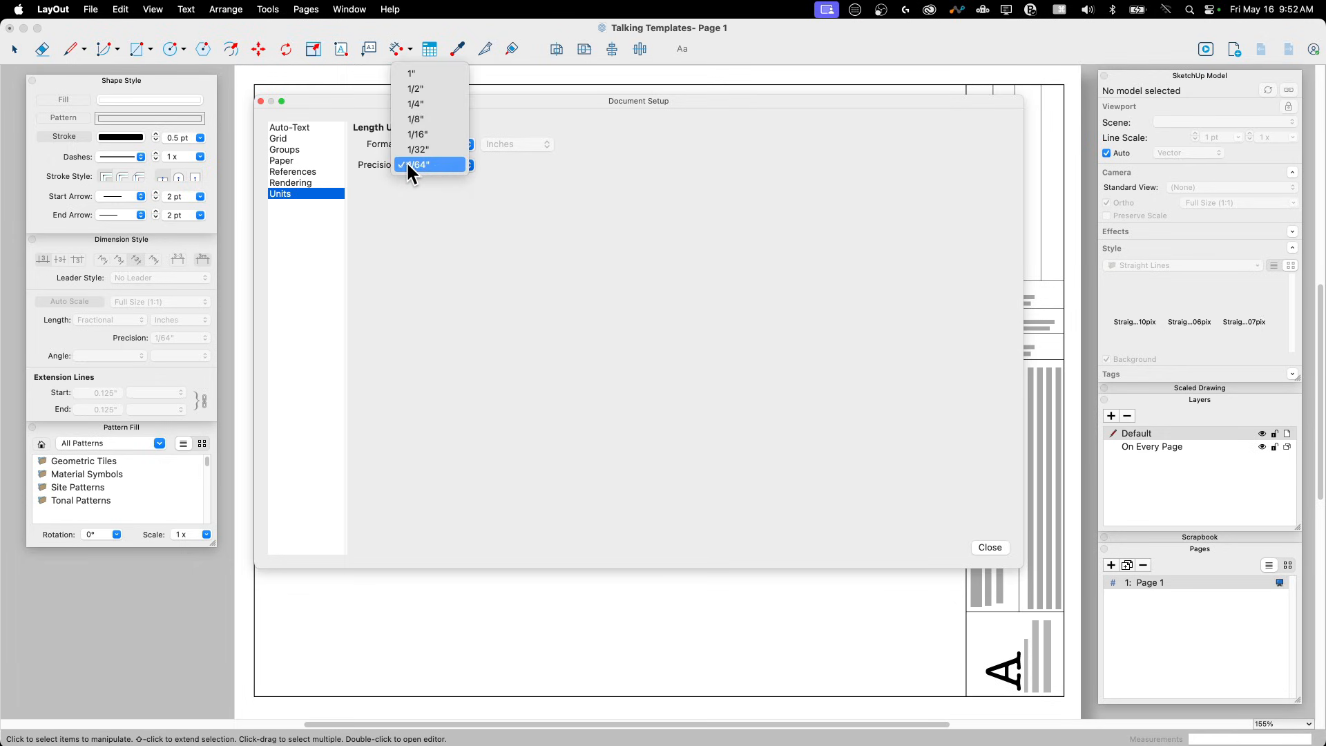
left_click(418, 133)
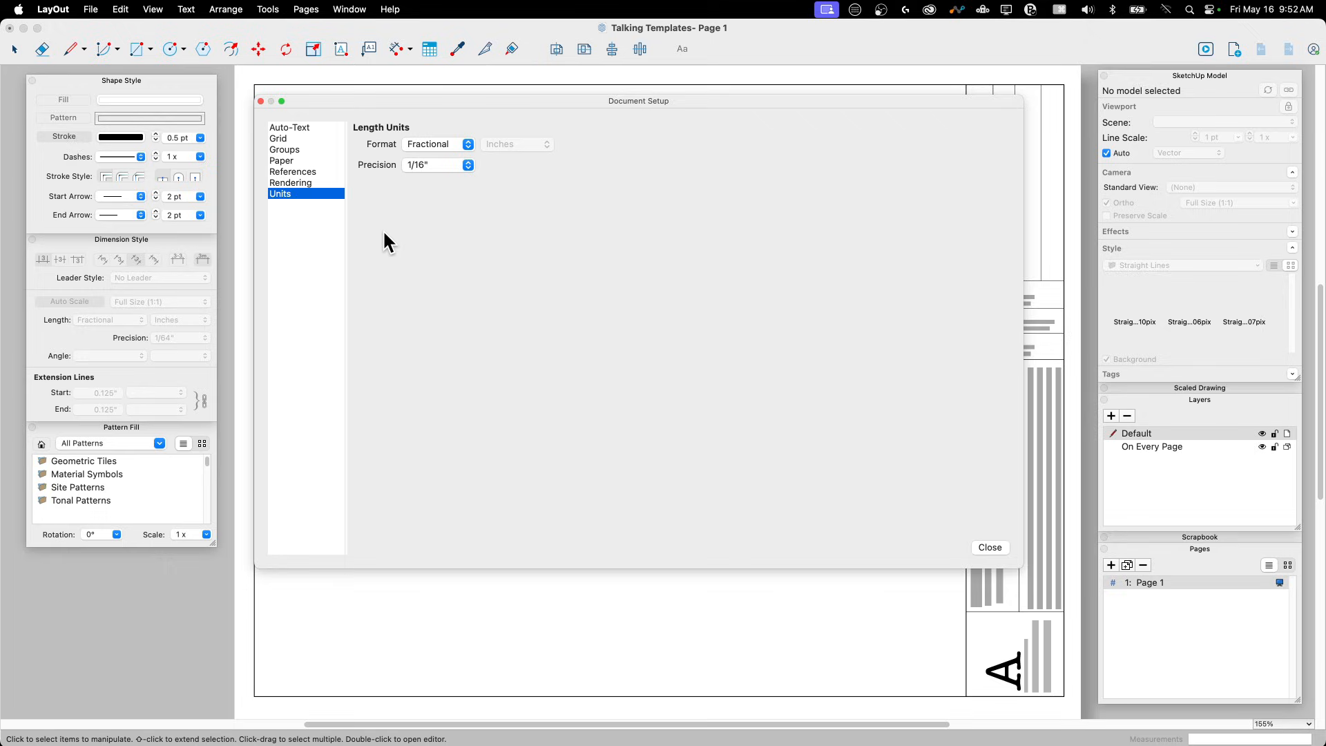
left_click(437, 143)
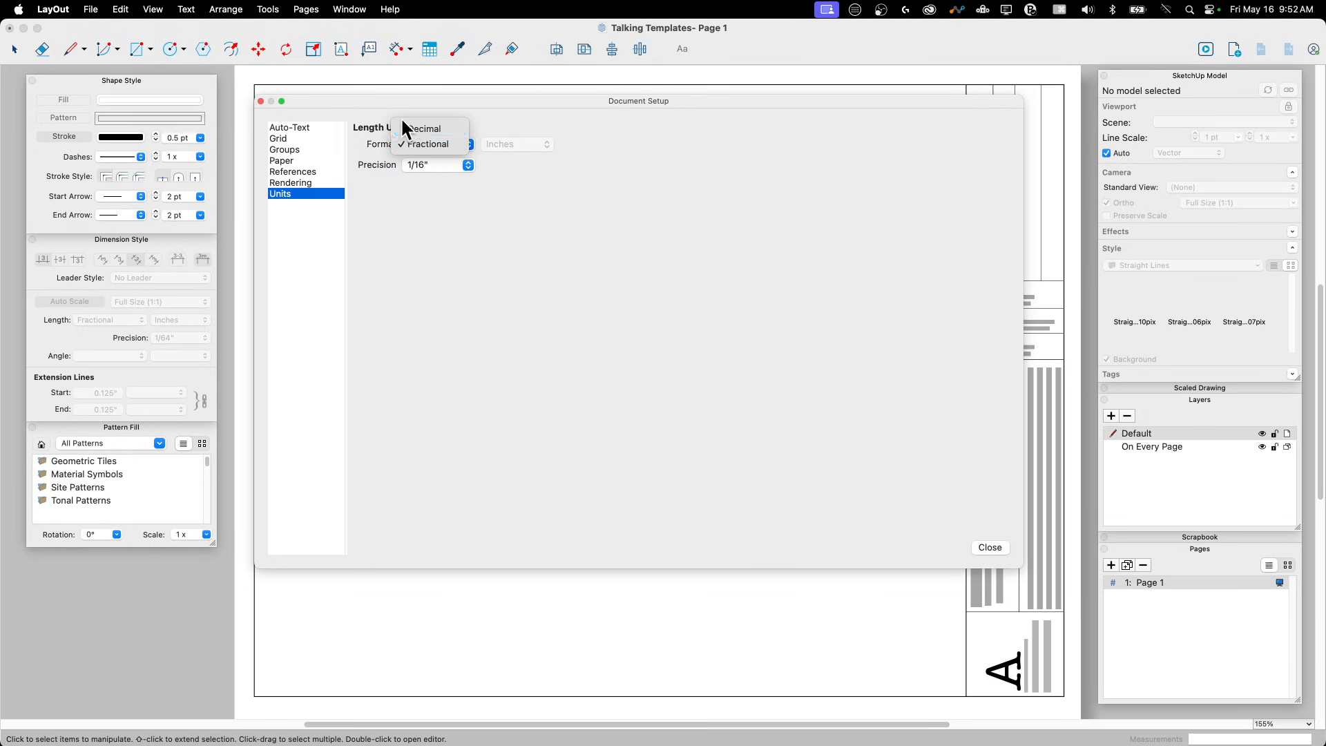
left_click(426, 144)
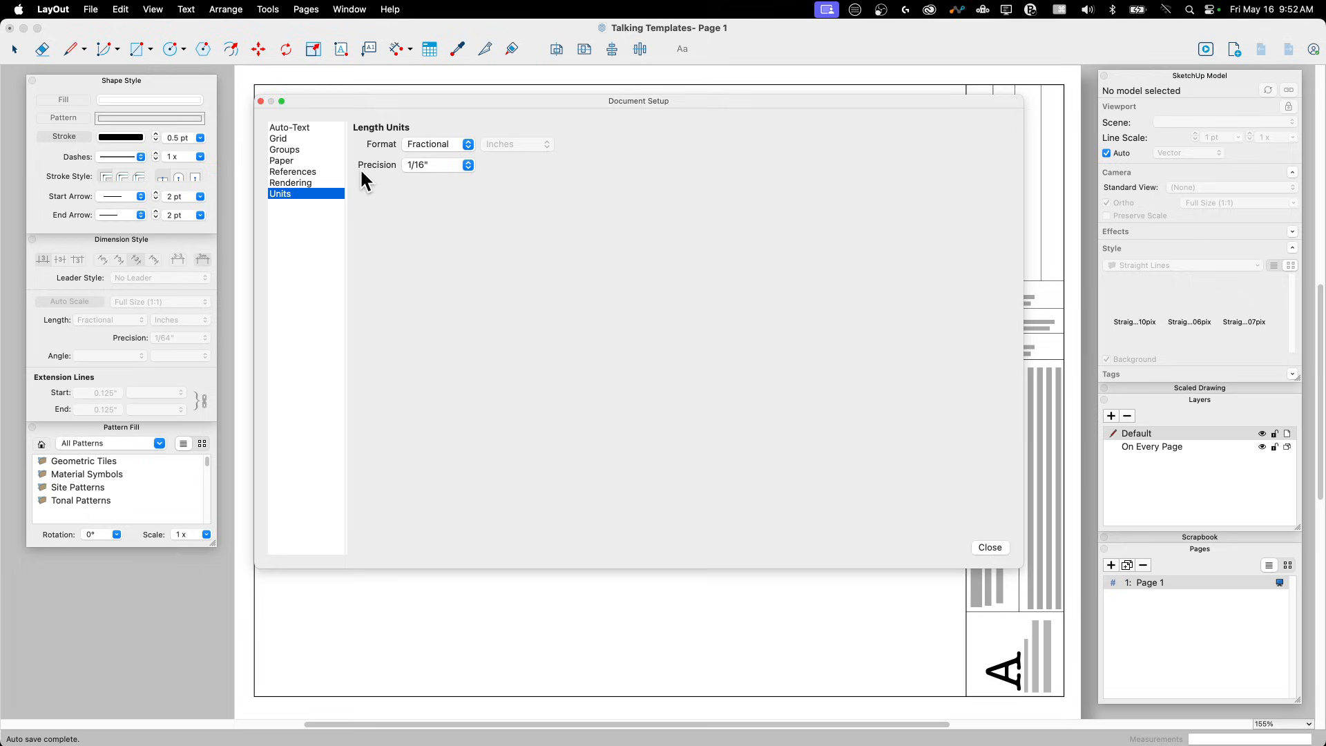
left_click(289, 127)
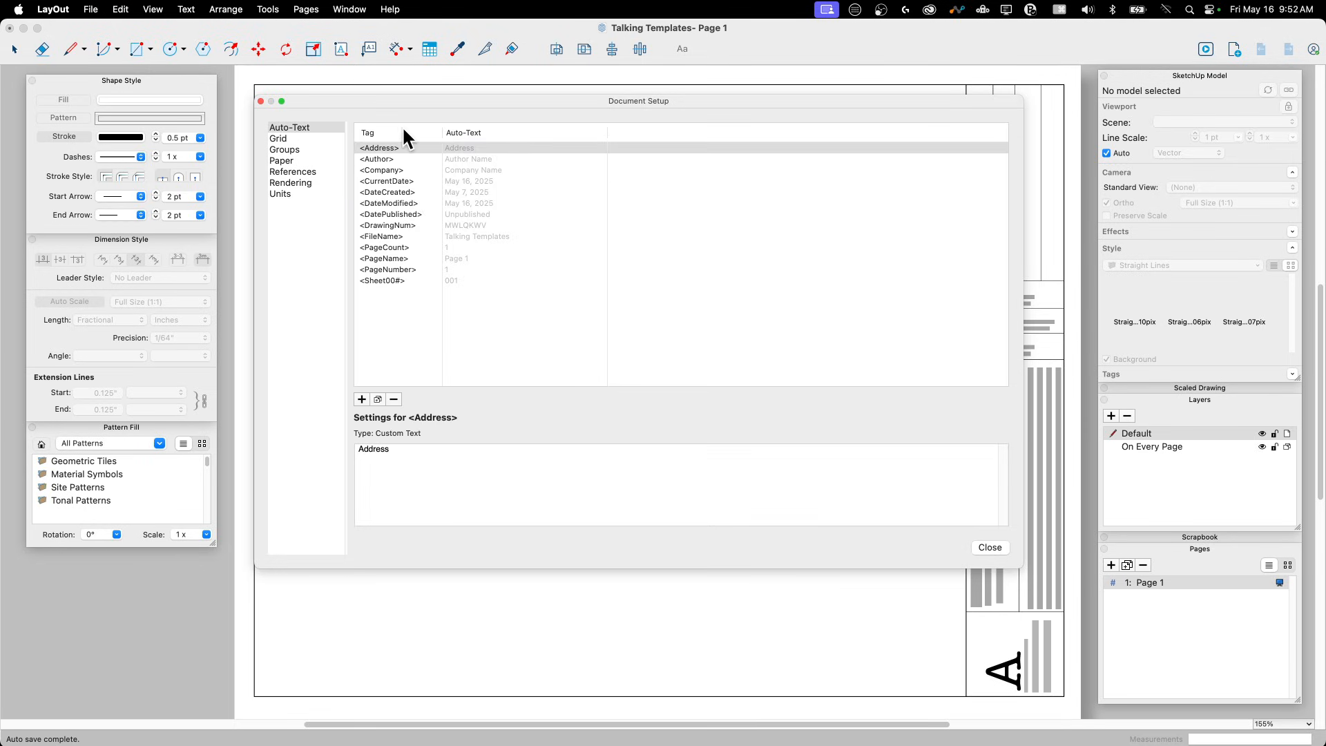
mouse_move(410, 287)
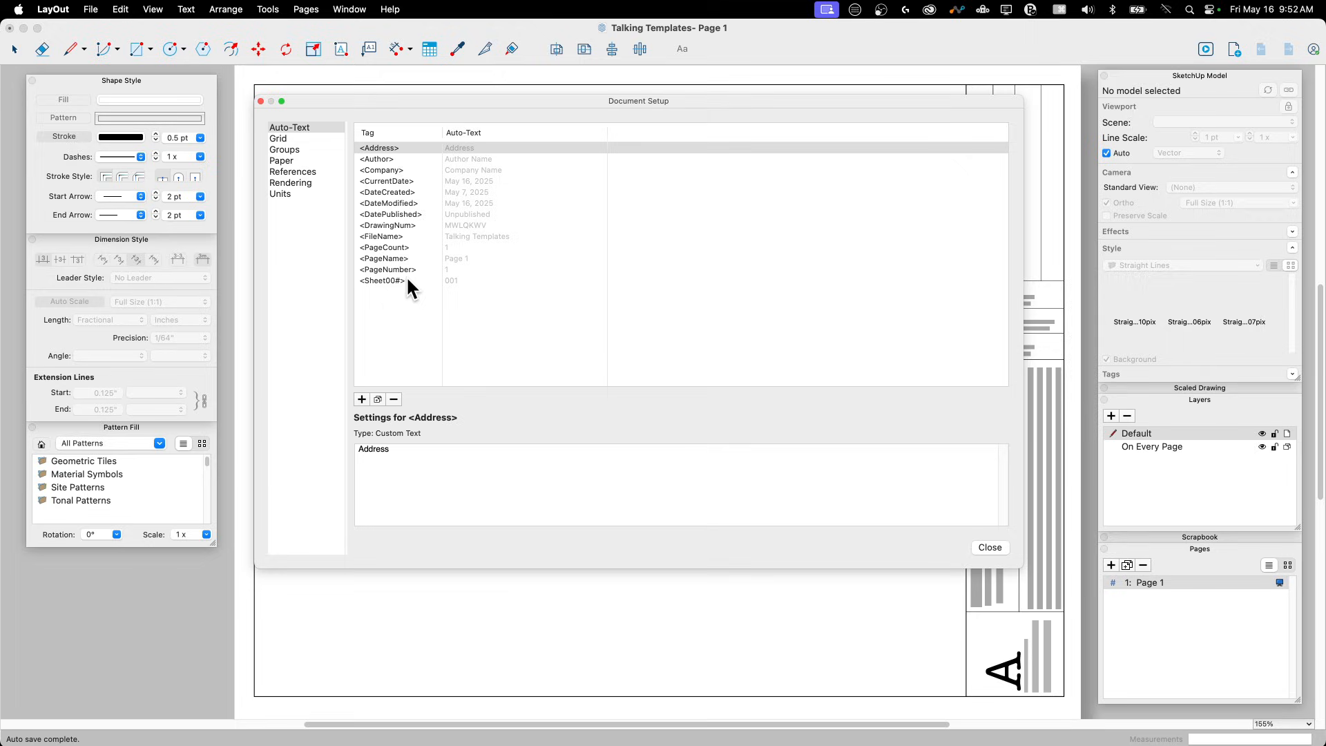
mouse_move(711, 320)
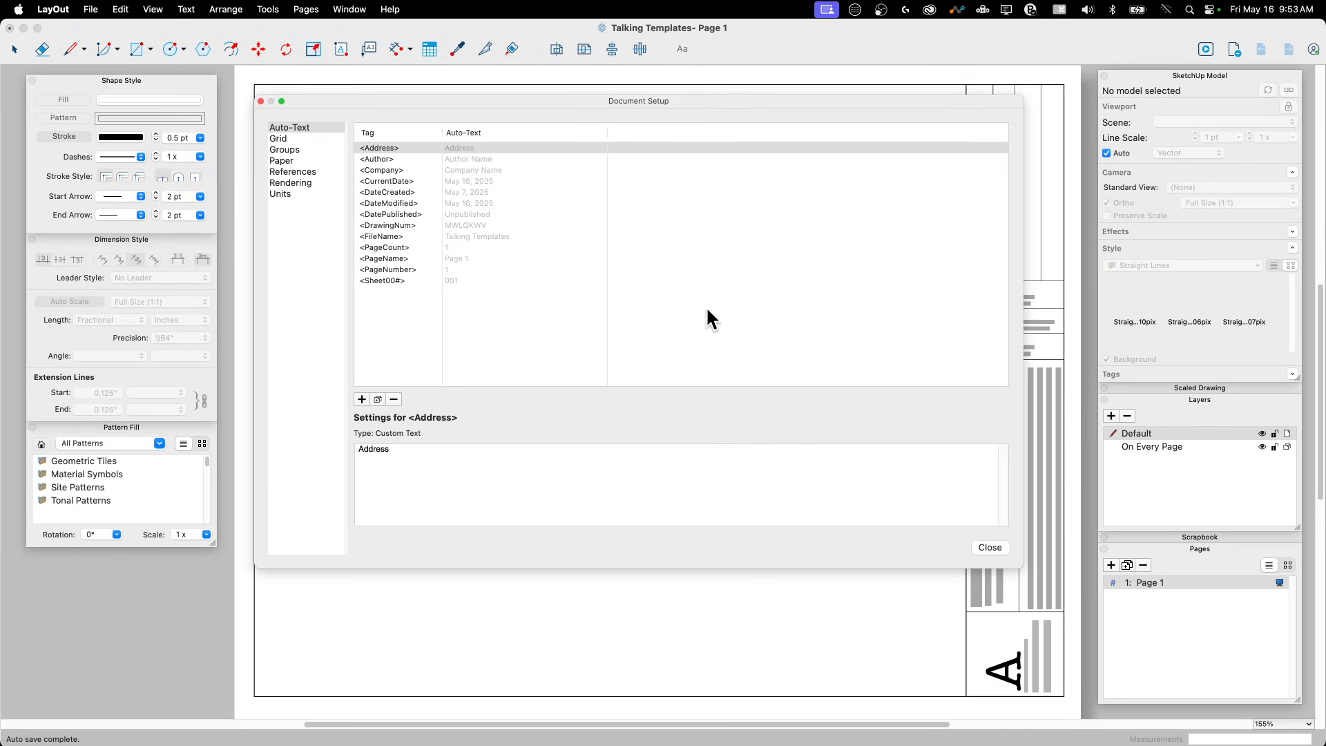
mouse_move(350, 305)
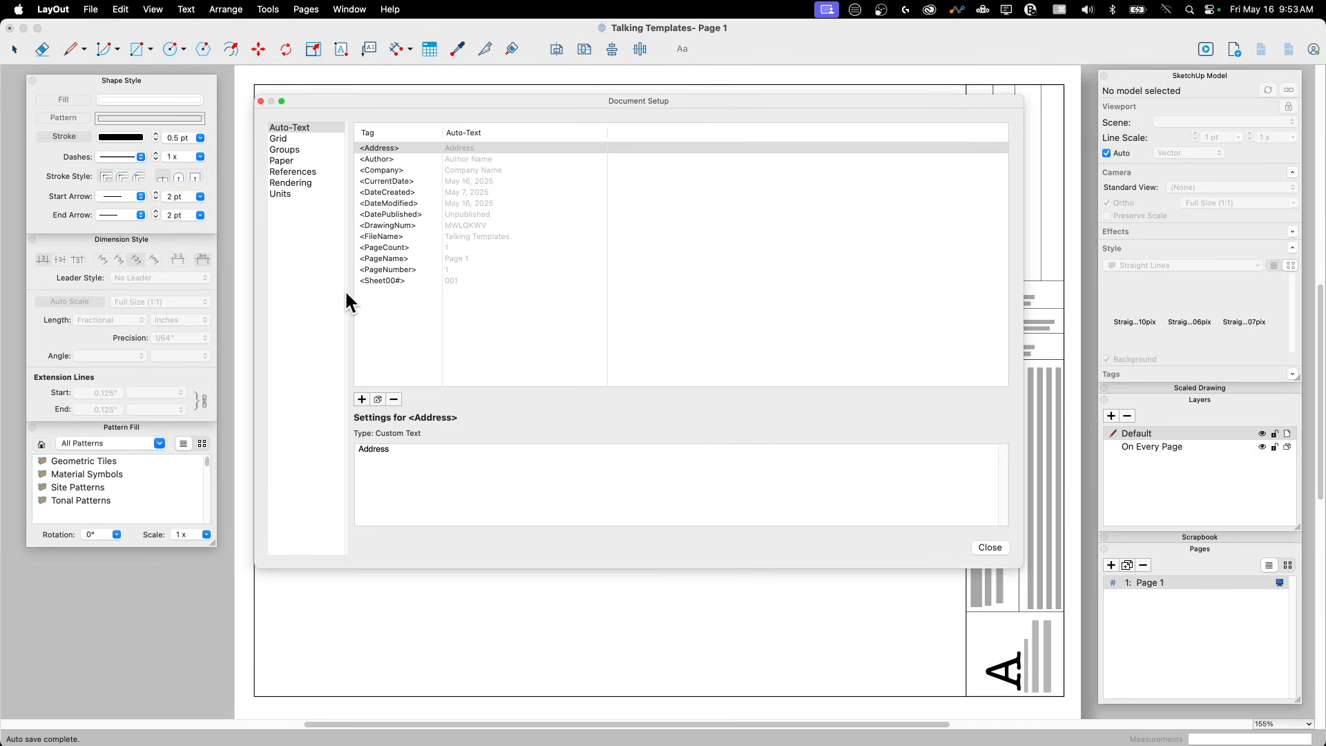
Step through the Grid and Groups settings to the References file list
left_click(278, 138)
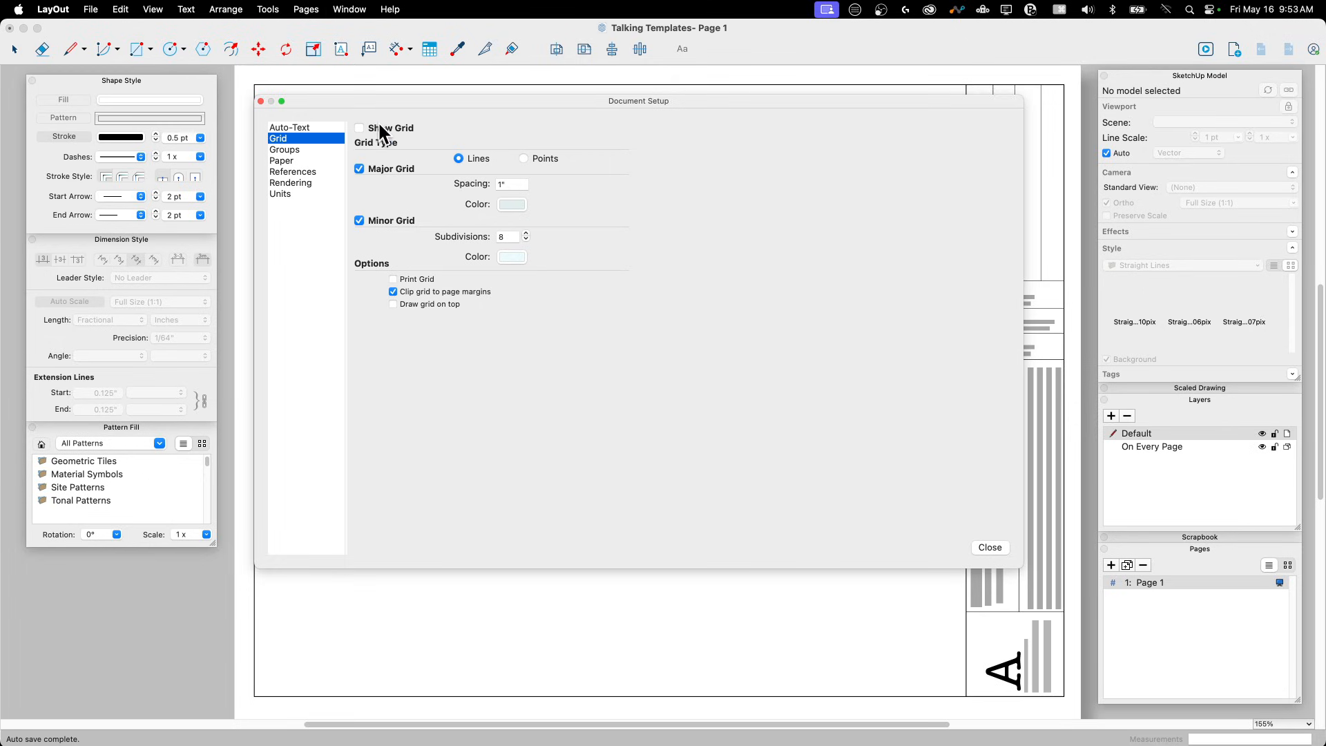
left_click(286, 149)
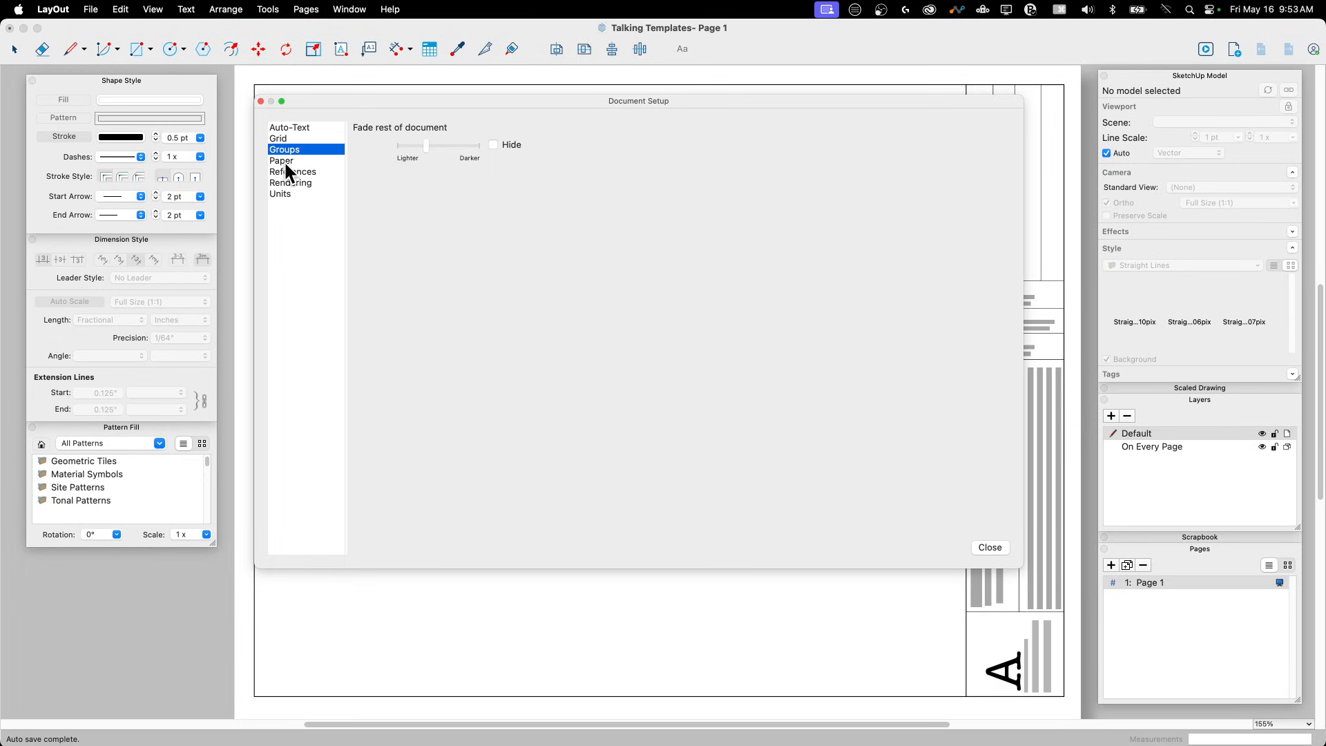
left_click(294, 170)
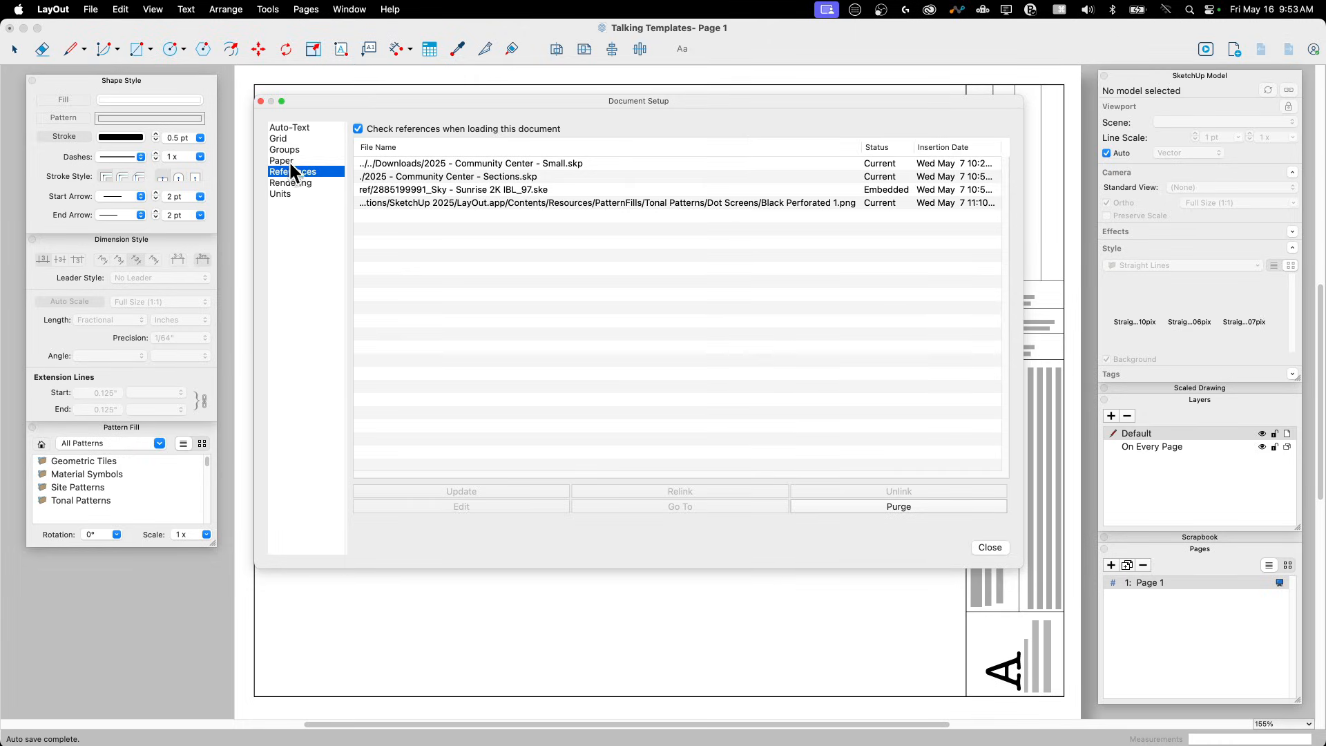
left_click(281, 160)
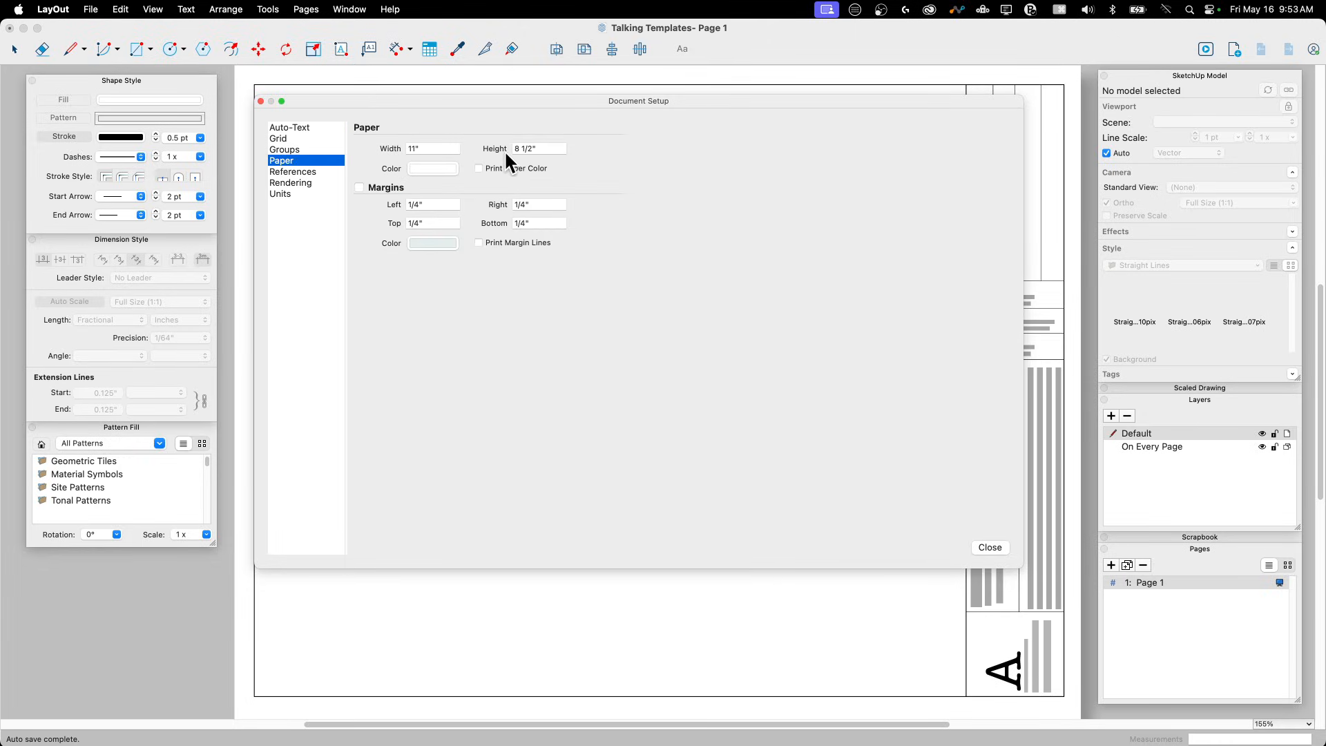
mouse_move(505, 156)
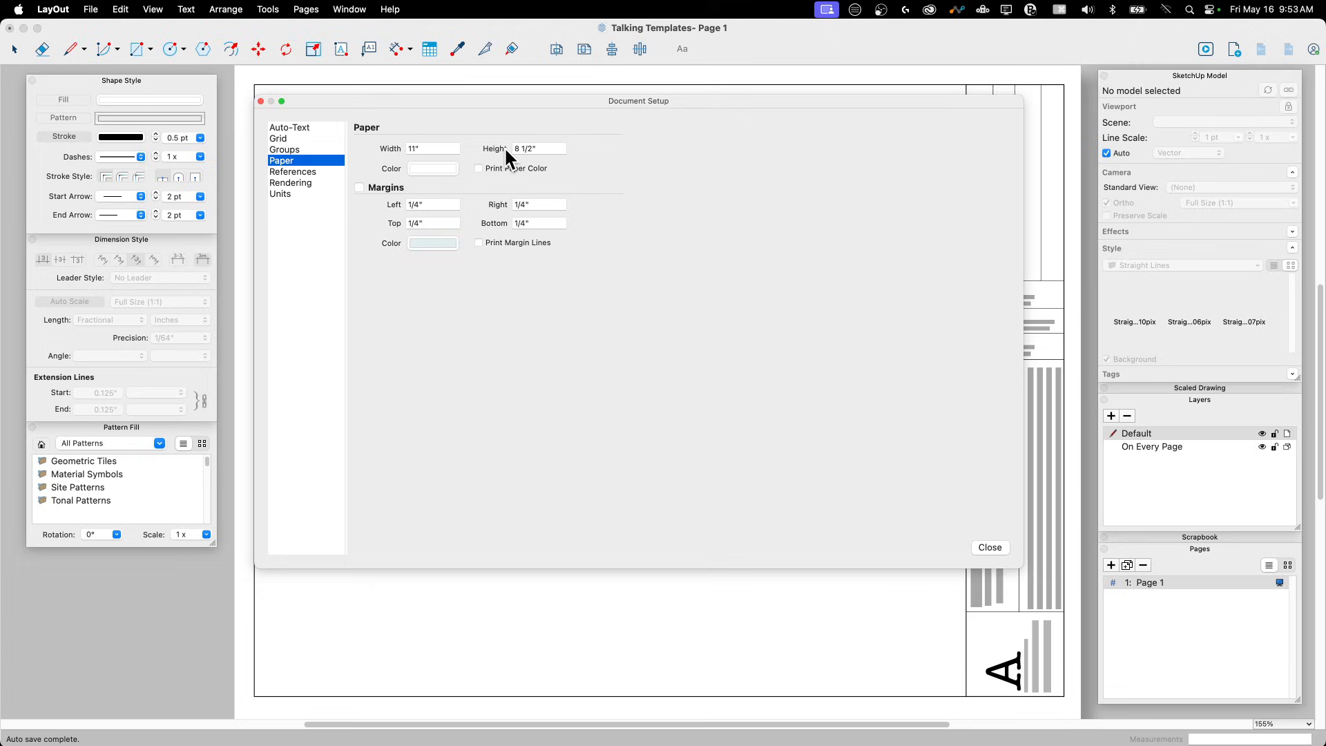
mouse_move(431, 165)
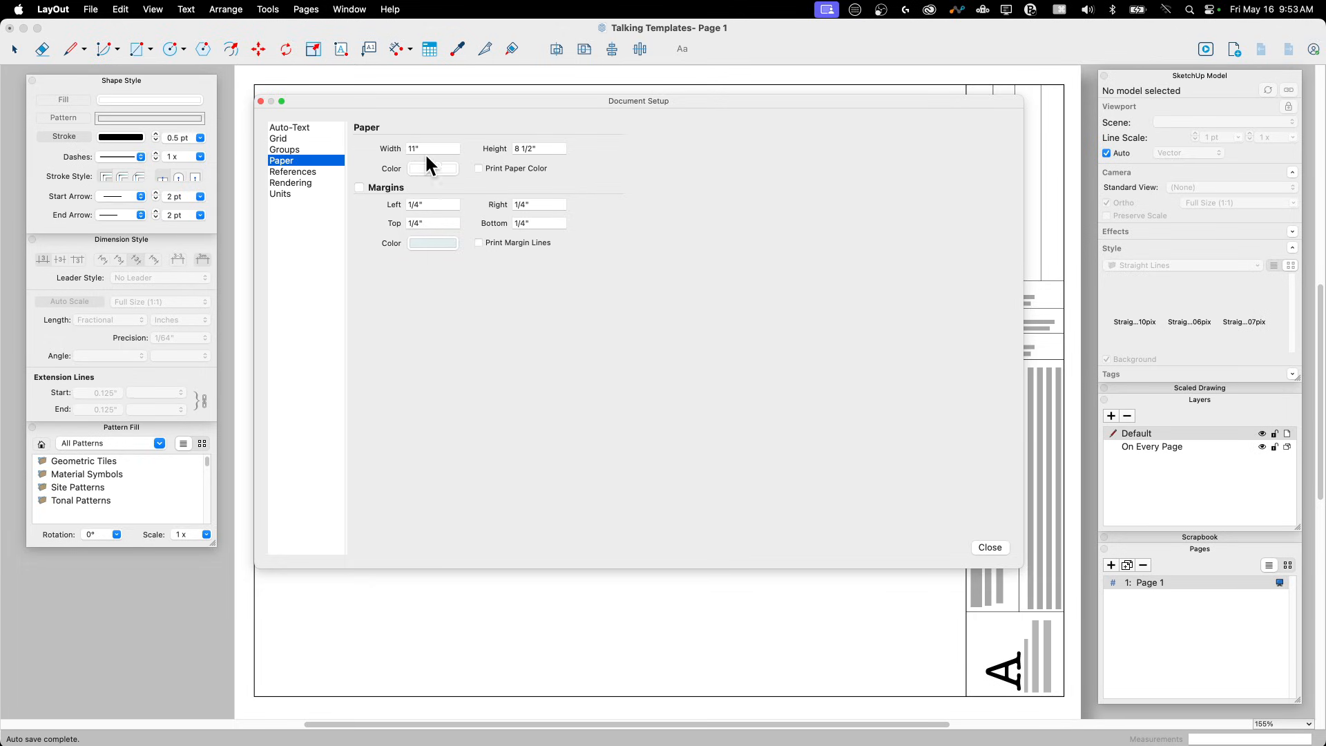
mouse_move(389, 163)
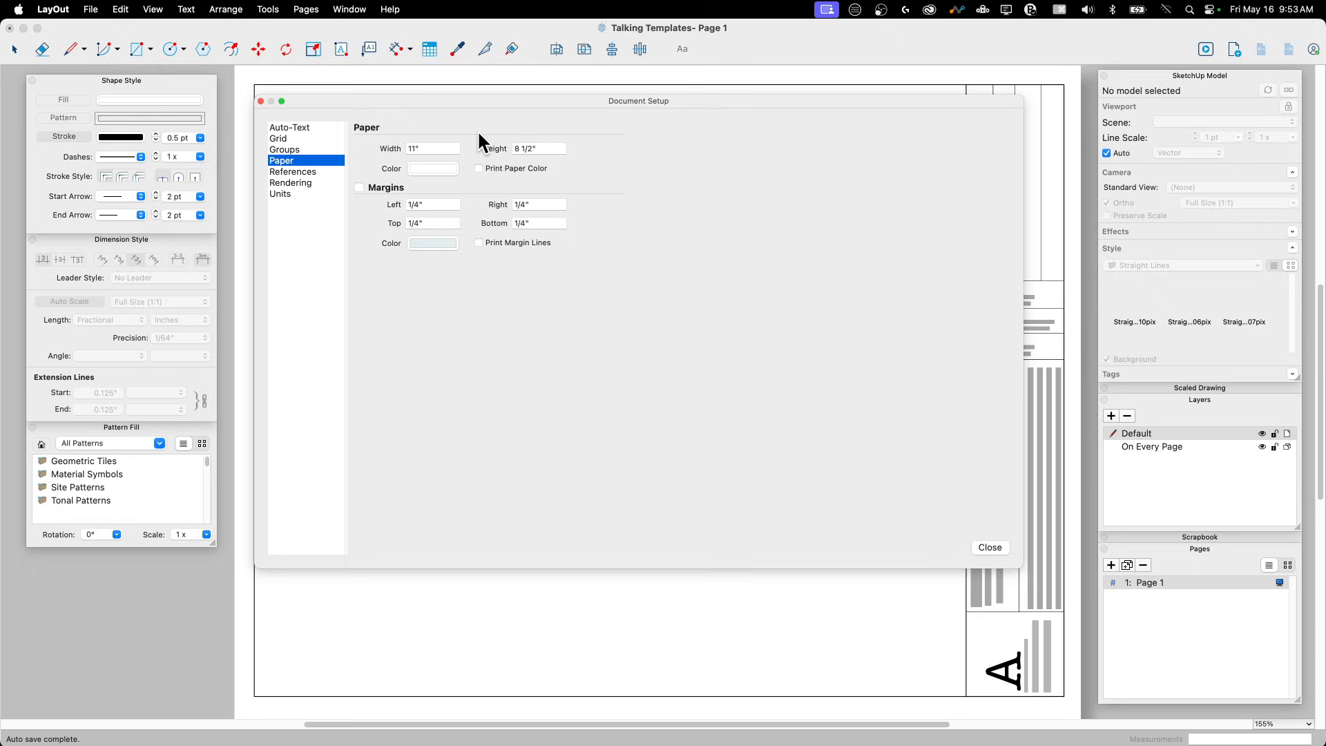
mouse_move(298, 188)
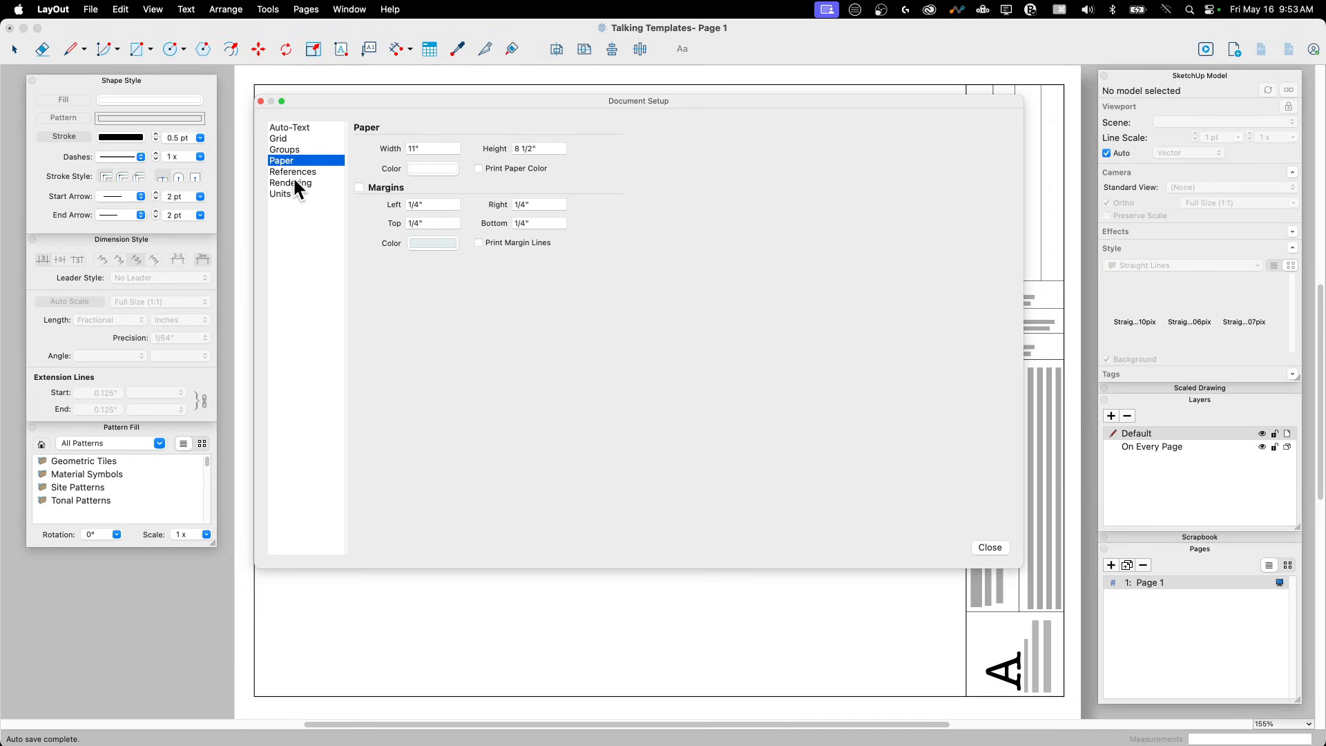
left_click(293, 171)
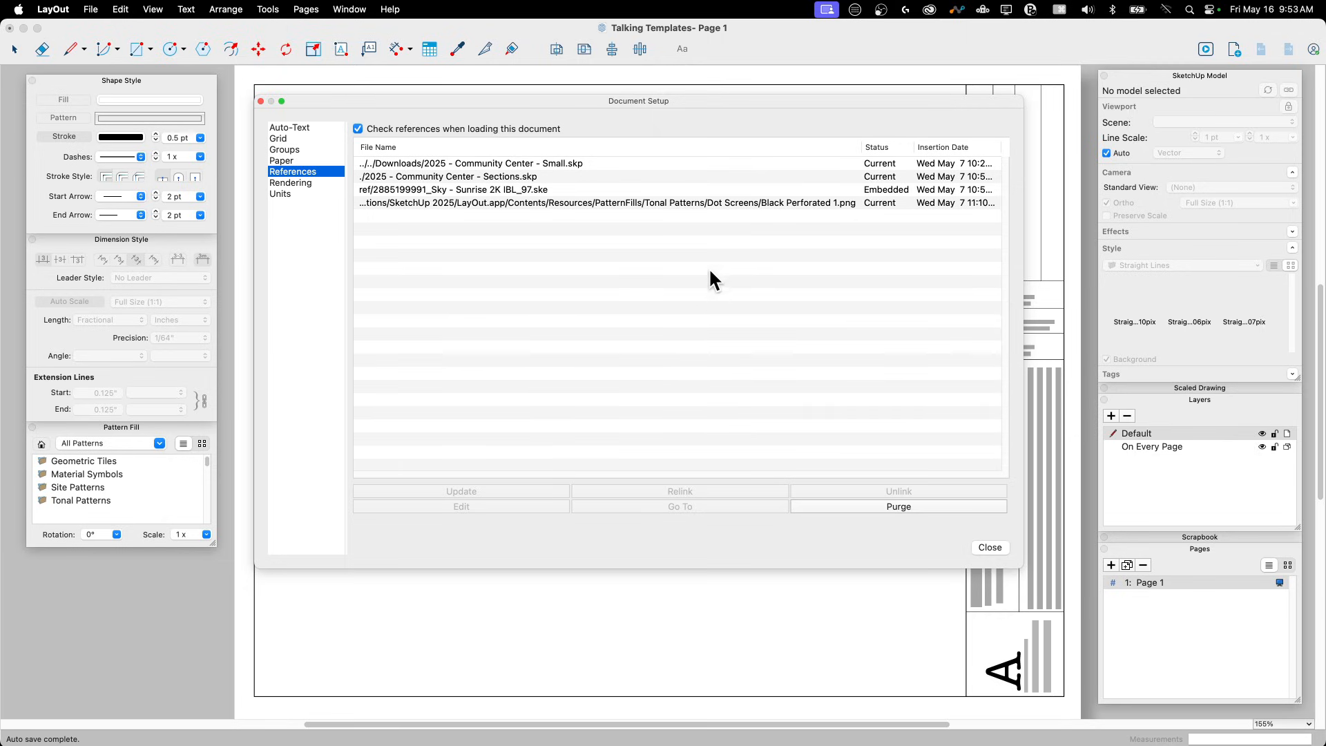
mouse_move(652, 326)
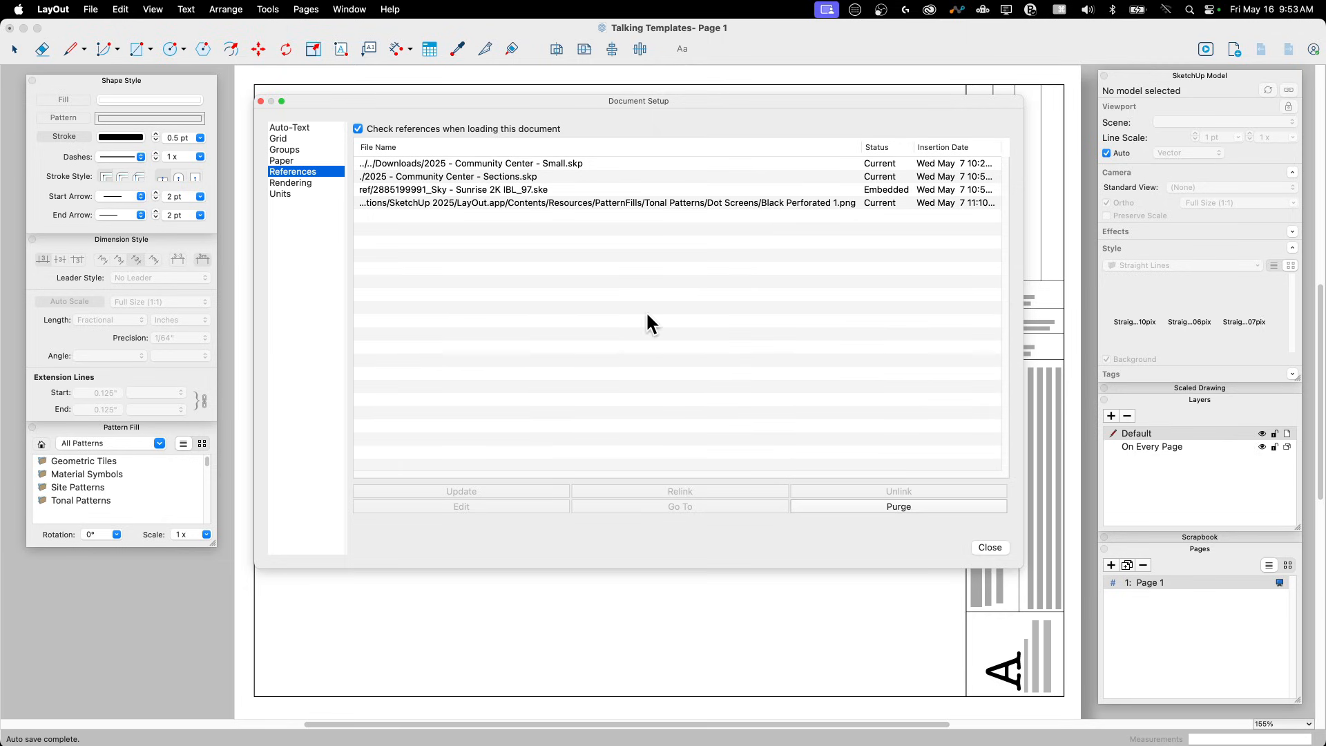
mouse_move(306, 294)
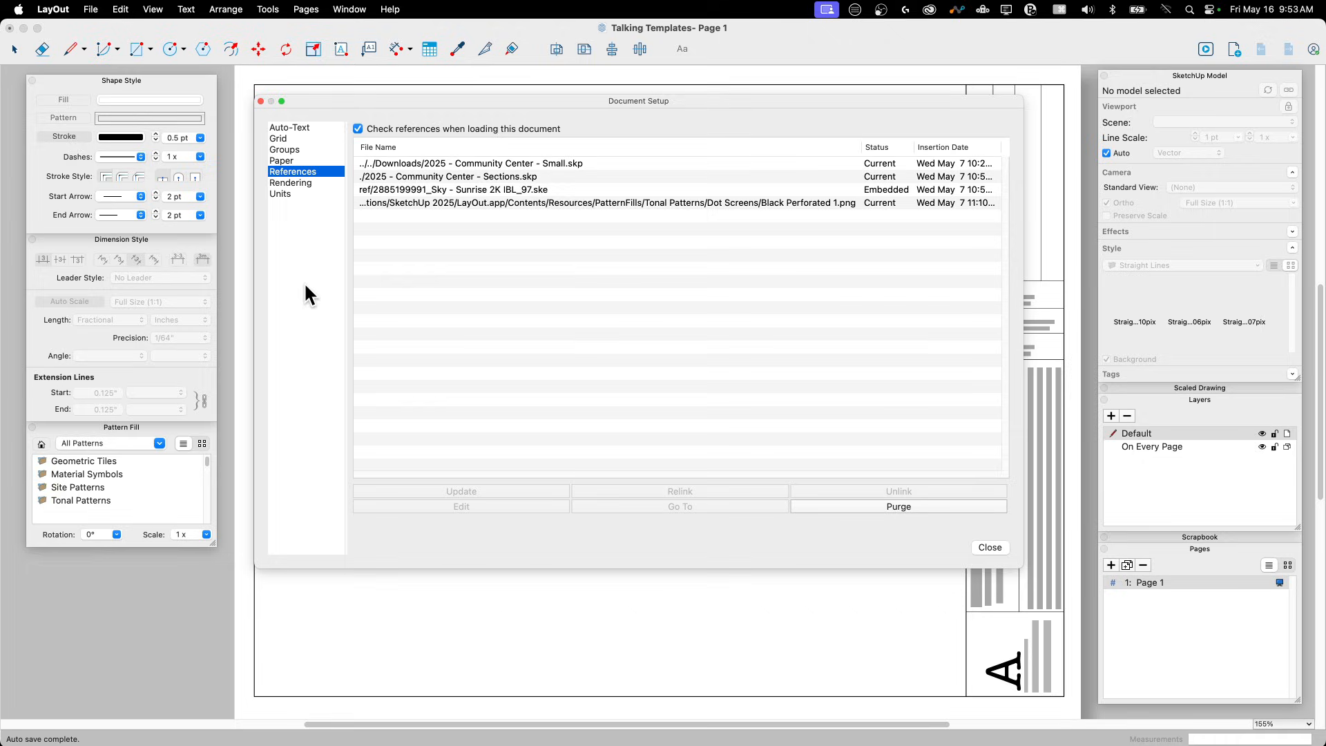
mouse_move(380, 128)
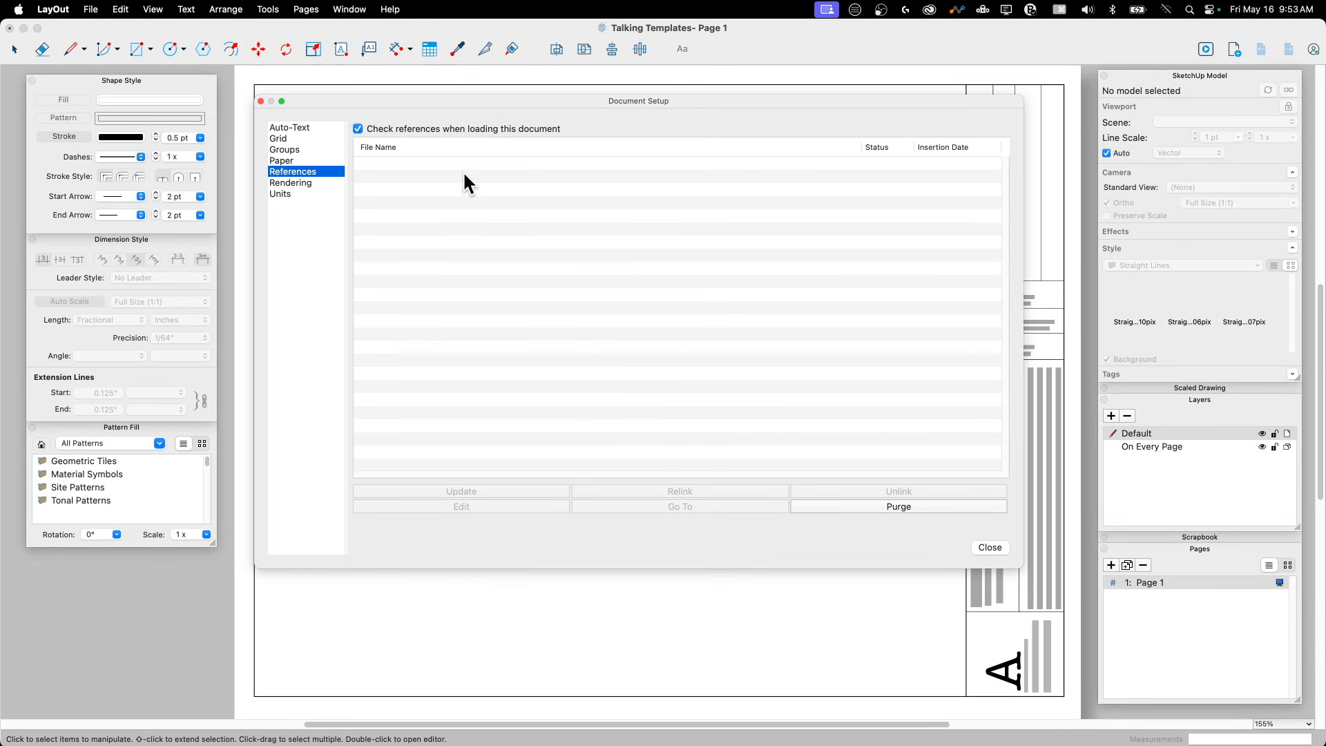
mouse_move(667, 184)
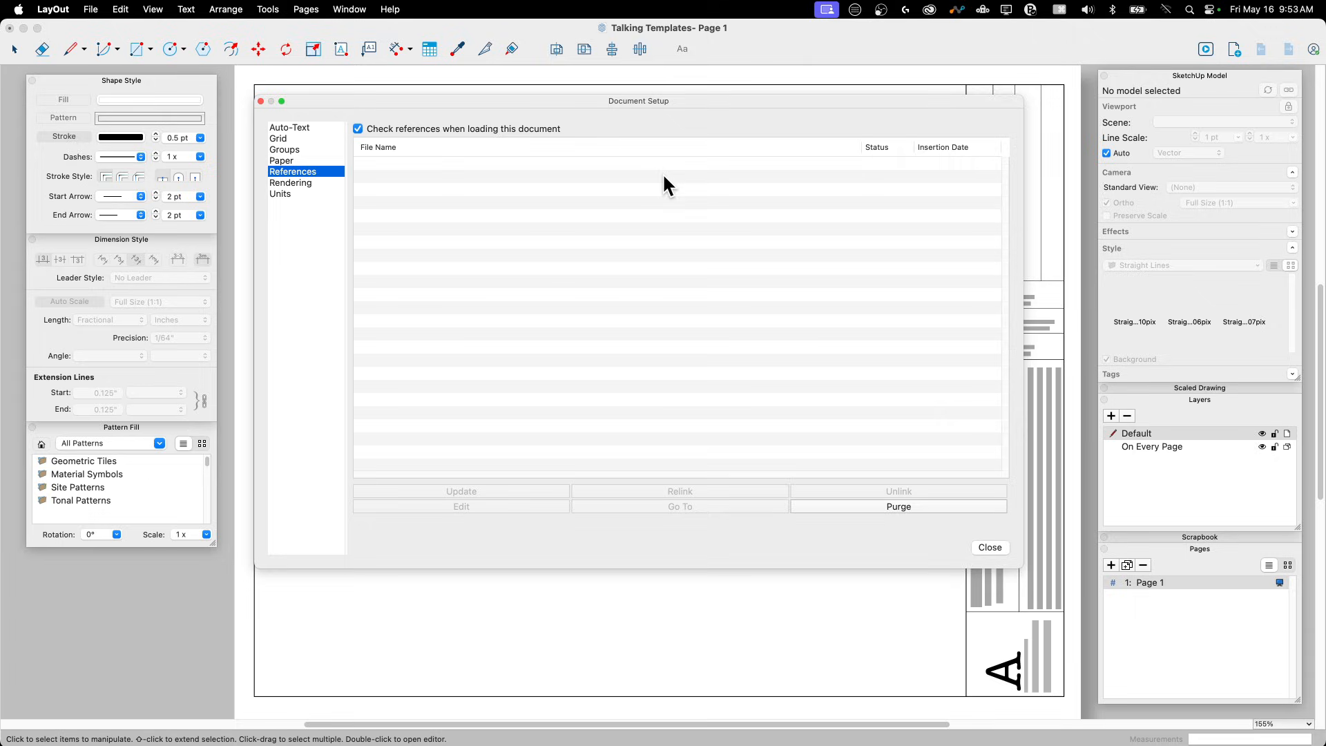
mouse_move(546, 251)
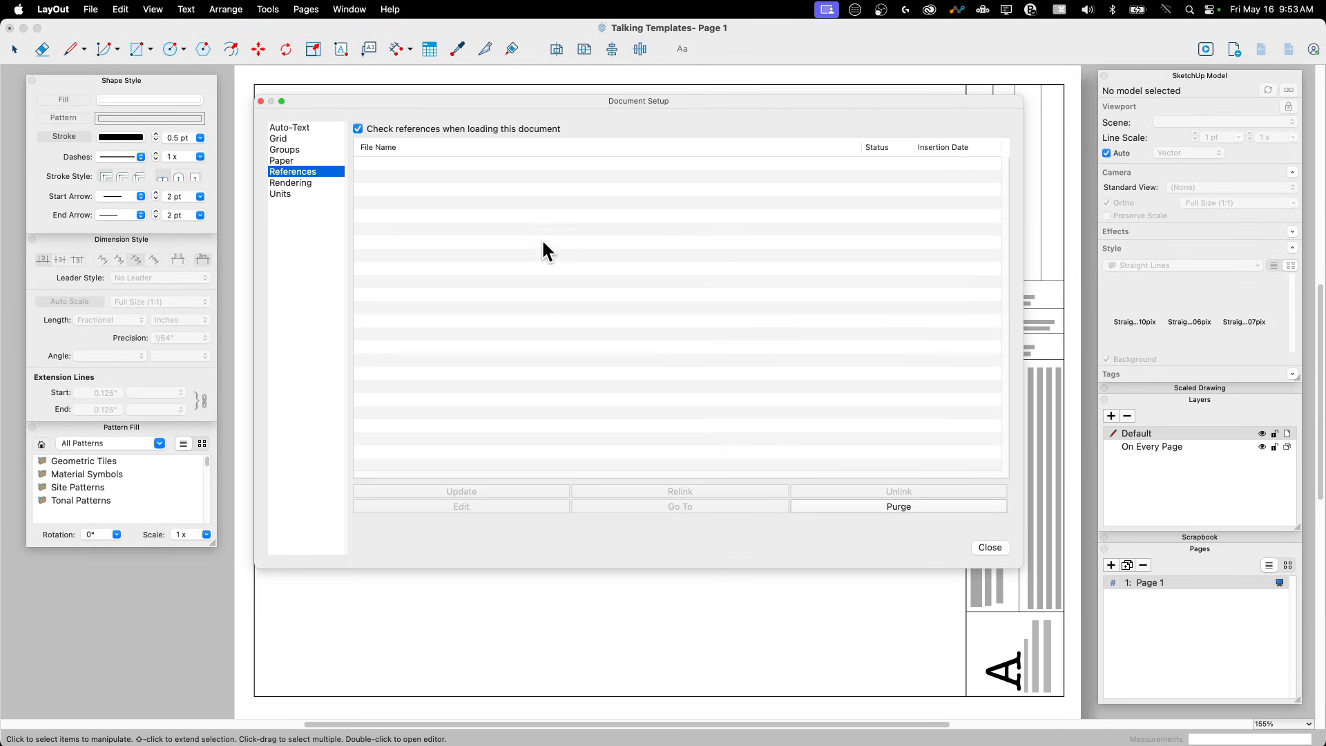
mouse_move(580, 269)
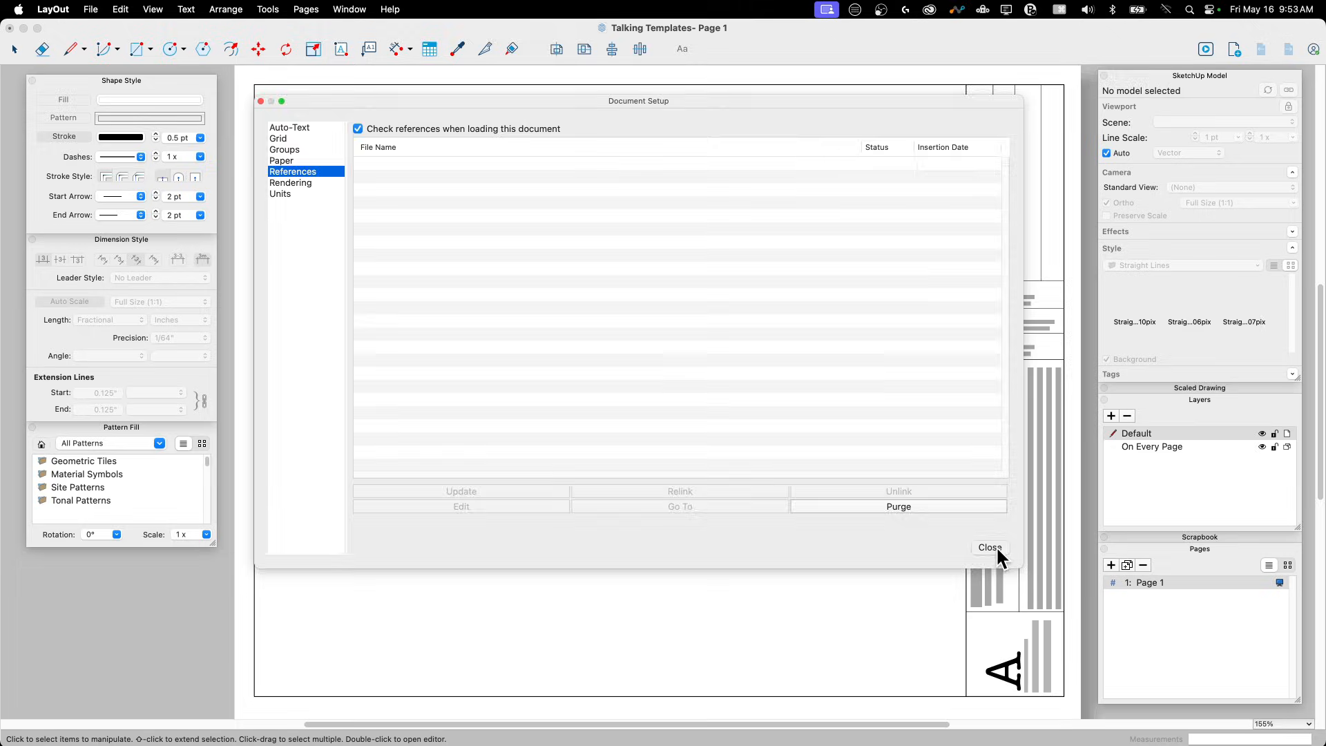
Close Document Setup now that the references list is empty
left_click(989, 547)
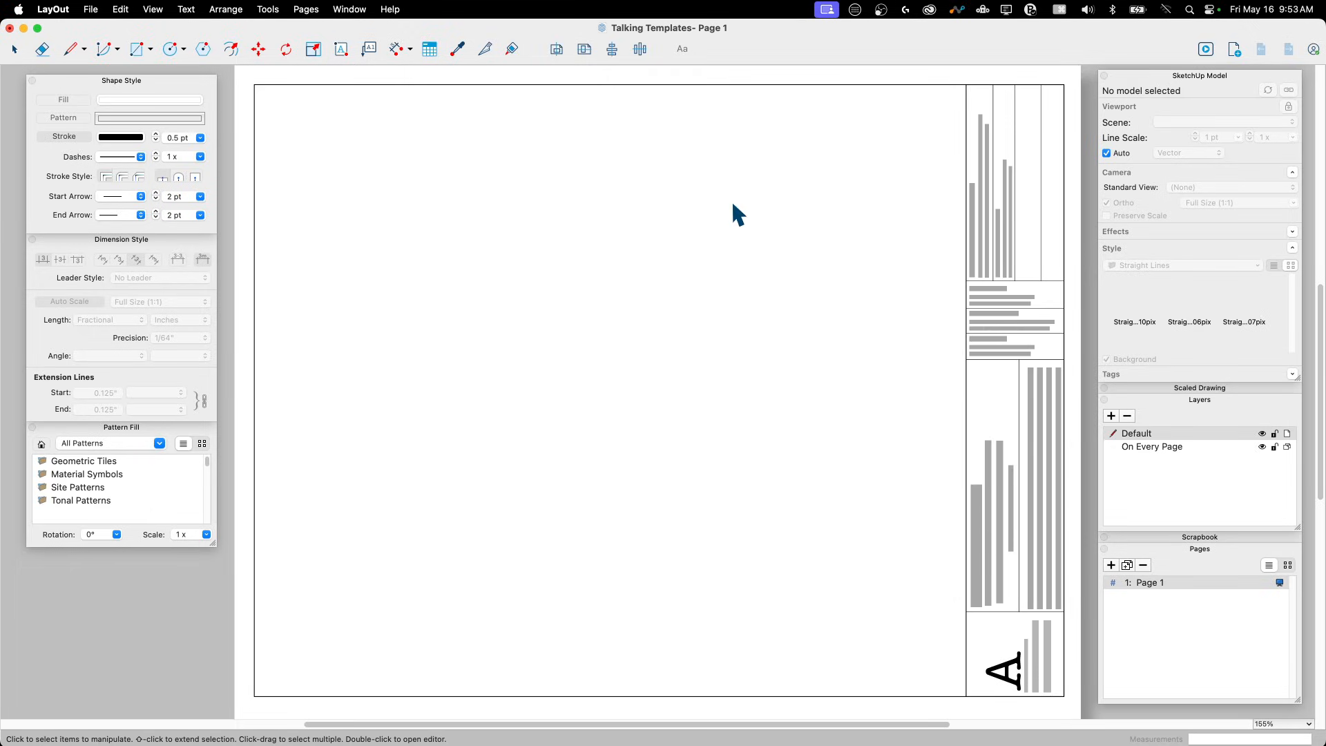
mouse_move(284, 93)
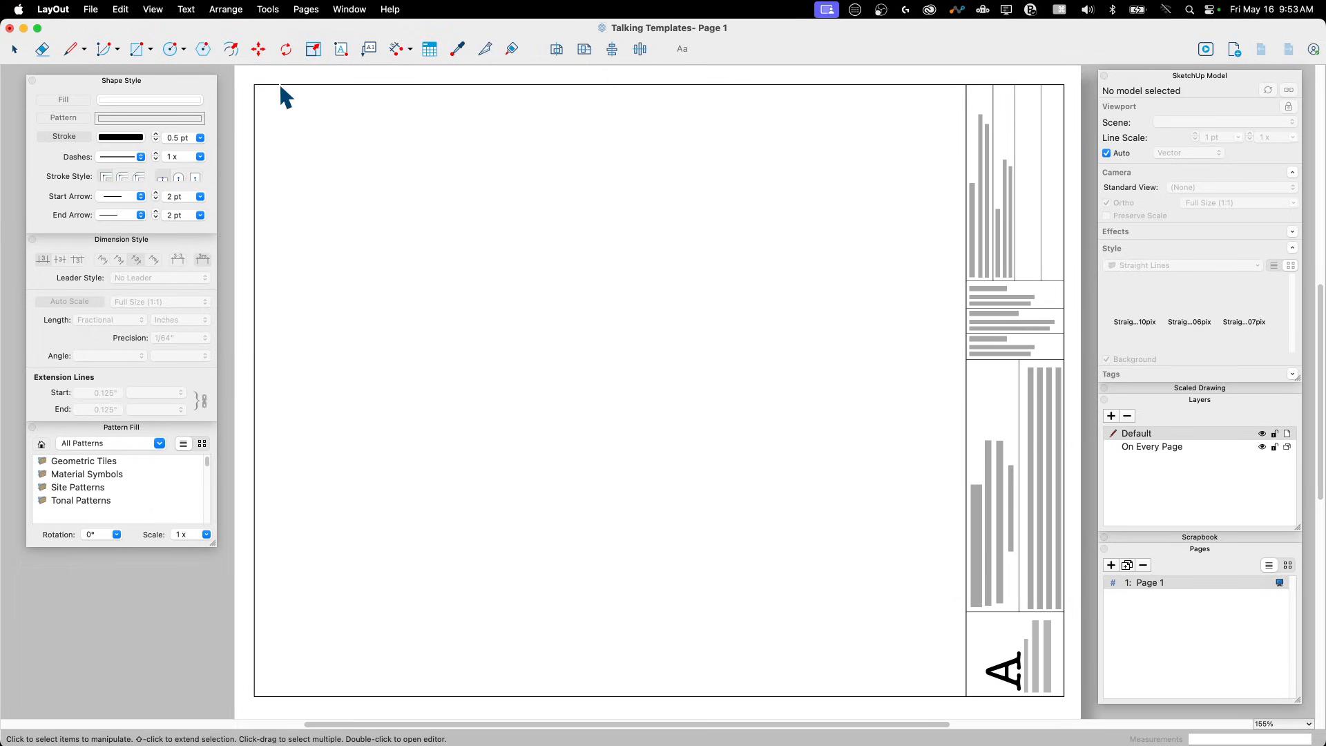
mouse_move(615, 621)
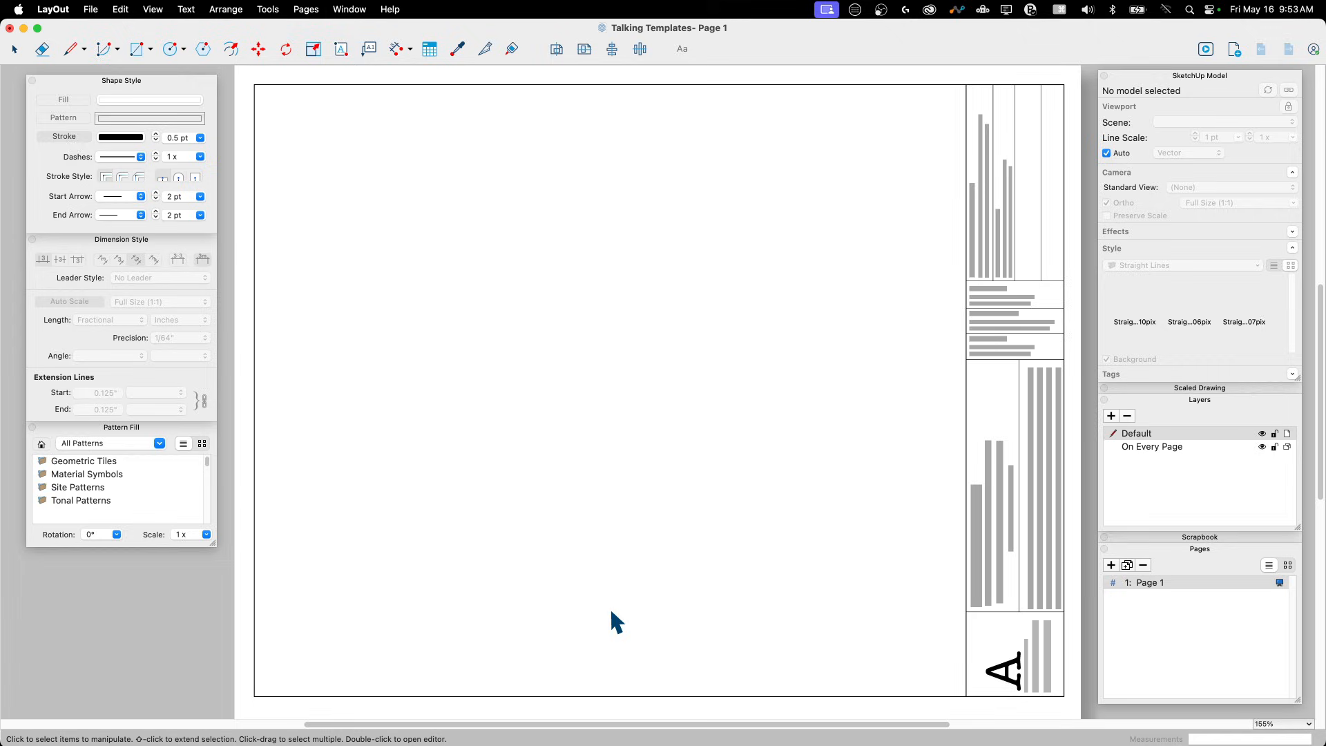
mouse_move(271, 668)
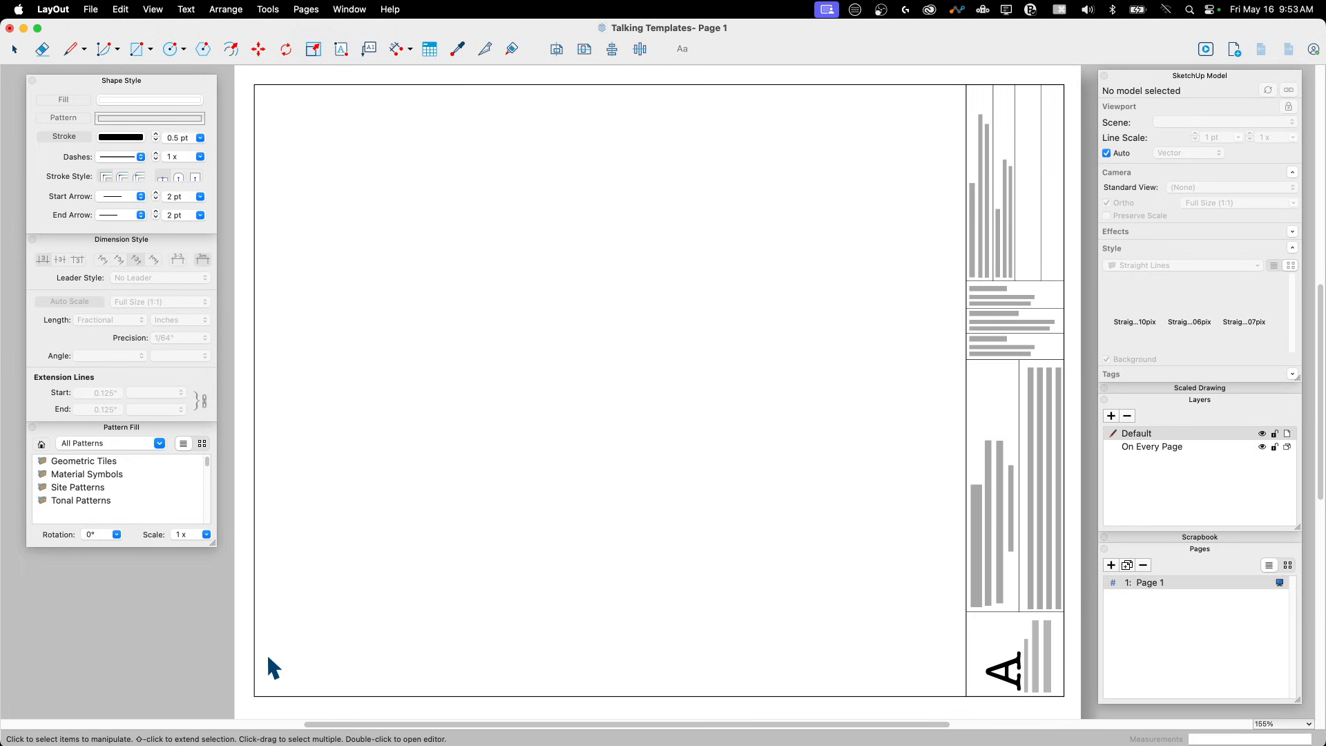
mouse_move(297, 688)
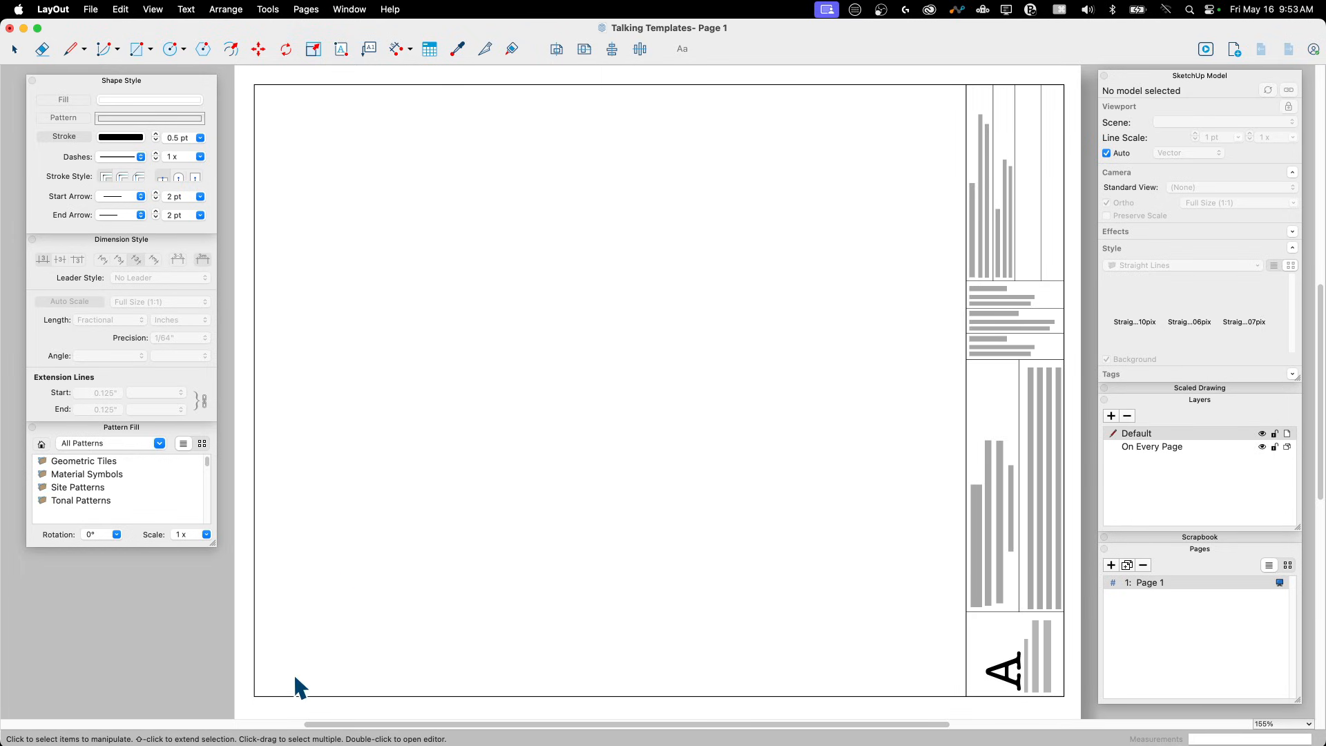
mouse_move(933, 615)
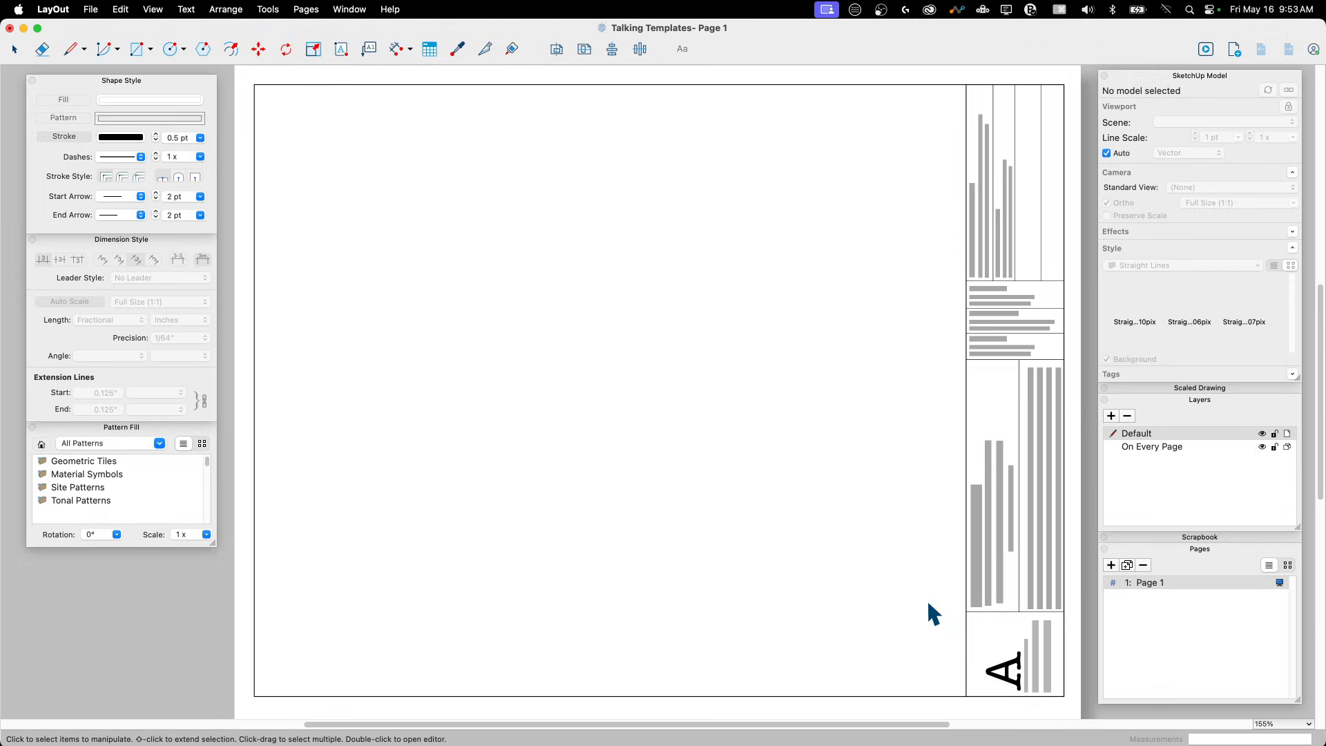
mouse_move(878, 626)
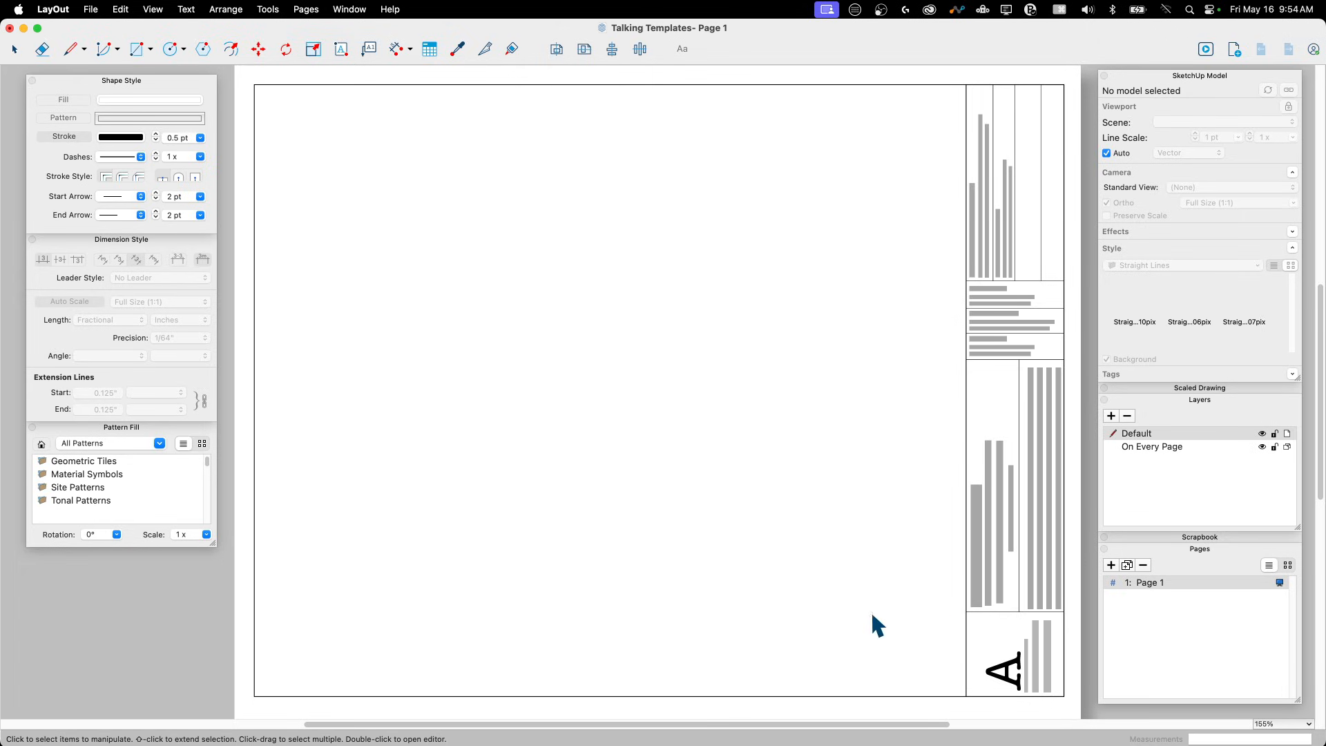
mouse_move(646, 663)
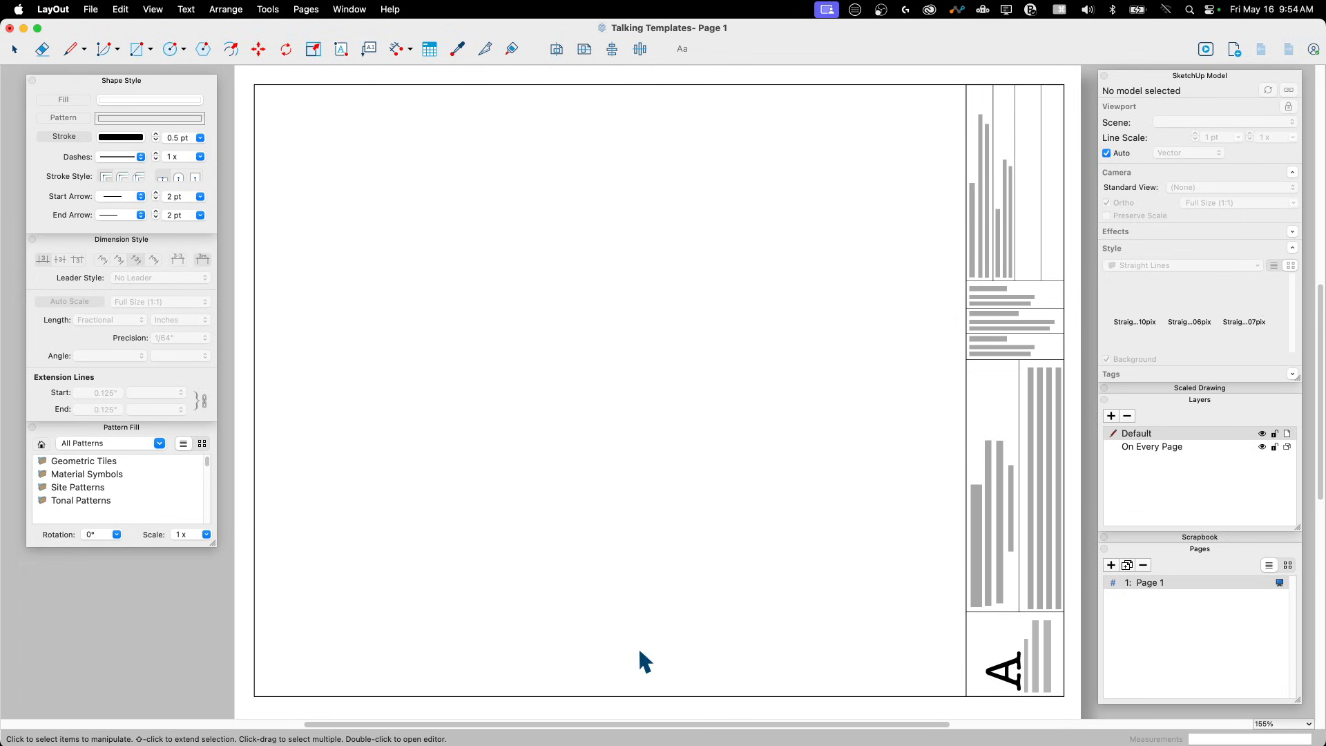
mouse_move(137, 46)
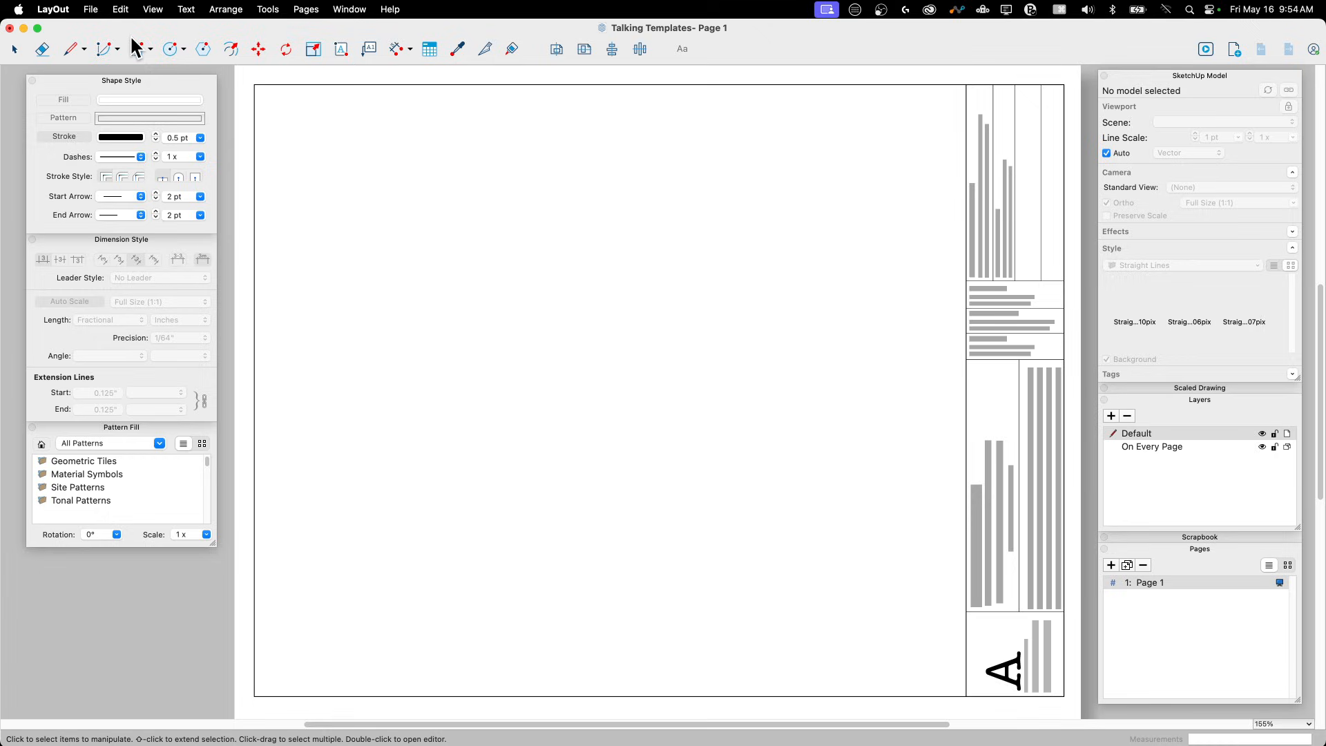
mouse_move(186, 57)
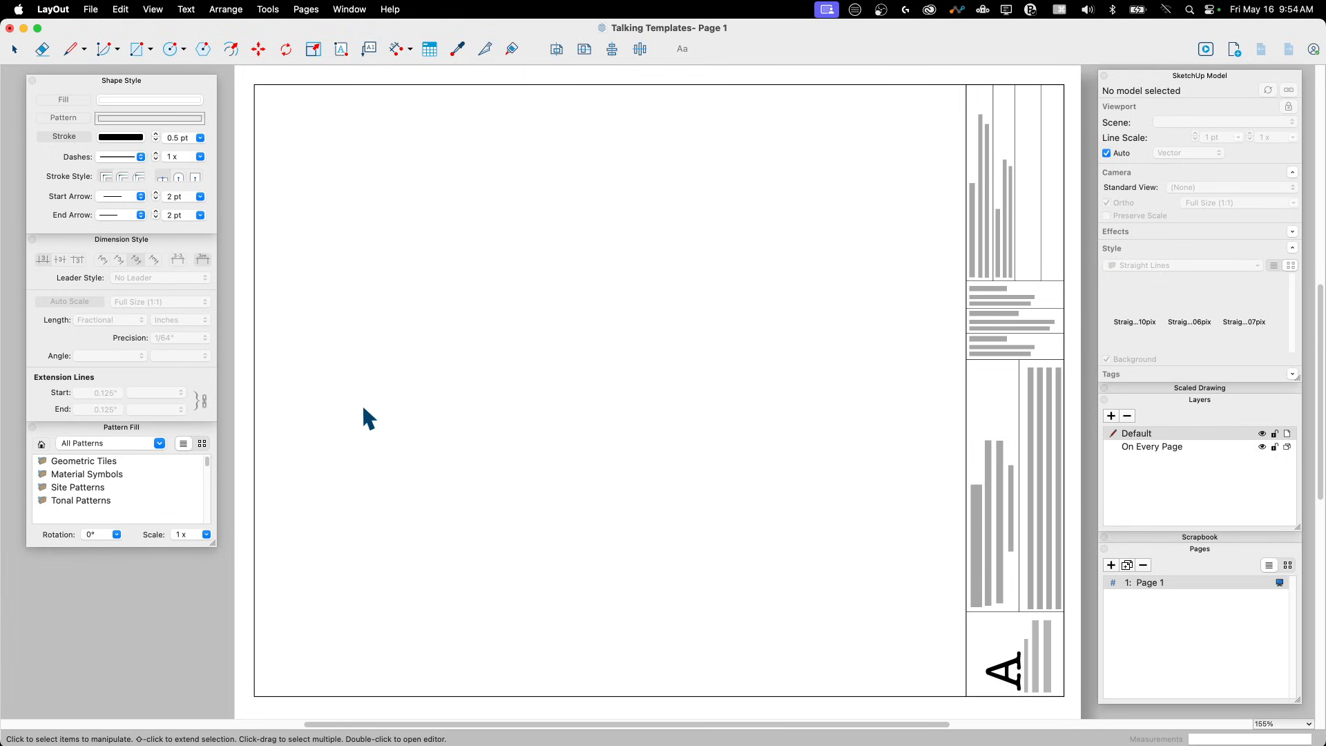
mouse_move(896, 373)
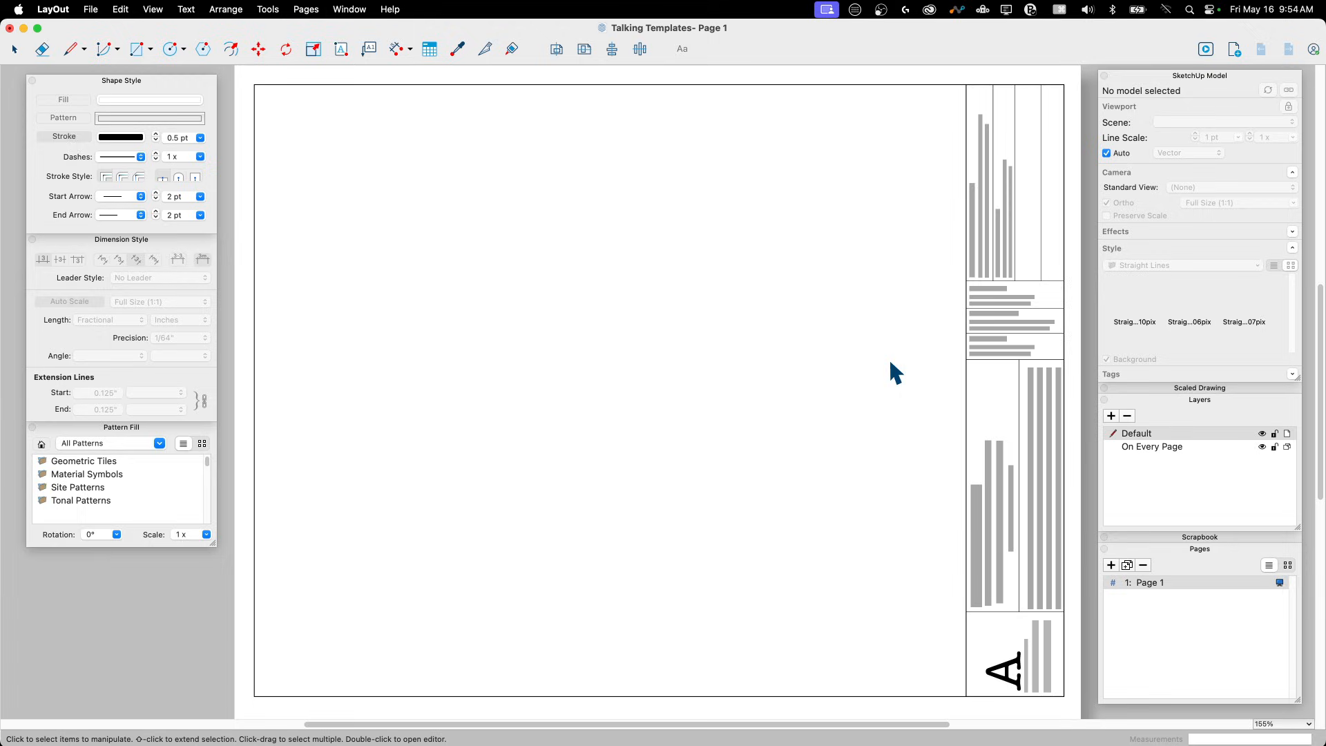
mouse_move(835, 222)
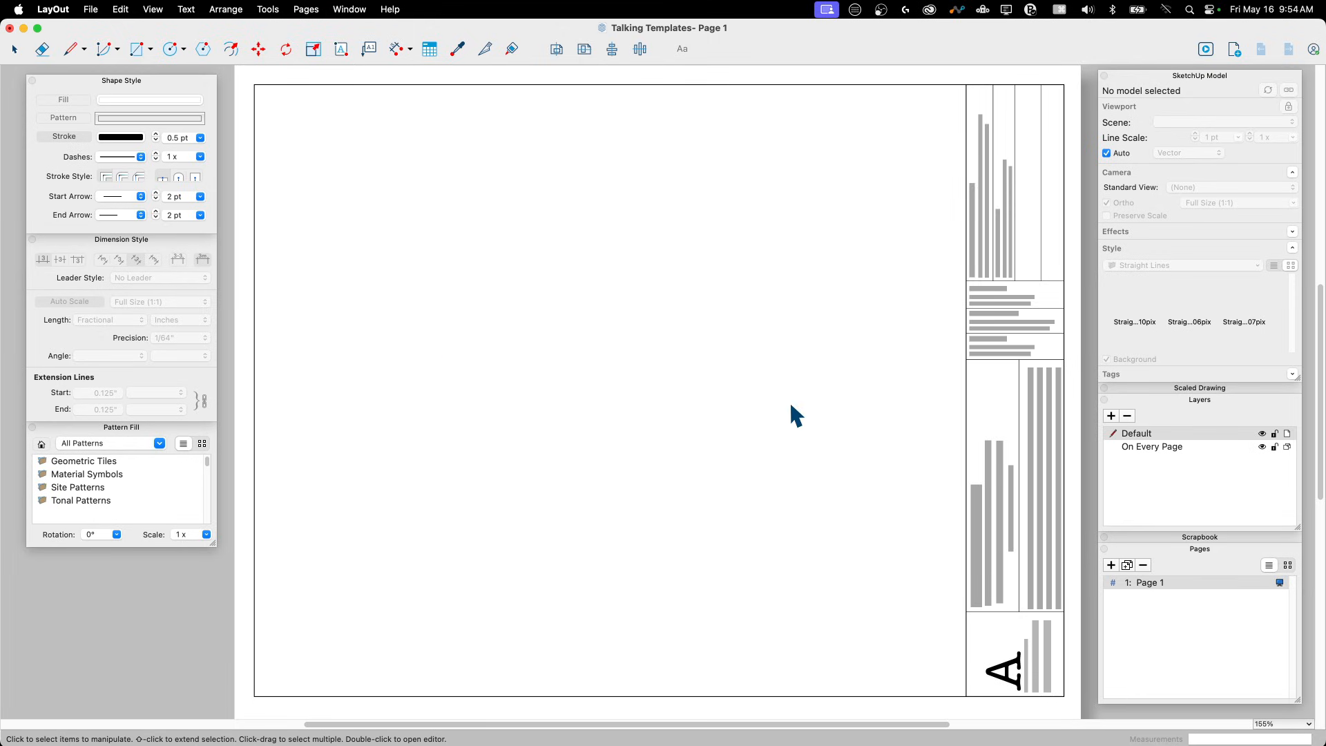
mouse_move(912, 241)
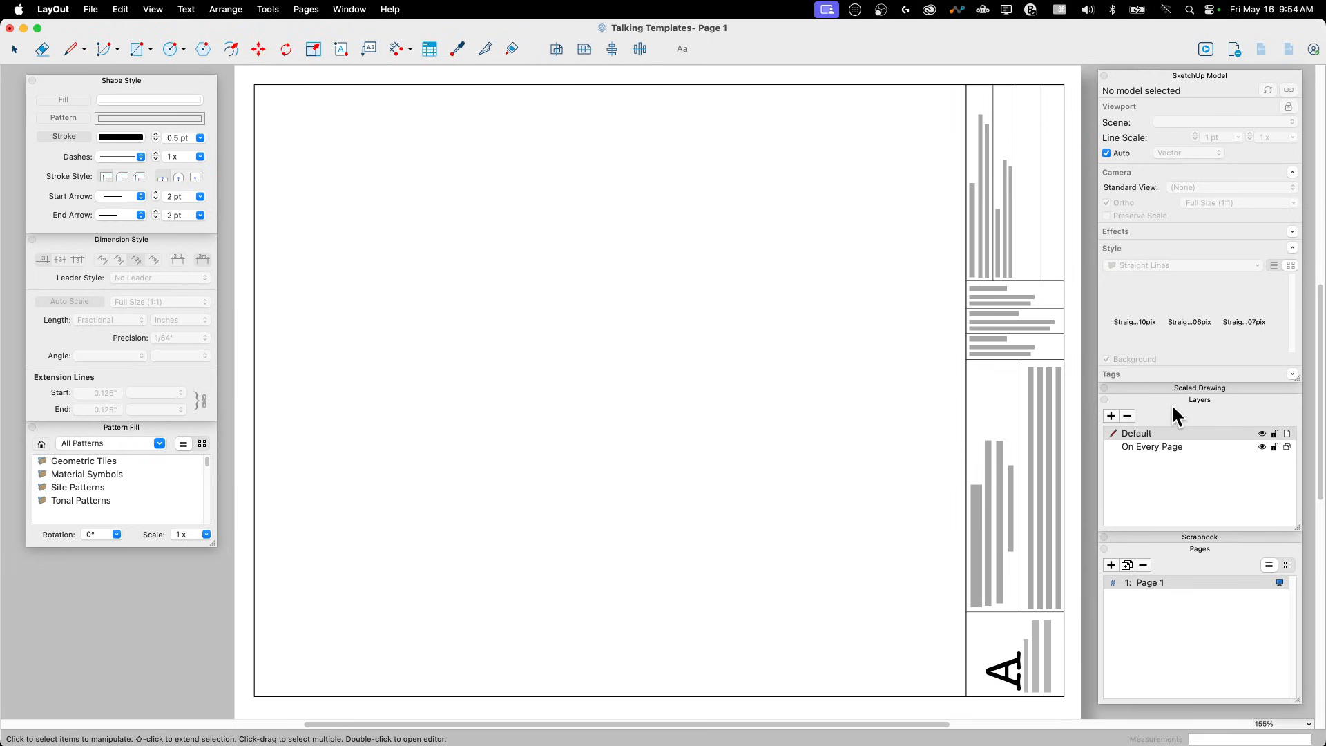
mouse_move(1216, 467)
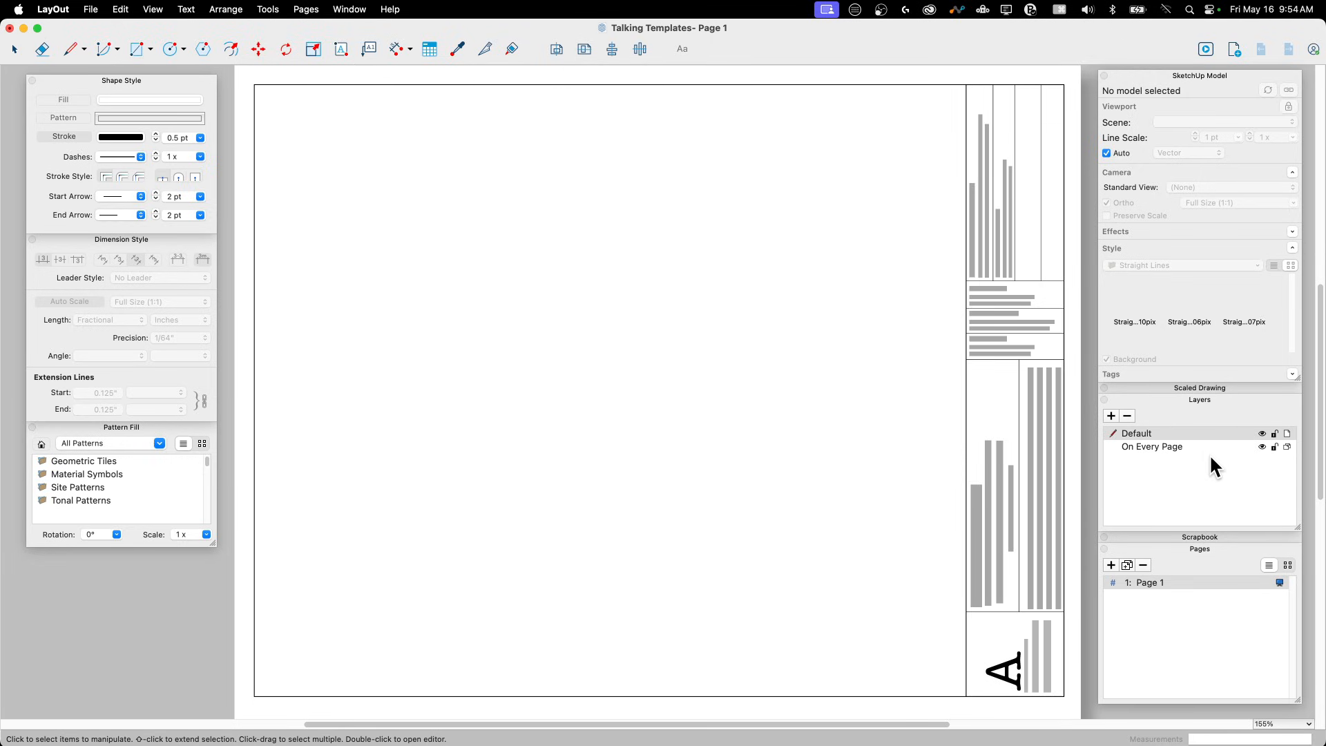
mouse_move(1125, 503)
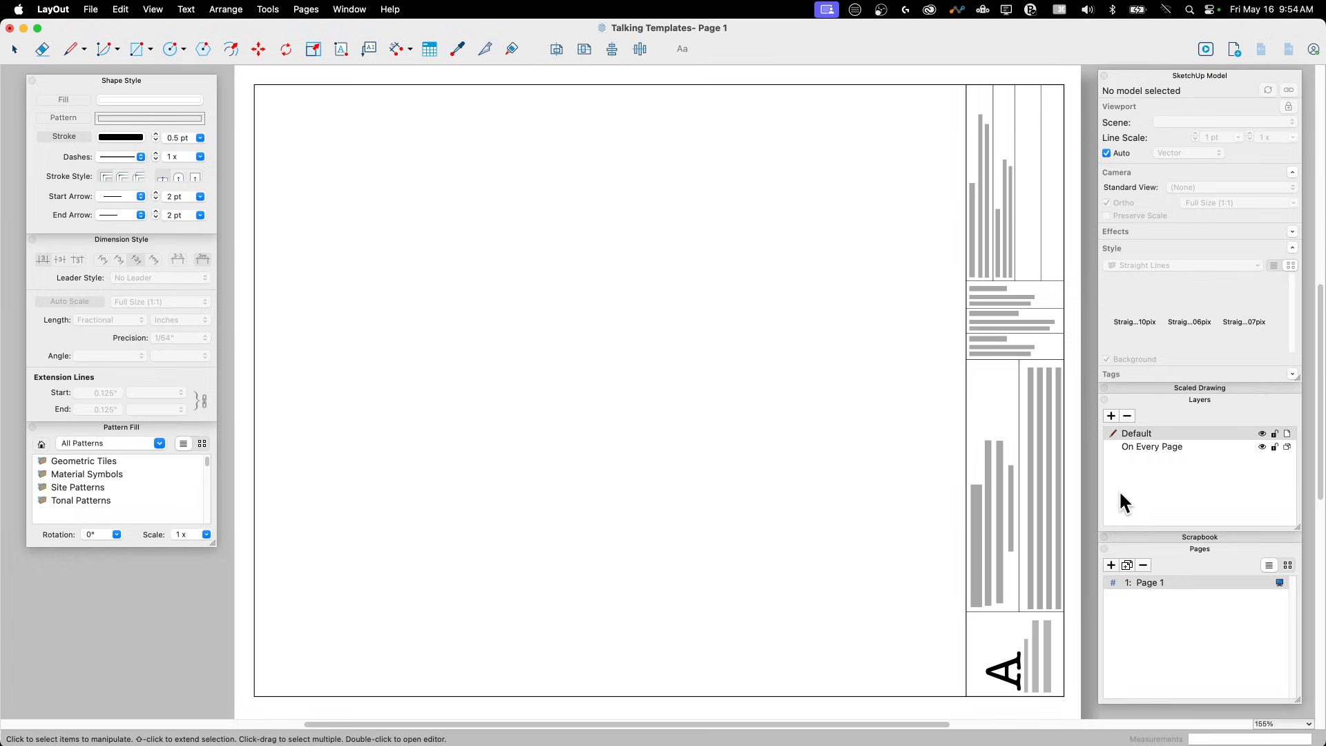
mouse_move(1165, 447)
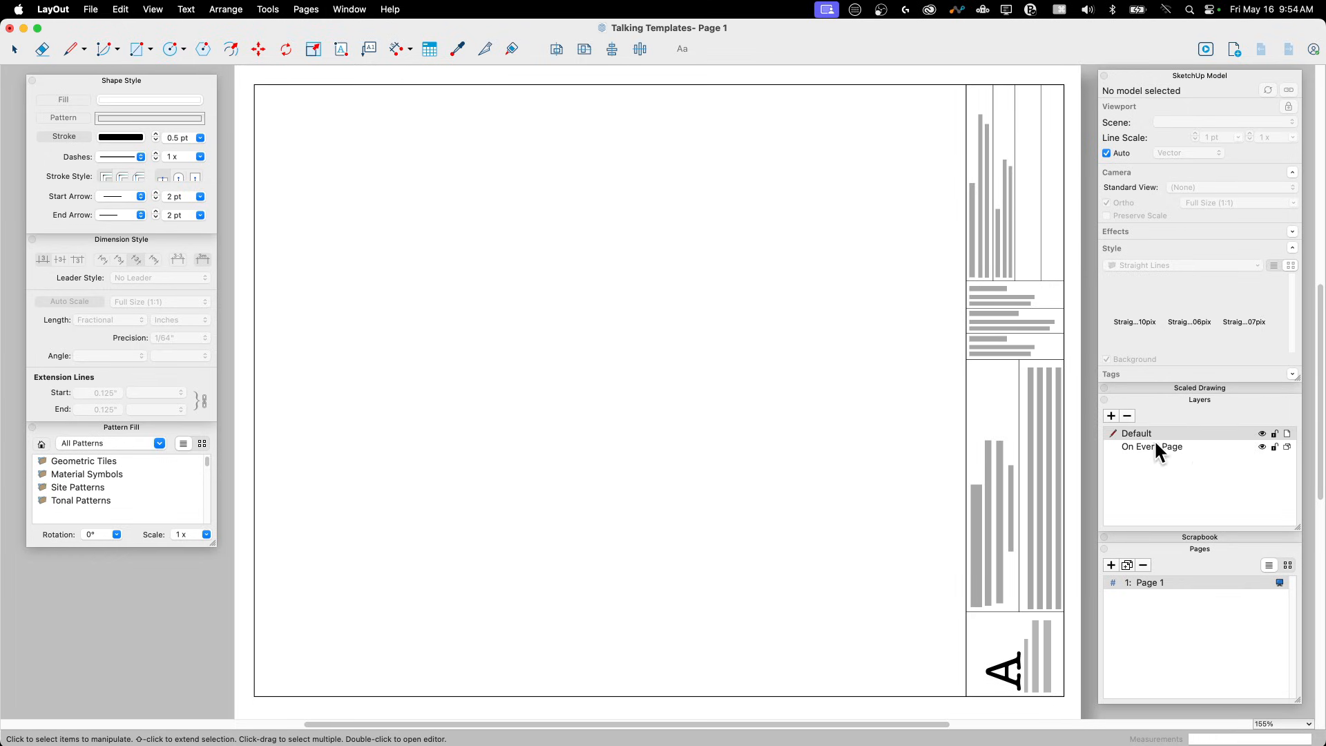
mouse_move(1159, 618)
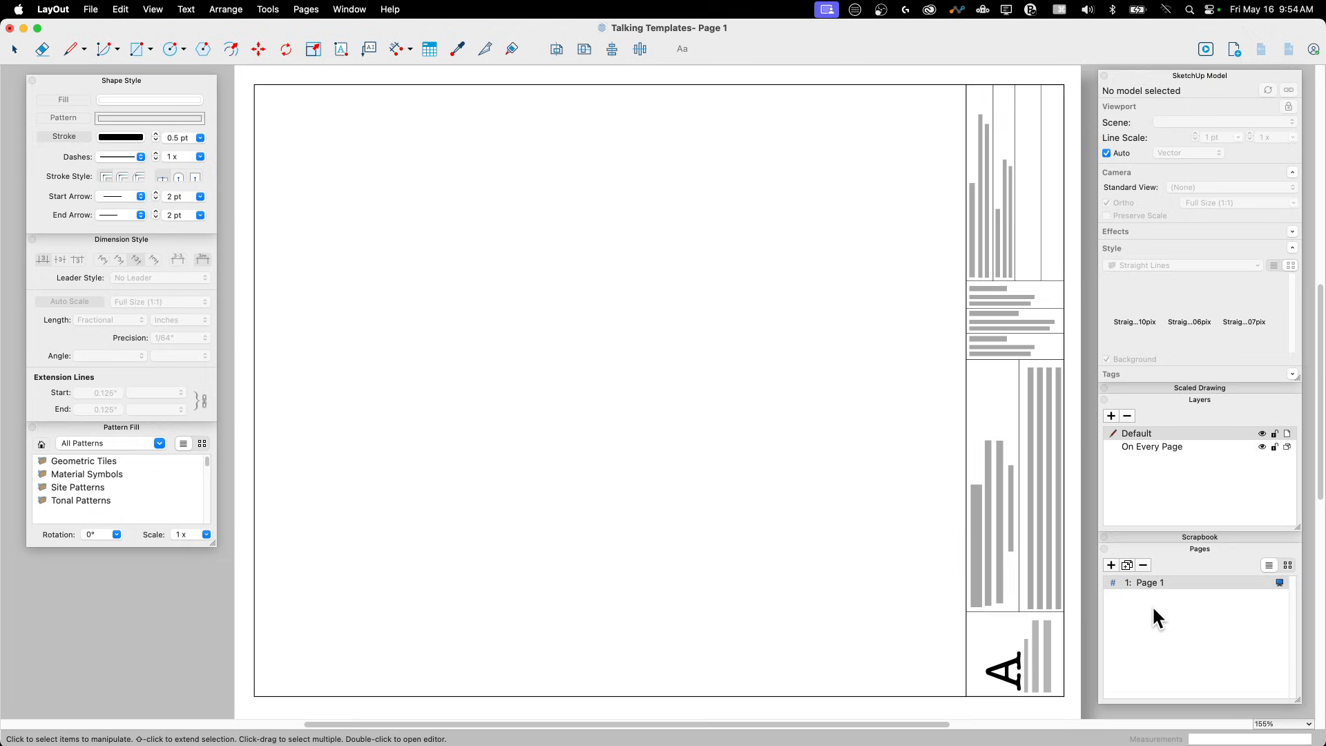
mouse_move(1195, 594)
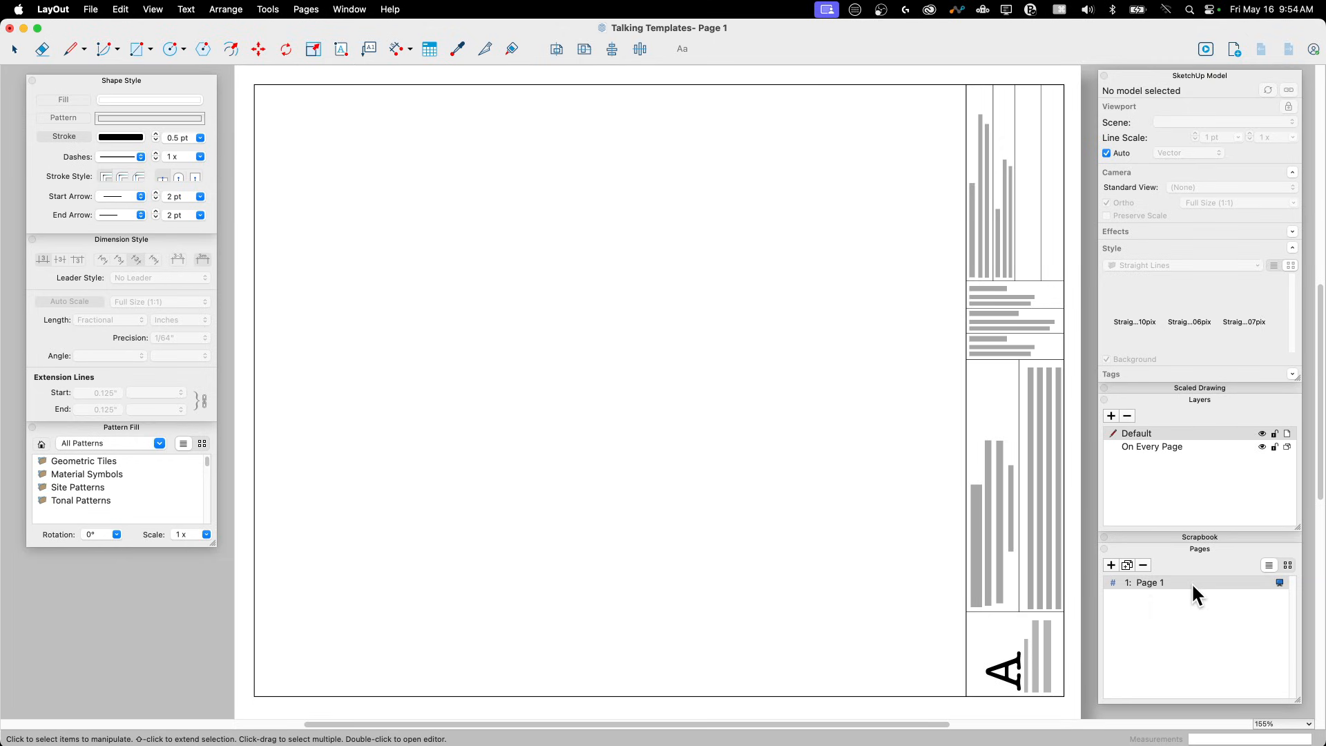
mouse_move(1227, 602)
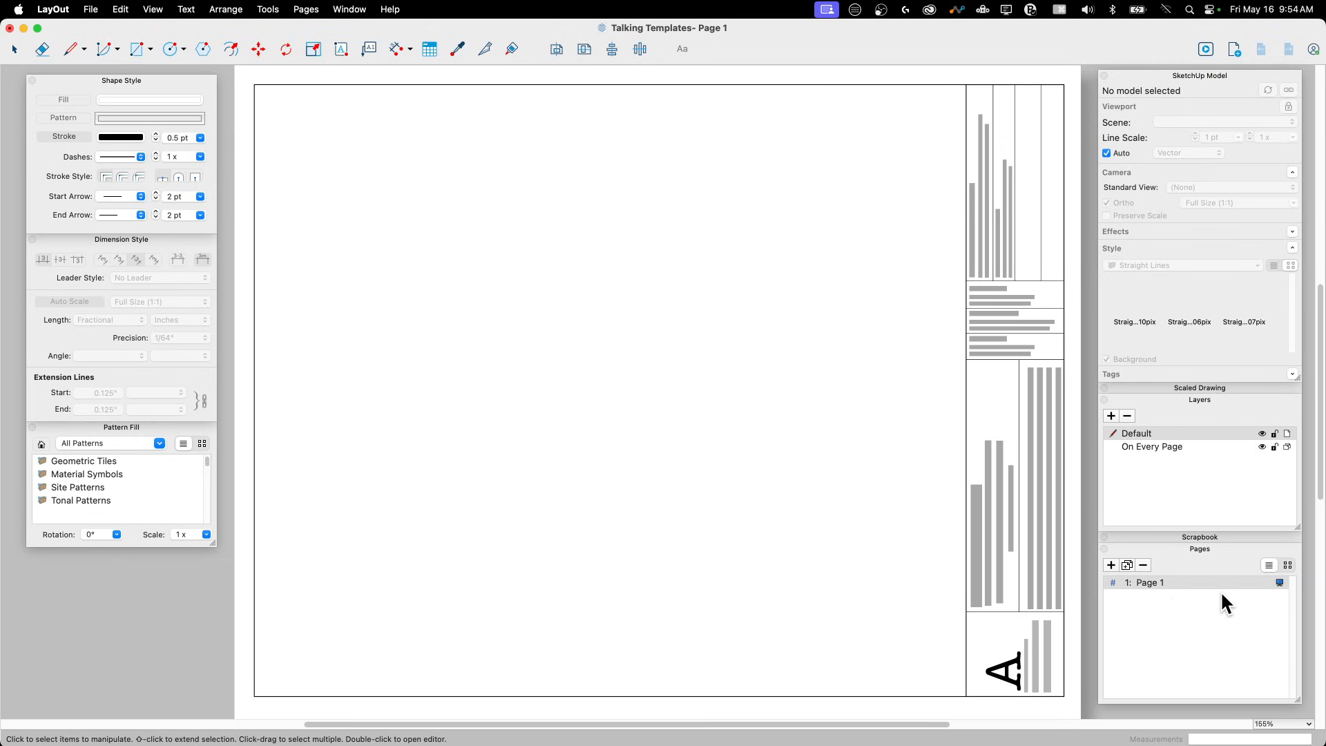
mouse_move(659, 269)
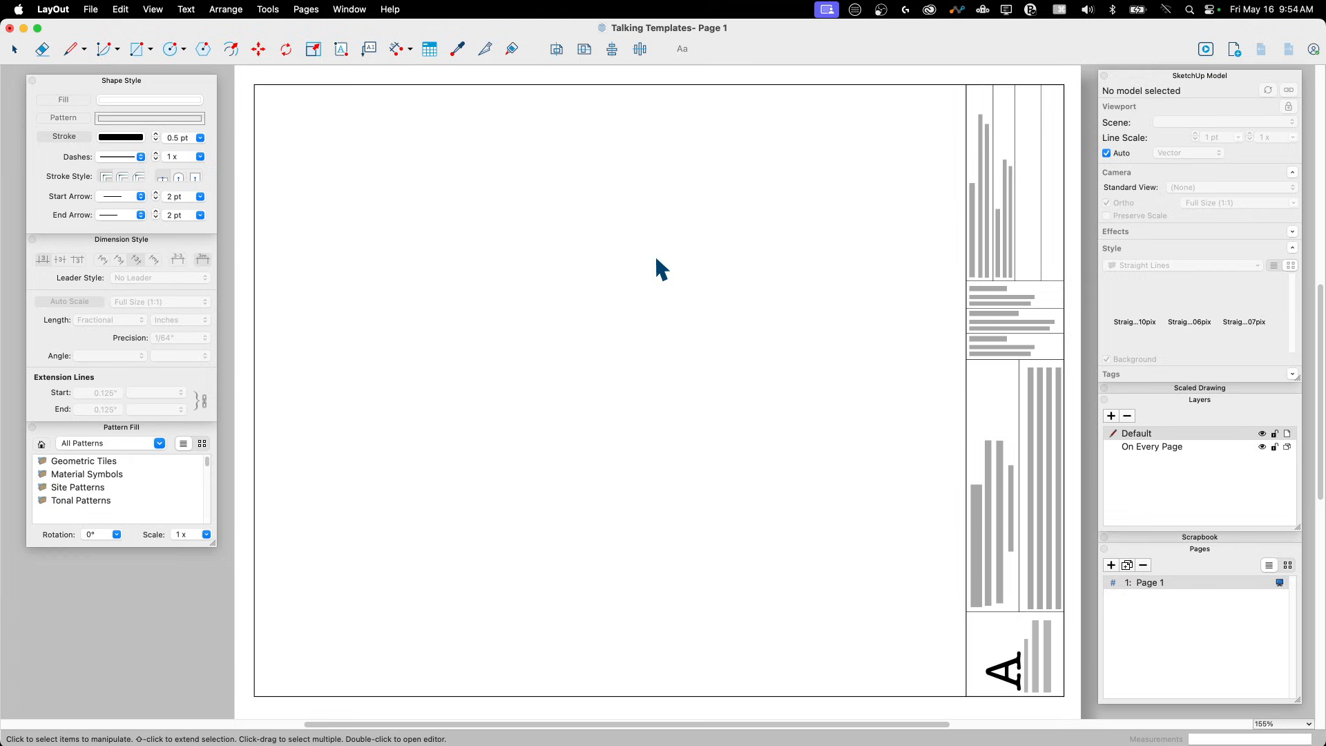
mouse_move(105, 258)
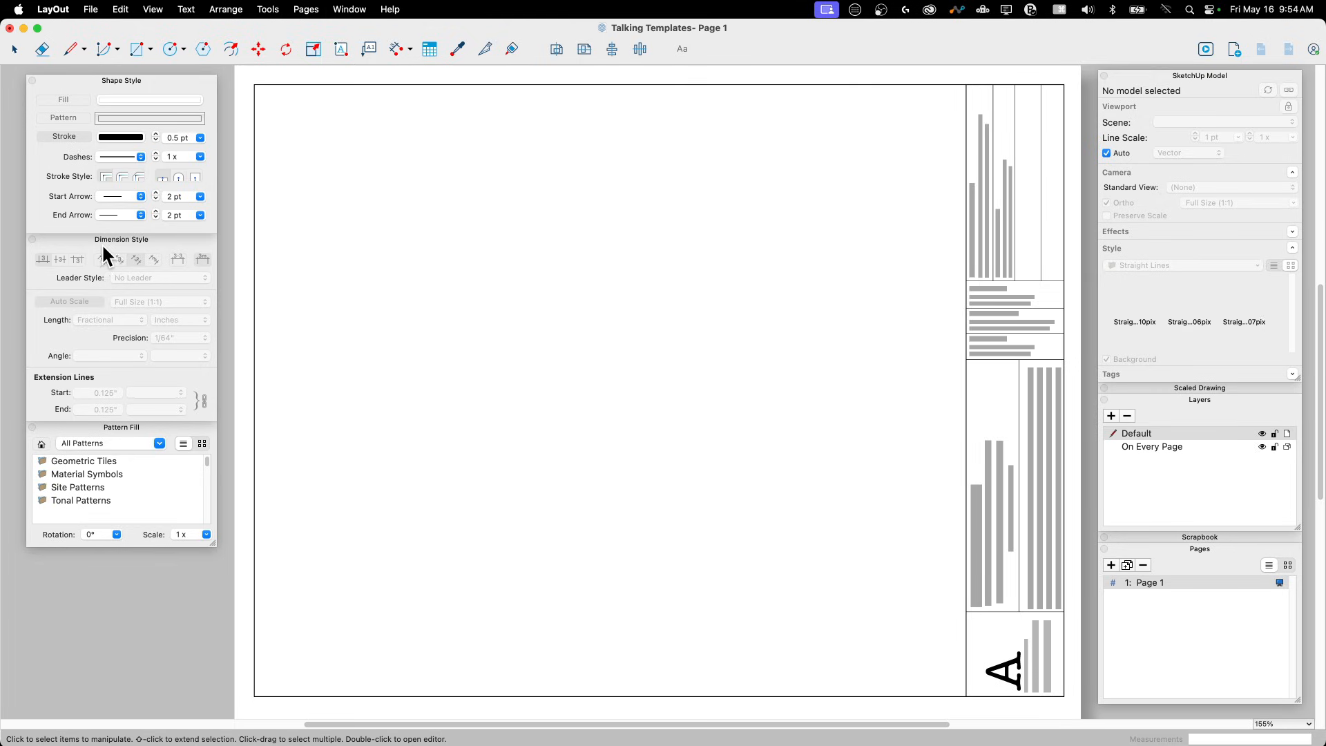
mouse_move(127, 233)
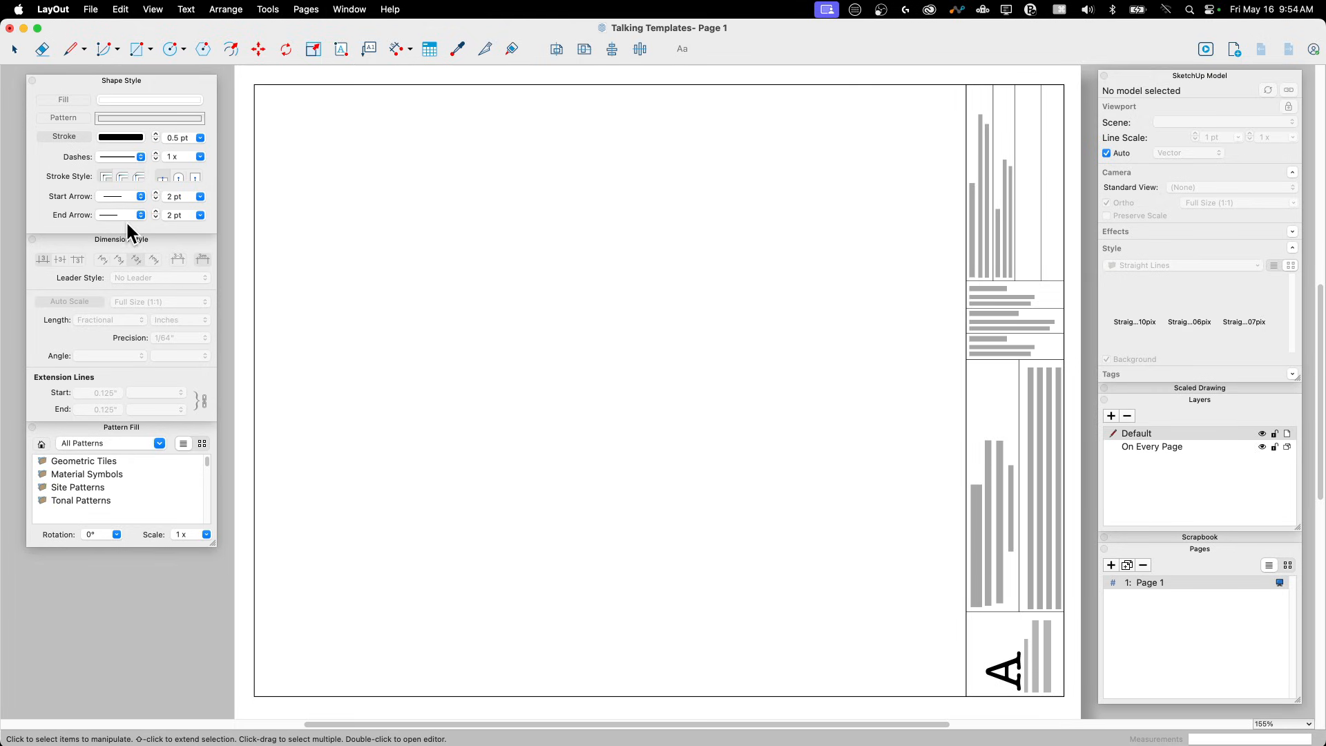
mouse_move(128, 267)
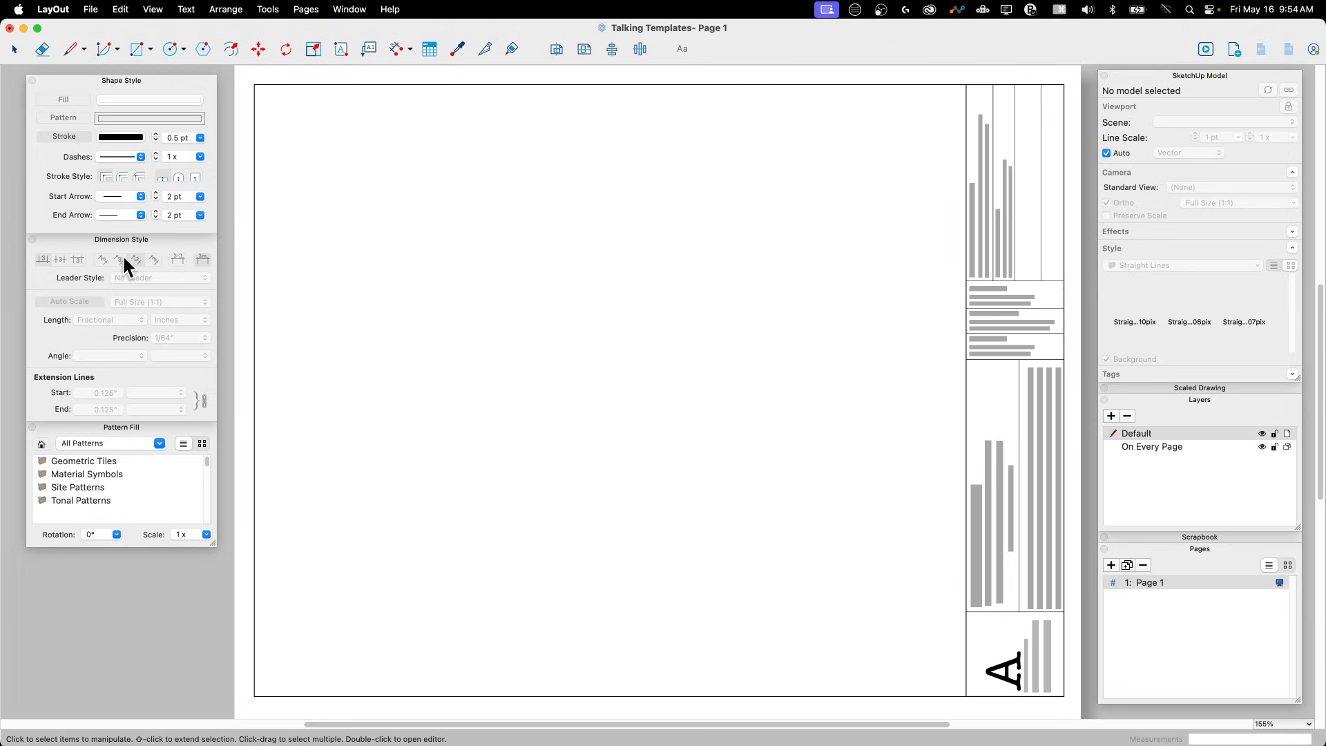
mouse_move(300, 286)
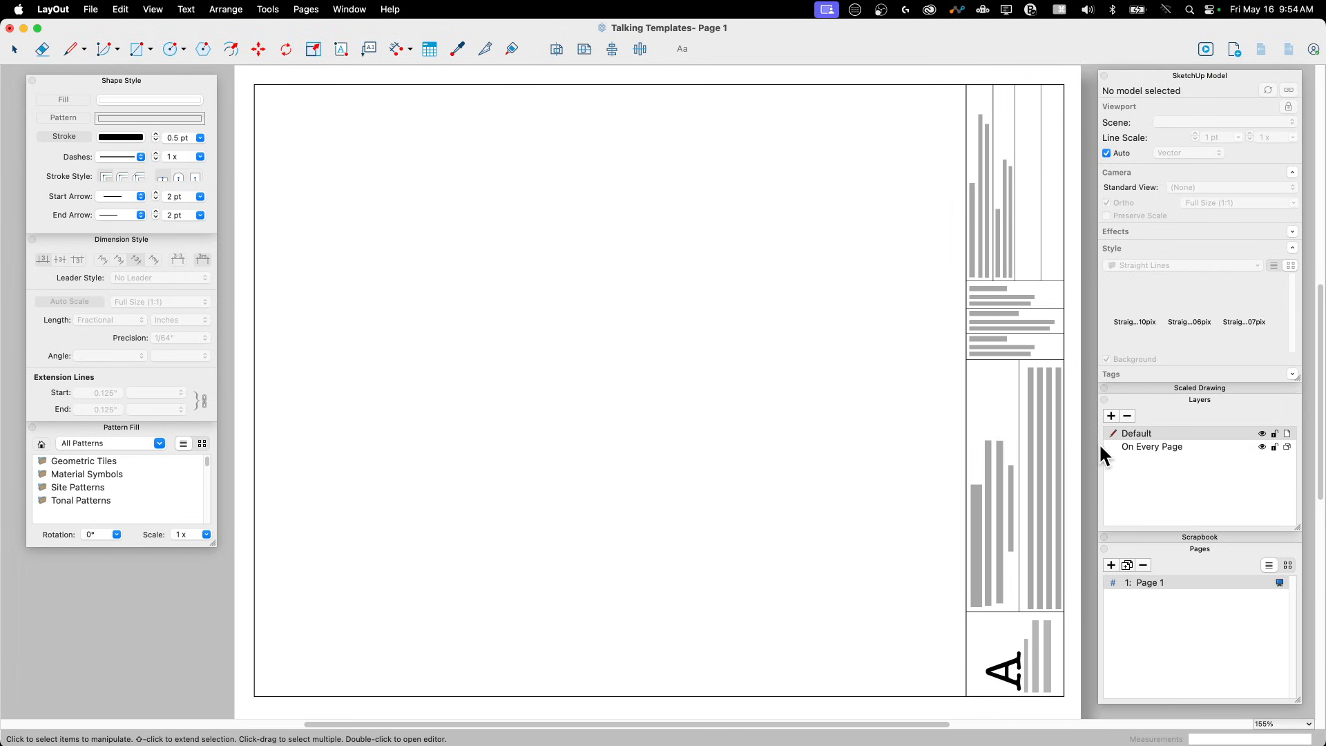
mouse_move(1116, 425)
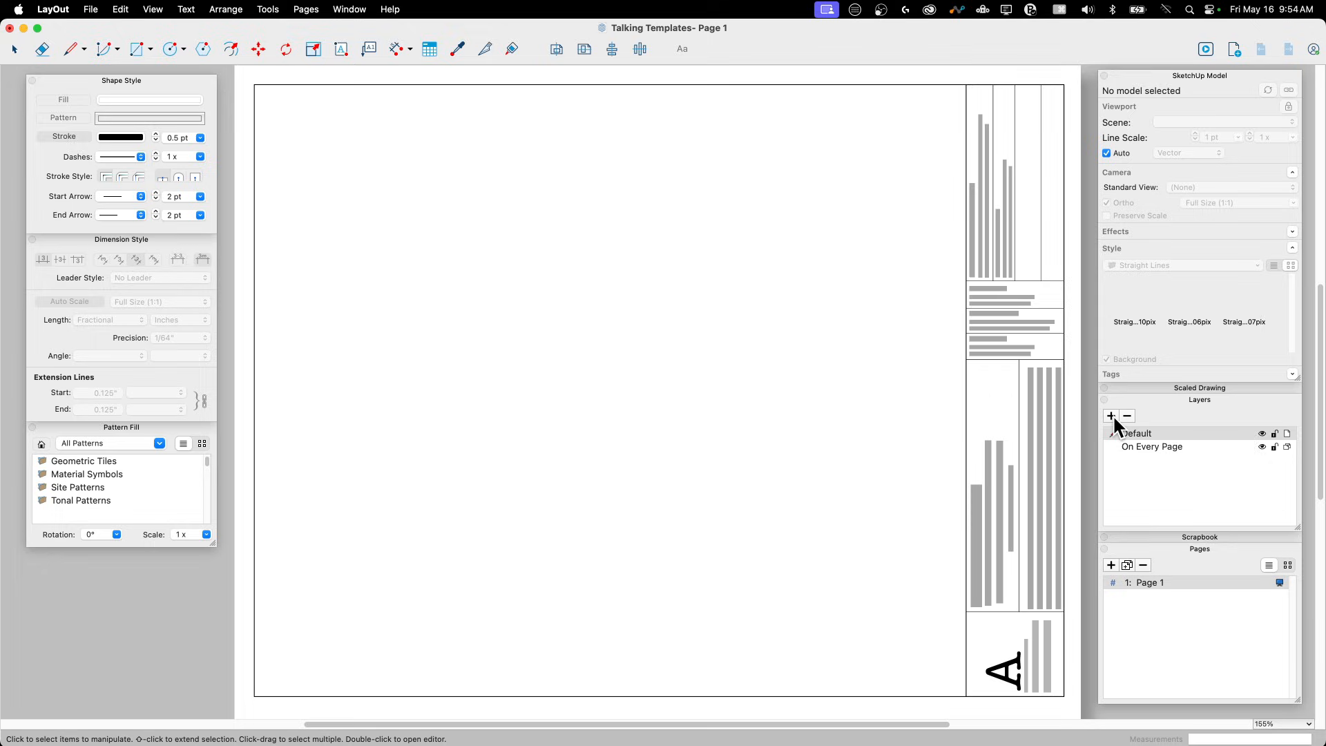
Add new layers and rename them, typing 'Cover On' and 'Image' as names
left_click(1111, 415)
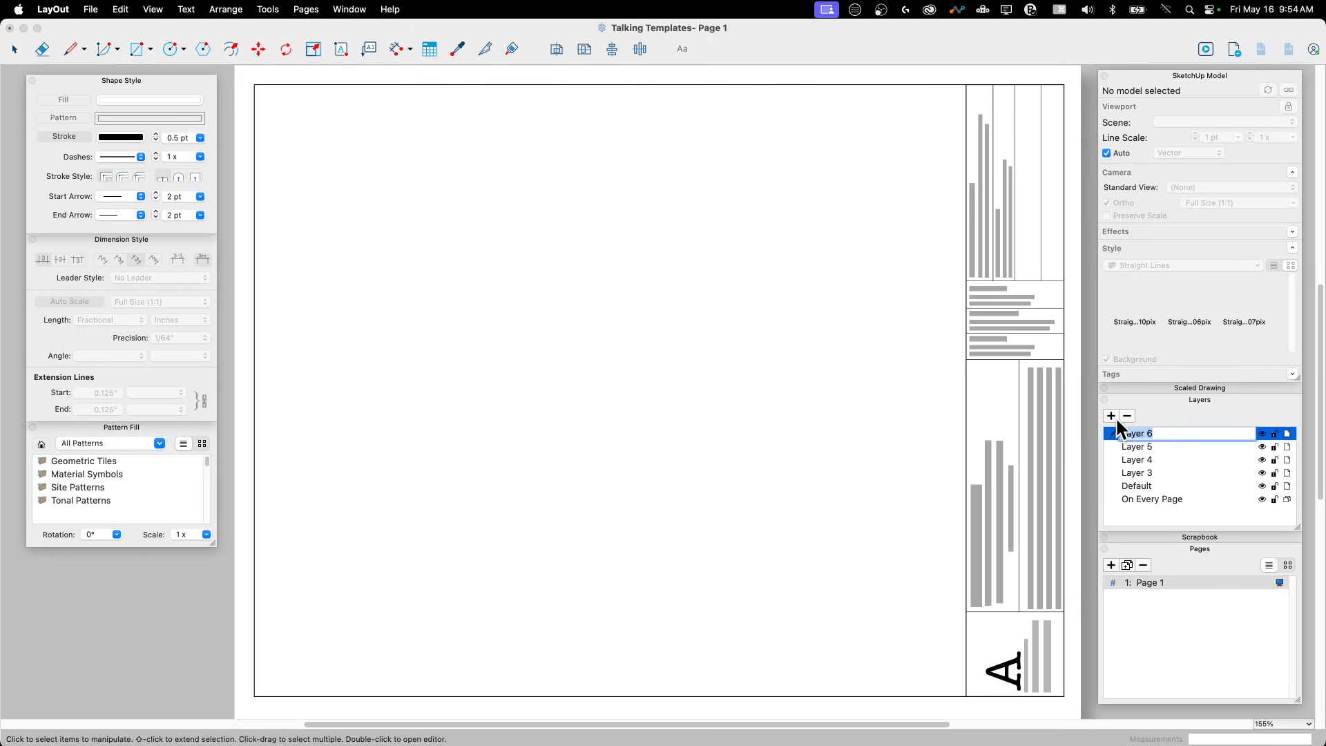
left_click(1136, 485)
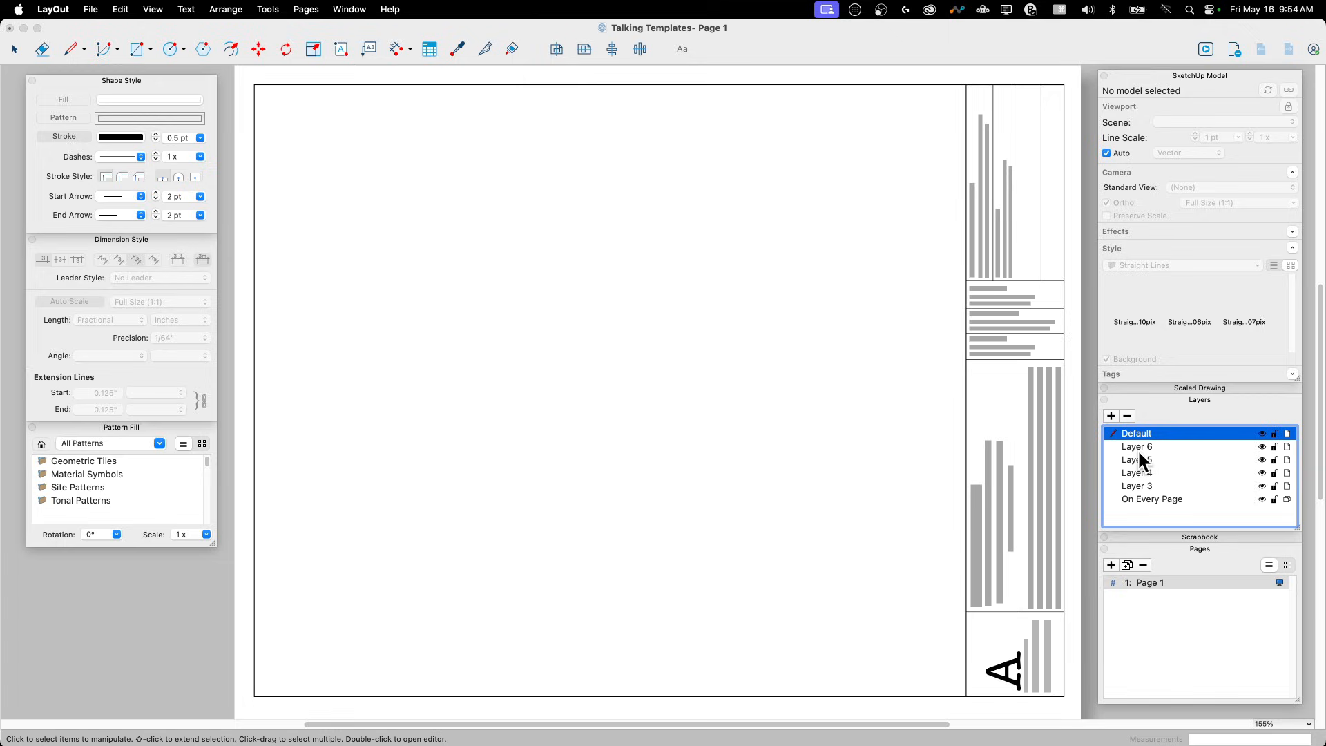
left_click(1151, 499)
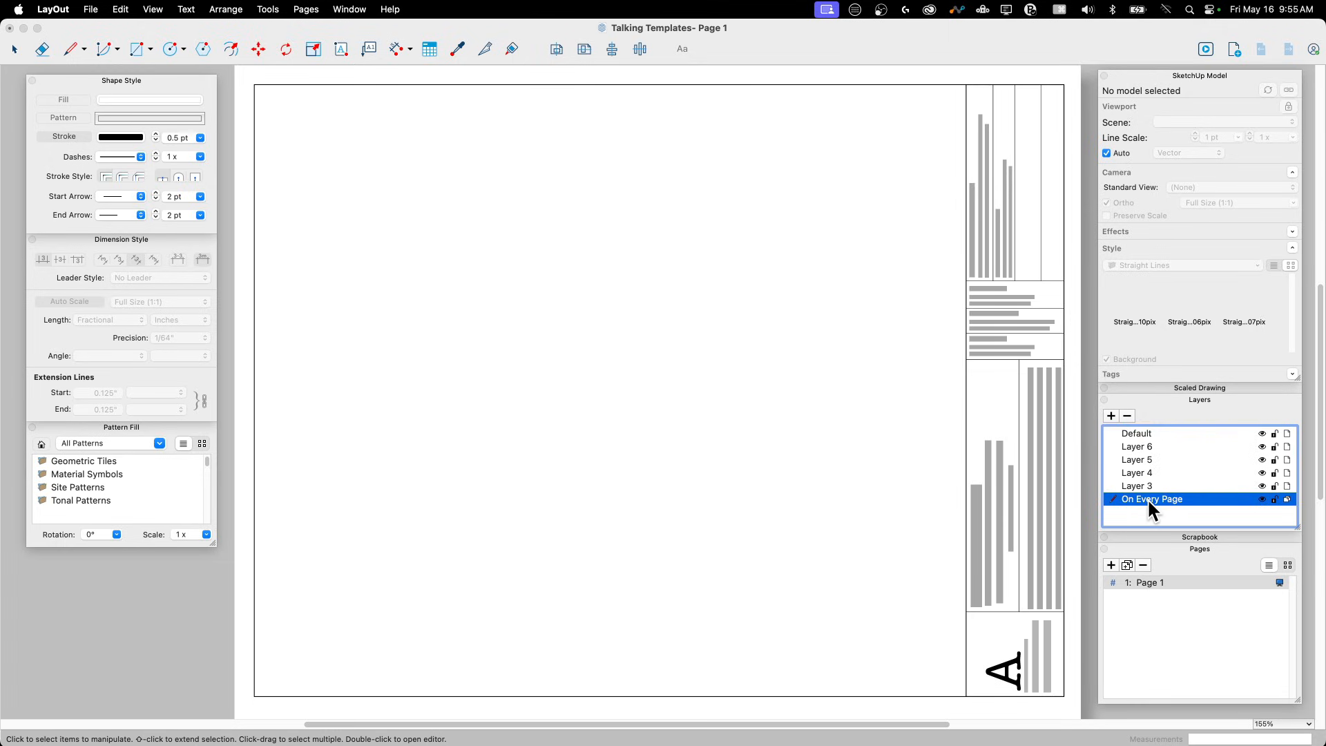
double_click(1150, 498)
type("Interior")
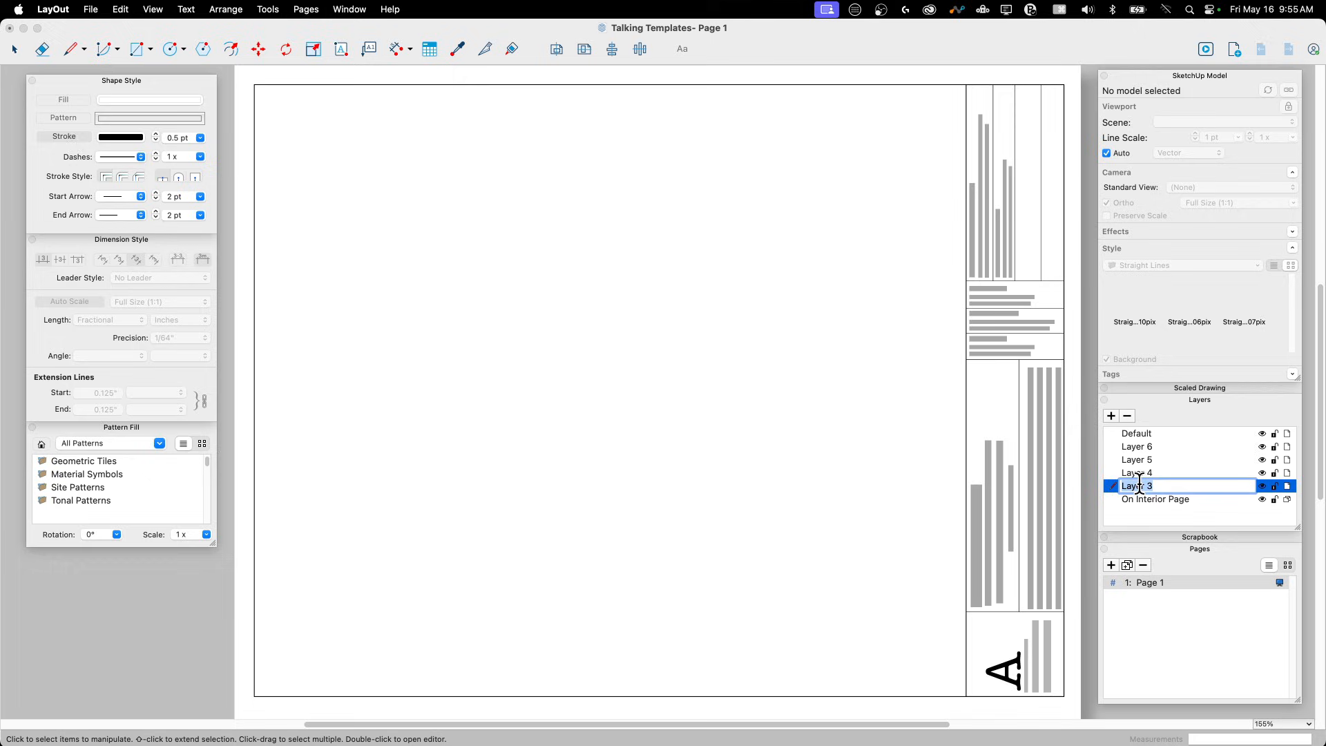
type("Cover Only")
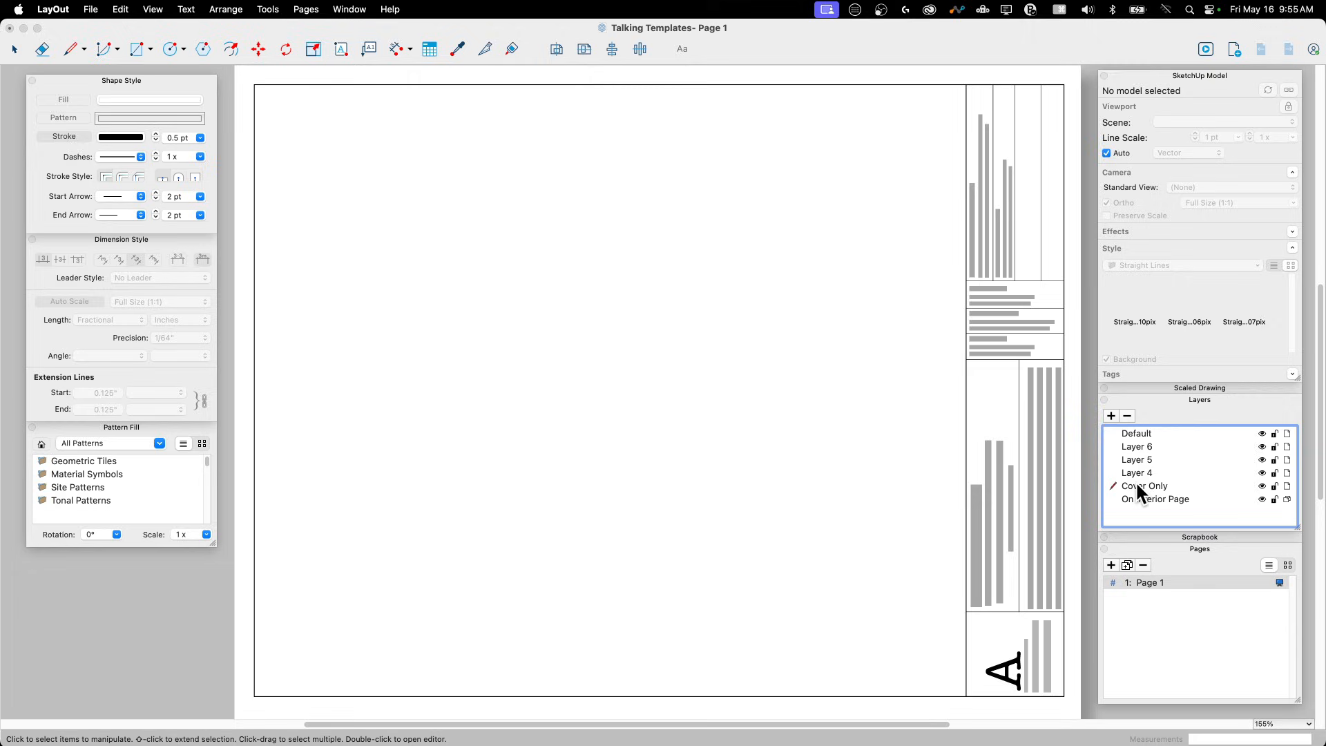
left_click(1138, 447)
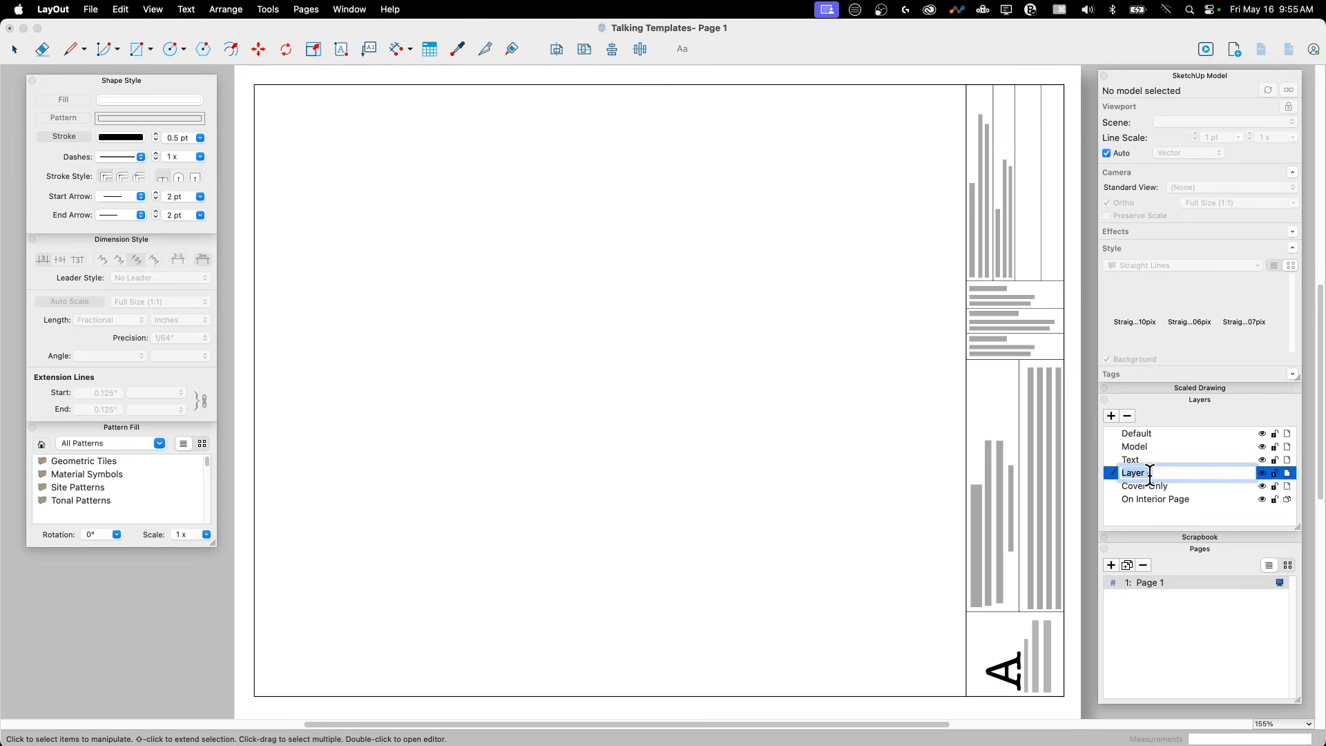
type("Image")
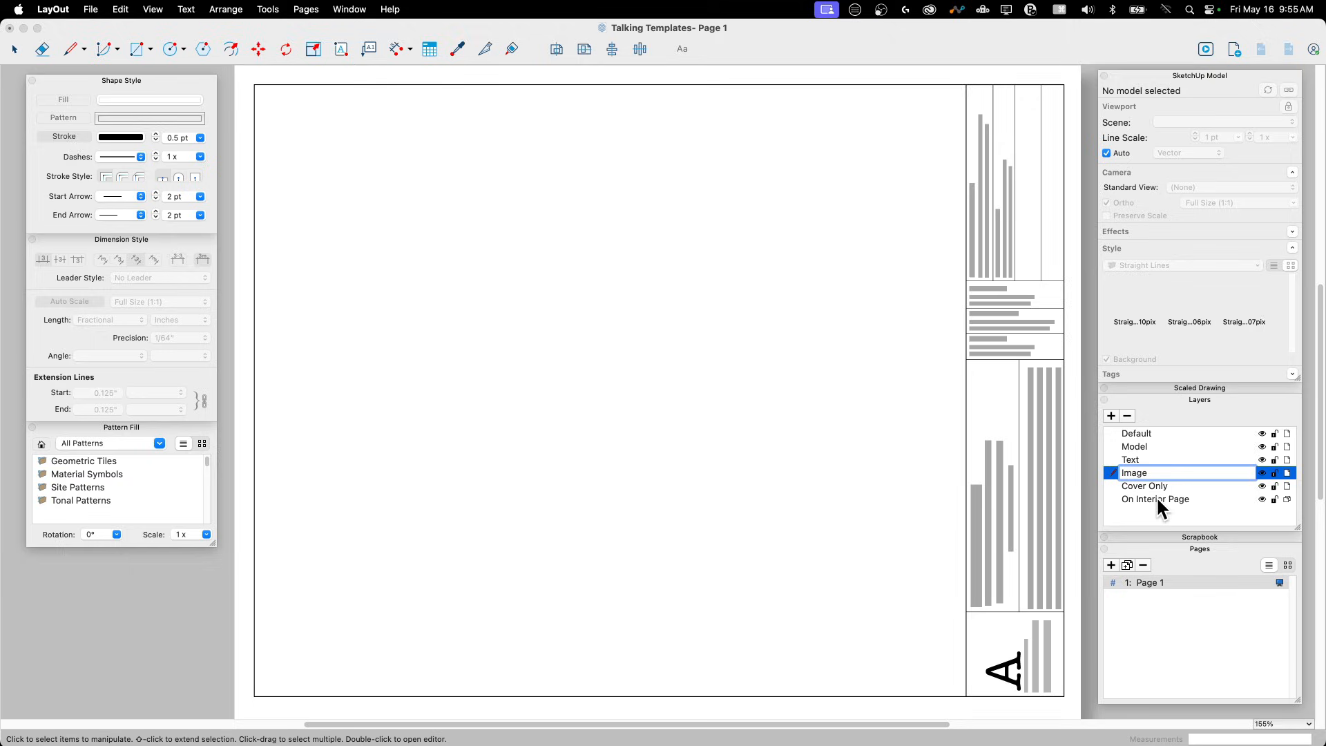
left_click(1145, 485)
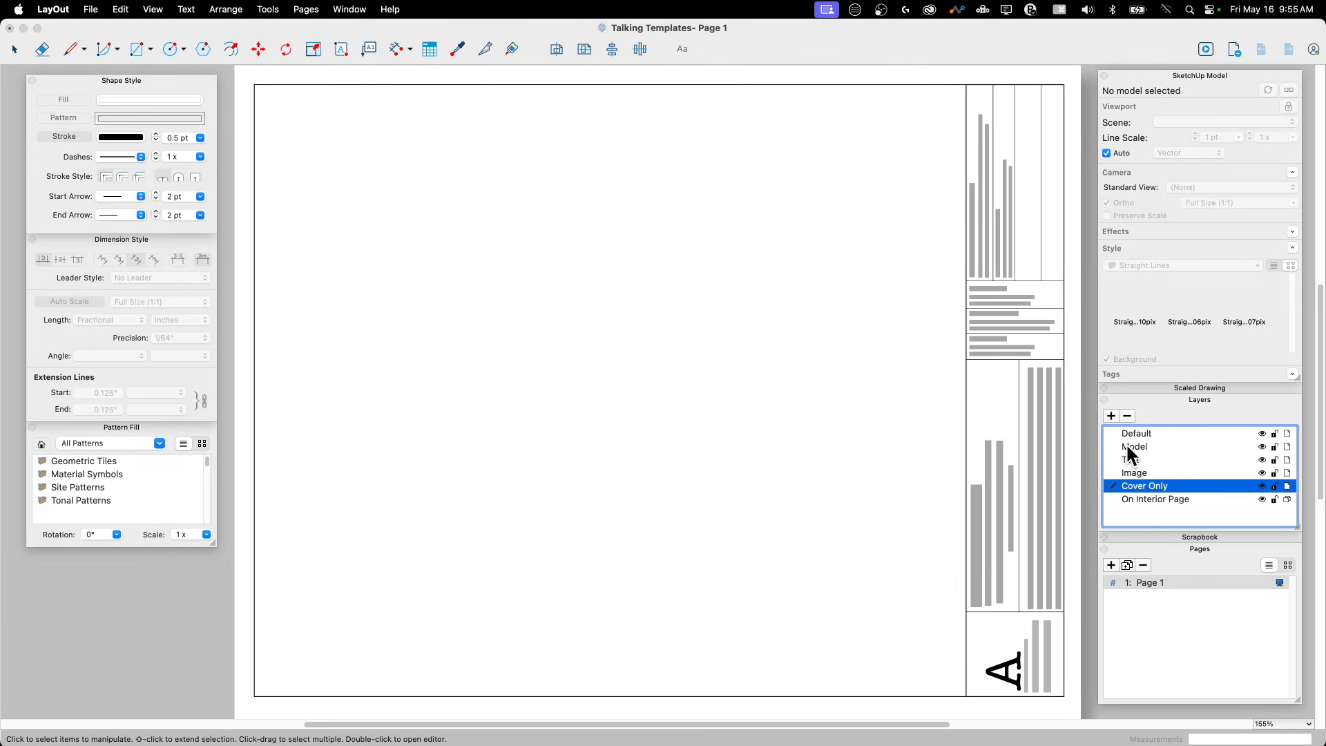
mouse_move(1140, 461)
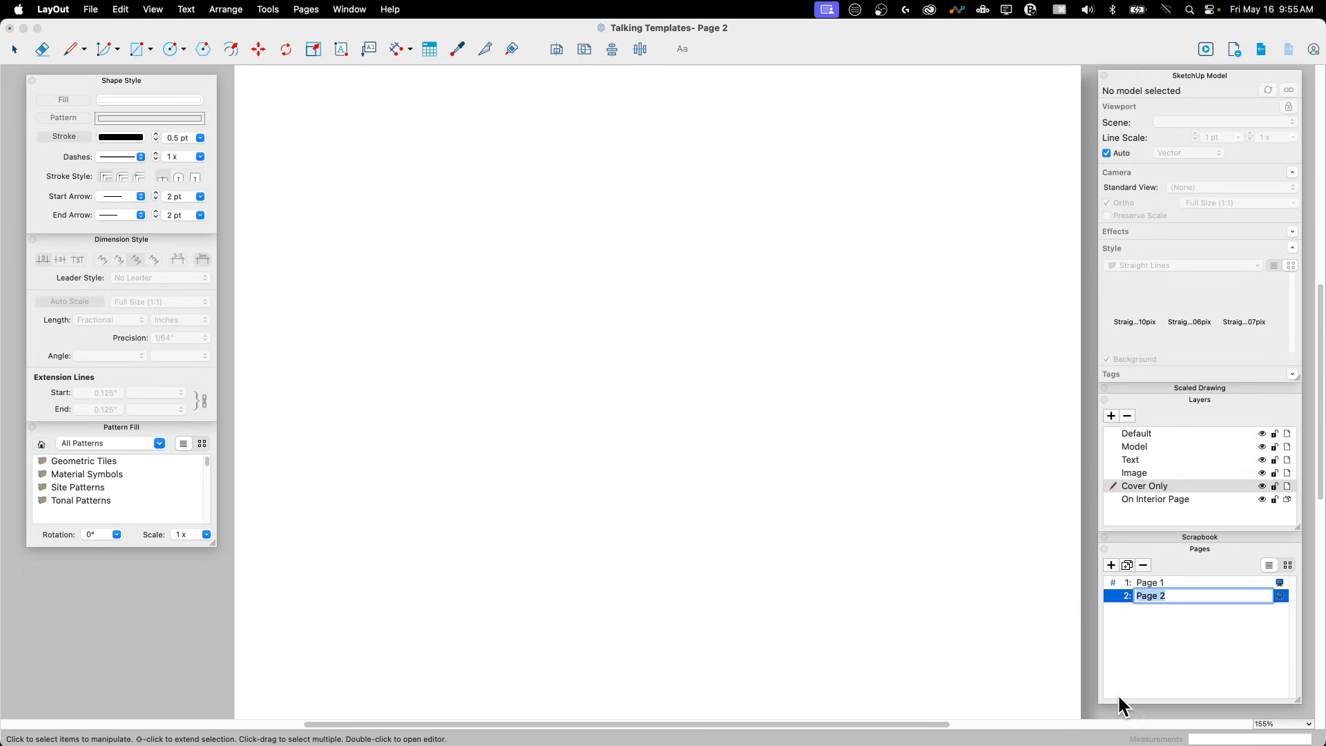
mouse_move(694, 102)
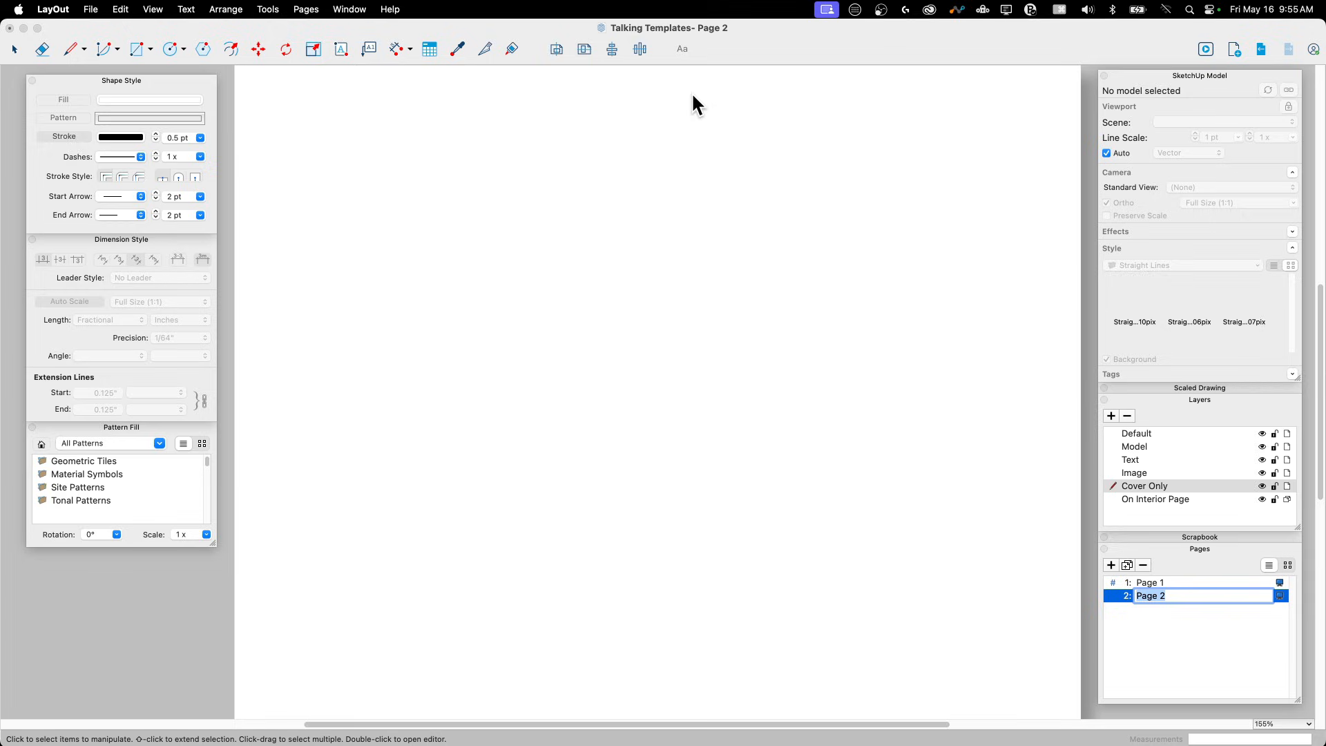
Select Page 1 in the Pages panel to show the border and title block
left_click(1150, 581)
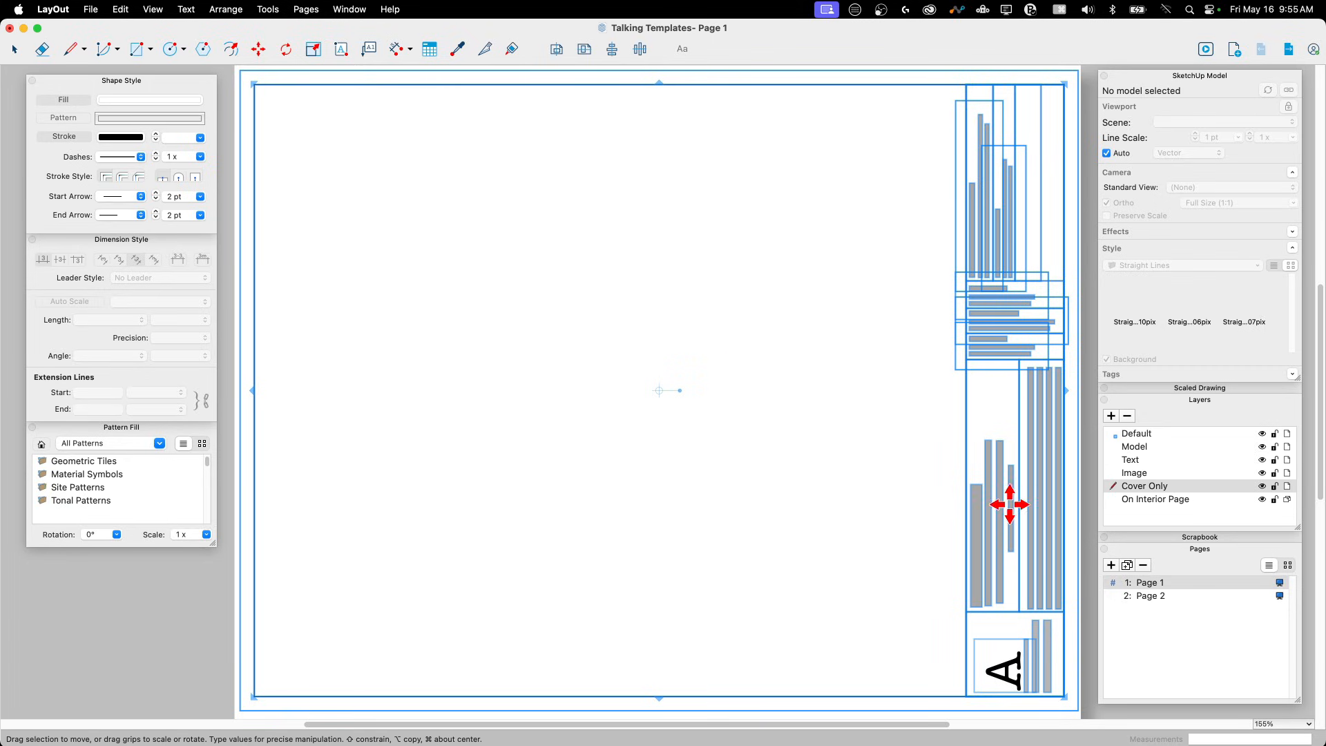
Move the title block onto the On Interior Page layer
right_click(1011, 505)
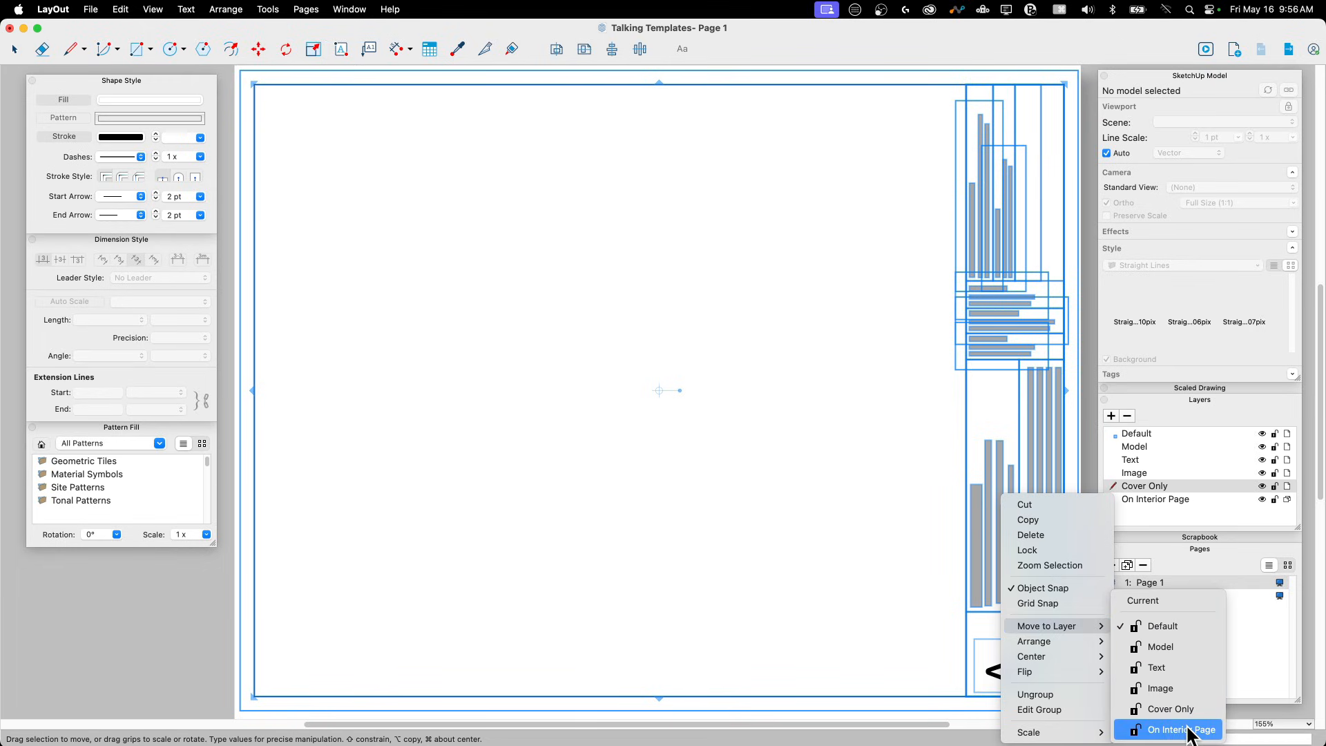
left_click(1180, 730)
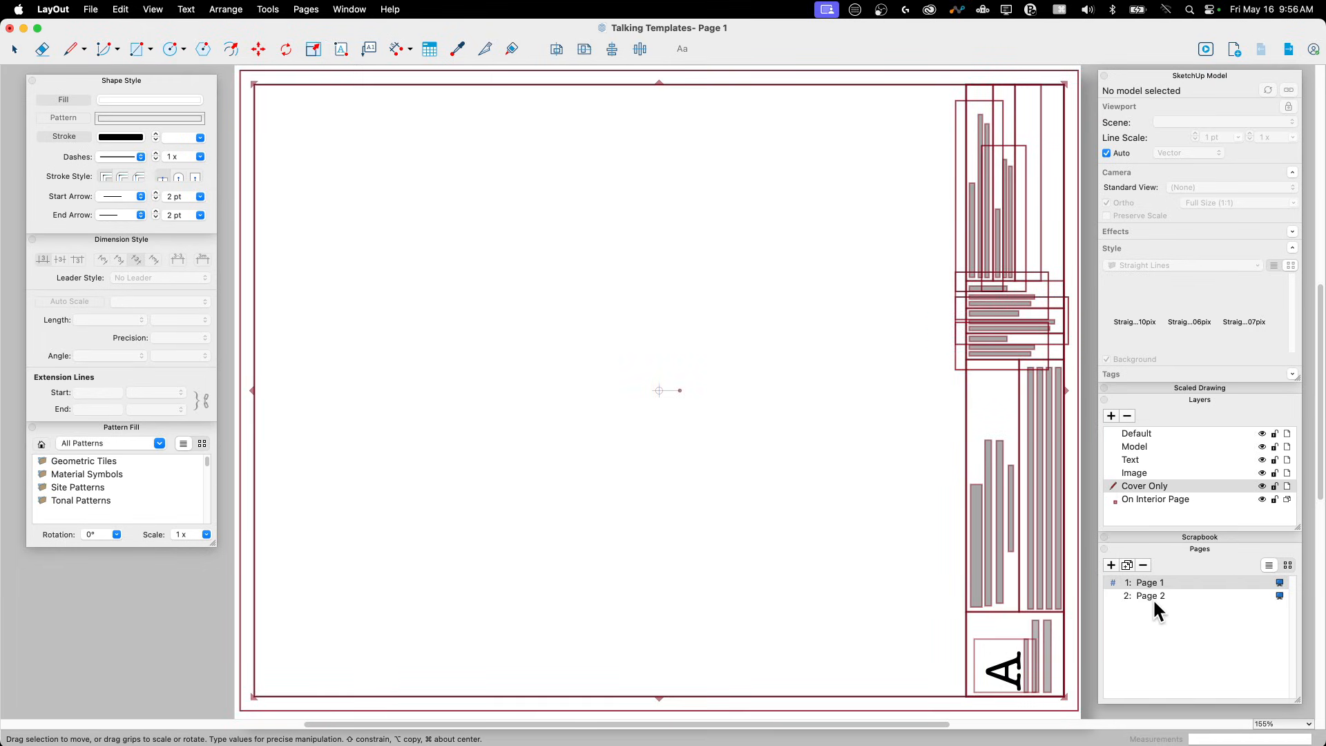
left_click(1151, 595)
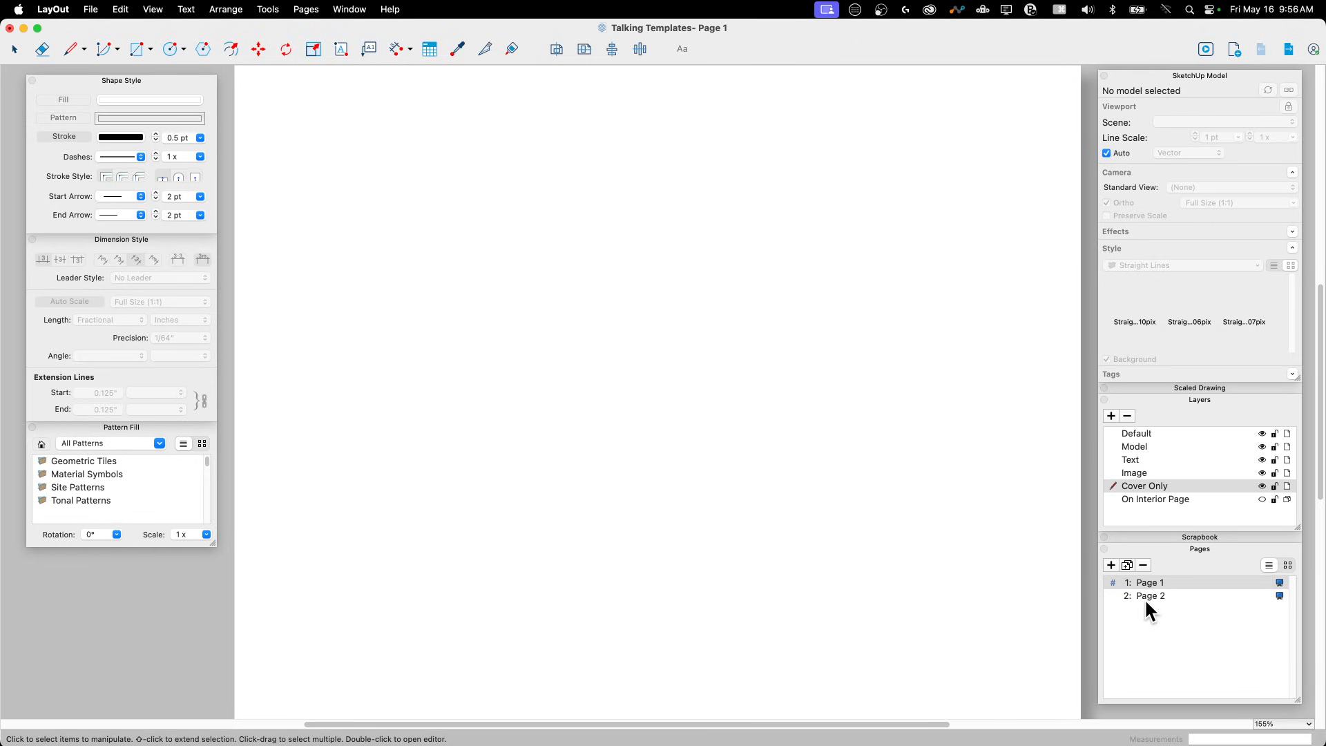
Switch between Page 1 and Page 2 to compare where the title block appears
left_click(1152, 595)
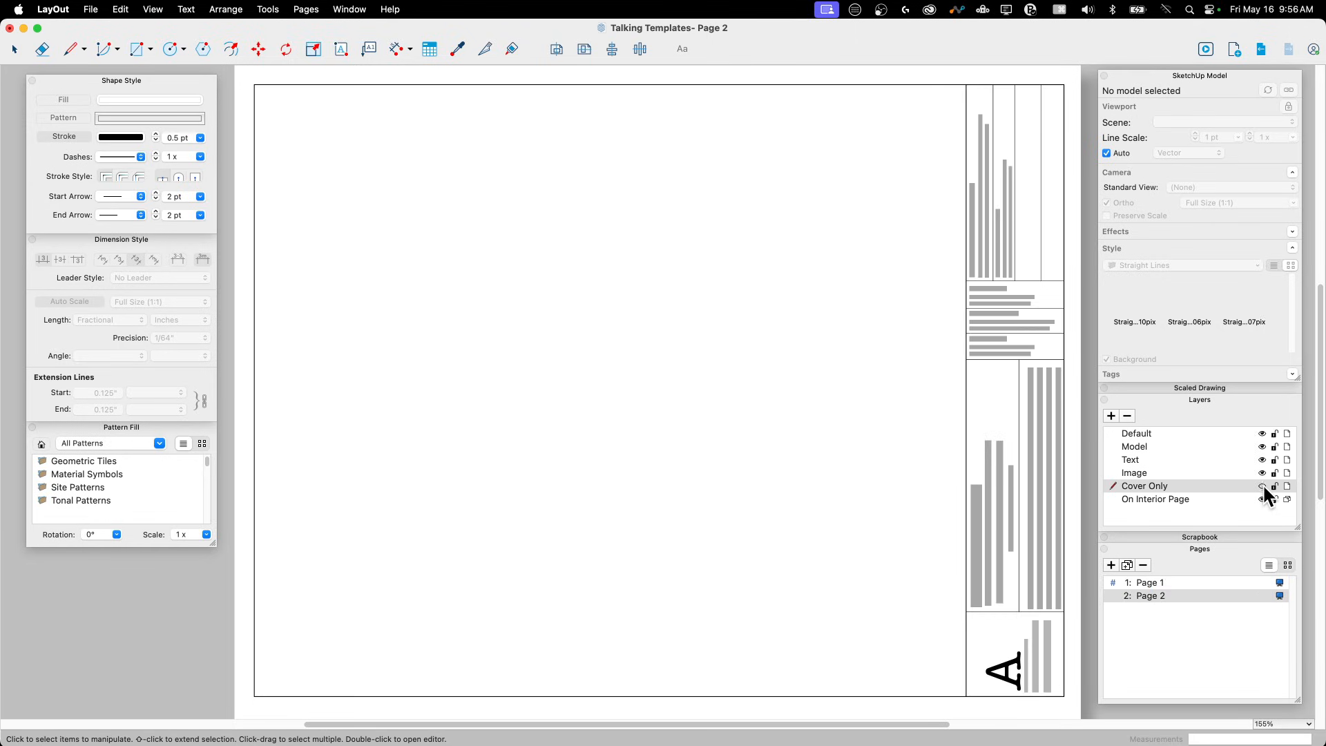
left_click(1150, 581)
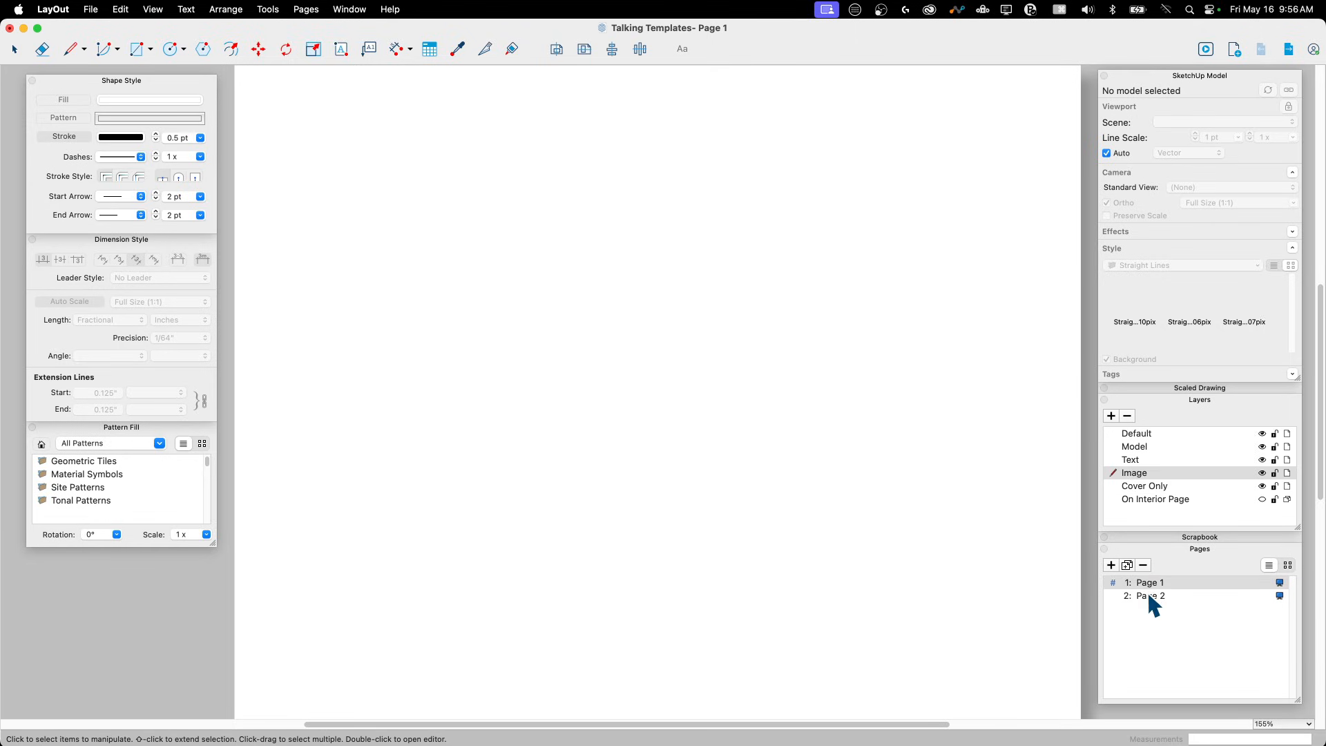
left_click(1150, 581)
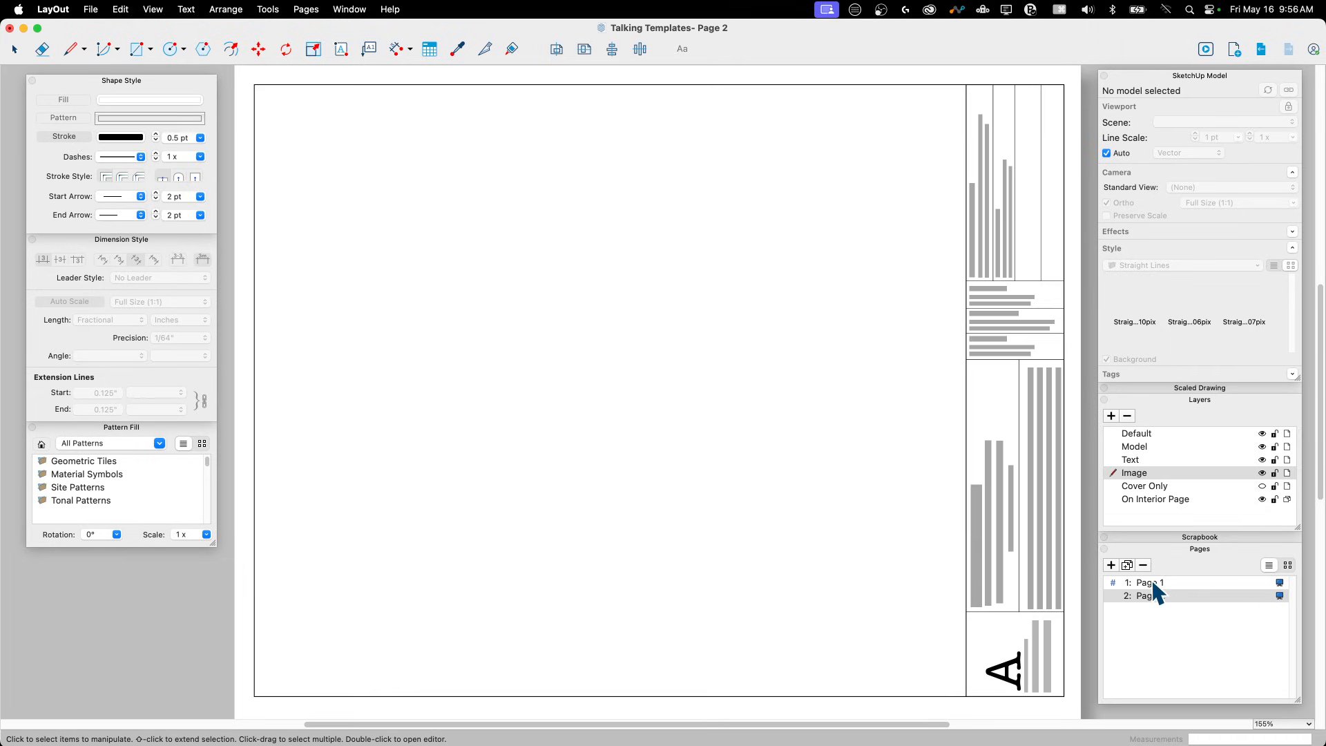
left_click(1150, 582)
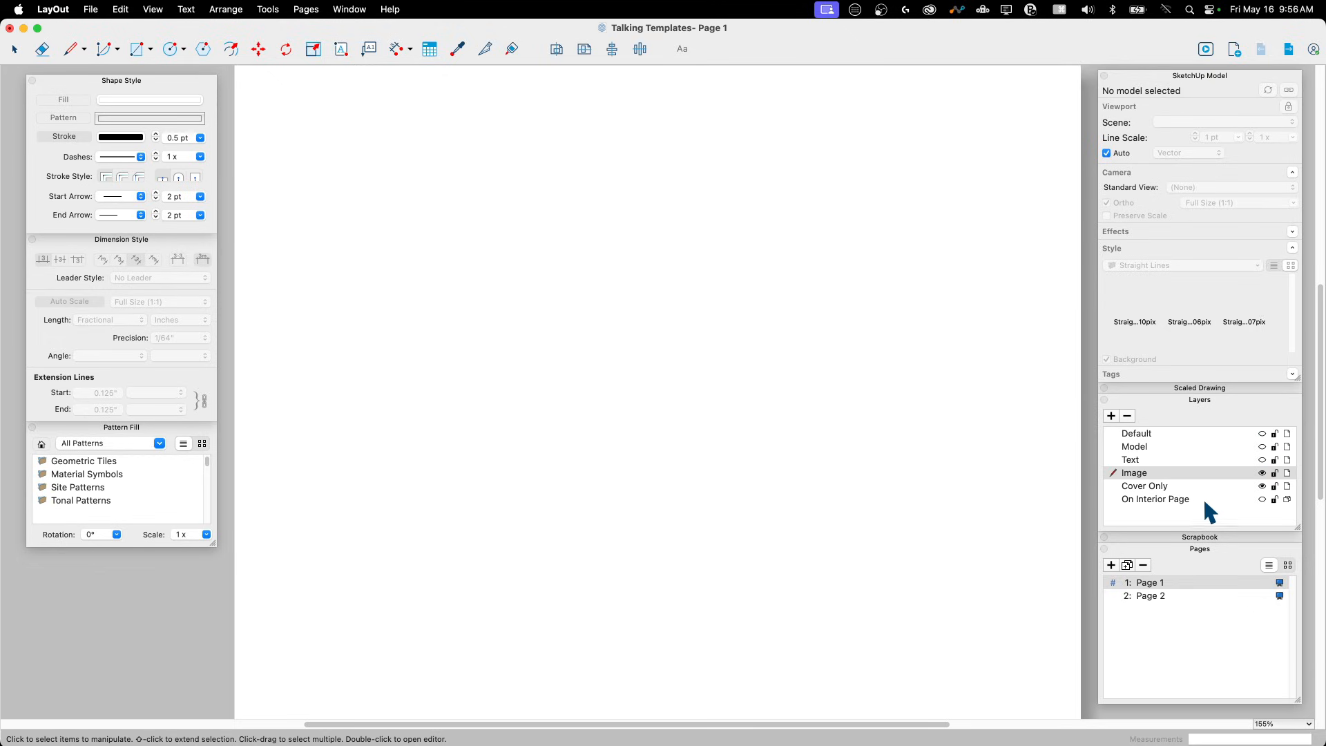
mouse_move(1286, 495)
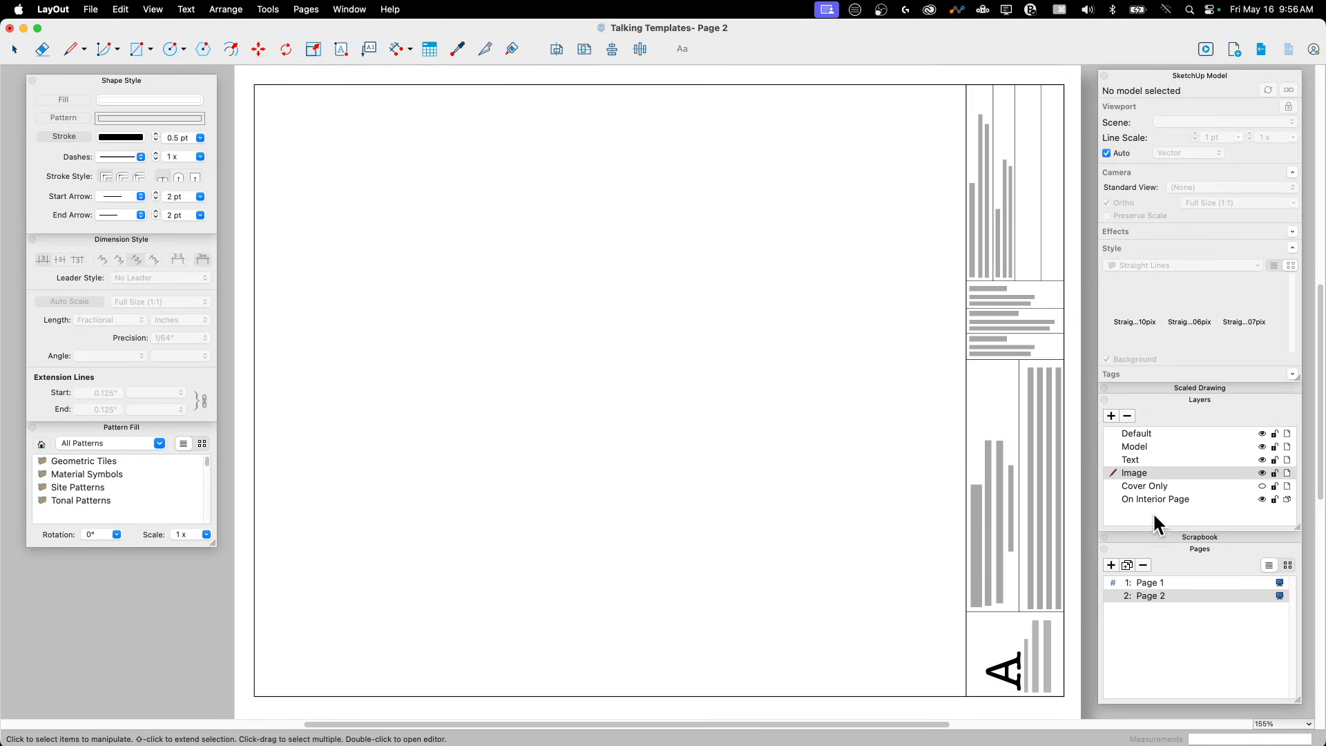
left_click(1150, 582)
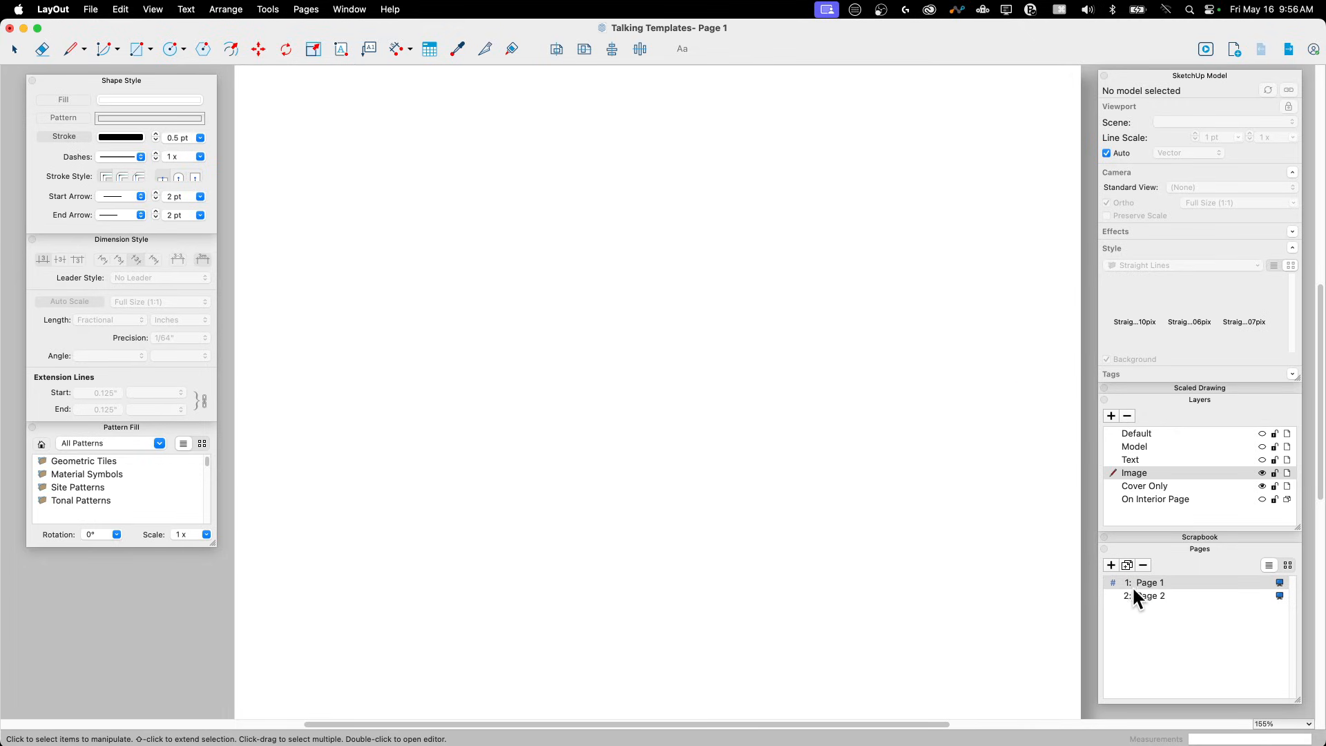
left_click(1152, 595)
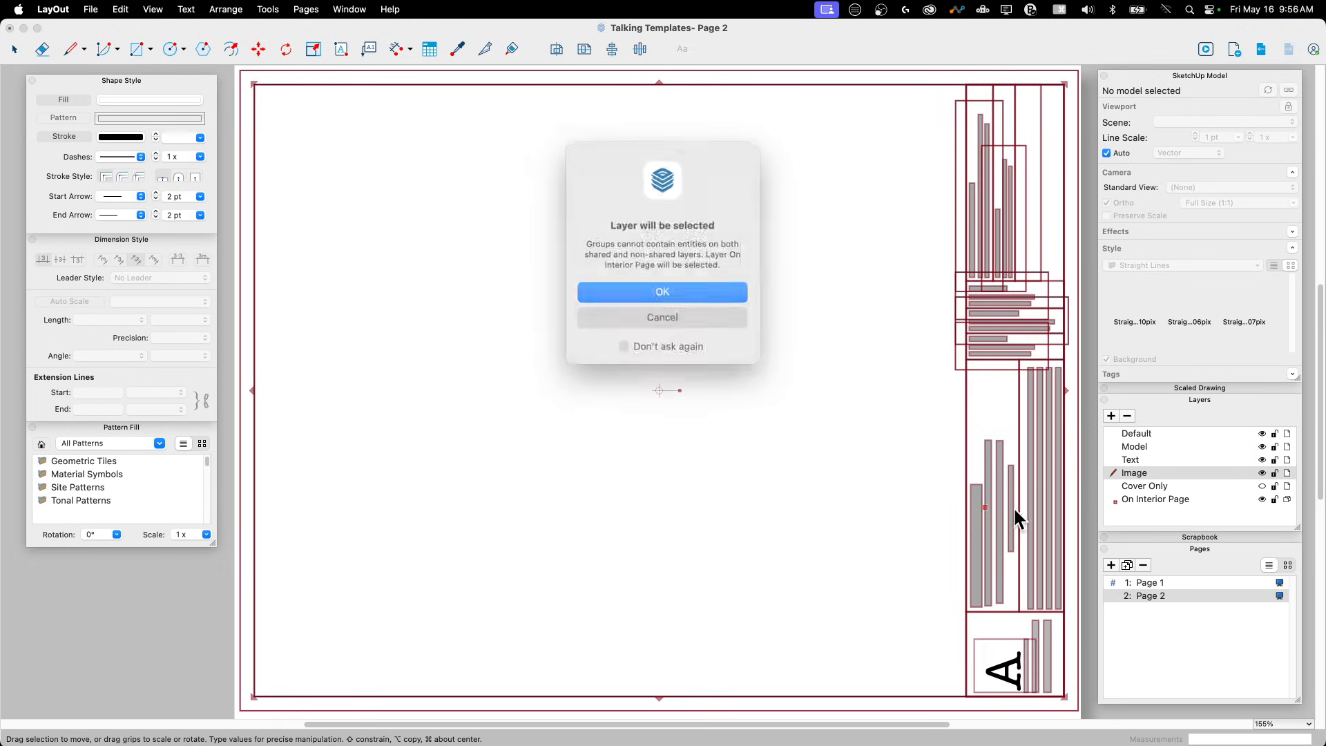
Accept On Interior Page as current layer, then paste Page 2's title block onto Page 1's current layer
left_click(663, 291)
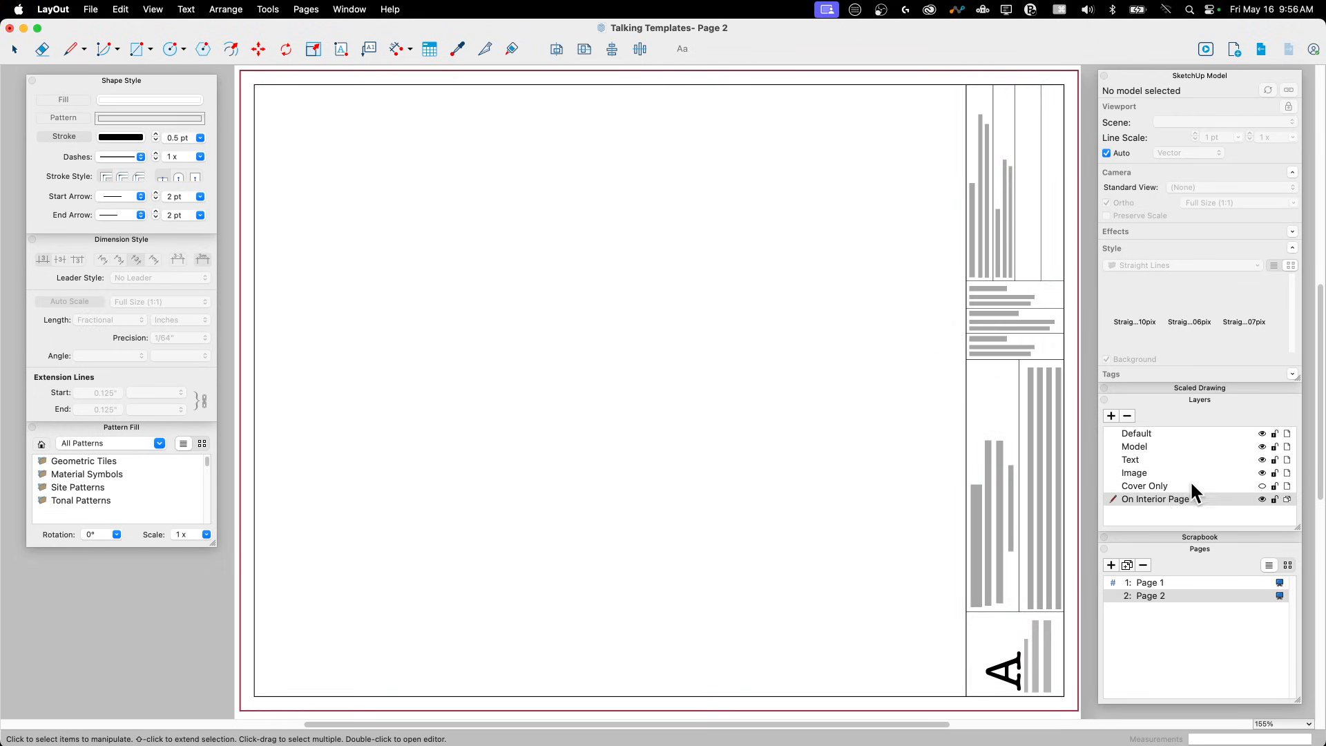
left_click(976, 545)
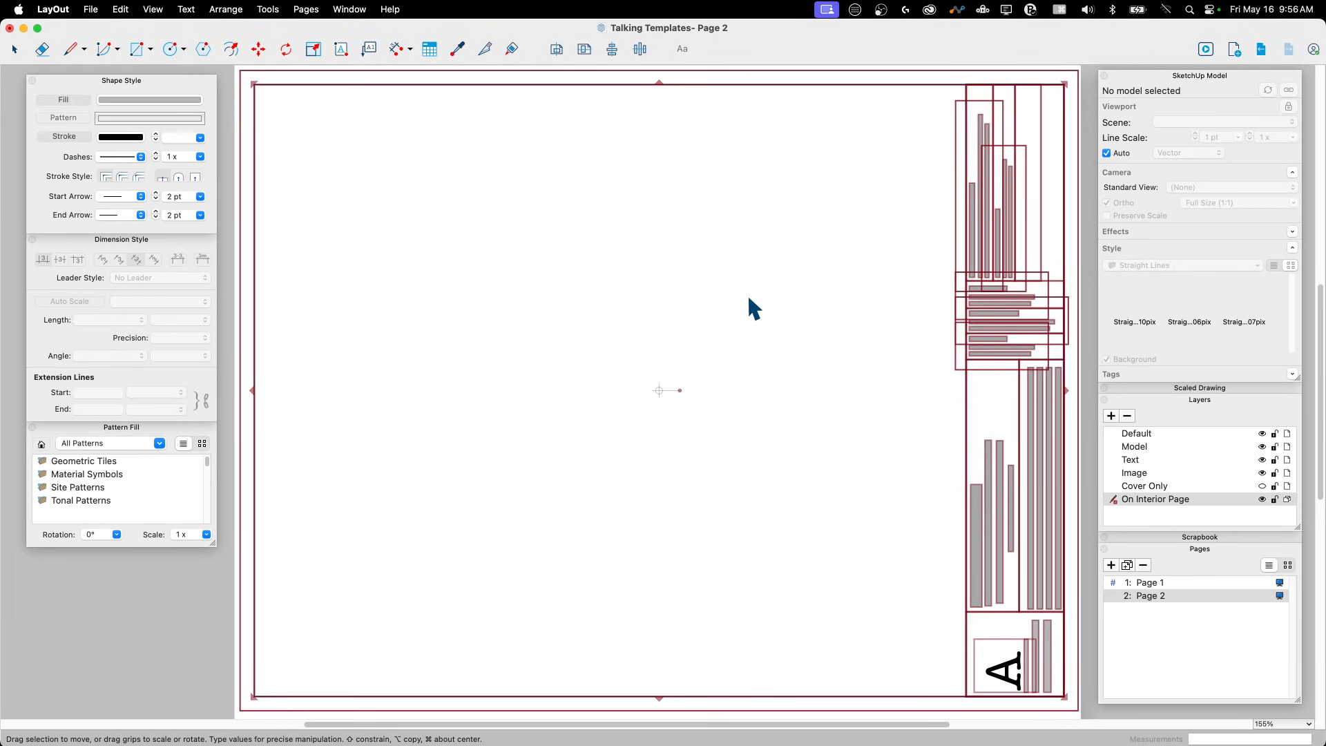
mouse_move(1174, 592)
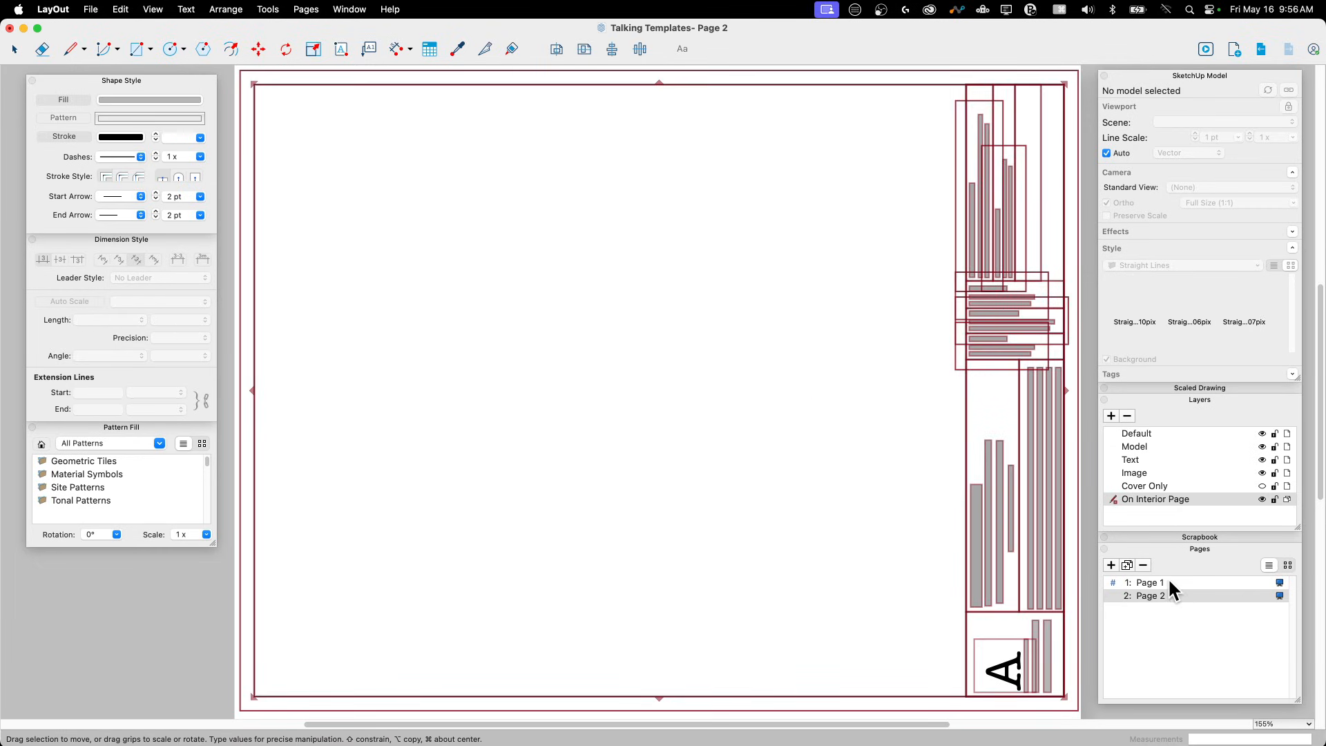
left_click(1152, 582)
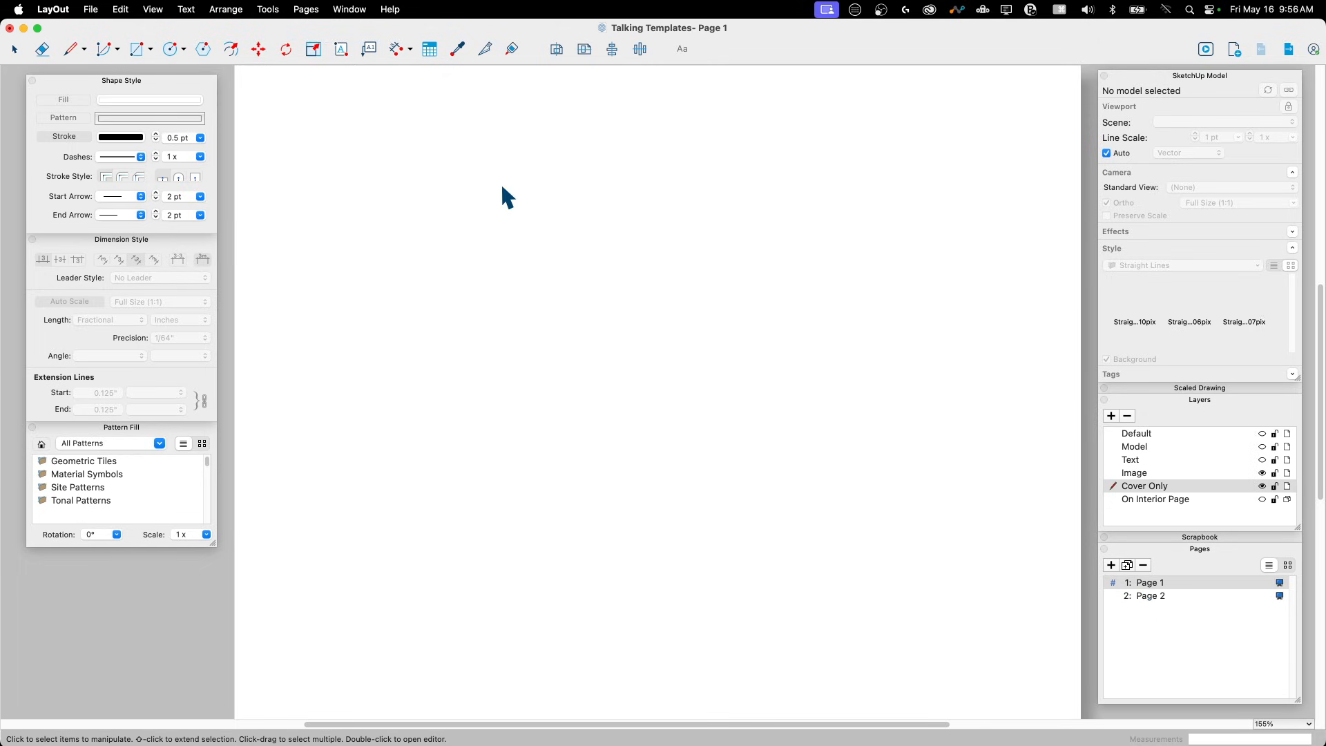
left_click(119, 9)
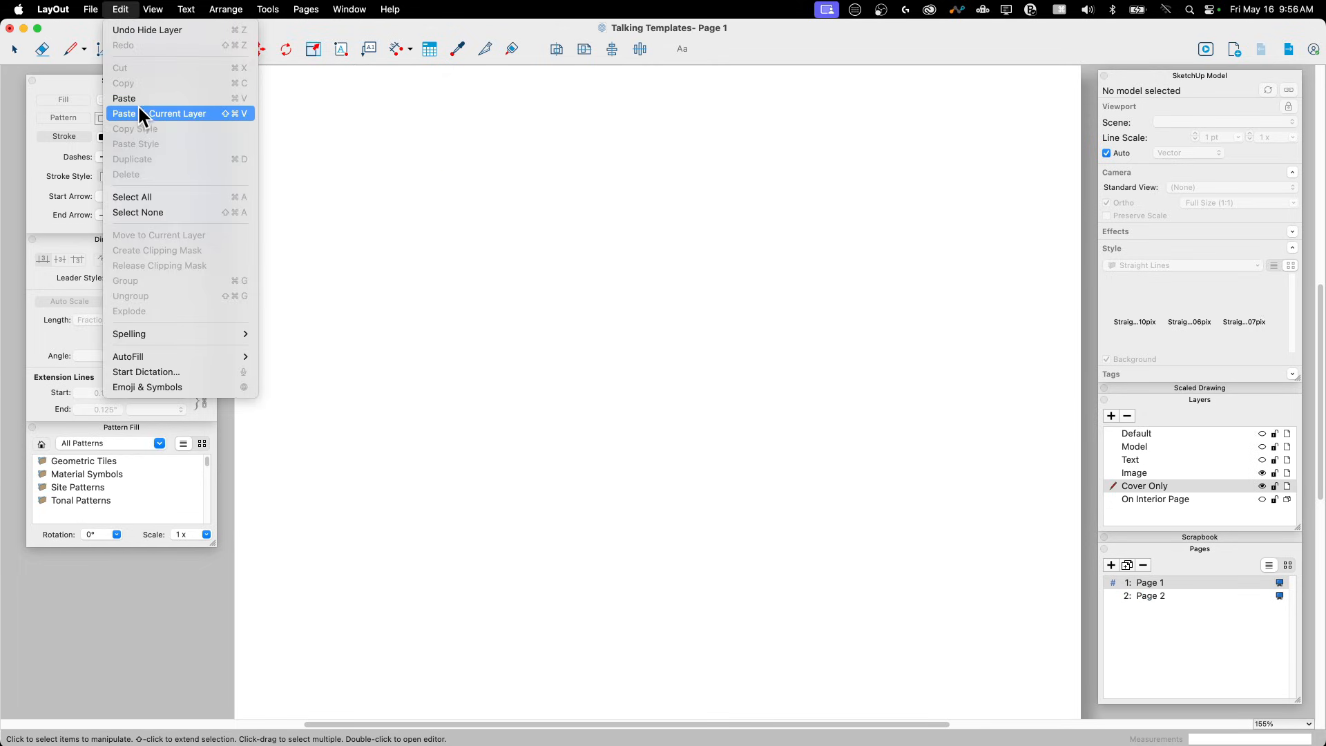
left_click(159, 113)
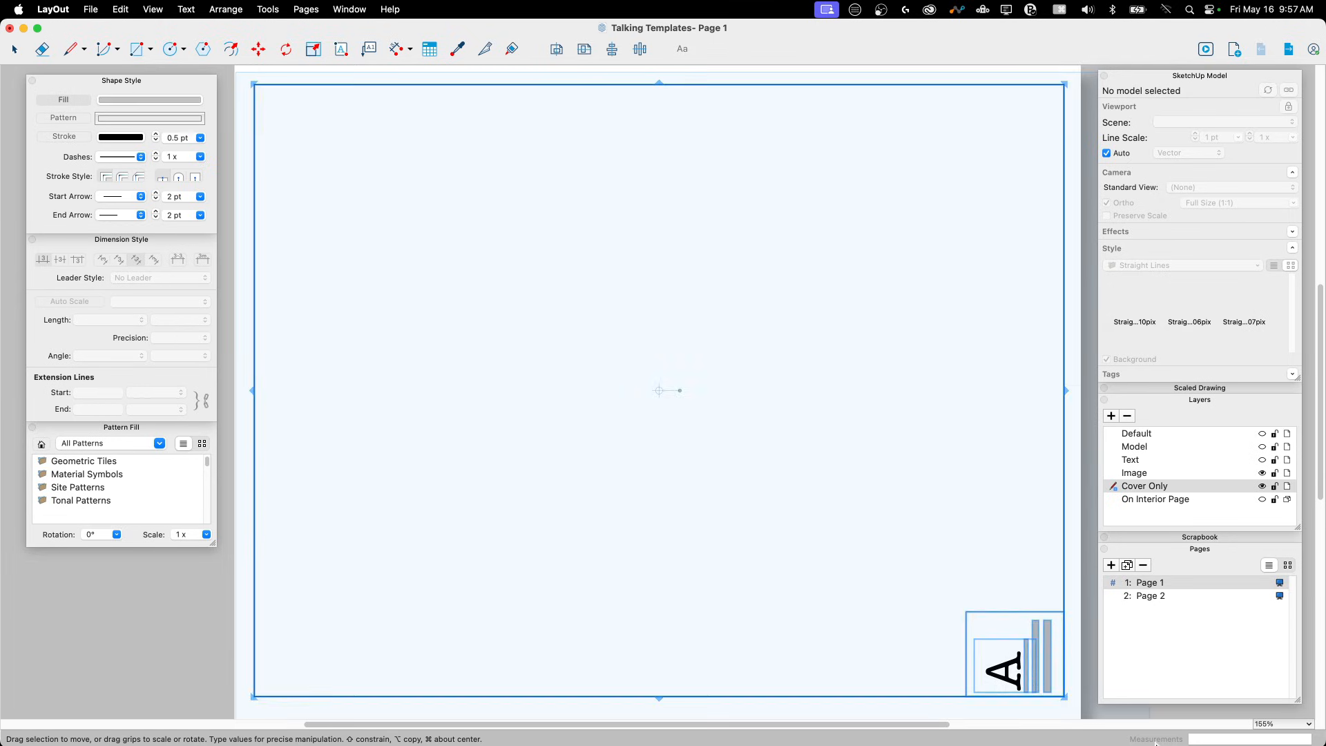
right_click(1013, 654)
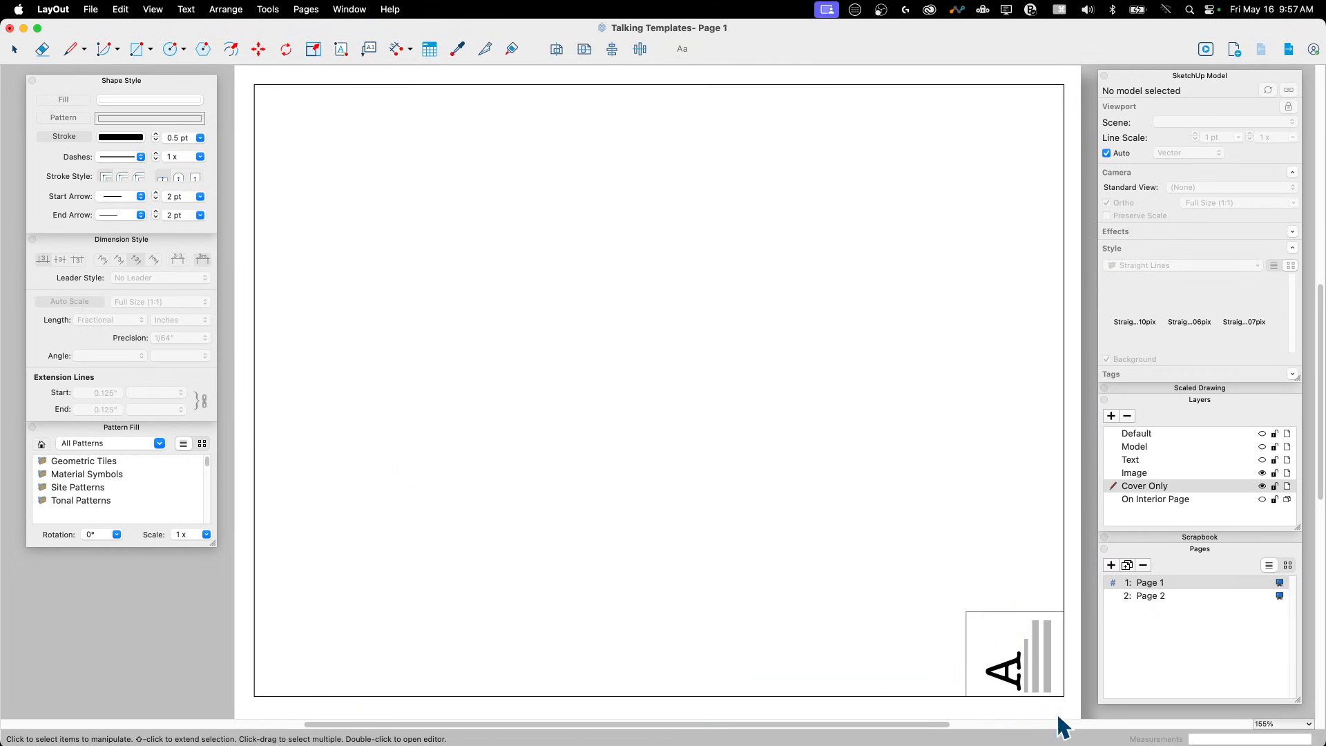
Rename Page 1 to 'Cover Page', move Cover Only up the layer list, and make Image current
double_click(1150, 581)
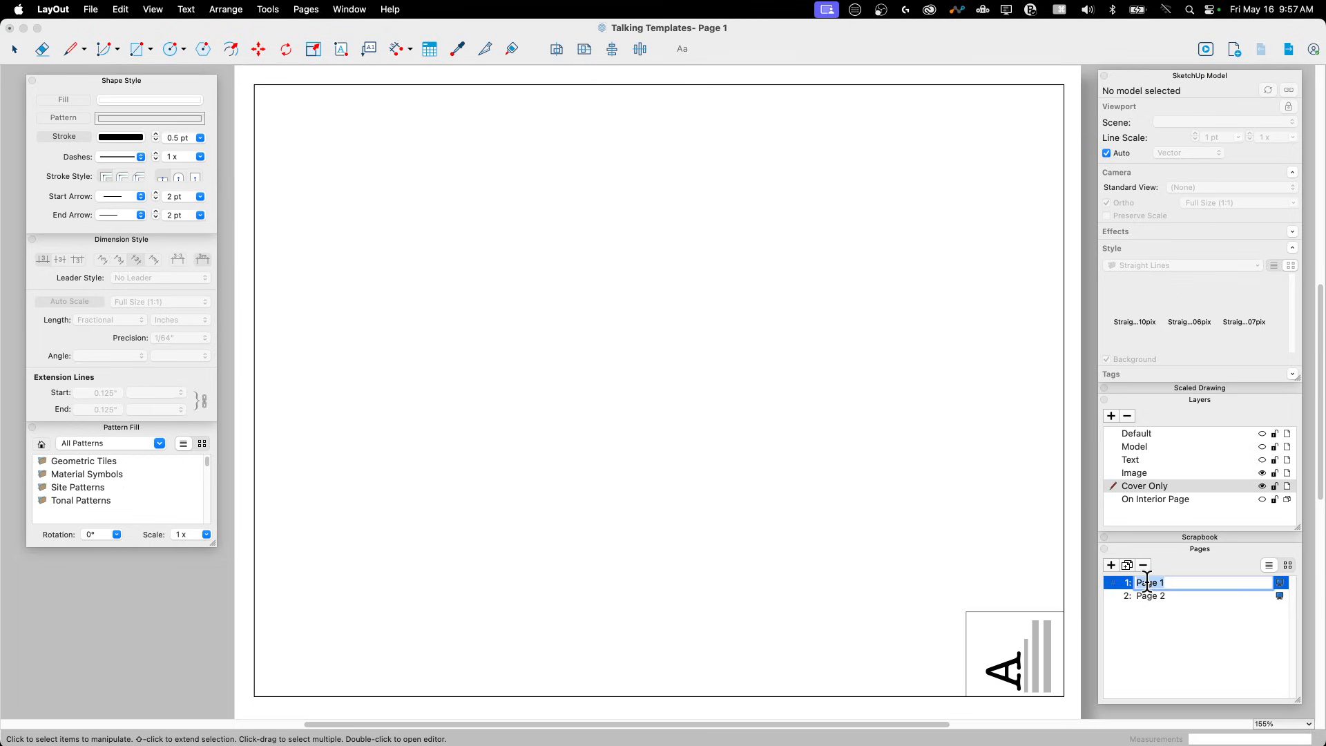
type("Cover Pa")
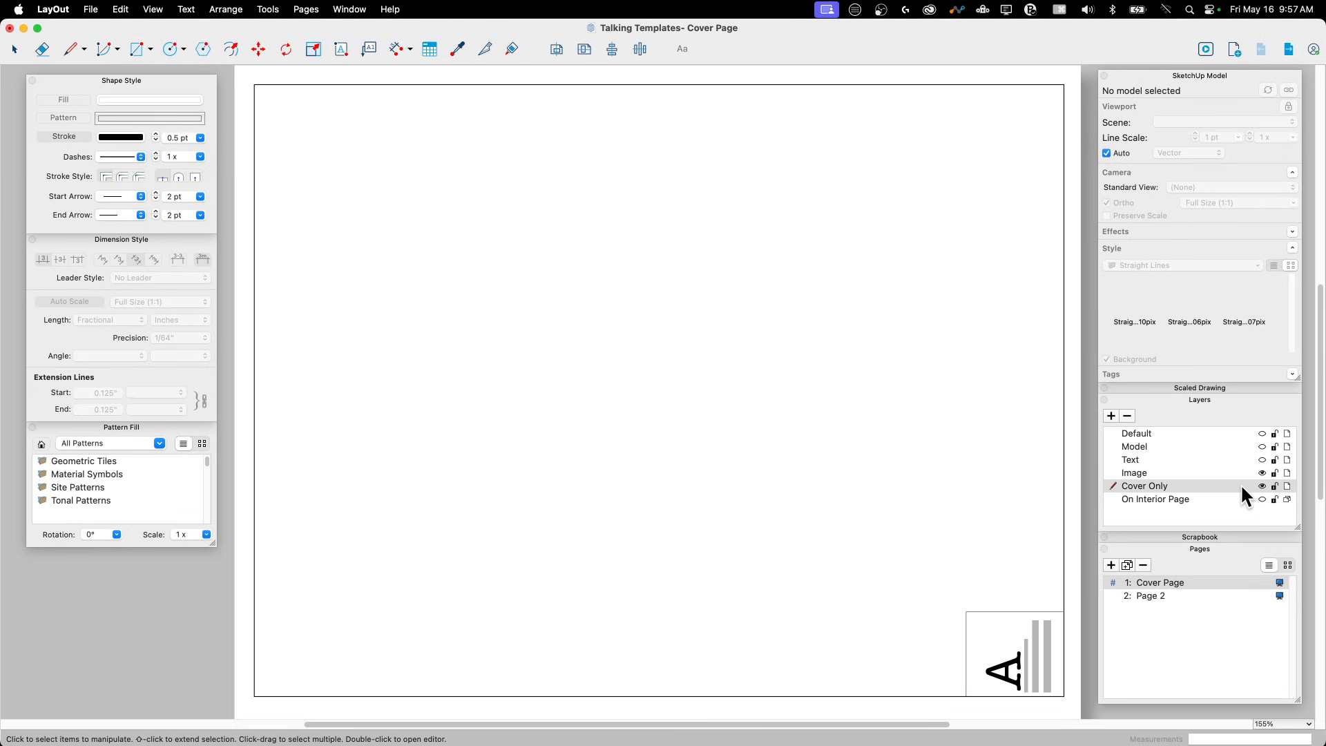
left_click(1135, 472)
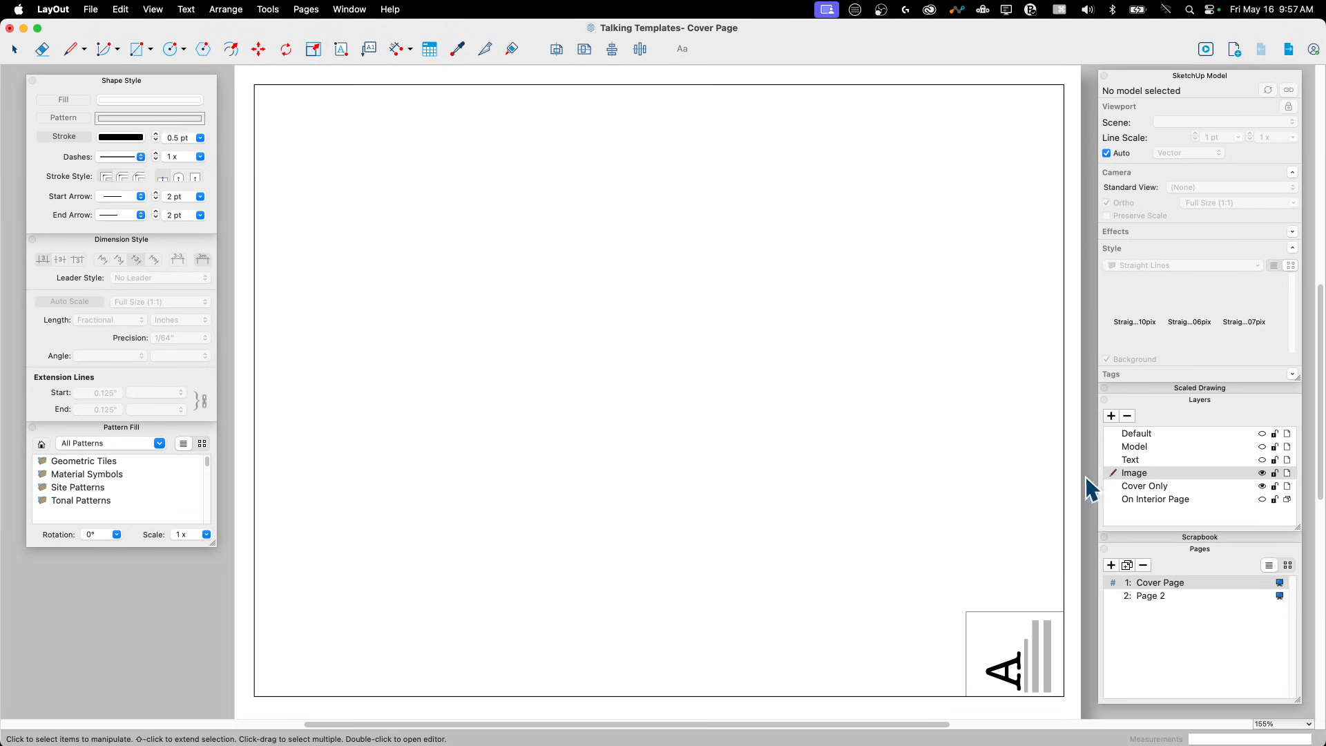
mouse_move(1171, 493)
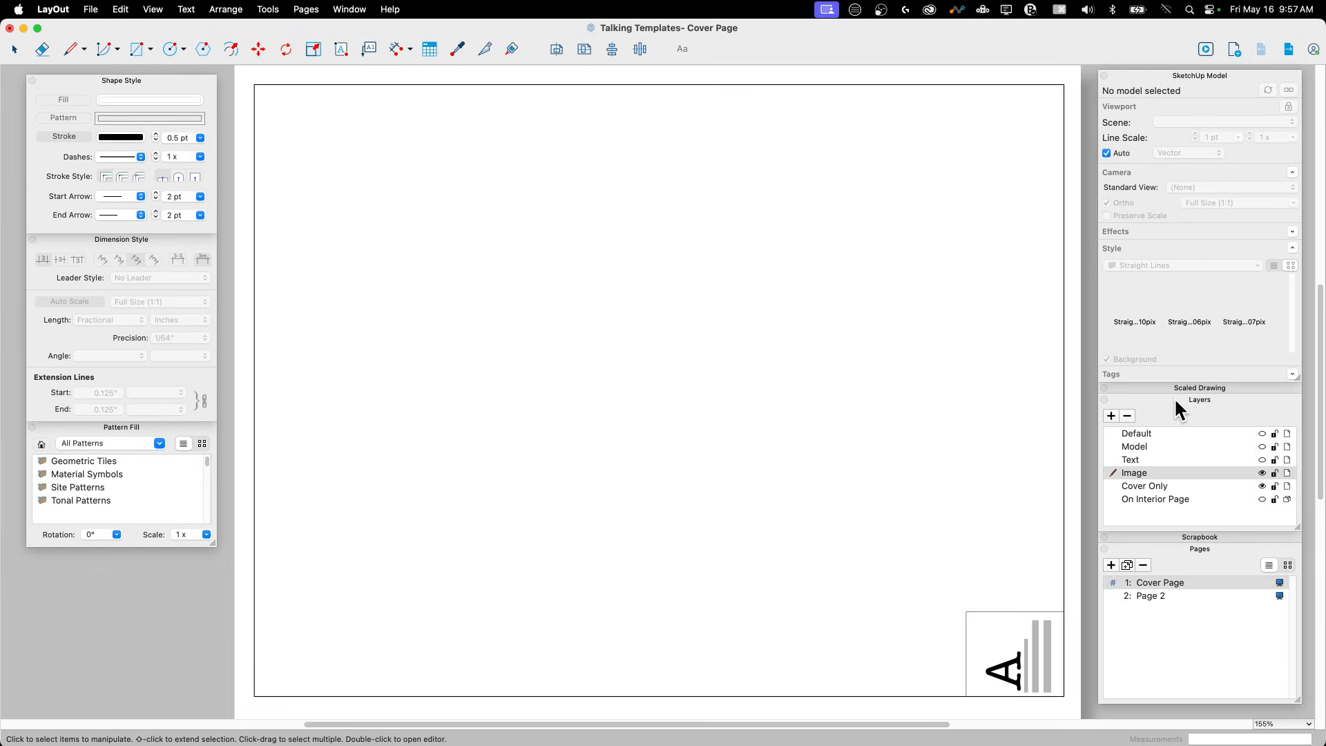
mouse_move(1226, 413)
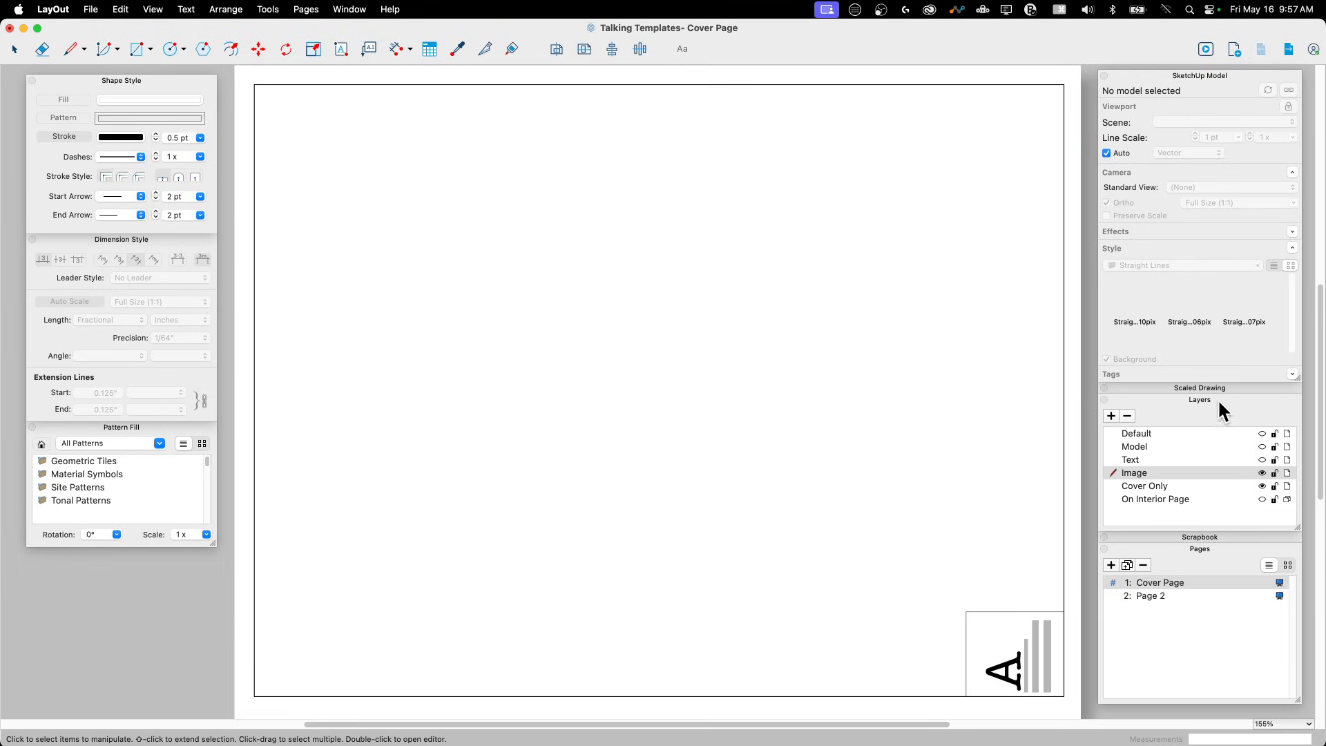
mouse_move(1236, 415)
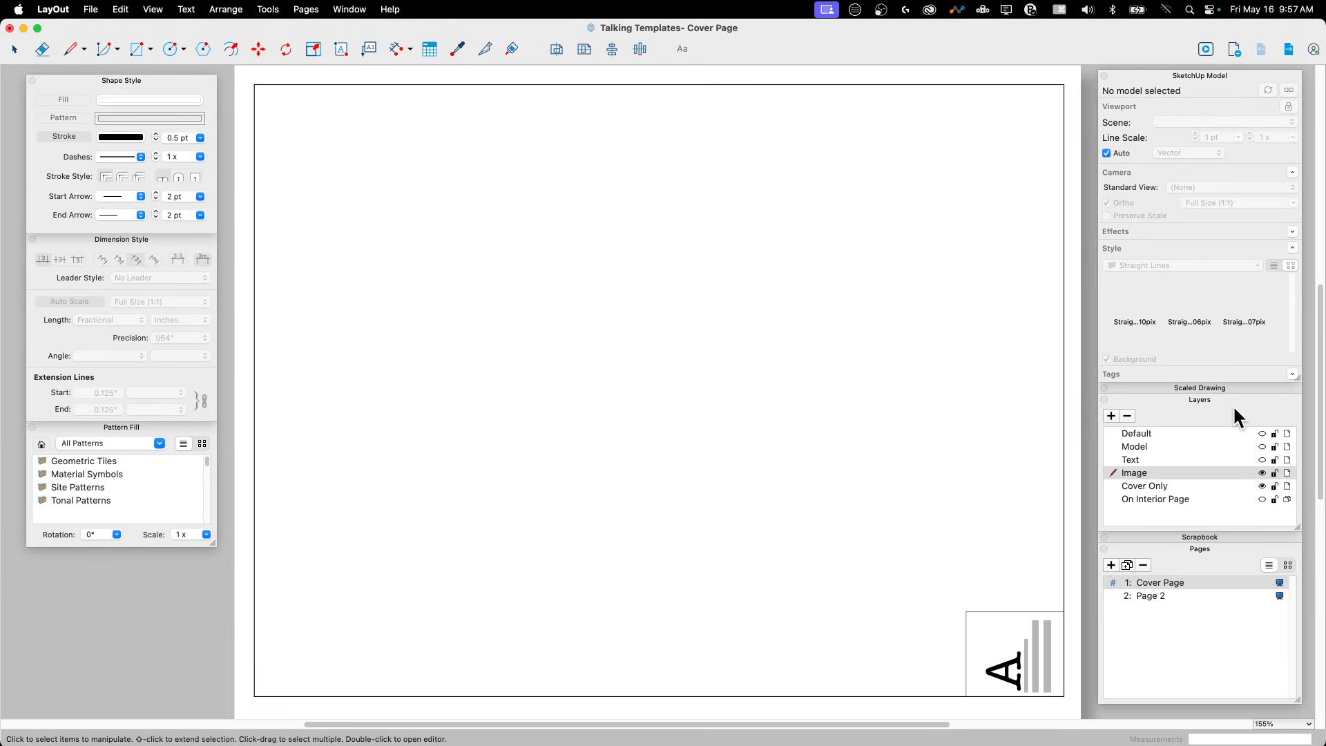
mouse_move(1232, 406)
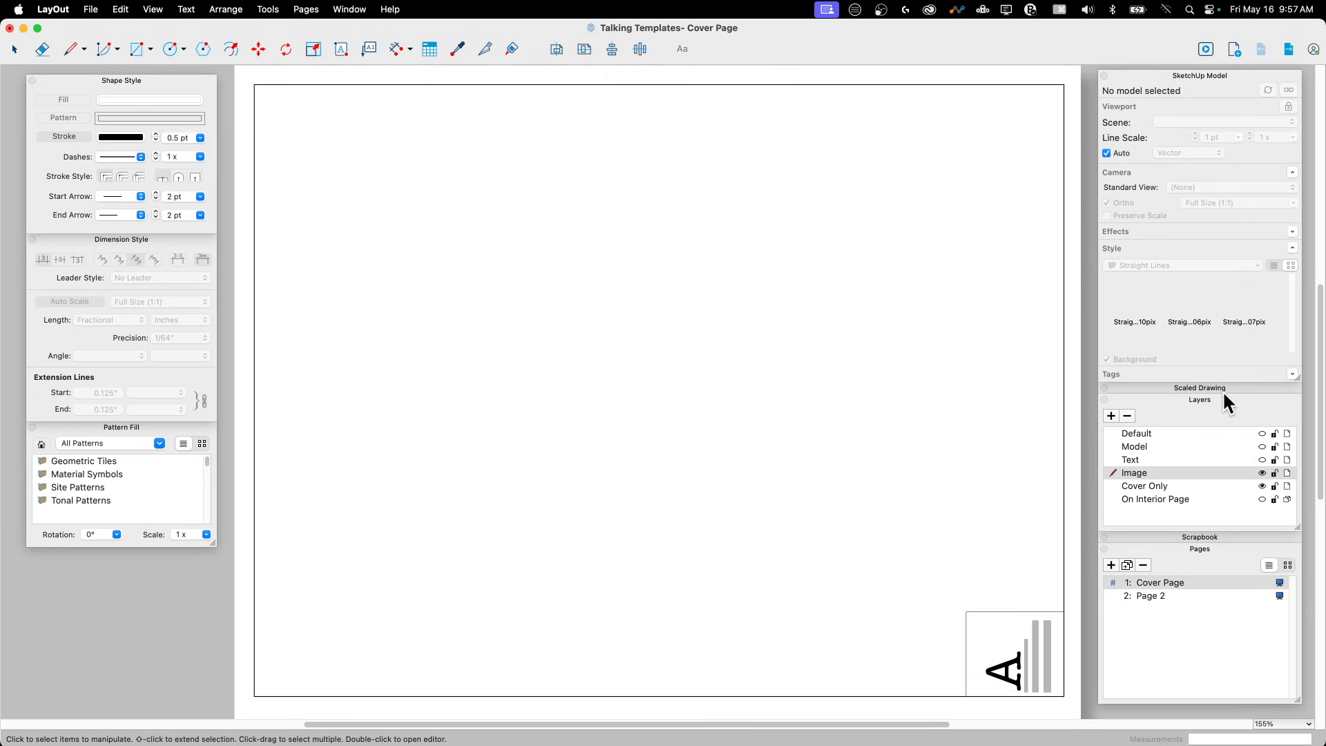
mouse_move(1013, 463)
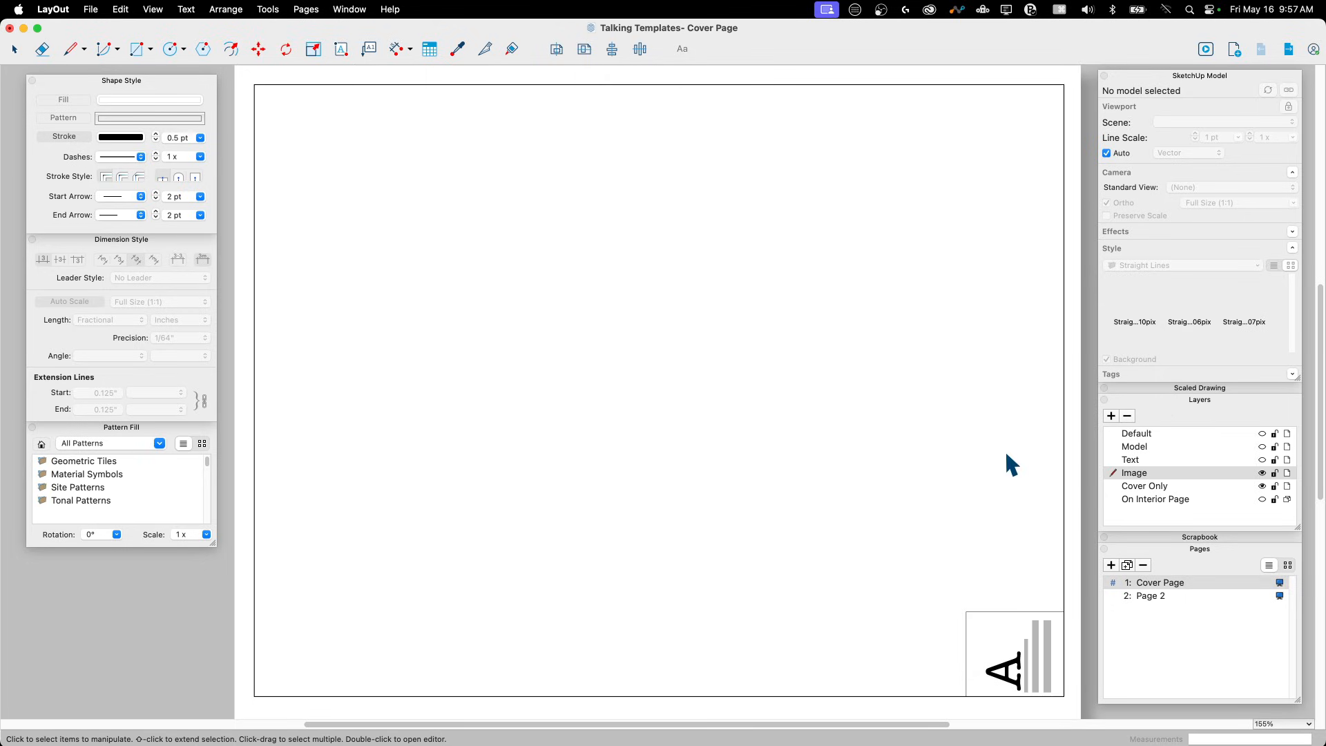
mouse_move(1081, 491)
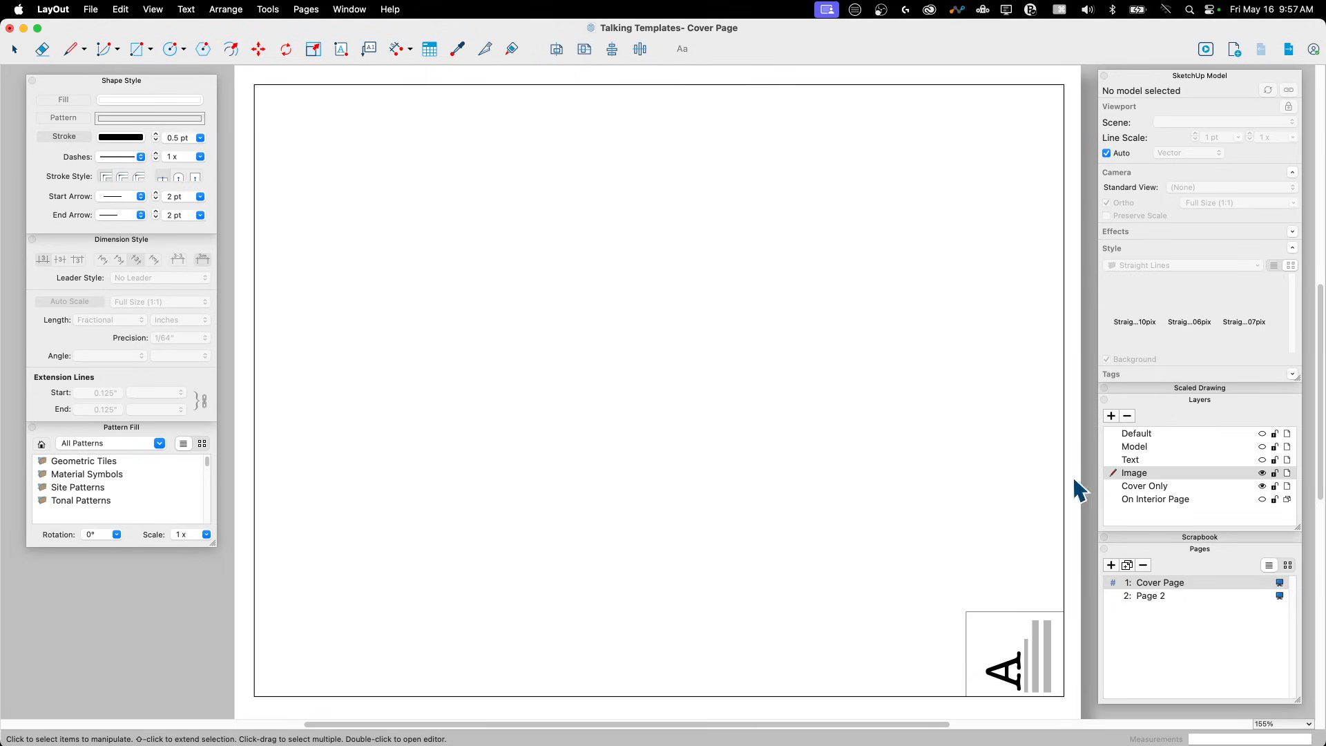
left_click(1144, 486)
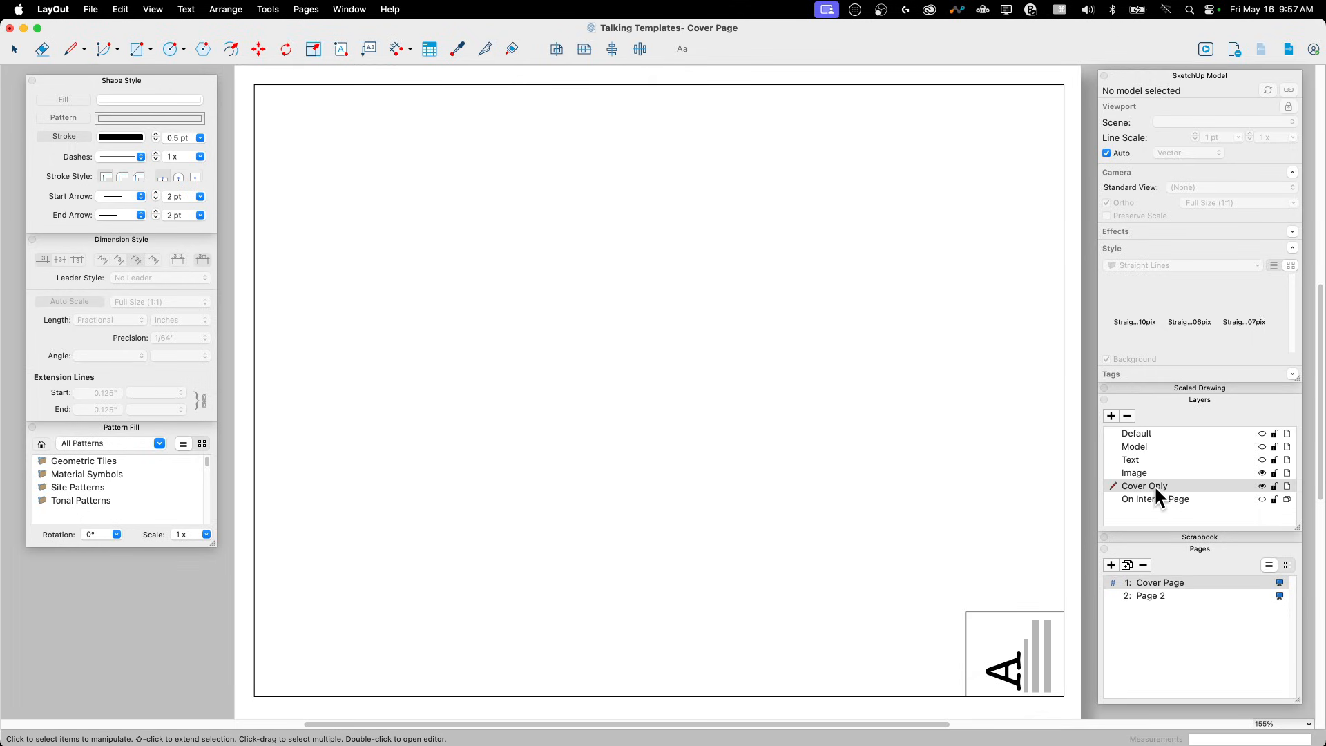
left_click_drag(1144, 486, 1144, 447)
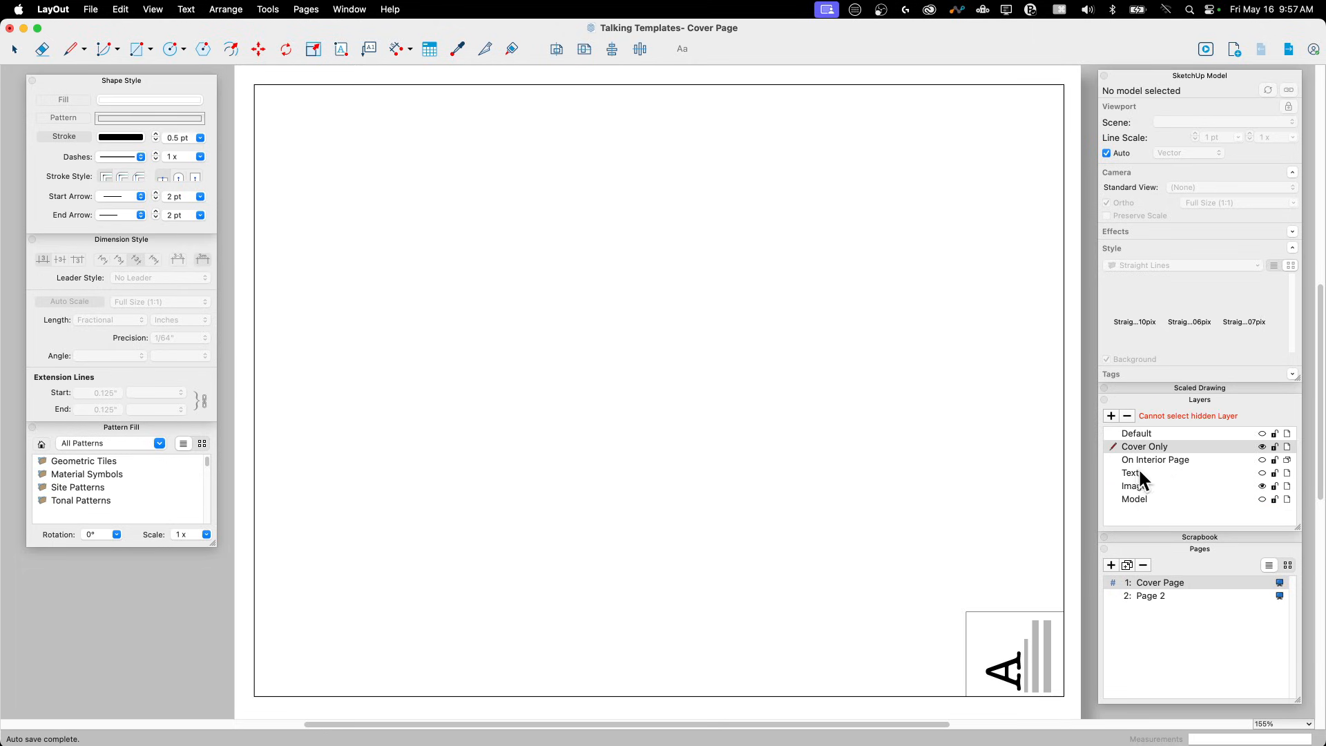
mouse_move(1135, 510)
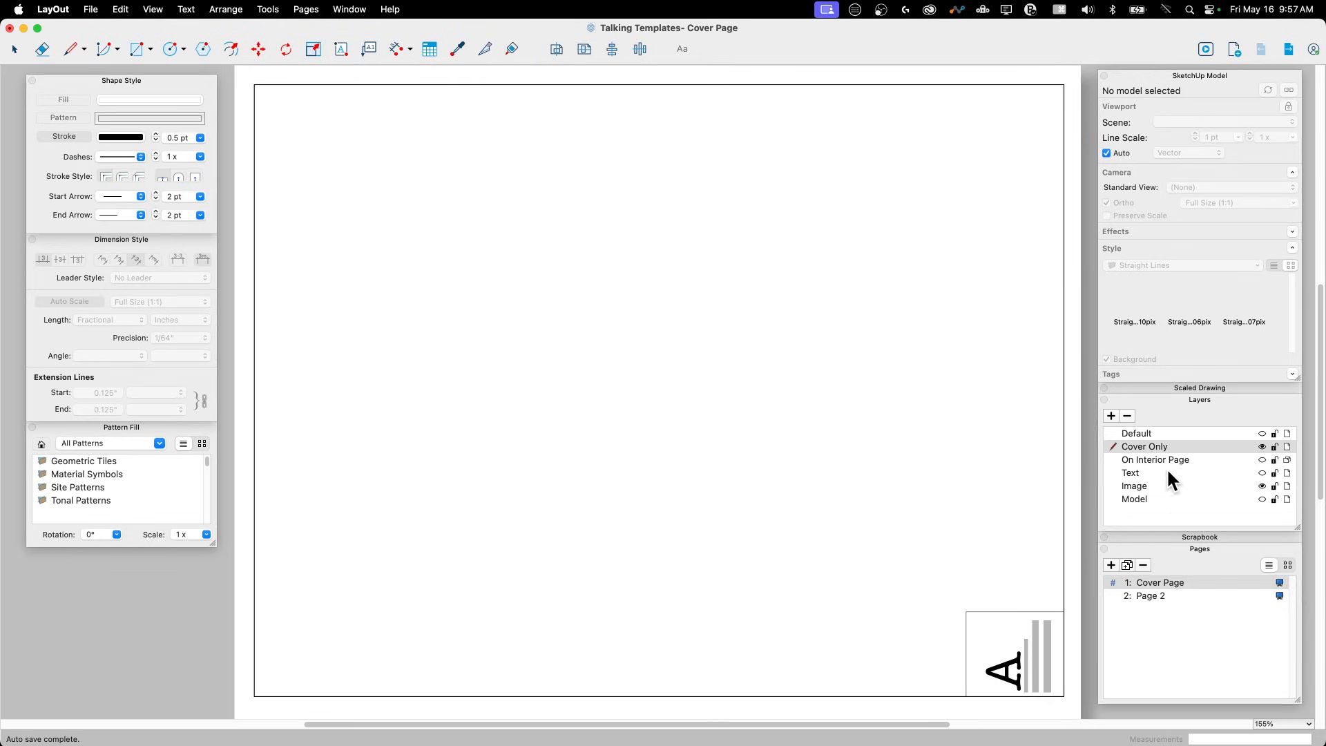
mouse_move(1089, 585)
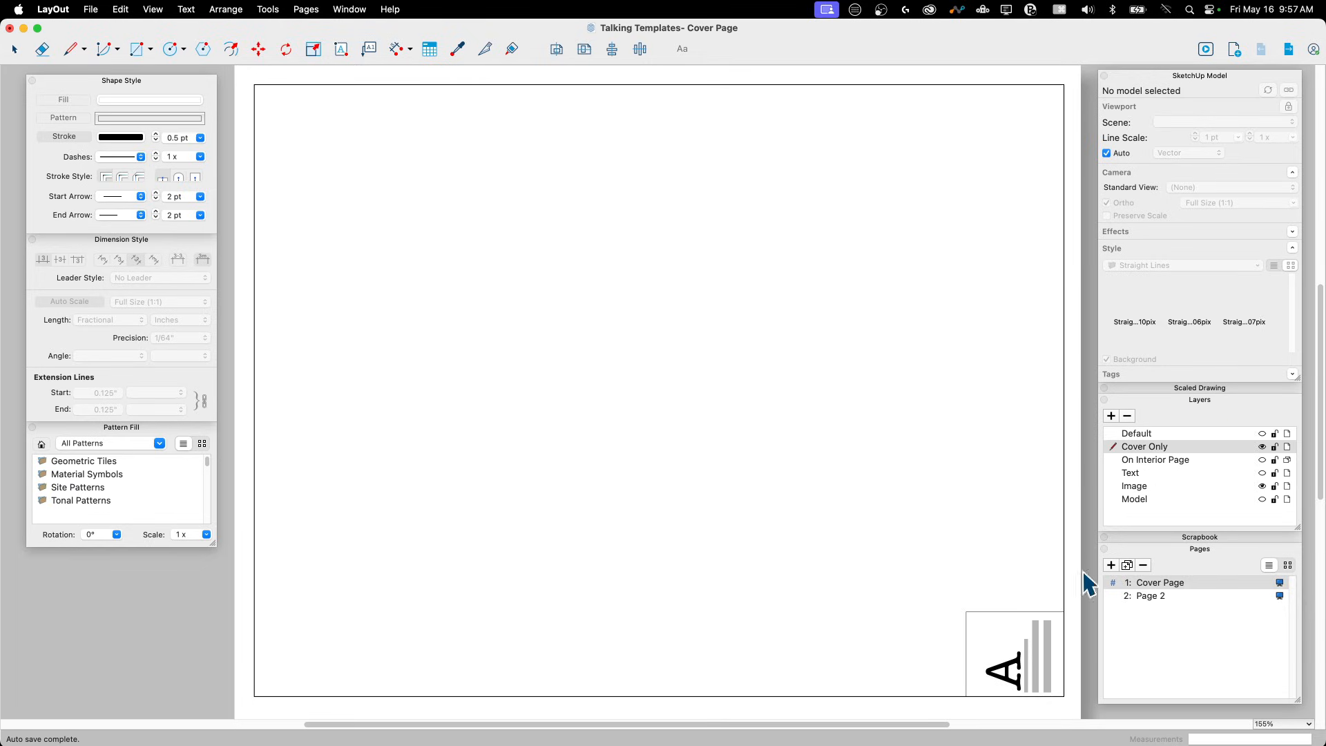
mouse_move(1135, 459)
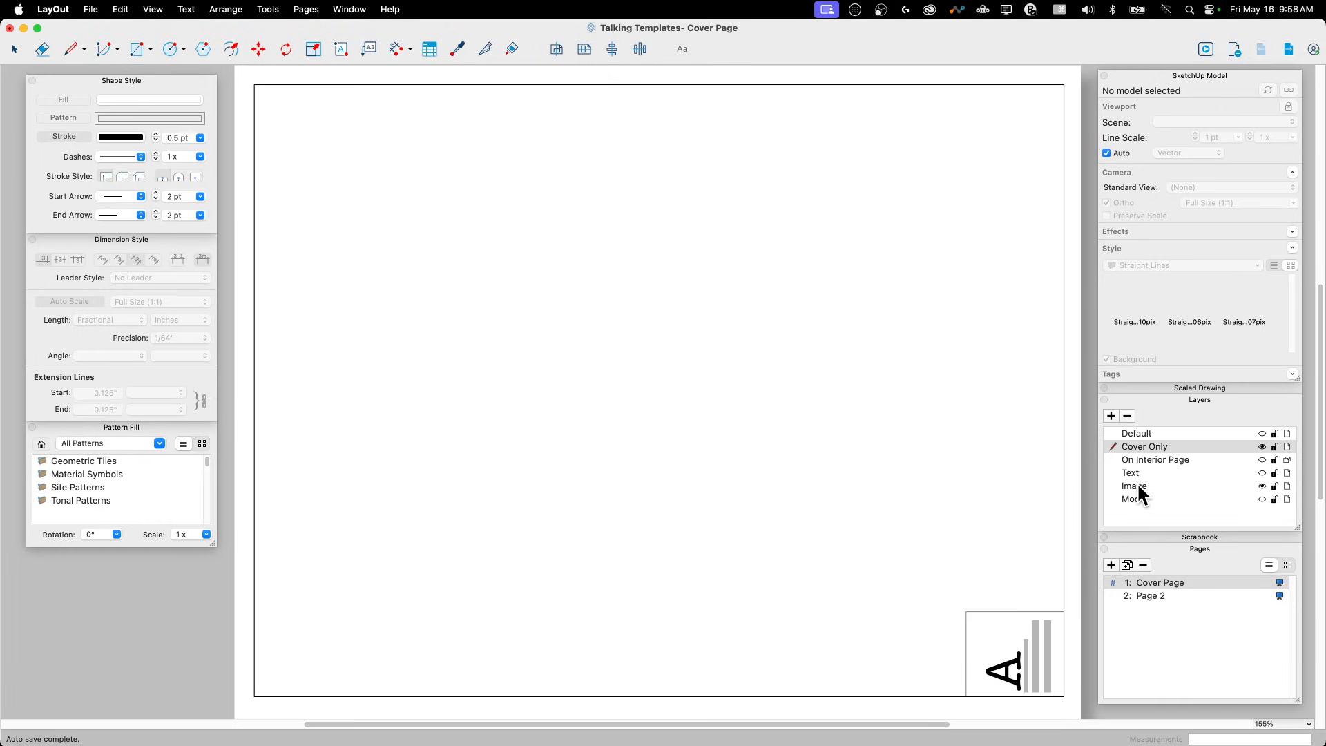
left_click(1134, 486)
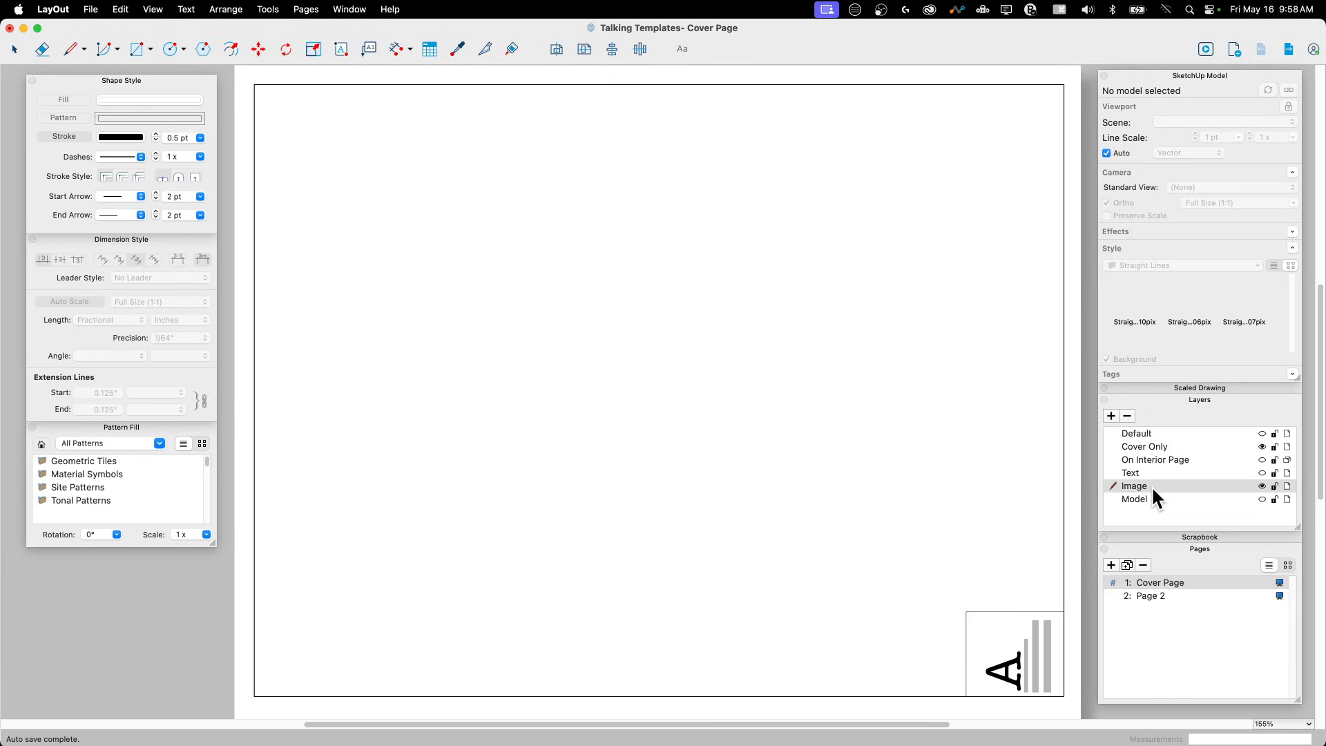
mouse_move(1084, 520)
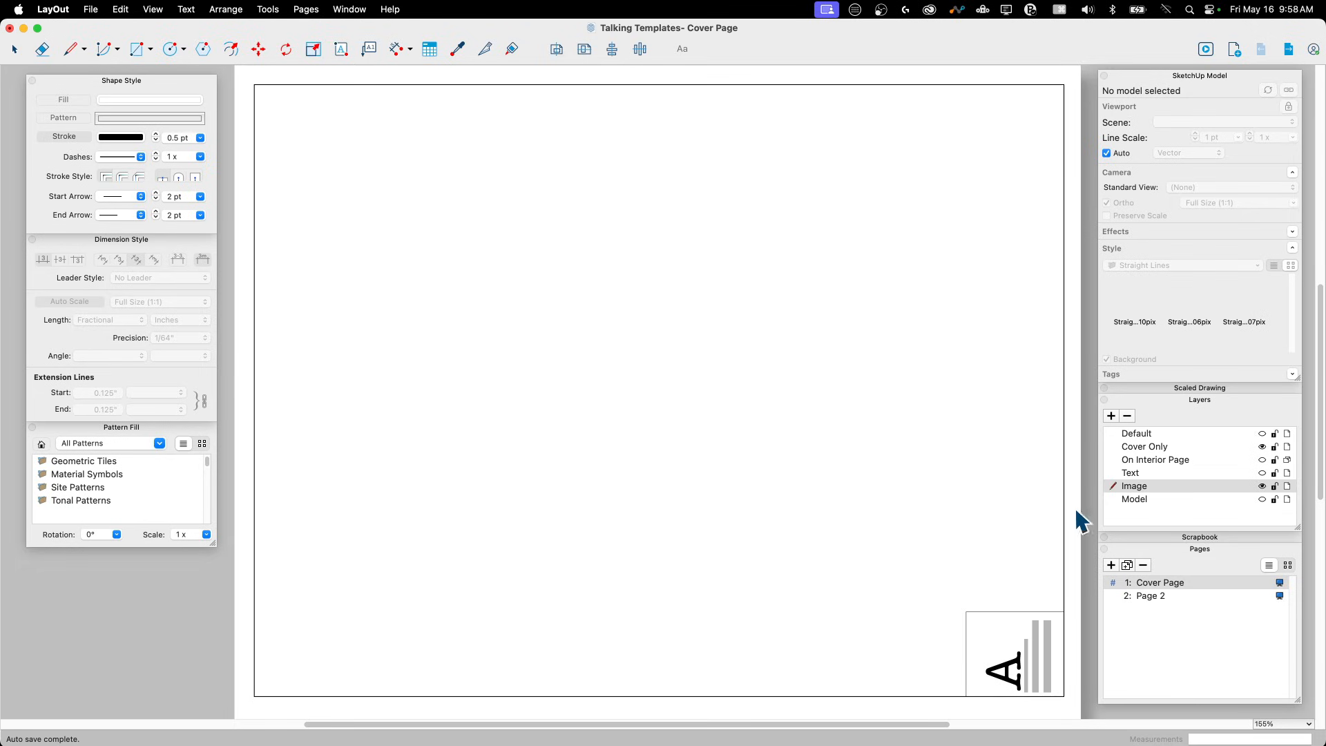
mouse_move(1155, 606)
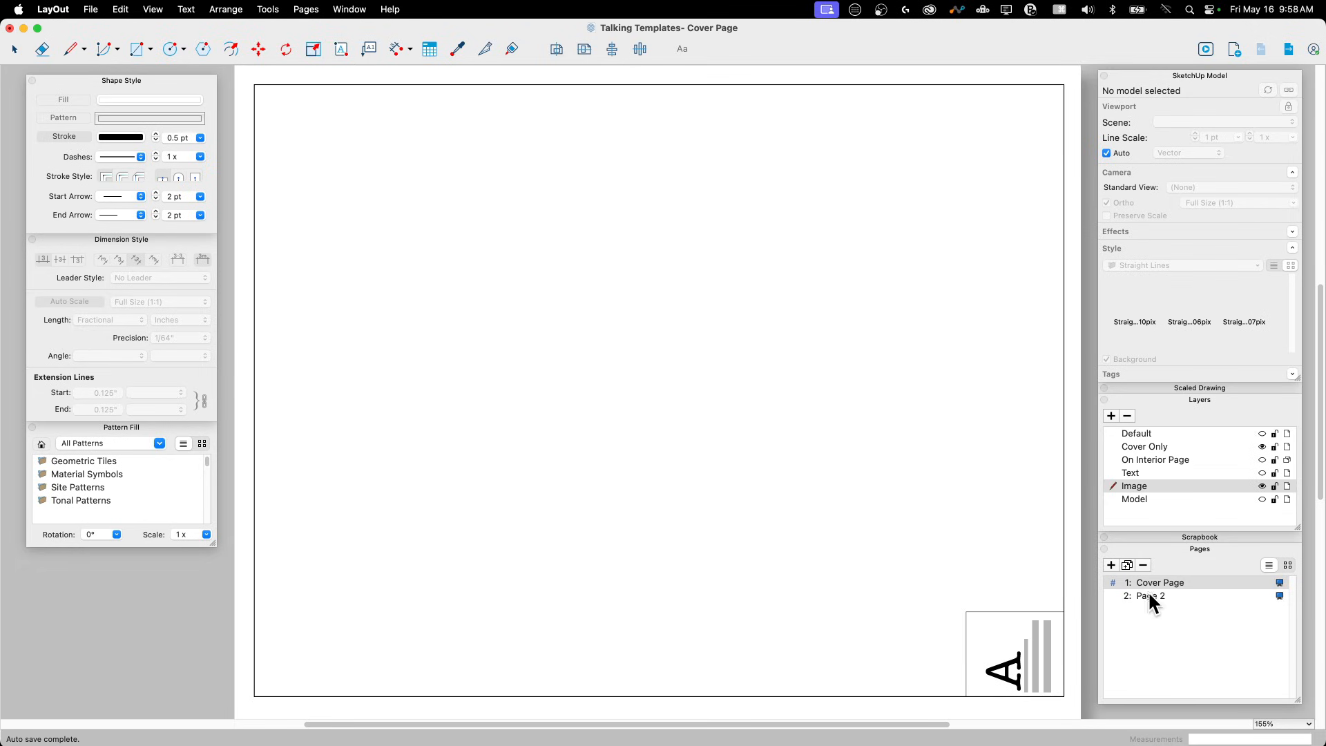
Go to Page 2 in the Pages panel to see the full interior title block
left_click(1152, 595)
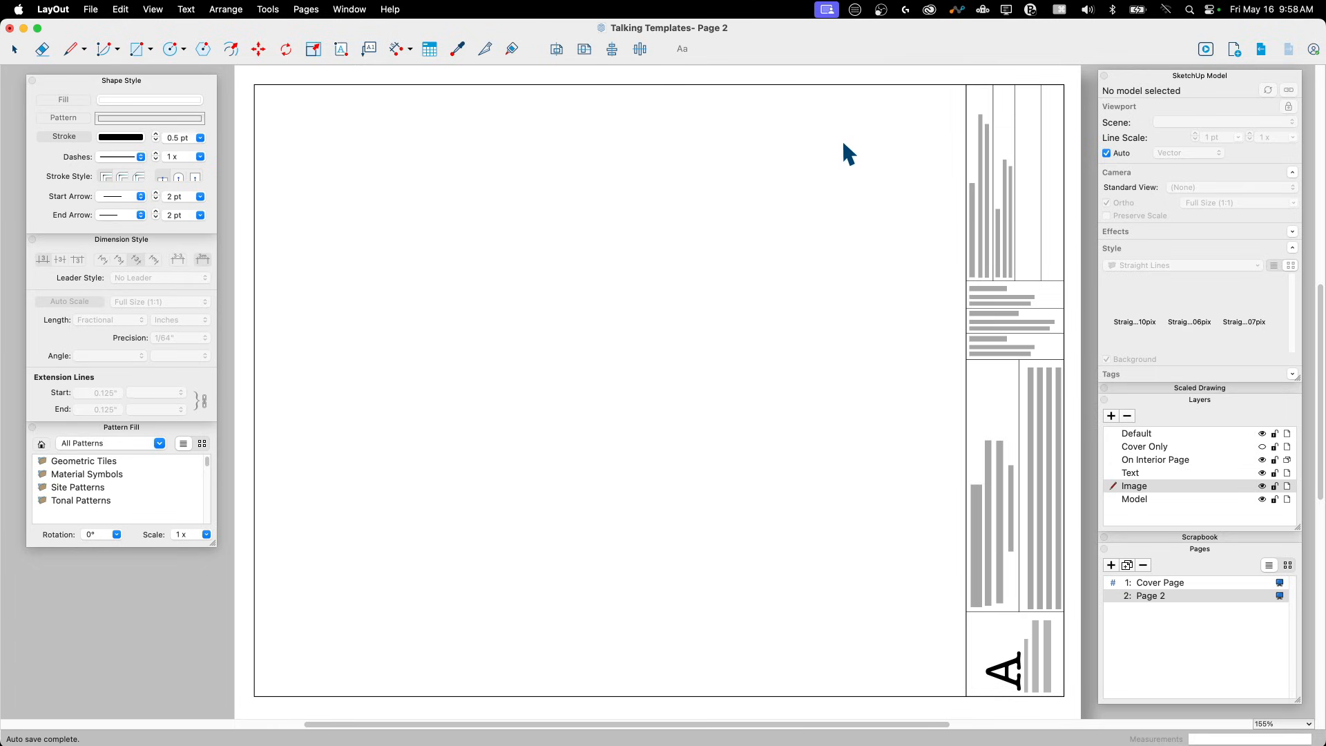
mouse_move(1273, 469)
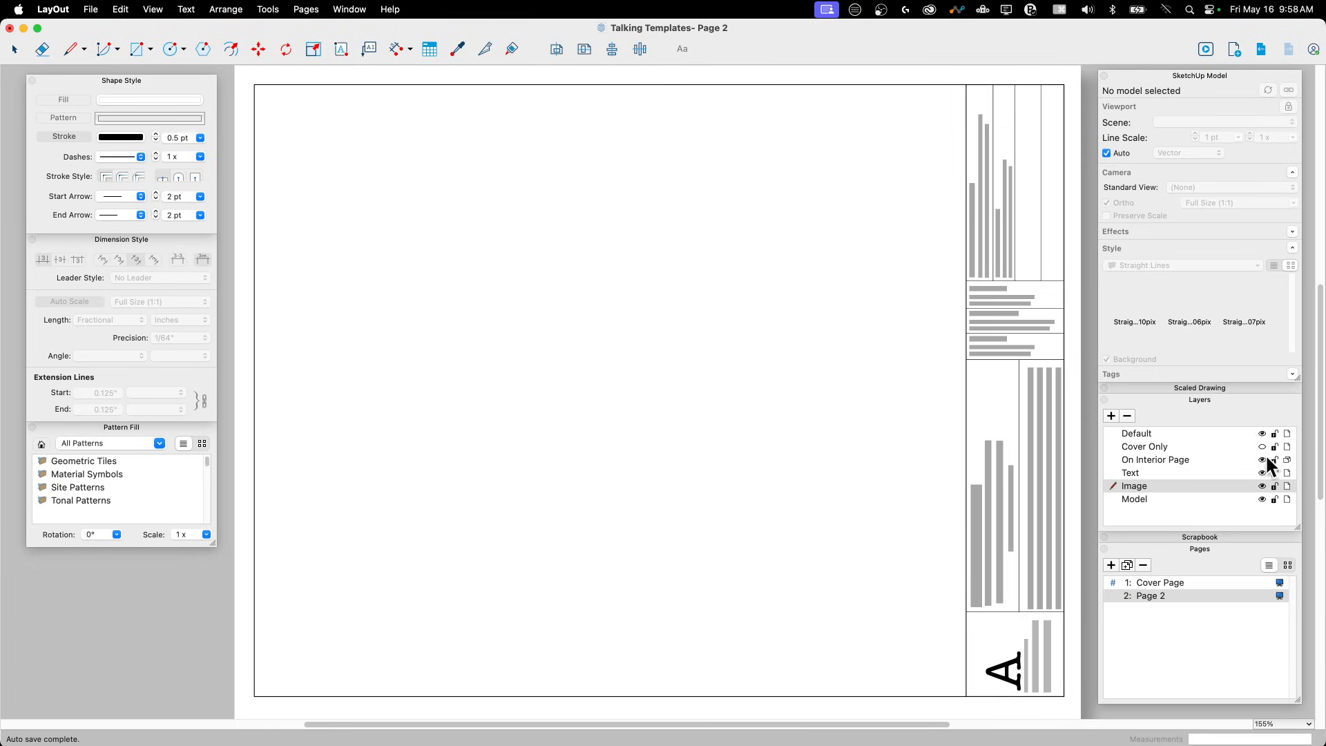
mouse_move(1301, 498)
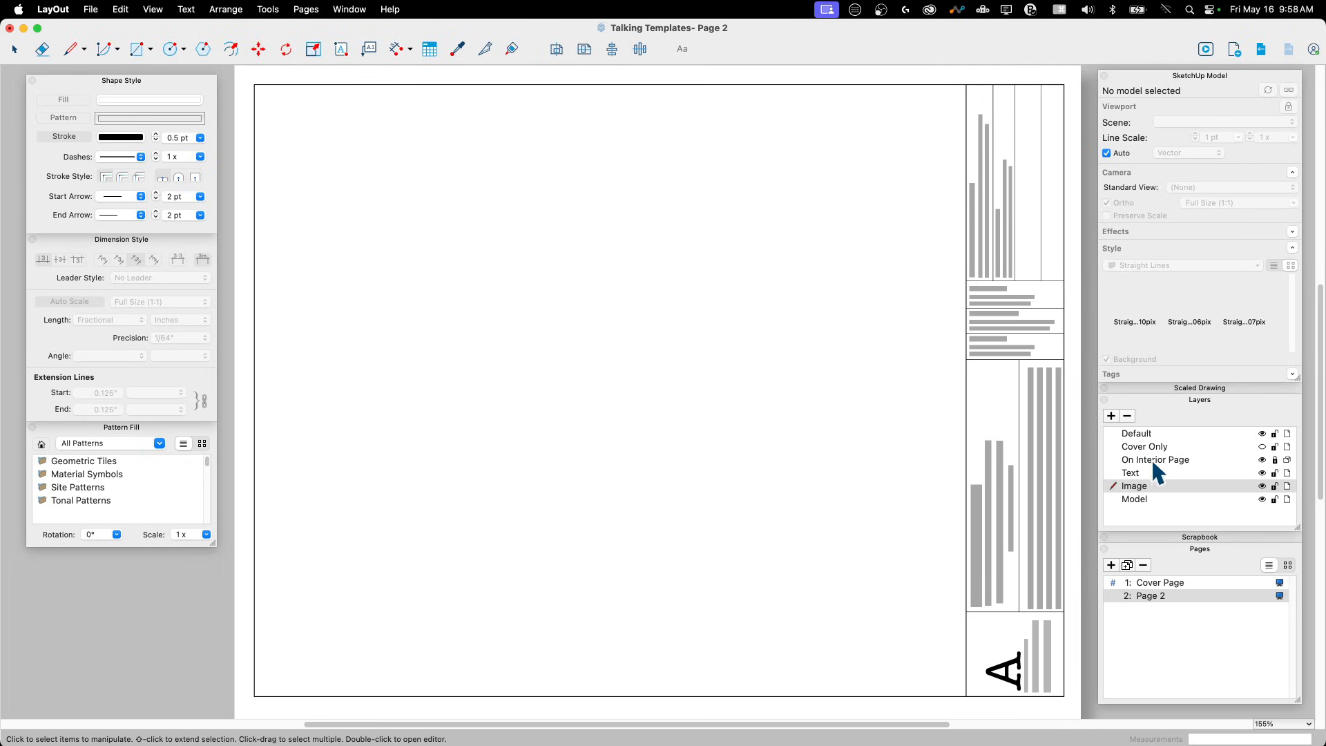
mouse_move(978, 522)
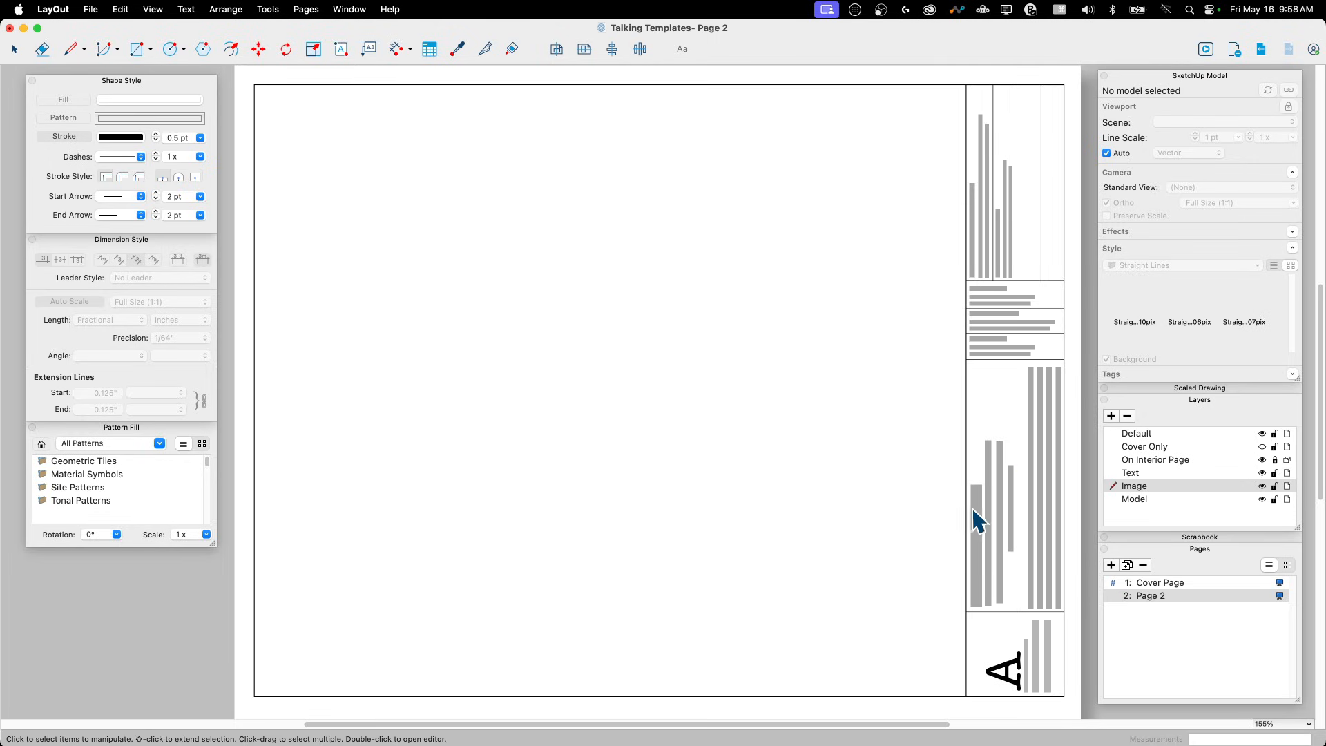
mouse_move(973, 337)
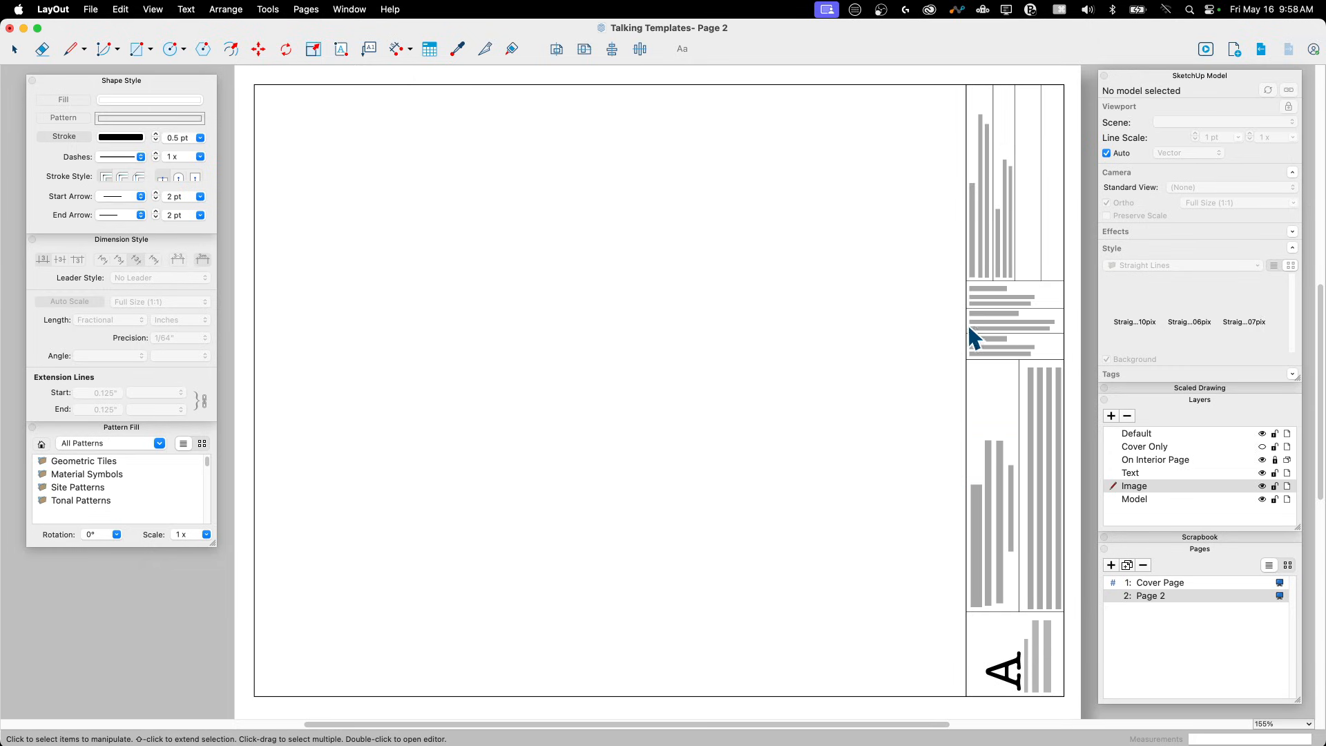
mouse_move(1084, 648)
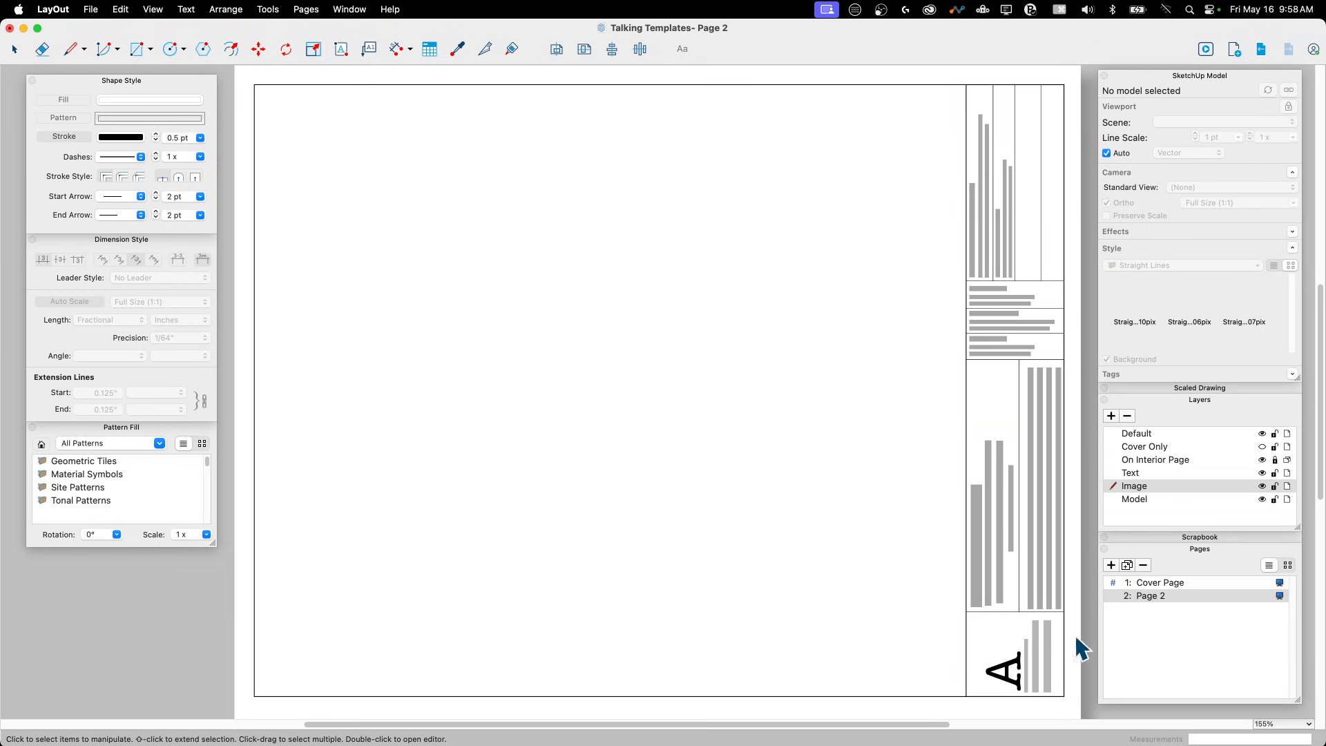
mouse_move(1034, 135)
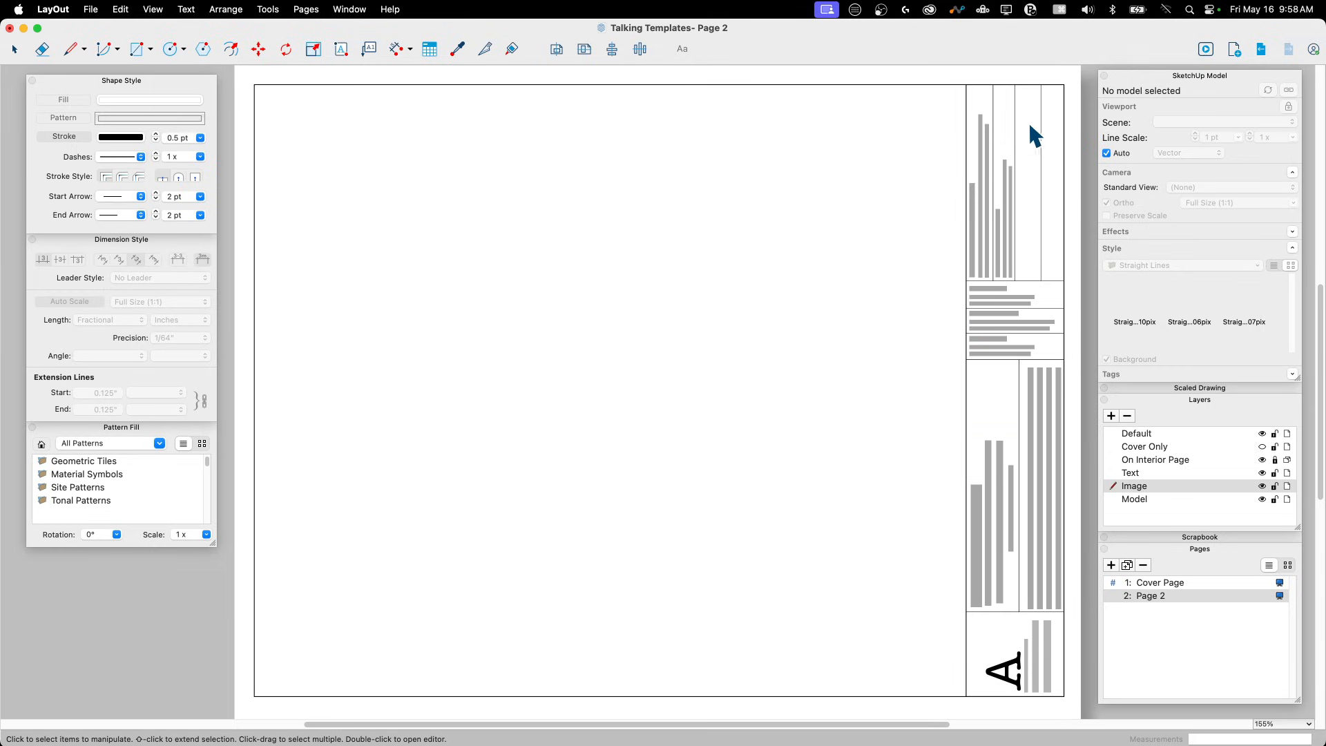
mouse_move(1062, 553)
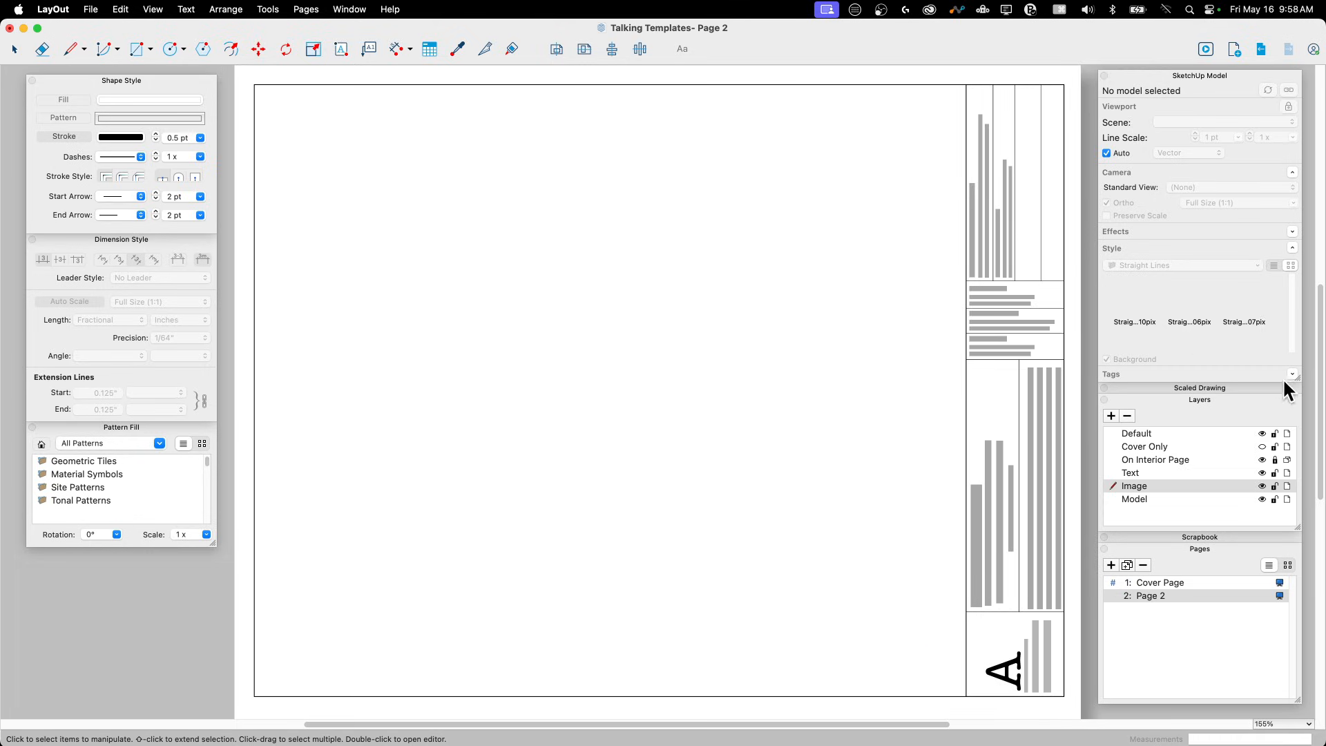
mouse_move(980, 355)
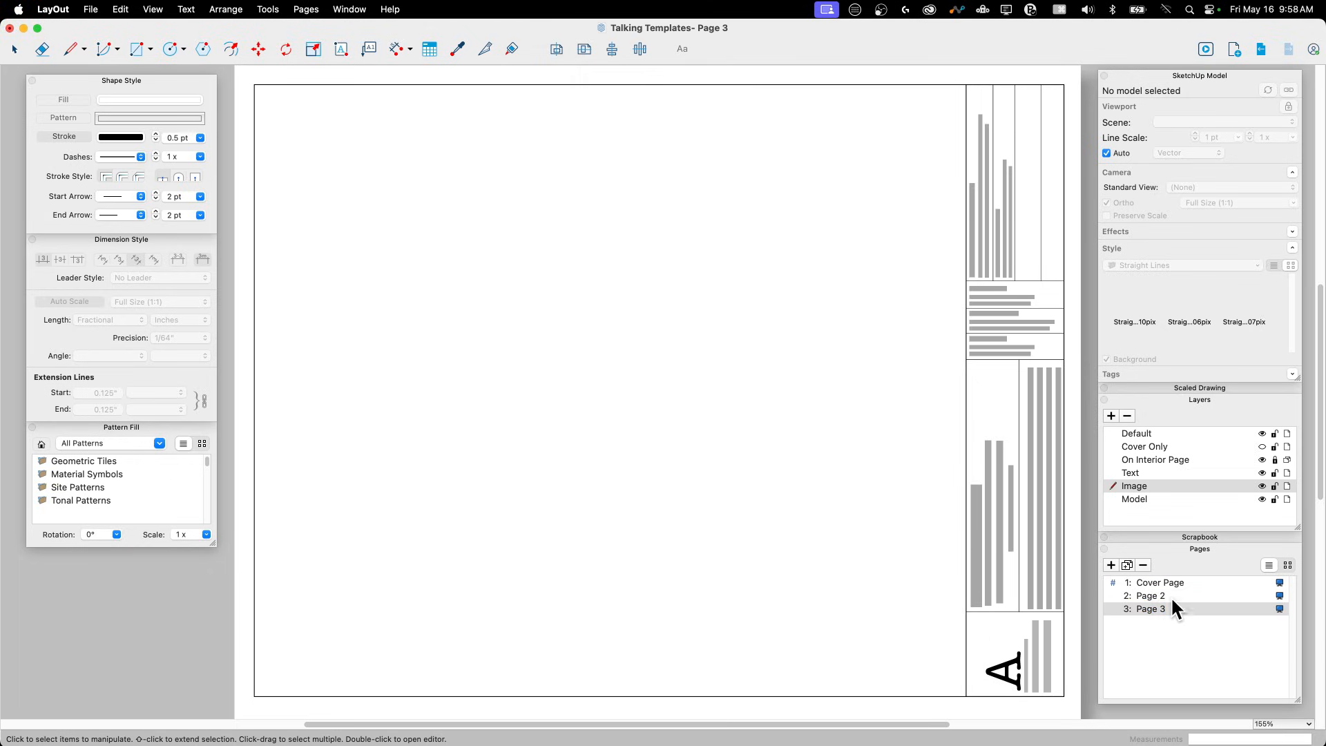
left_click(1160, 582)
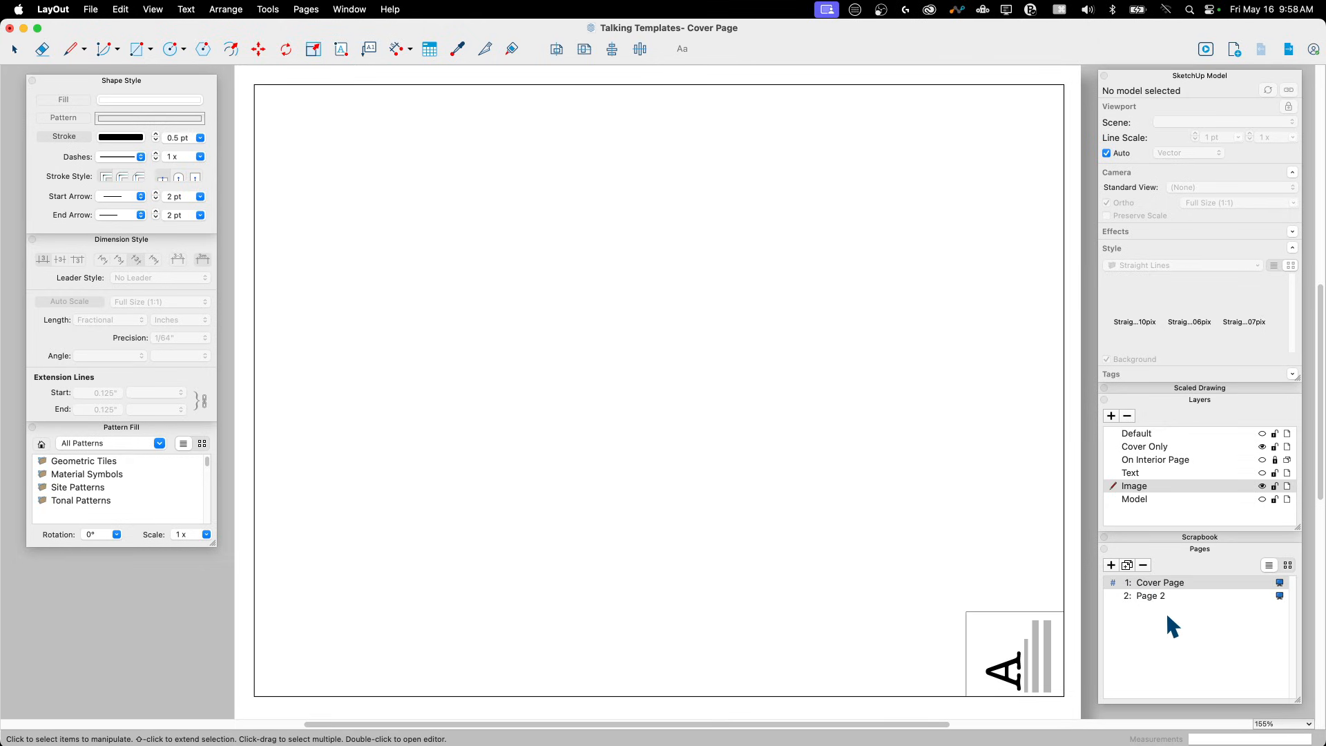
left_click(1150, 595)
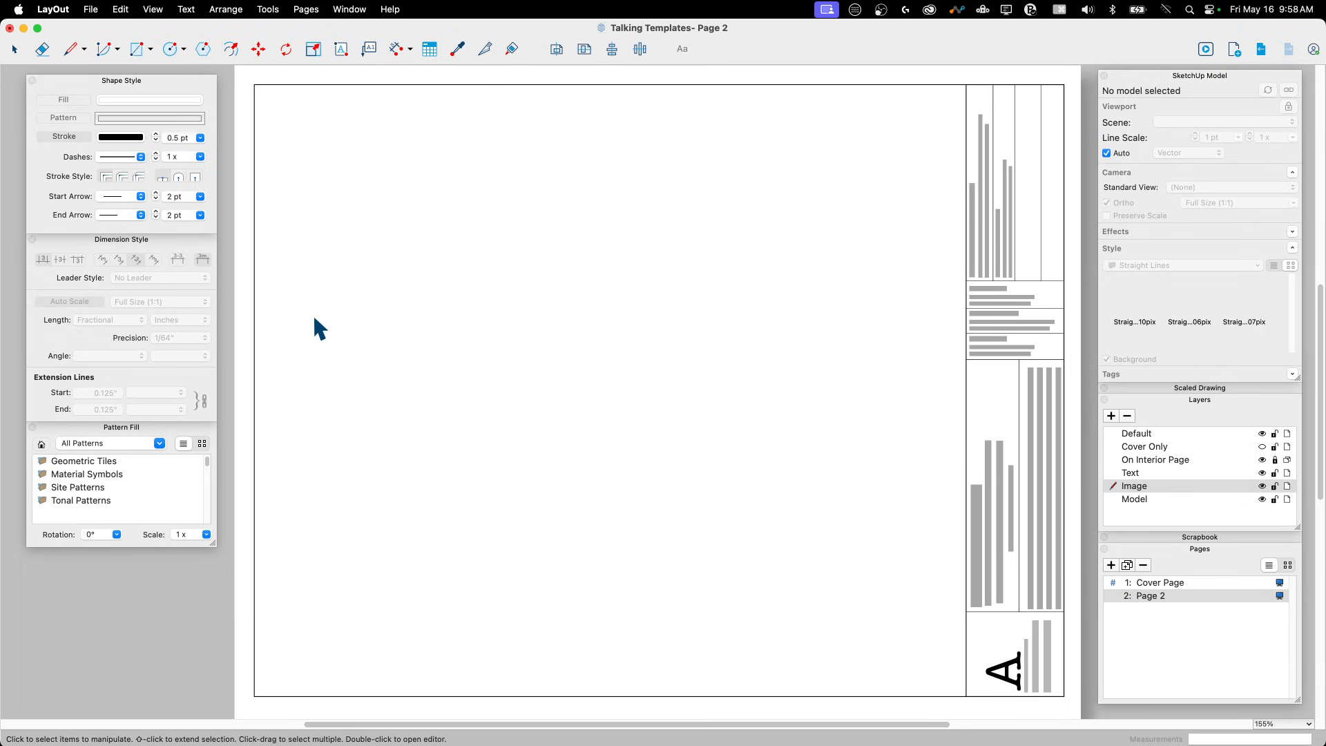
mouse_move(144, 93)
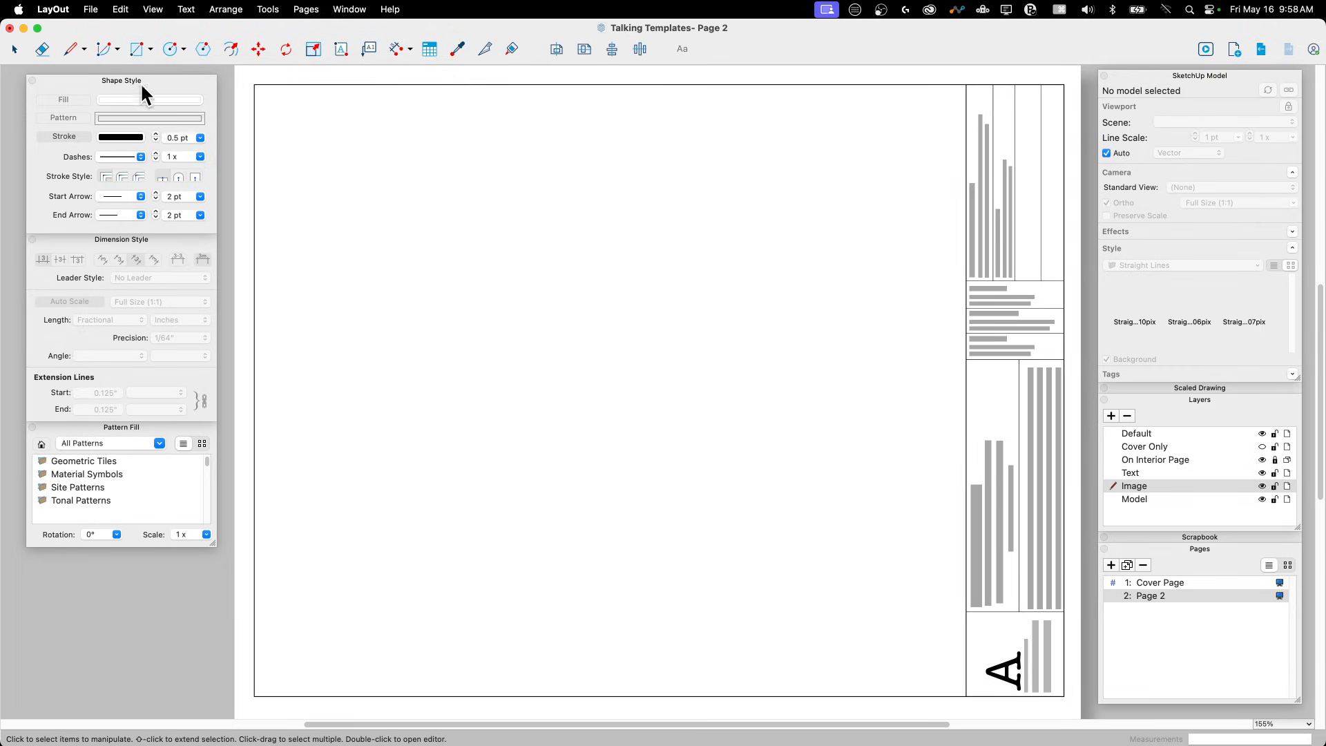
mouse_move(1179, 555)
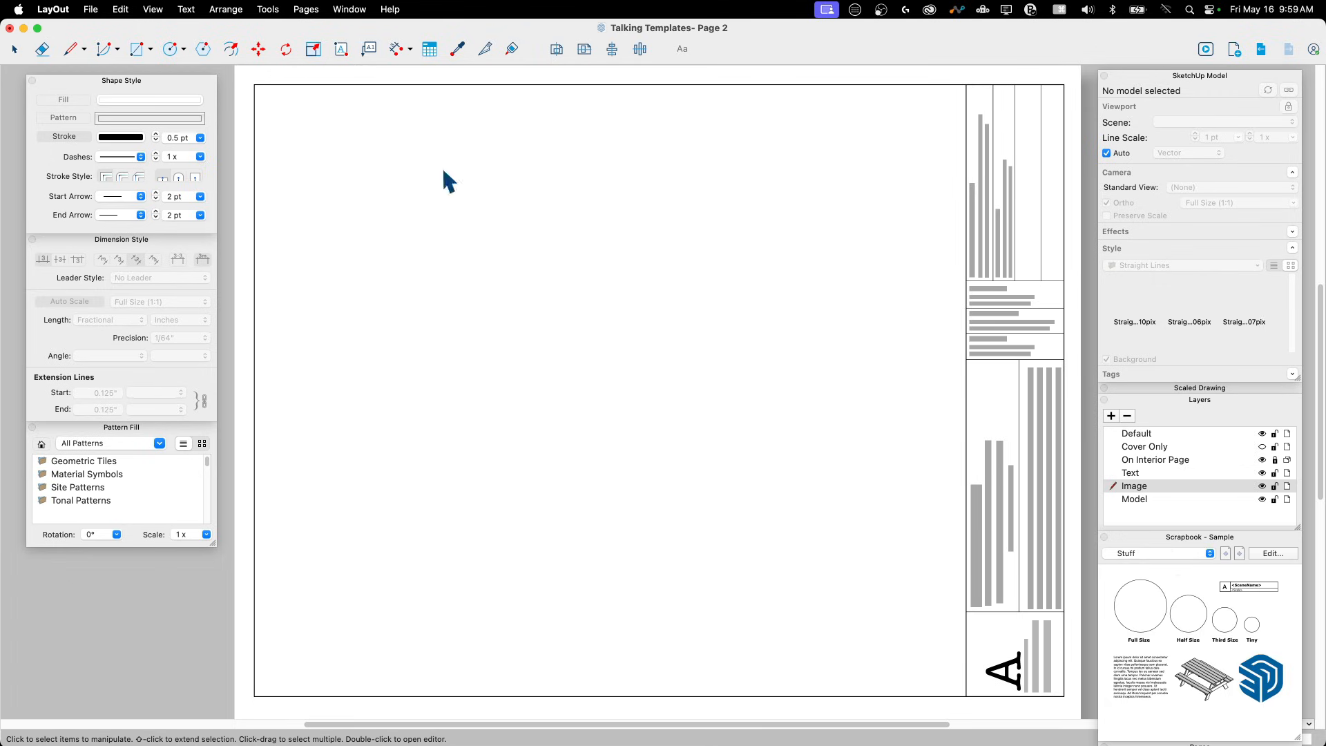
mouse_move(1182, 538)
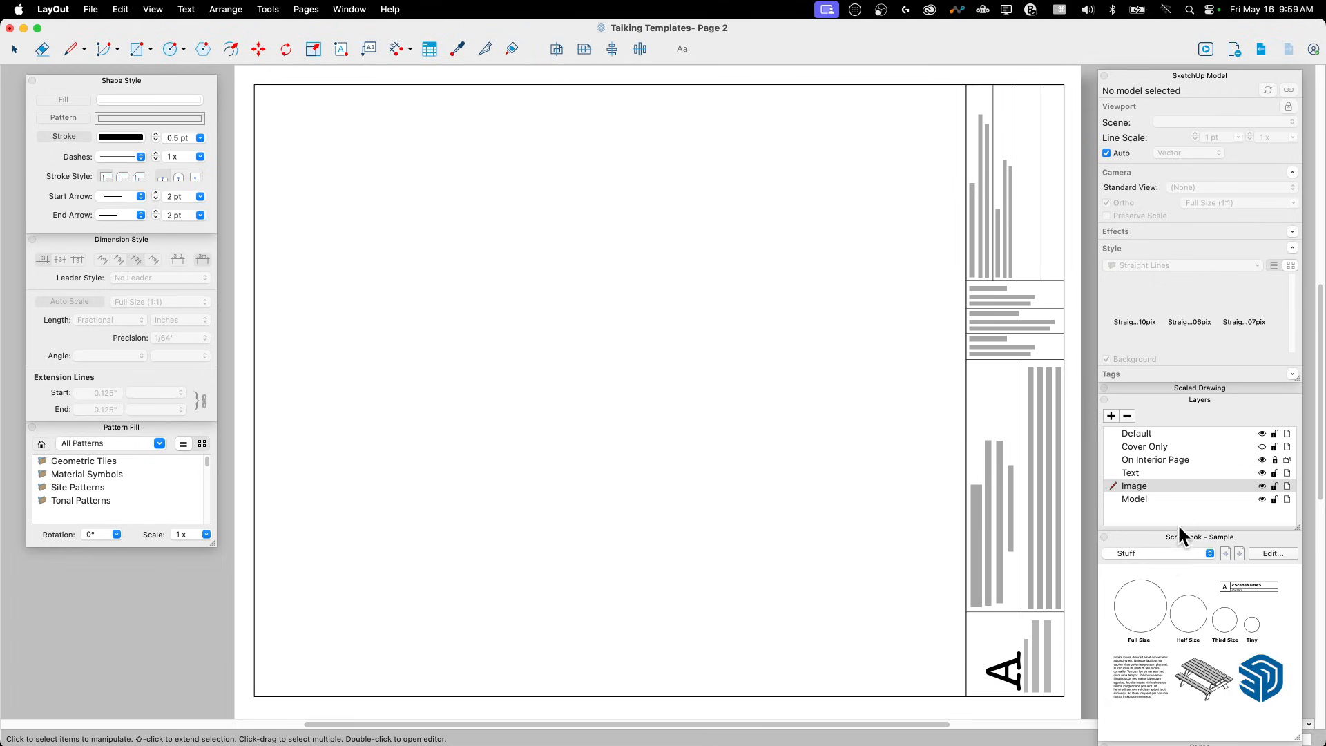
Collapse the Scrapbook panel in the right tray
left_click(1199, 536)
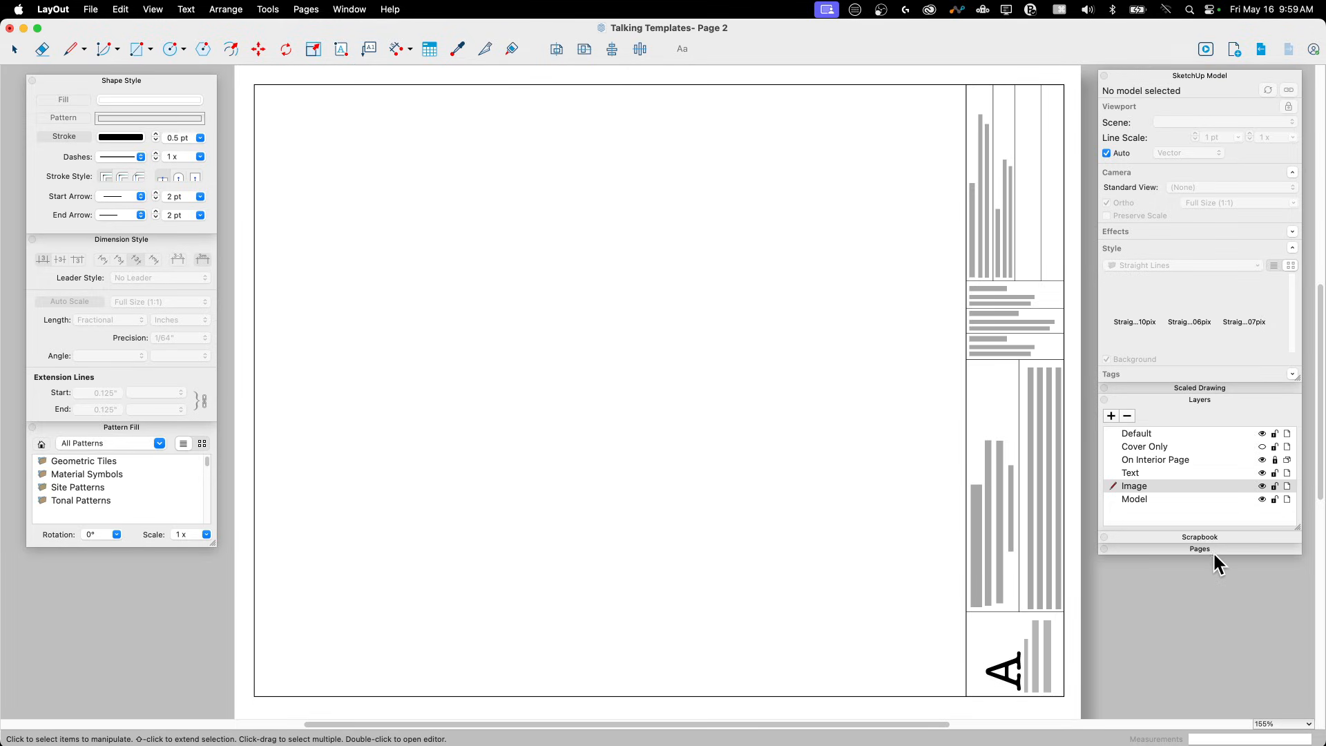
mouse_move(177, 260)
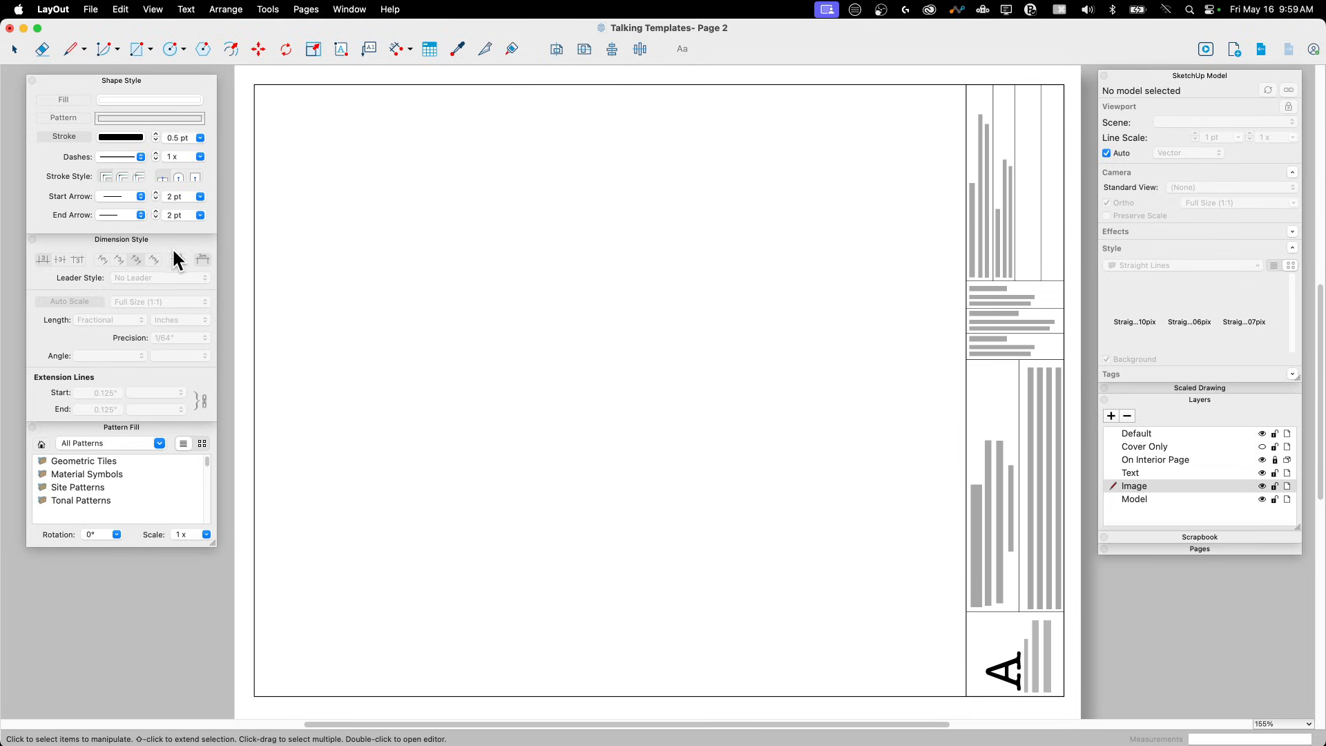
mouse_move(230, 181)
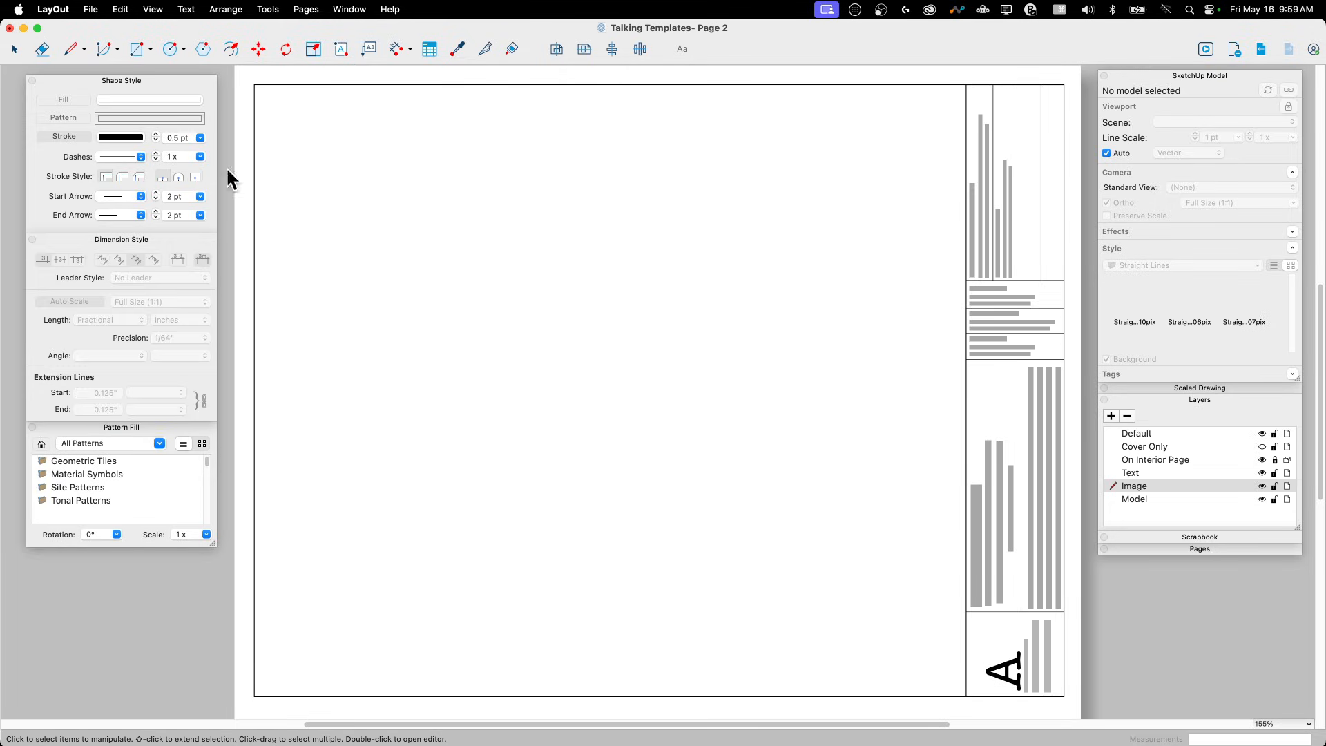
Switch from the Rectangle tool to the linear Dimension tool
left_click(138, 48)
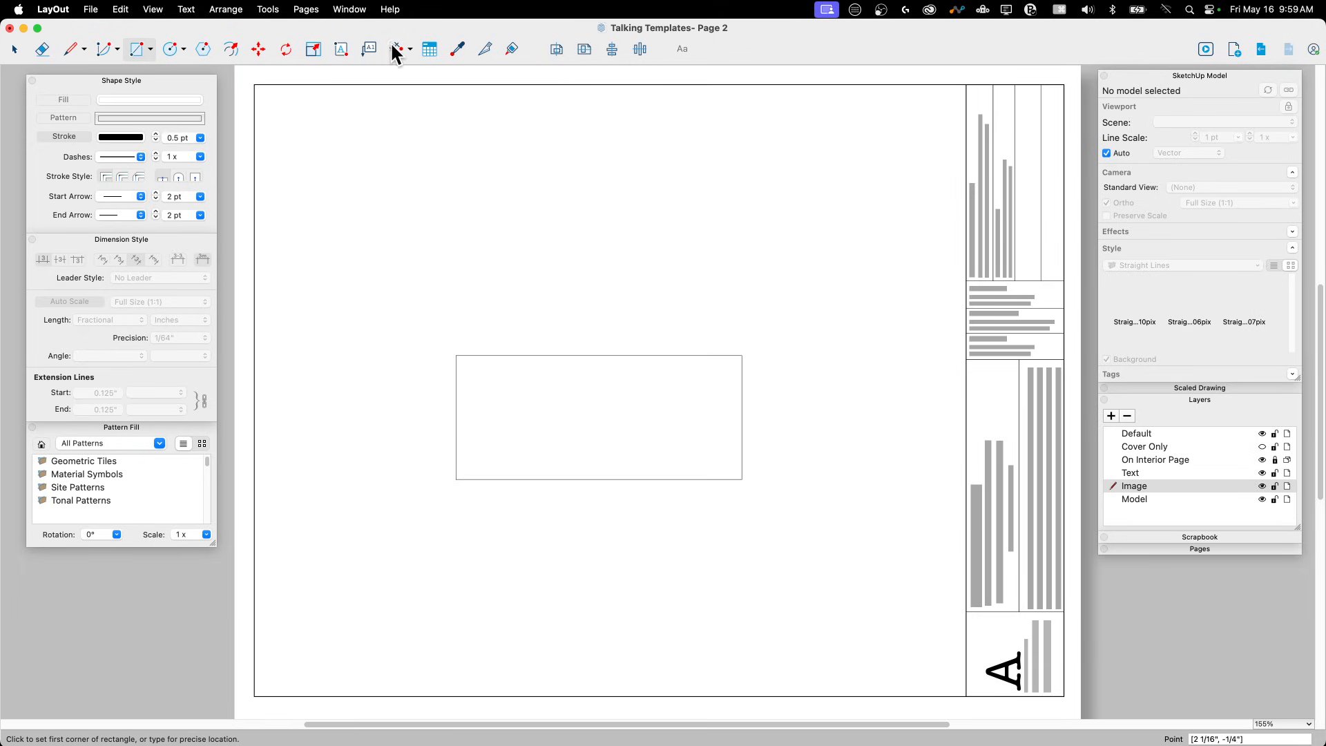
left_click(393, 48)
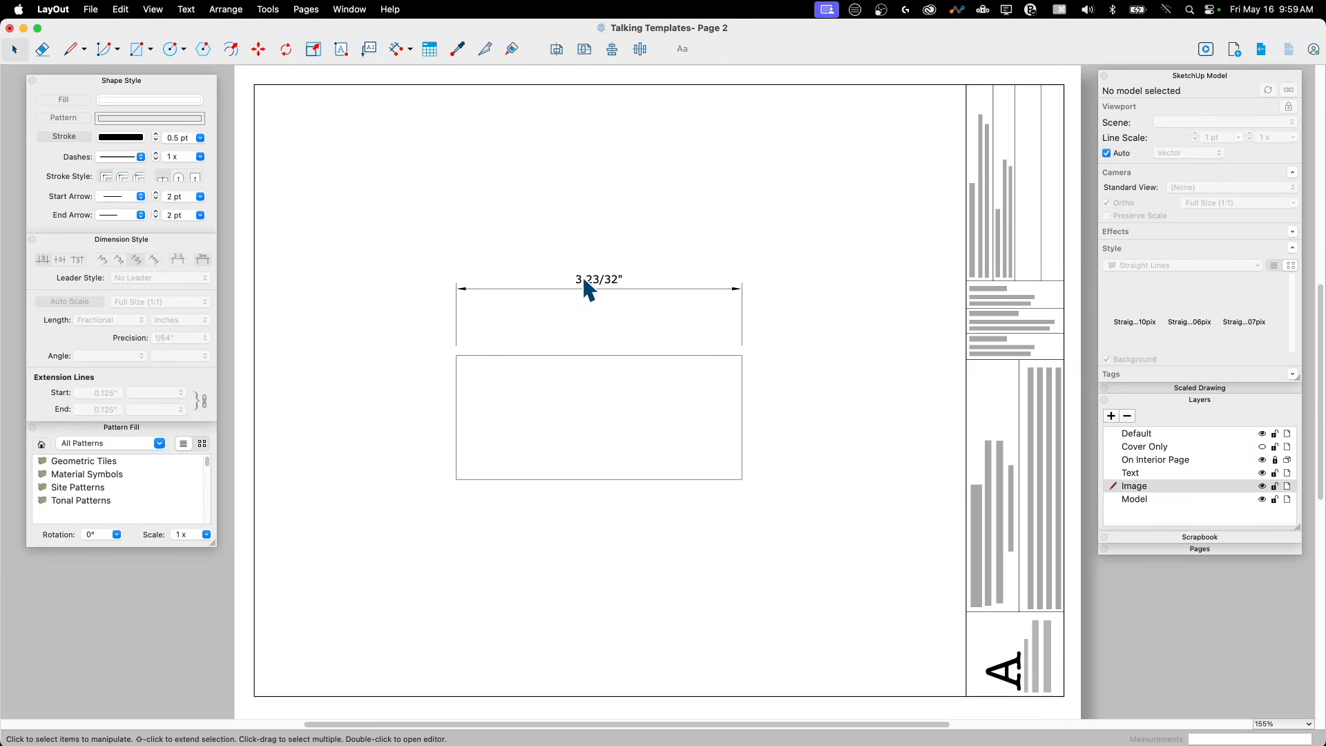
mouse_move(617, 304)
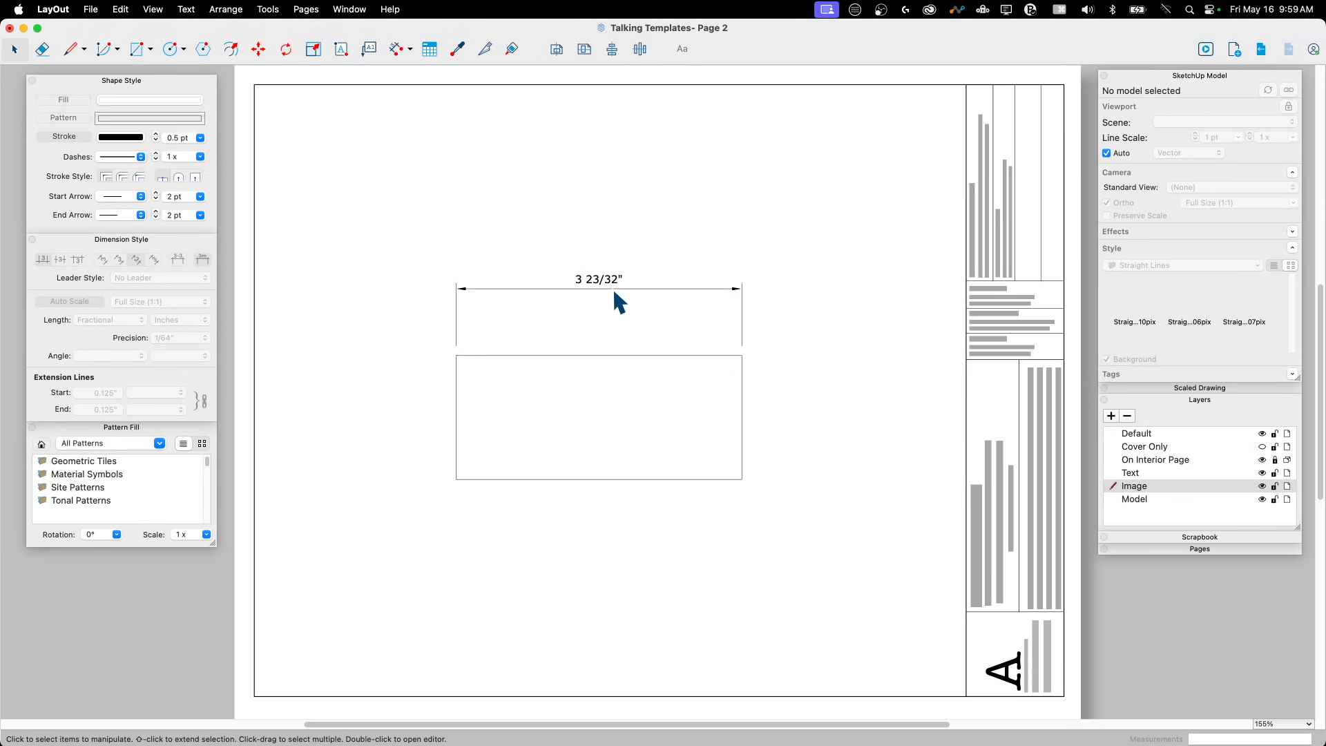
mouse_move(617, 292)
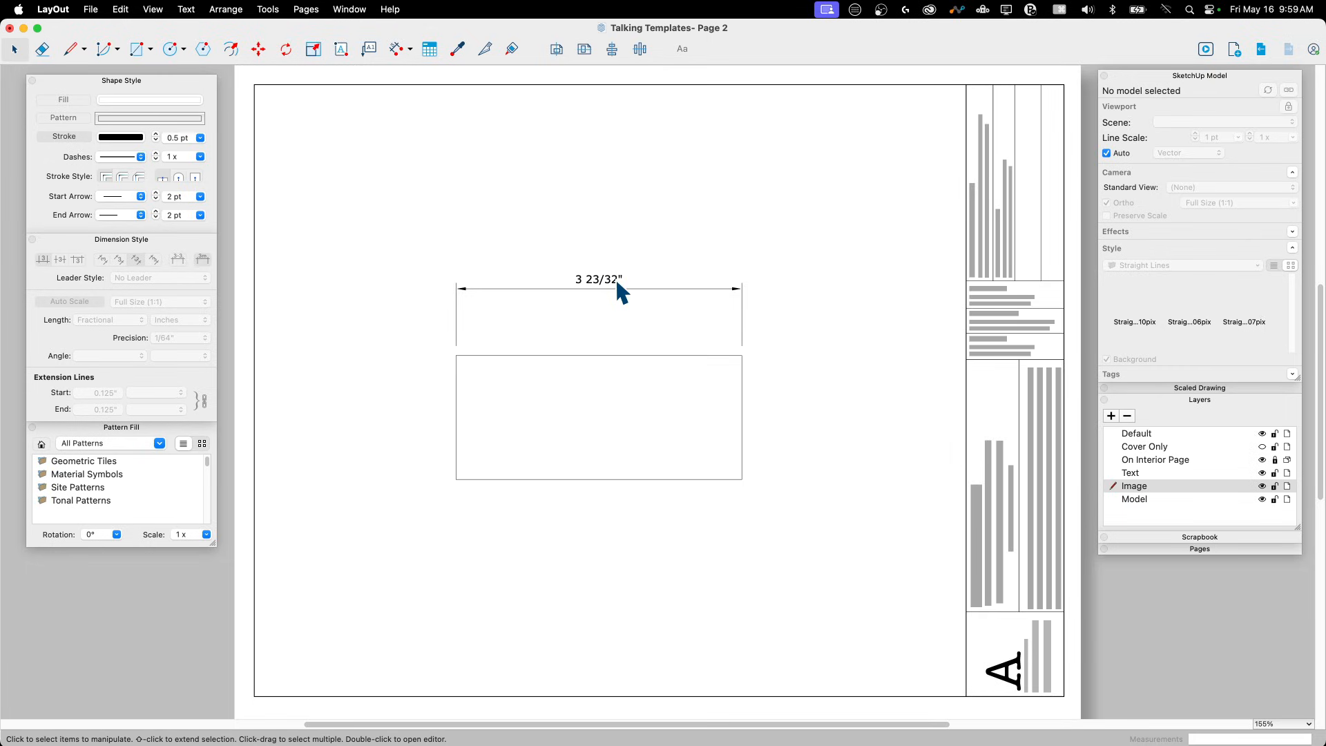
mouse_move(589, 312)
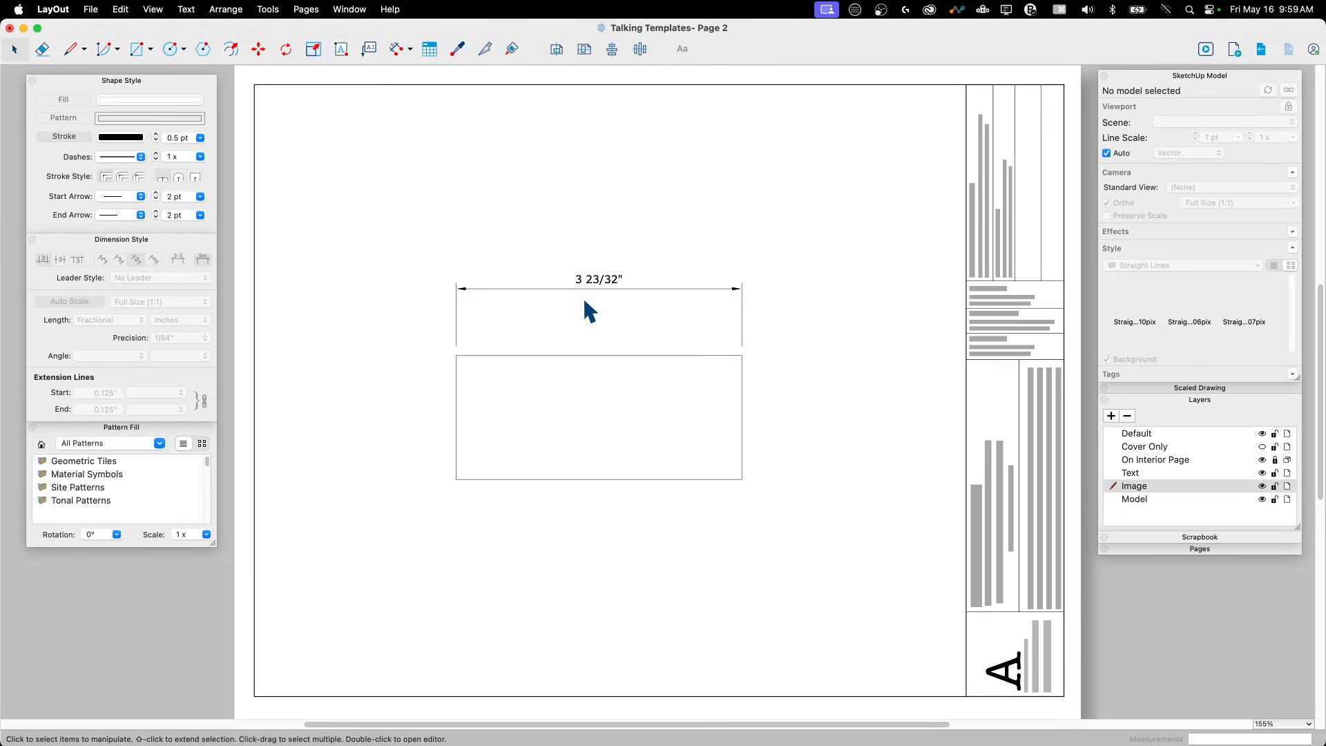
mouse_move(640, 283)
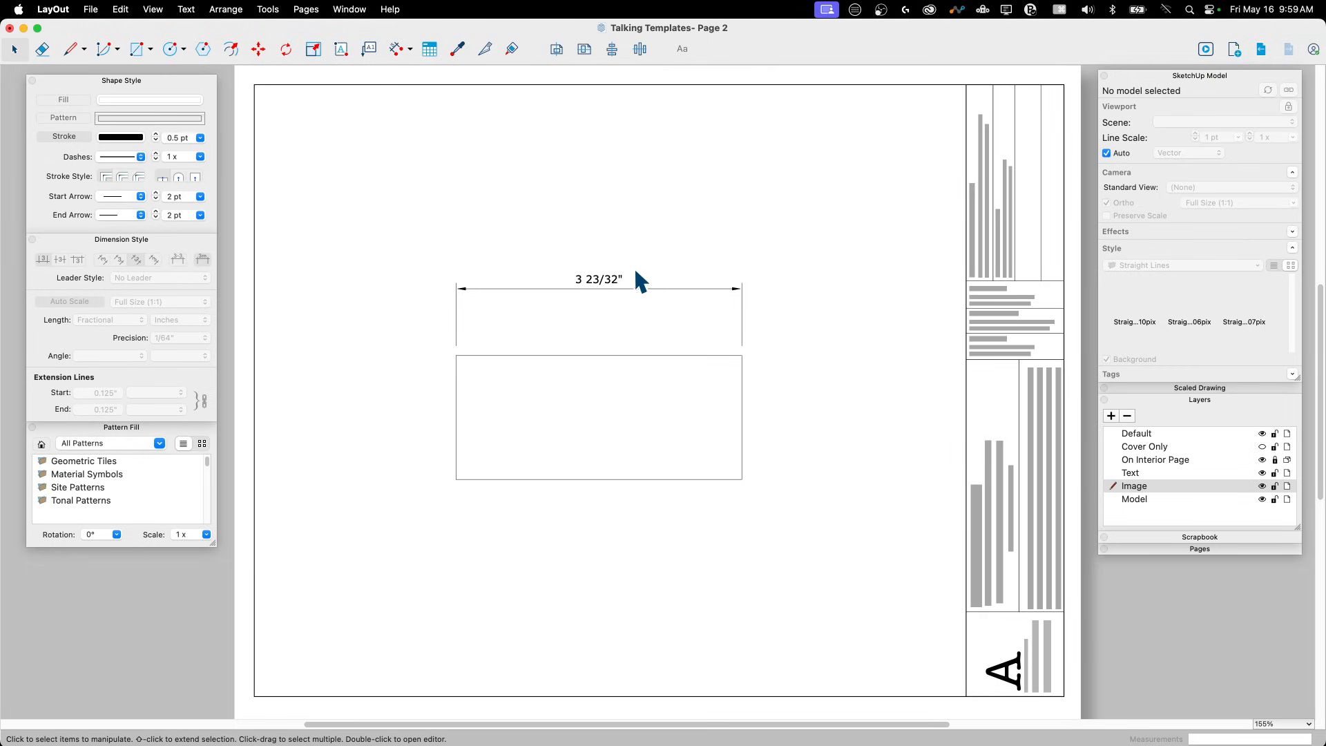
mouse_move(541, 246)
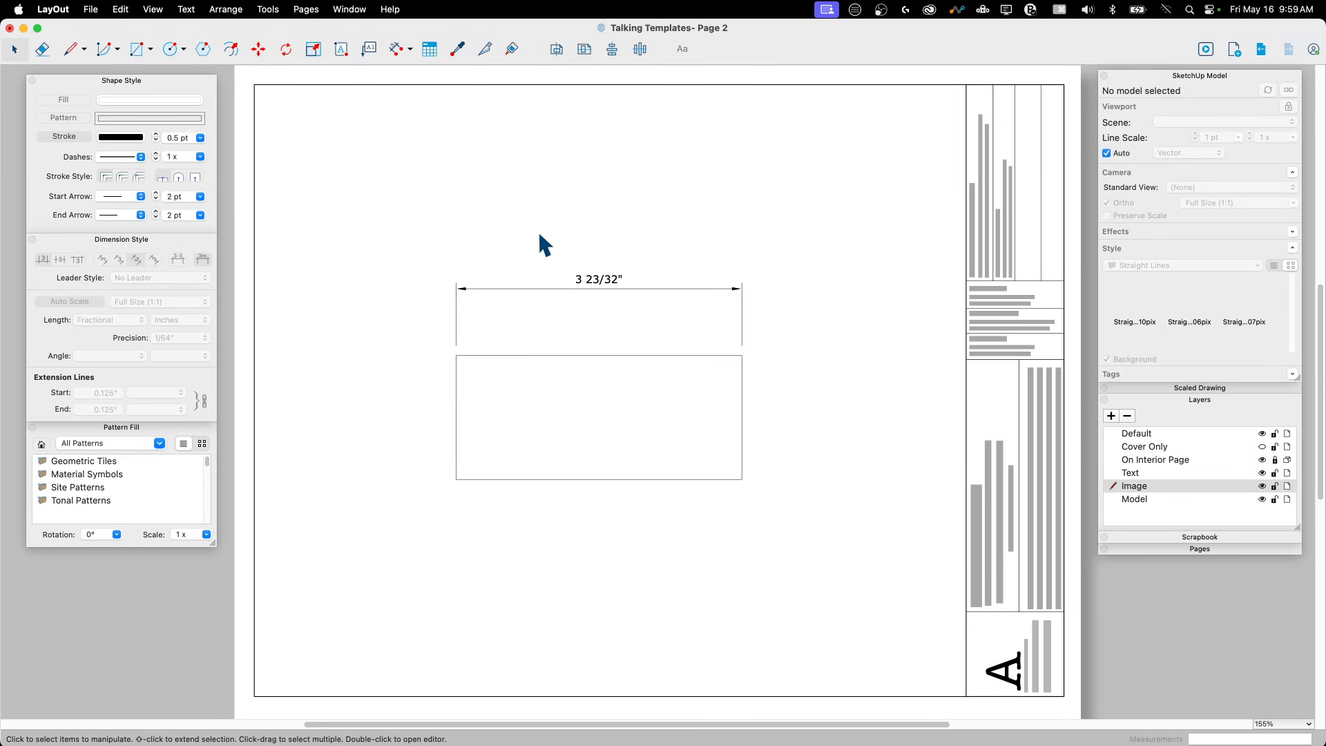
mouse_move(630, 291)
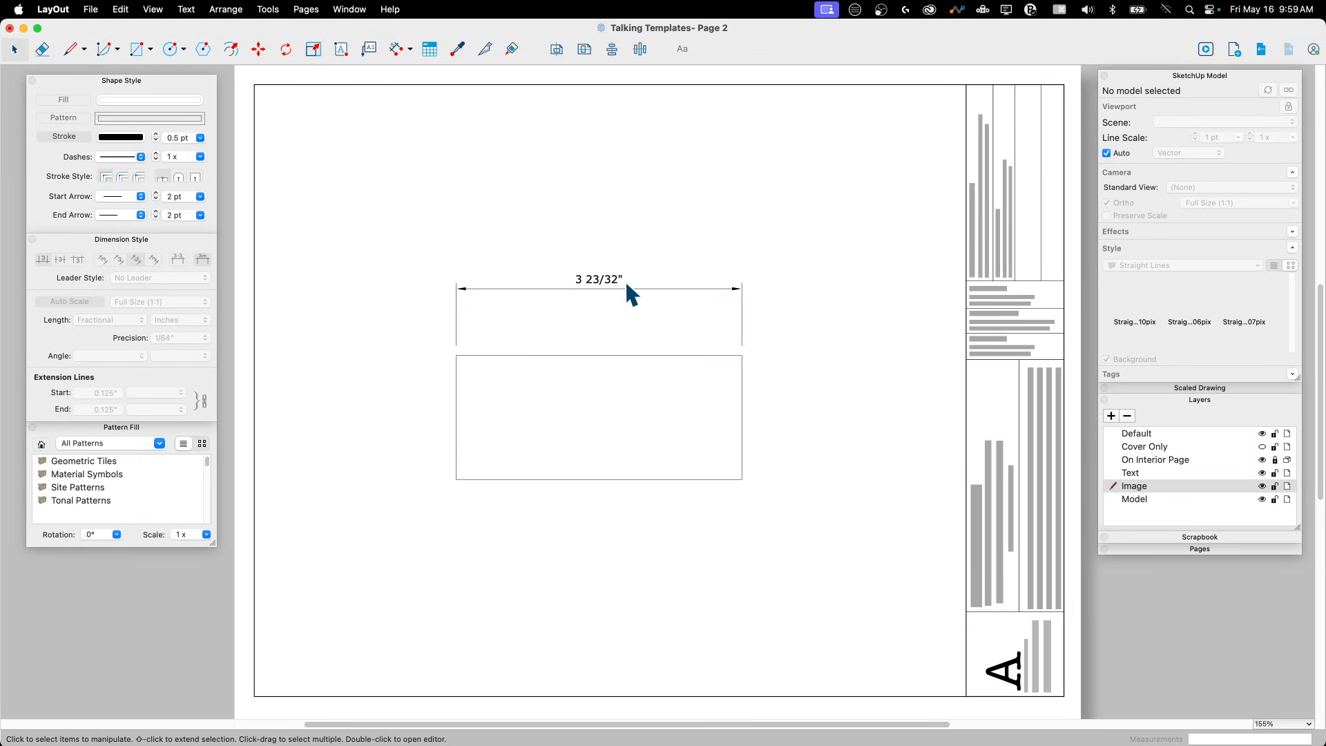
mouse_move(470, 305)
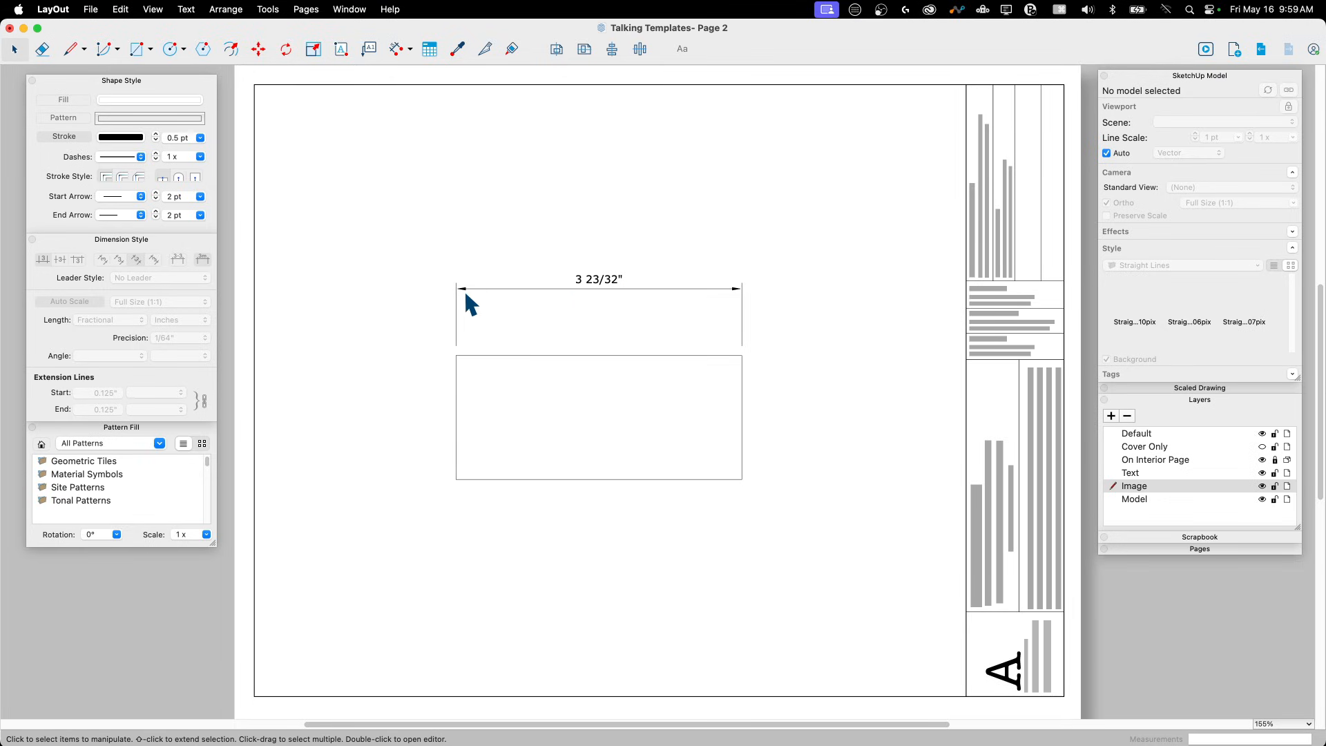
mouse_move(726, 311)
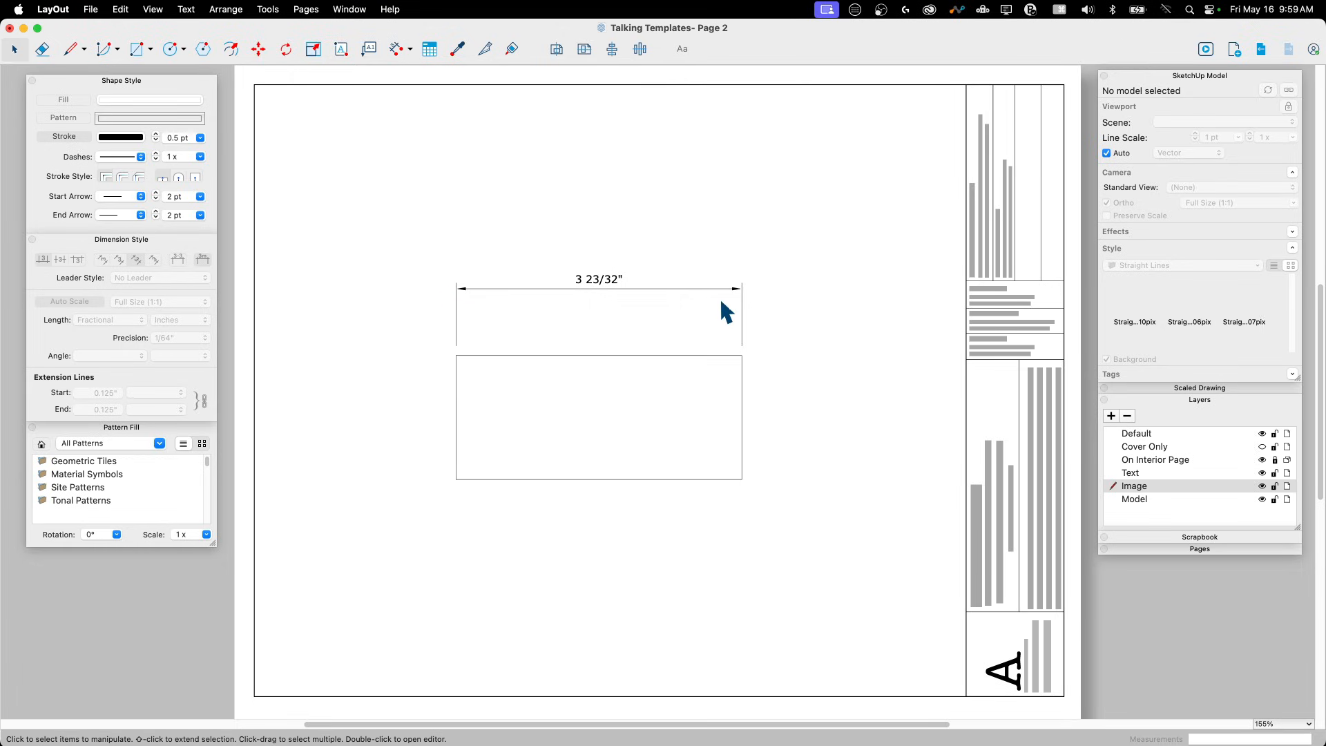
mouse_move(460, 305)
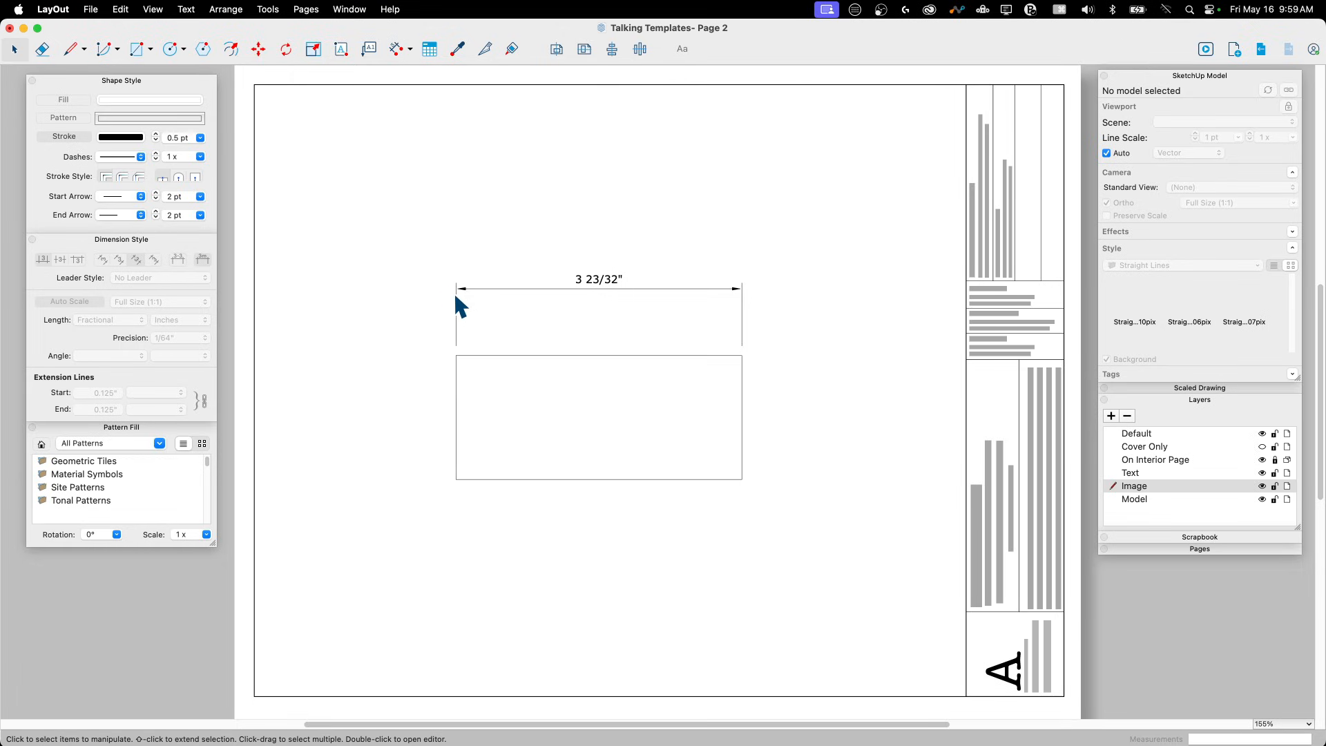
mouse_move(755, 301)
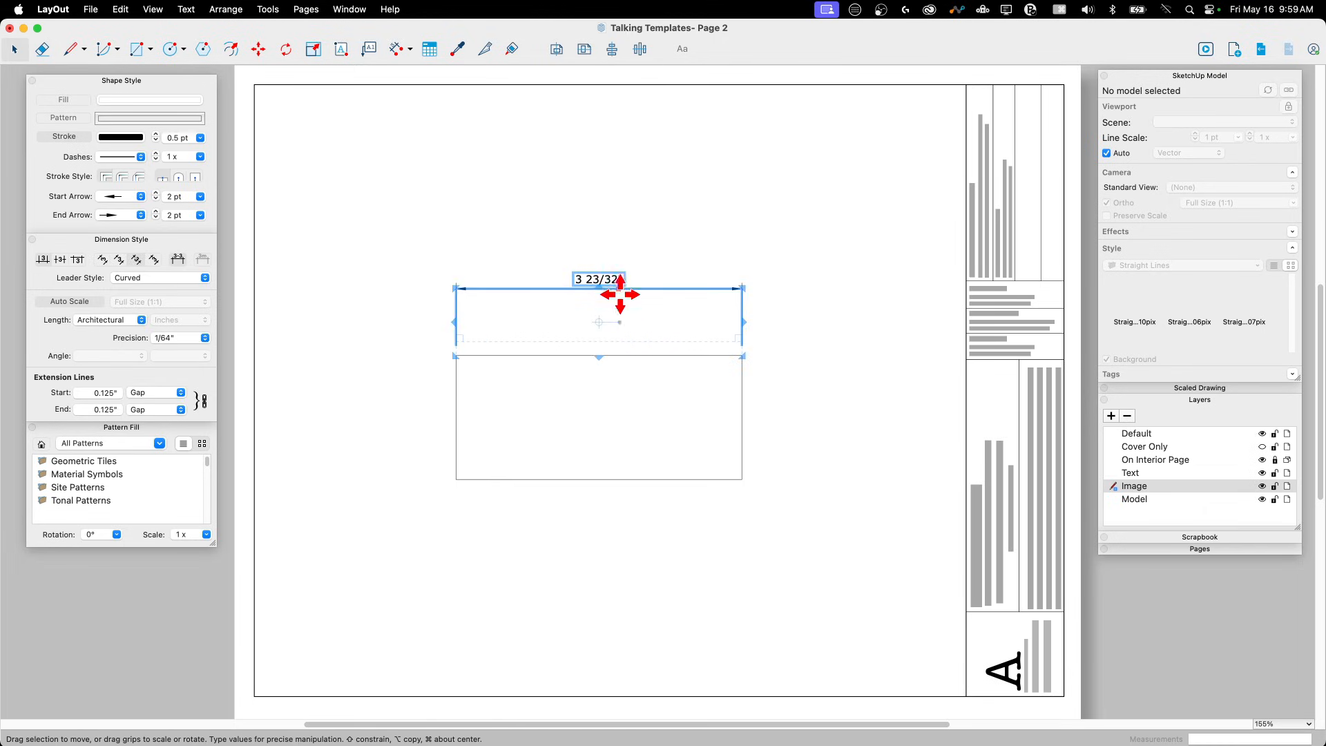
mouse_move(369, 516)
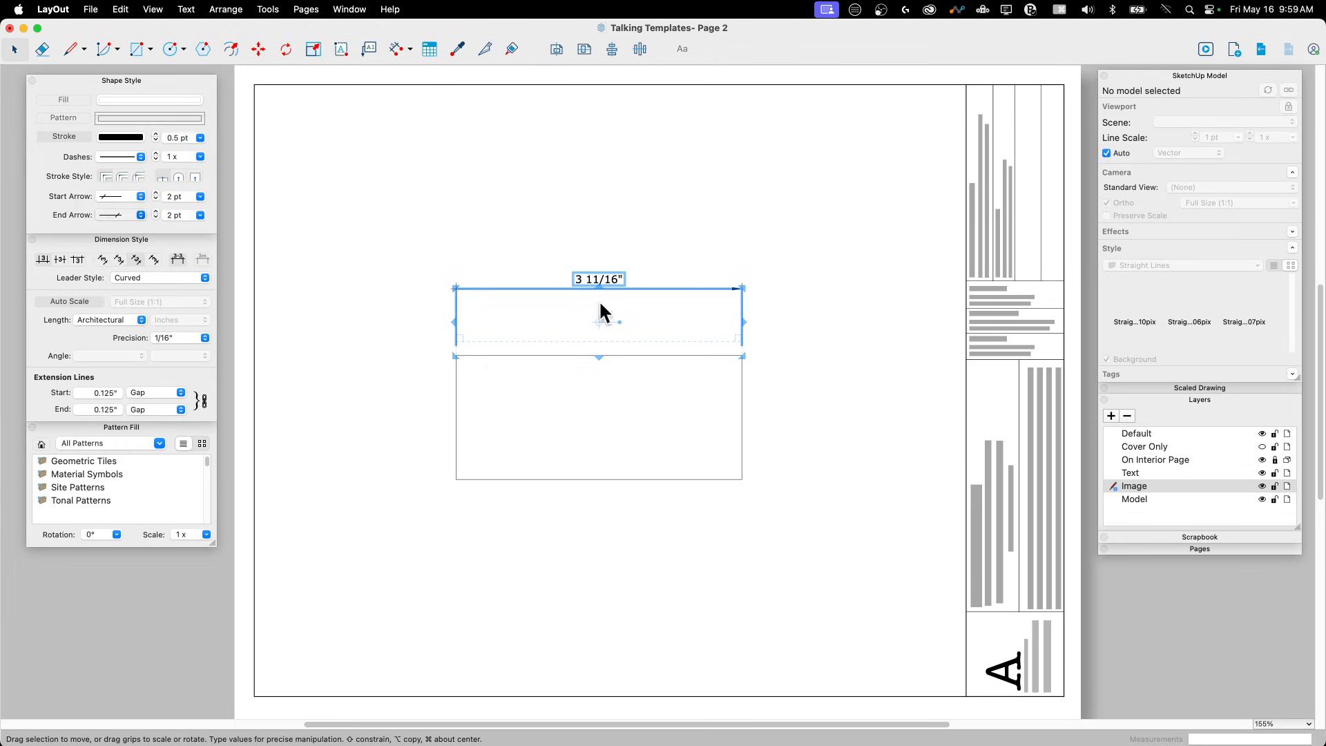
mouse_move(335, 23)
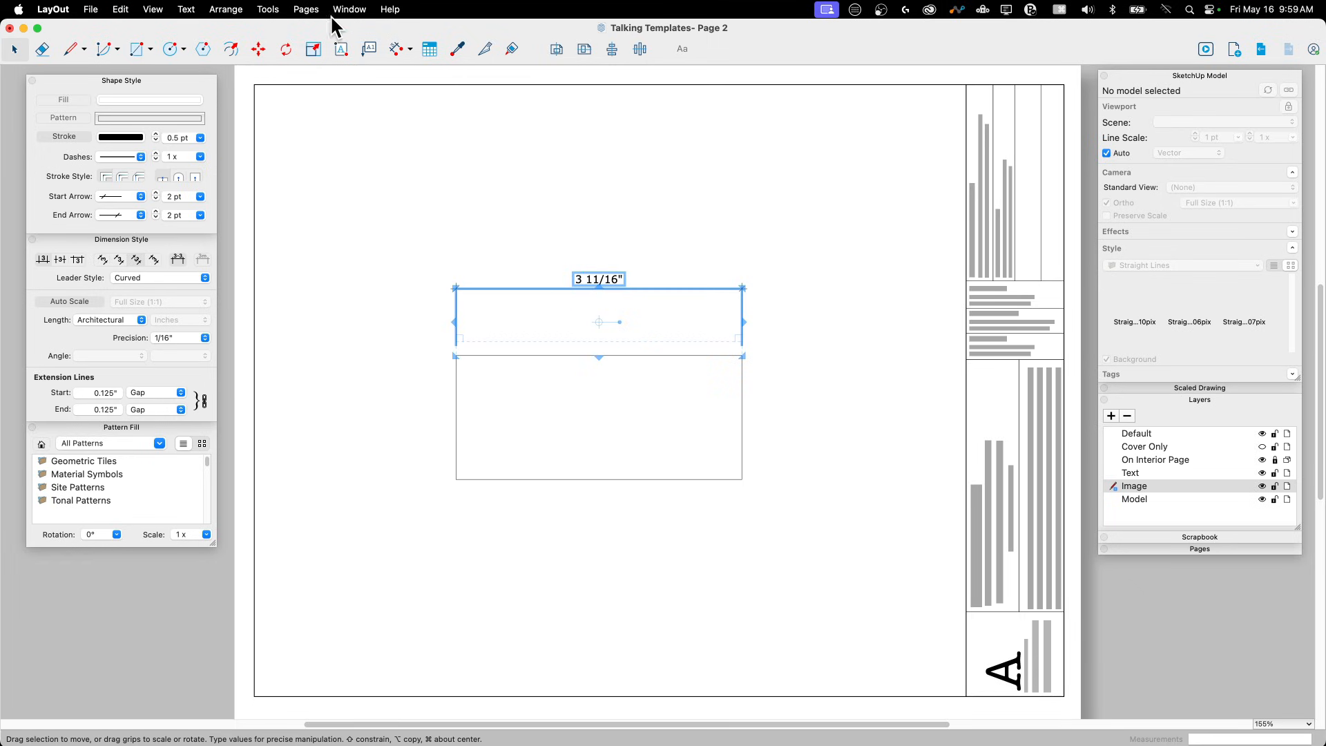
Open the Window menu and dismiss it without choosing anything
left_click(350, 9)
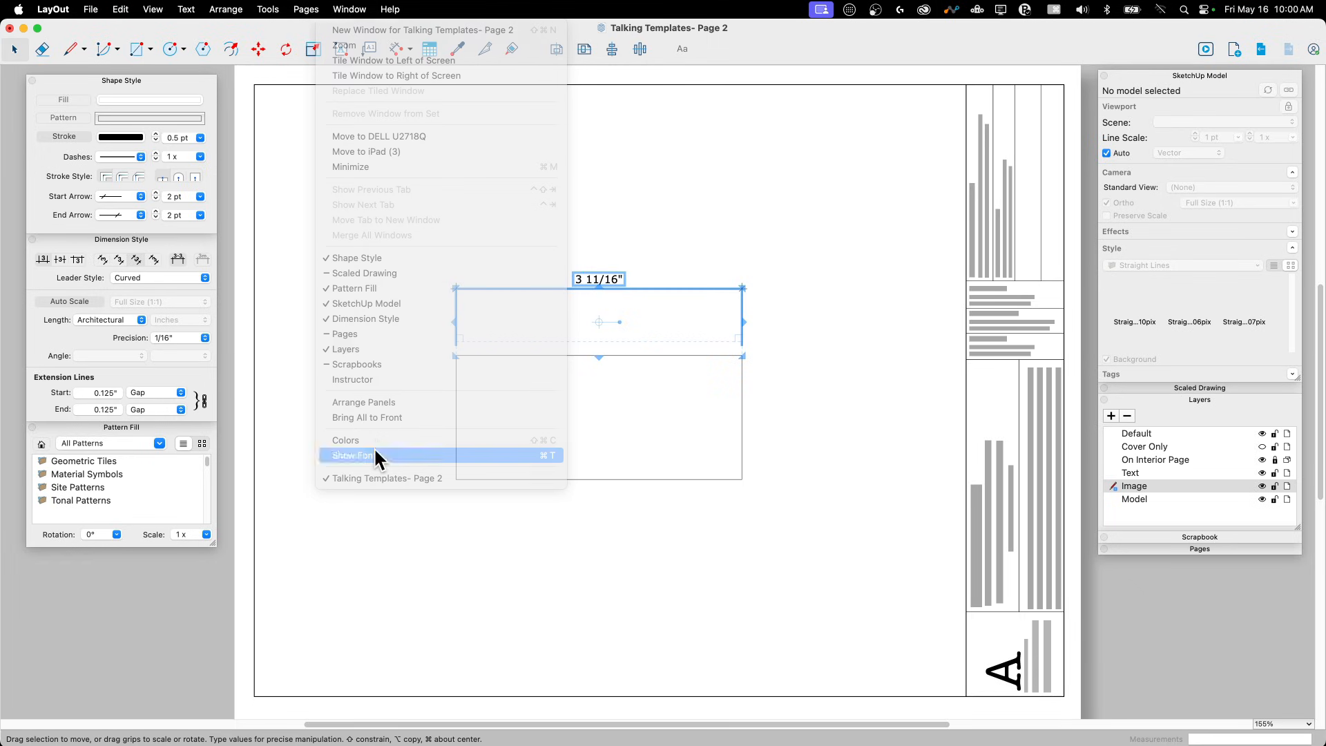
left_click(352, 455)
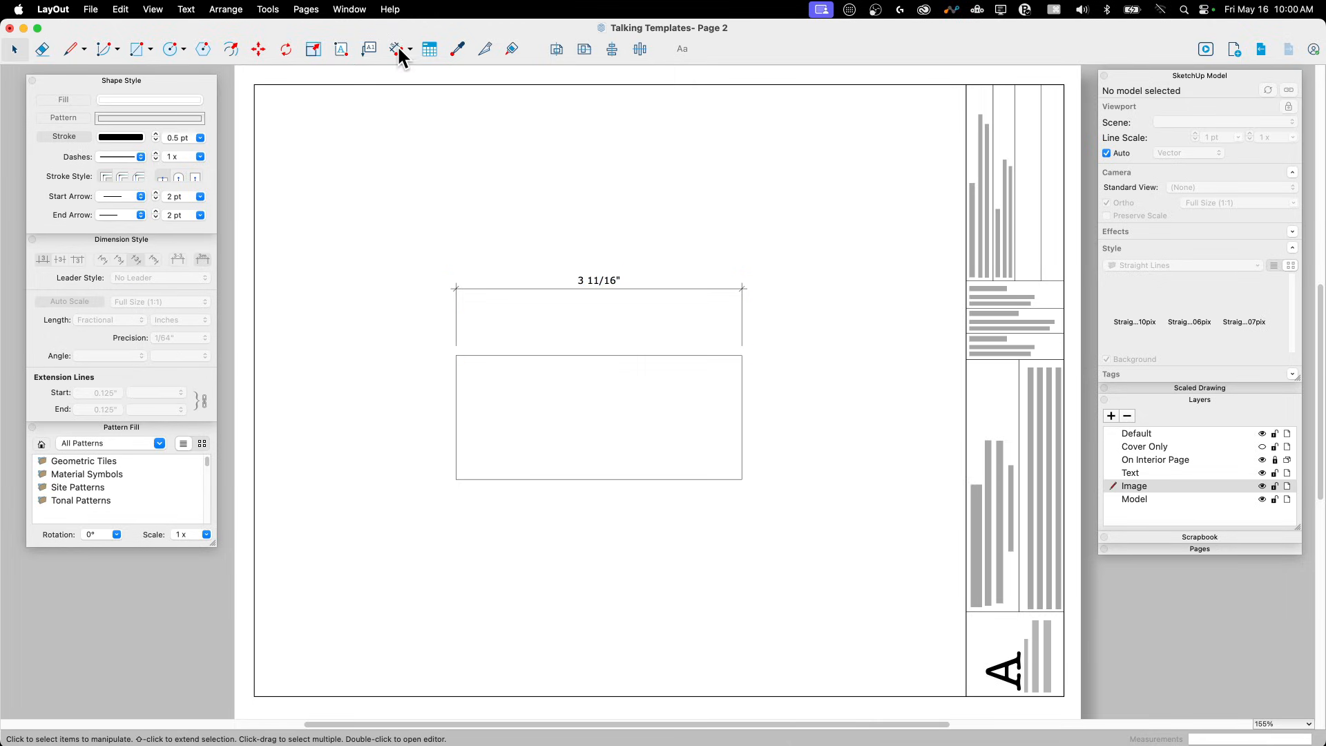
With the Dimension tool active, set dimension precision to 1/16" and view the start arrow styles
left_click(396, 49)
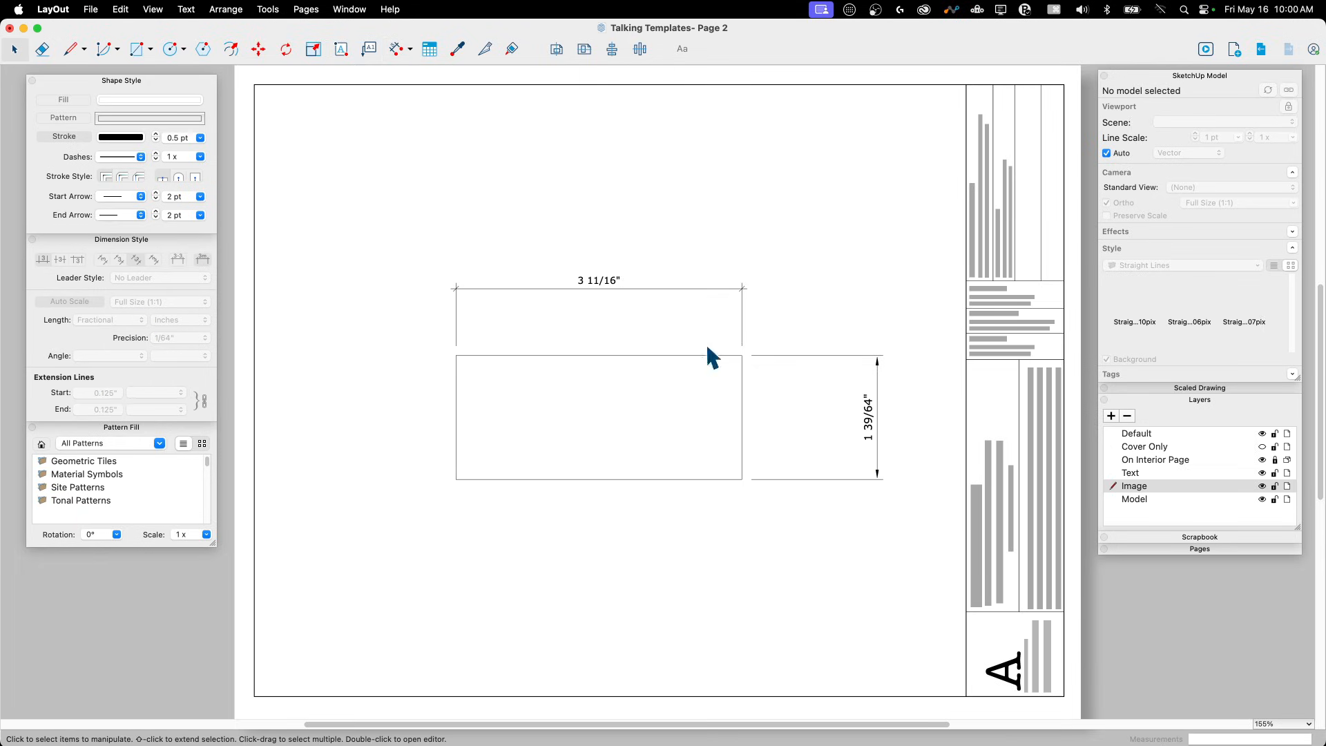
mouse_move(605, 291)
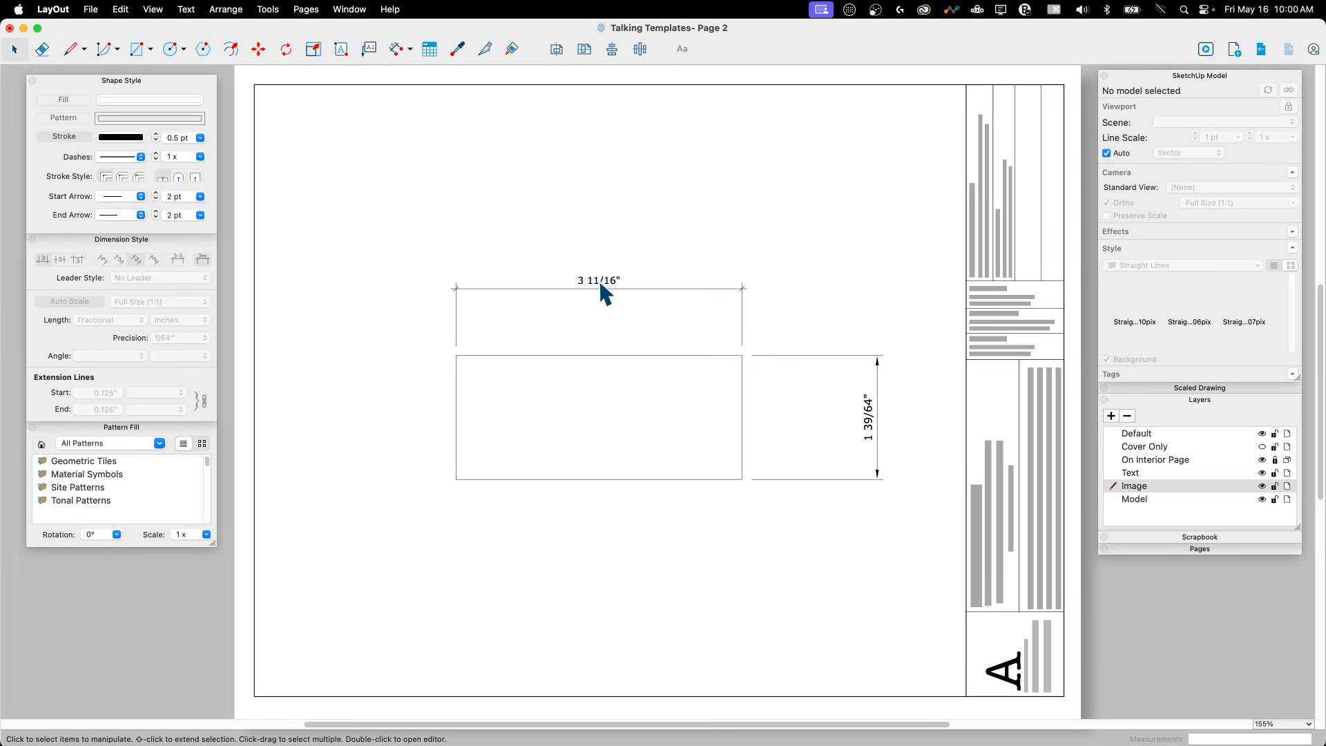
left_click(121, 238)
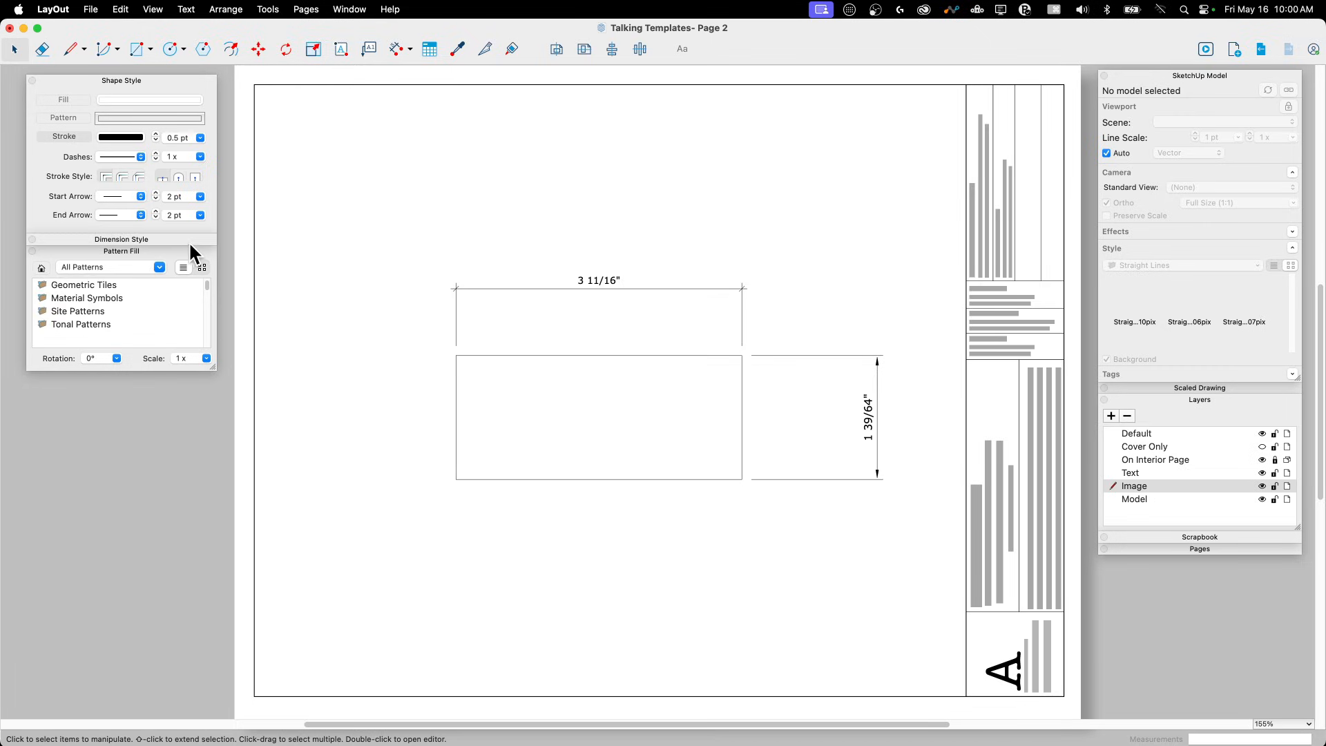
left_click(395, 48)
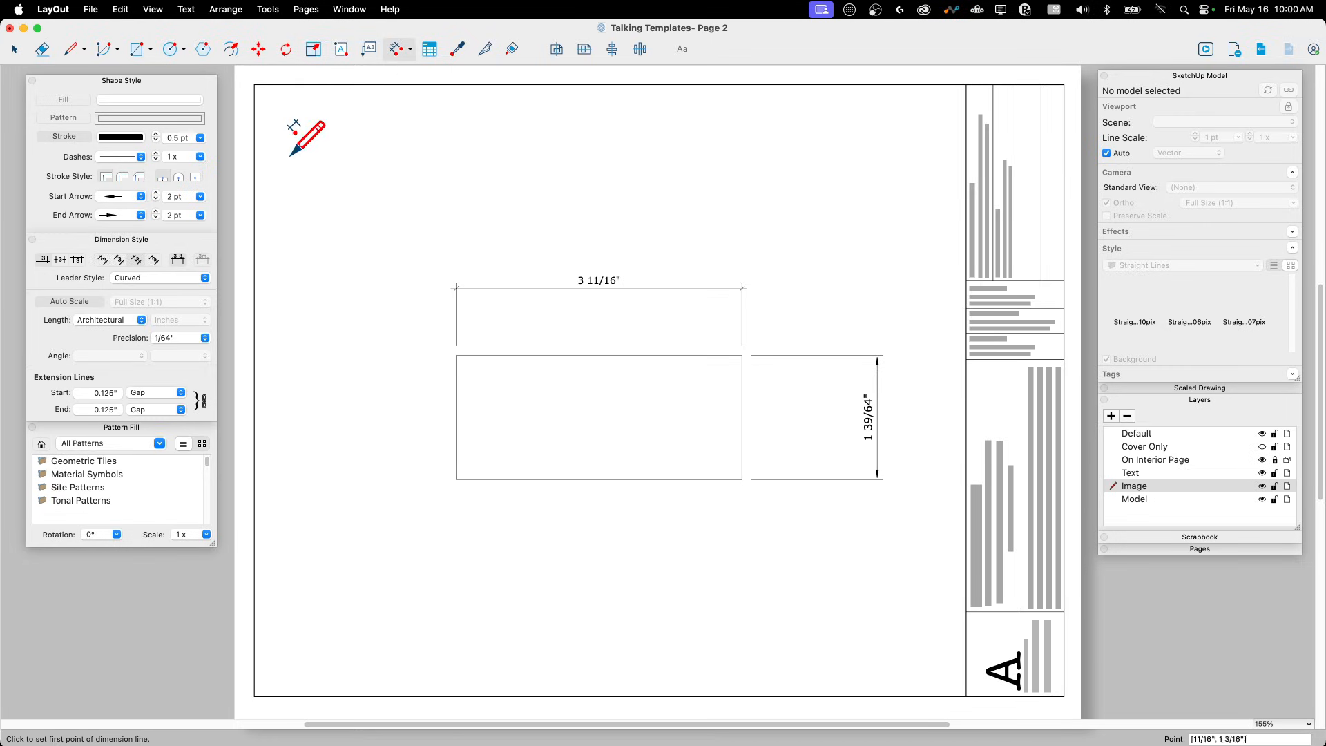
left_click(204, 338)
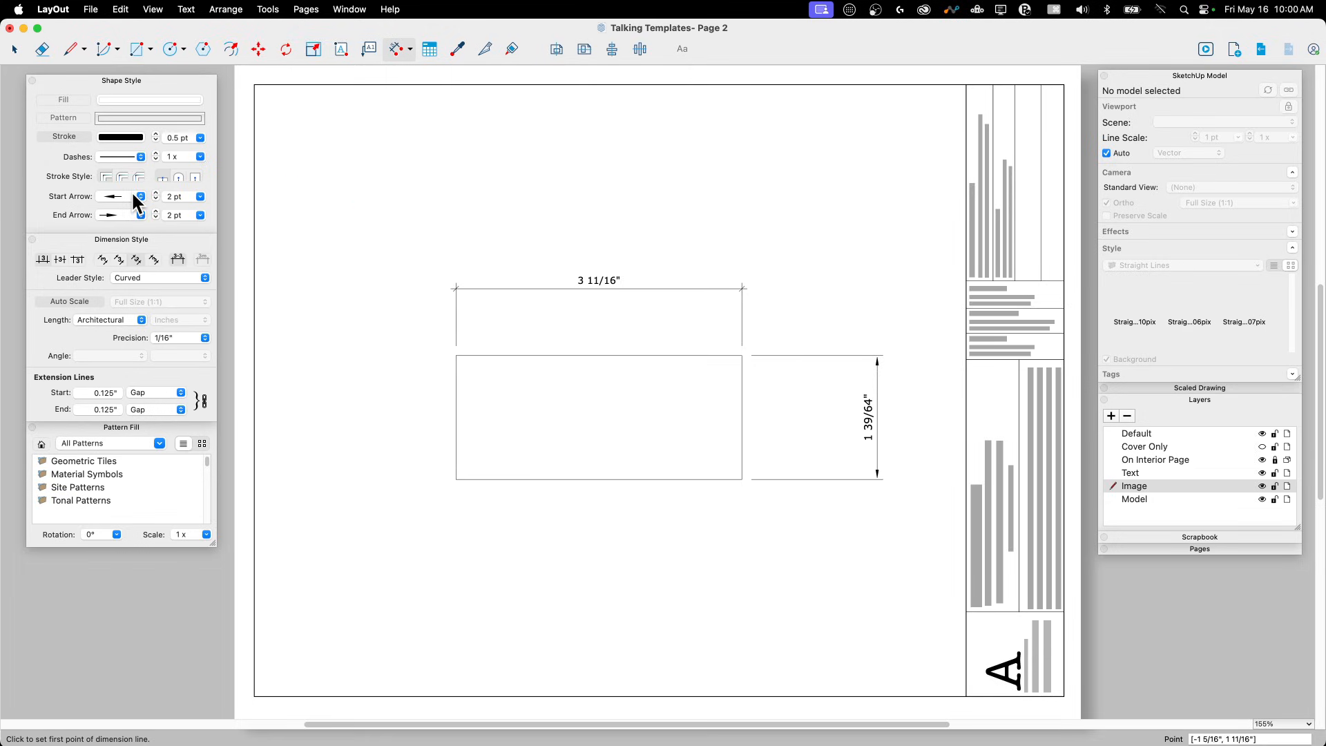
left_click(141, 195)
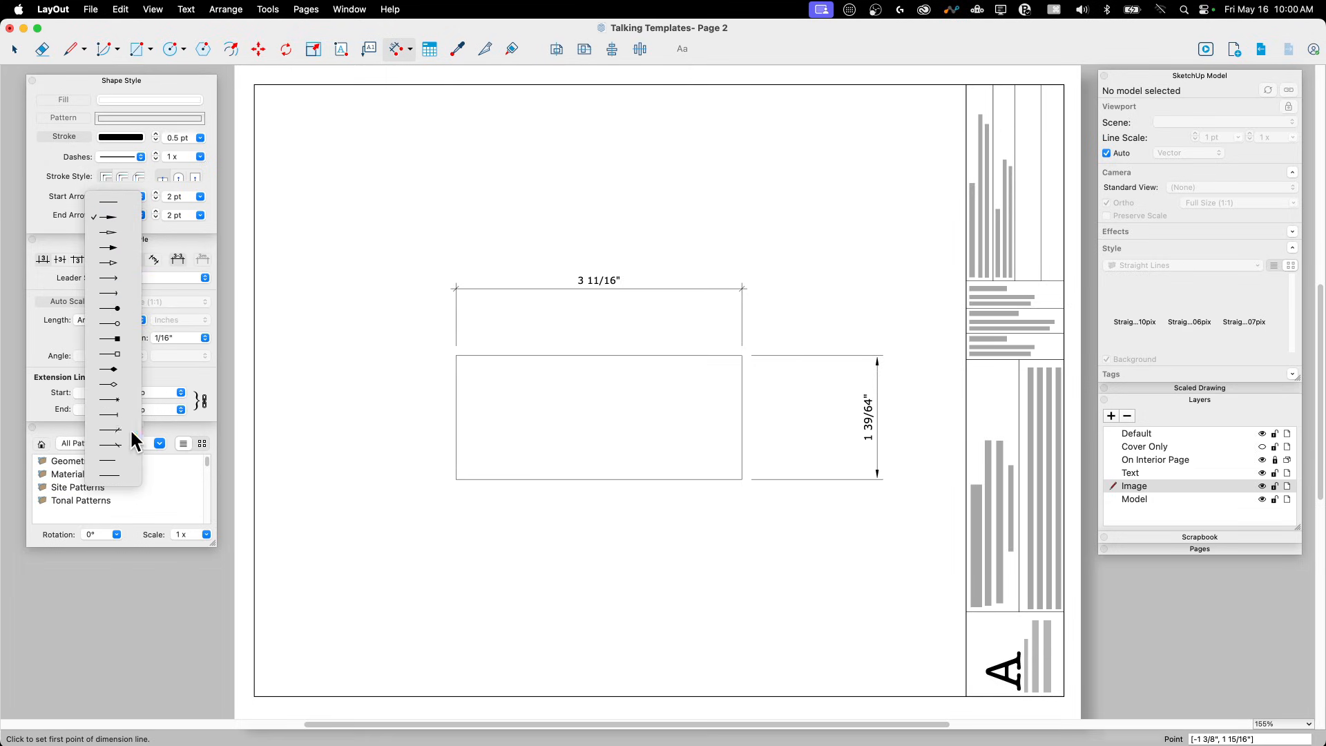
Dismiss the Window menu, then select the practice rectangles and dimensions for deletion
left_click(350, 9)
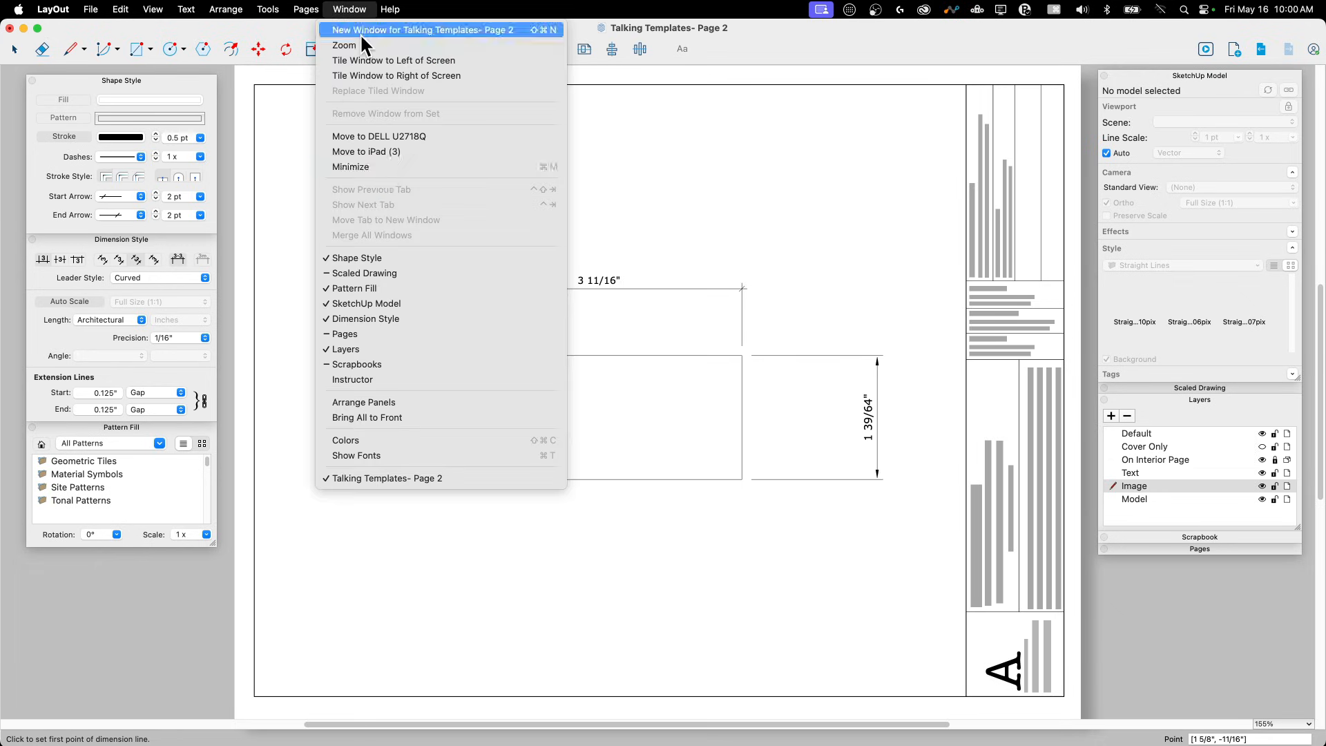
left_click(357, 455)
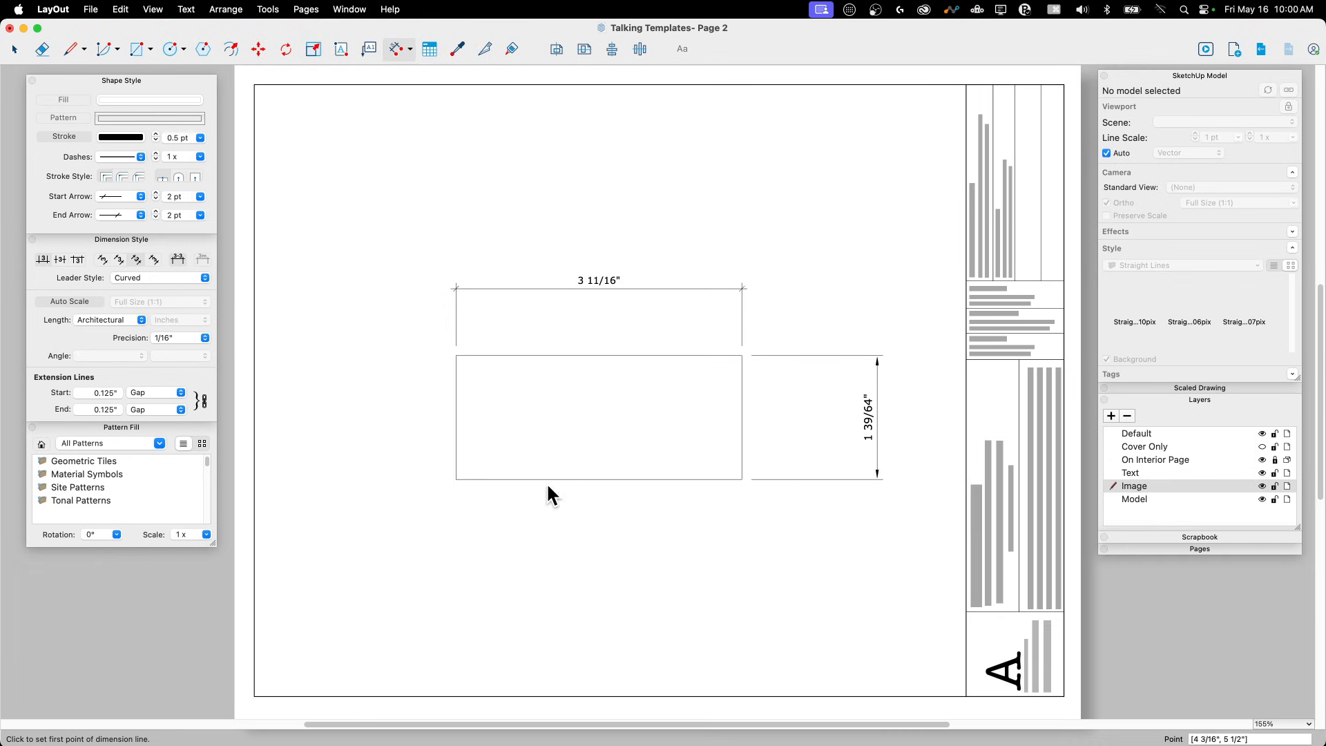
left_click(455, 355)
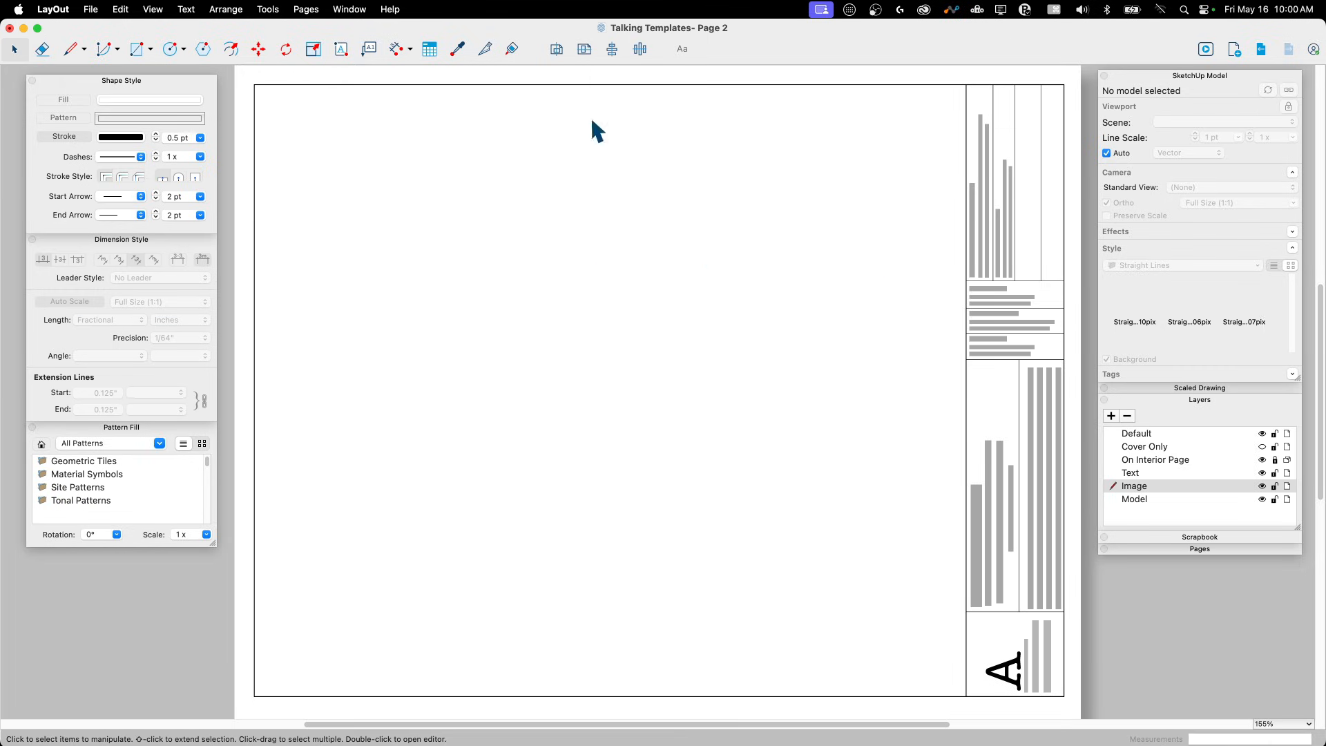
mouse_move(882, 312)
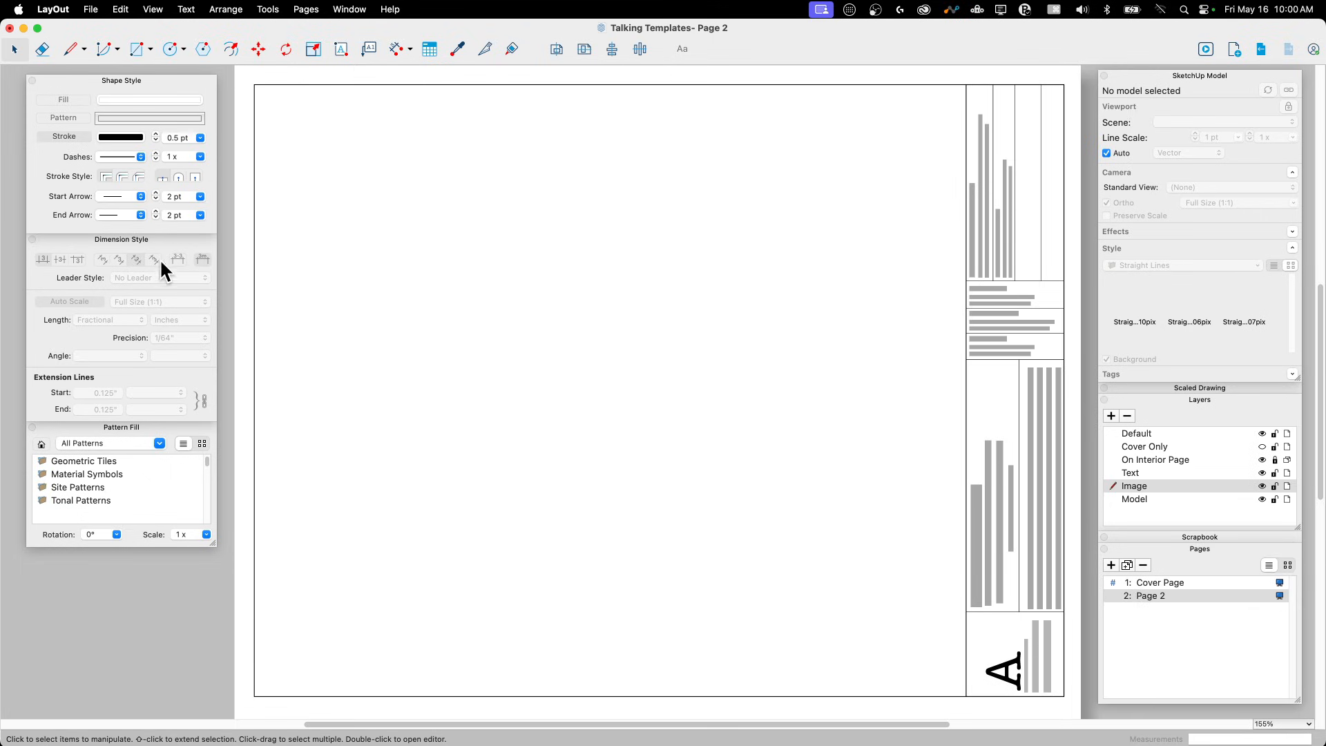
mouse_move(207, 16)
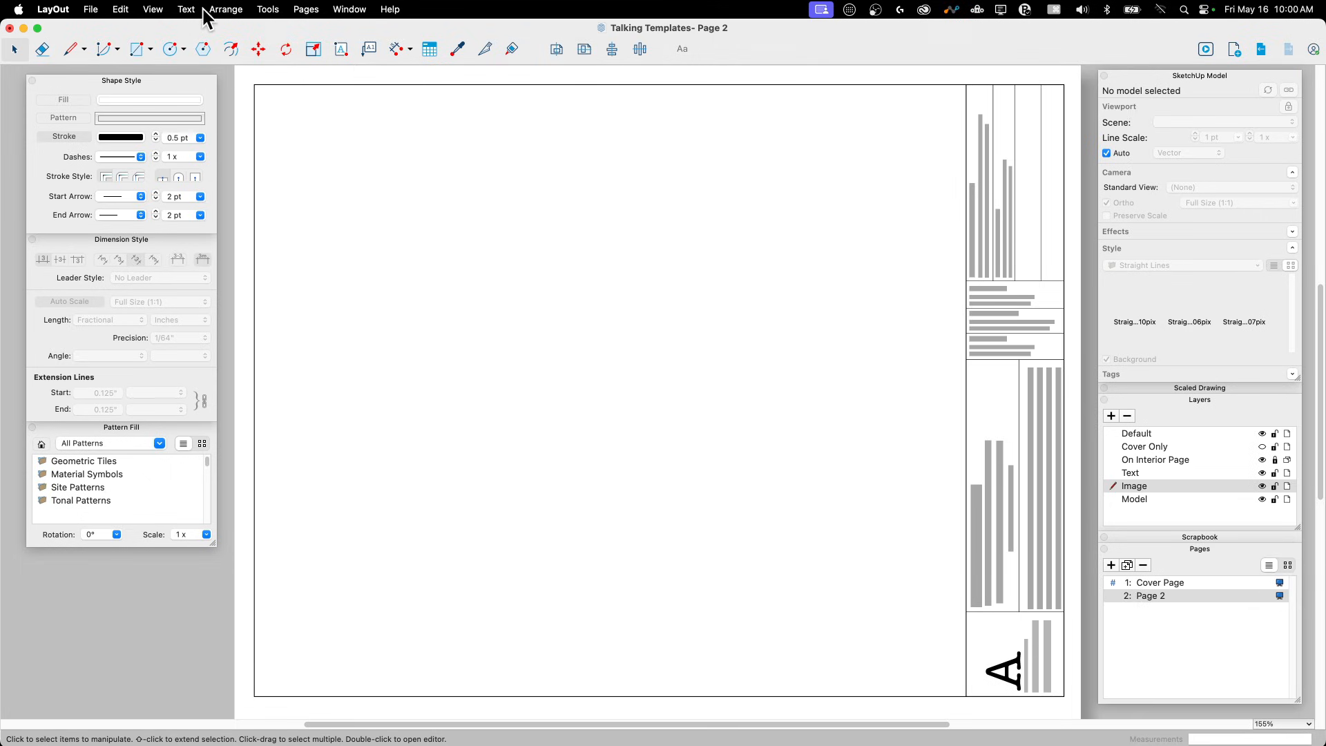
mouse_move(102, 172)
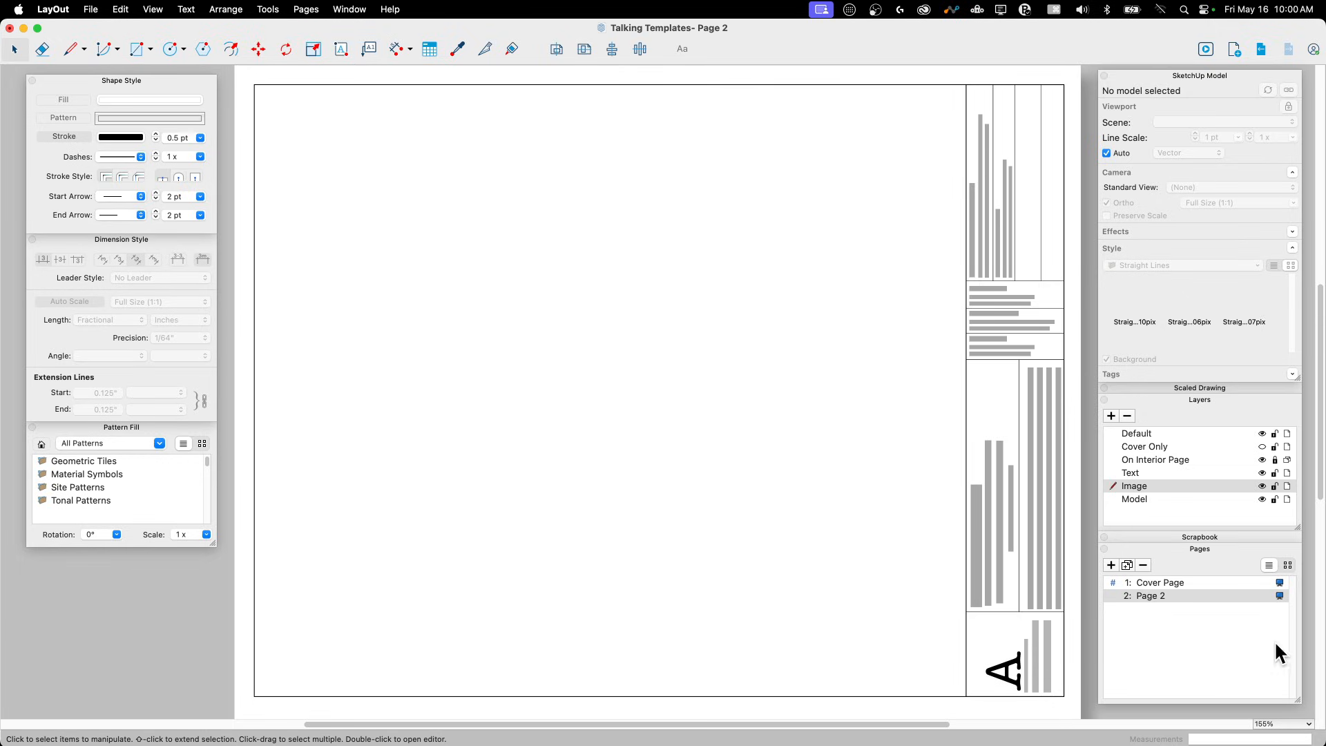
From the Cover Page, save as template 'Aaron's Template' in /Library/…/LayOut/Templates
left_click(1160, 581)
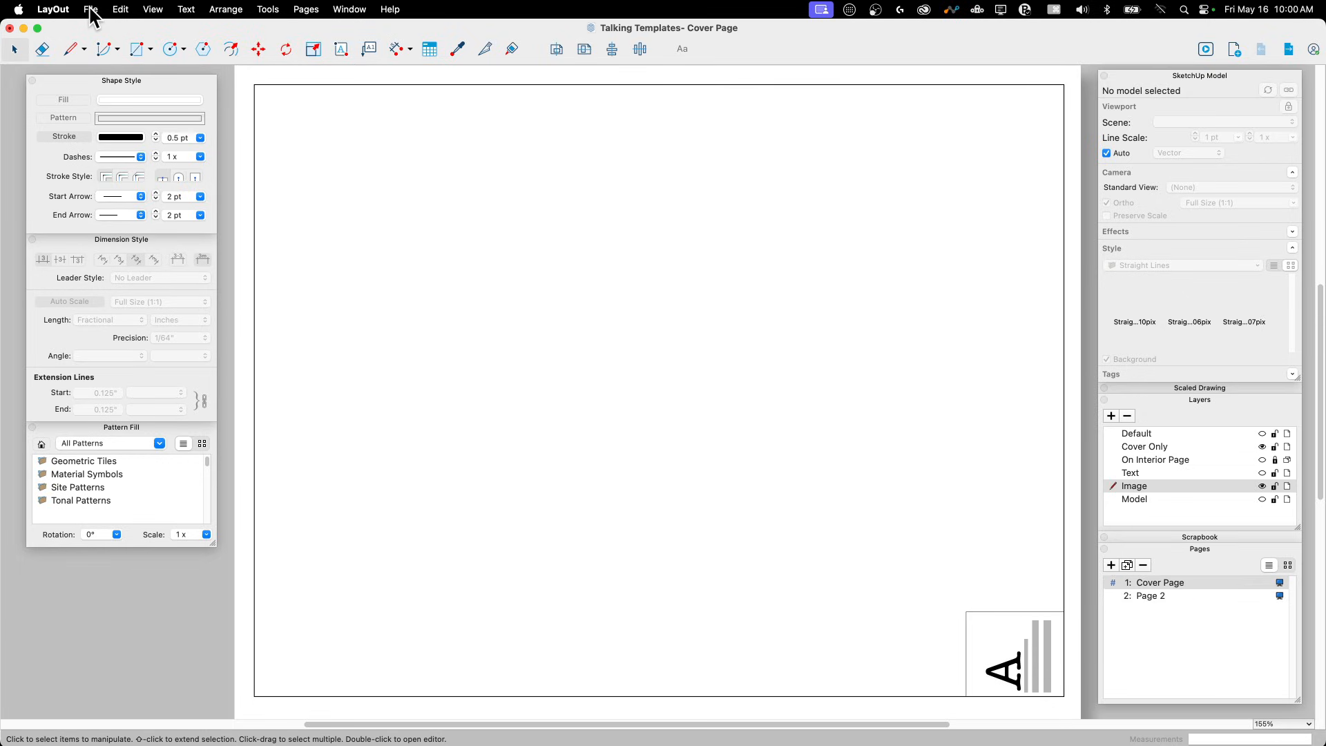
left_click(90, 9)
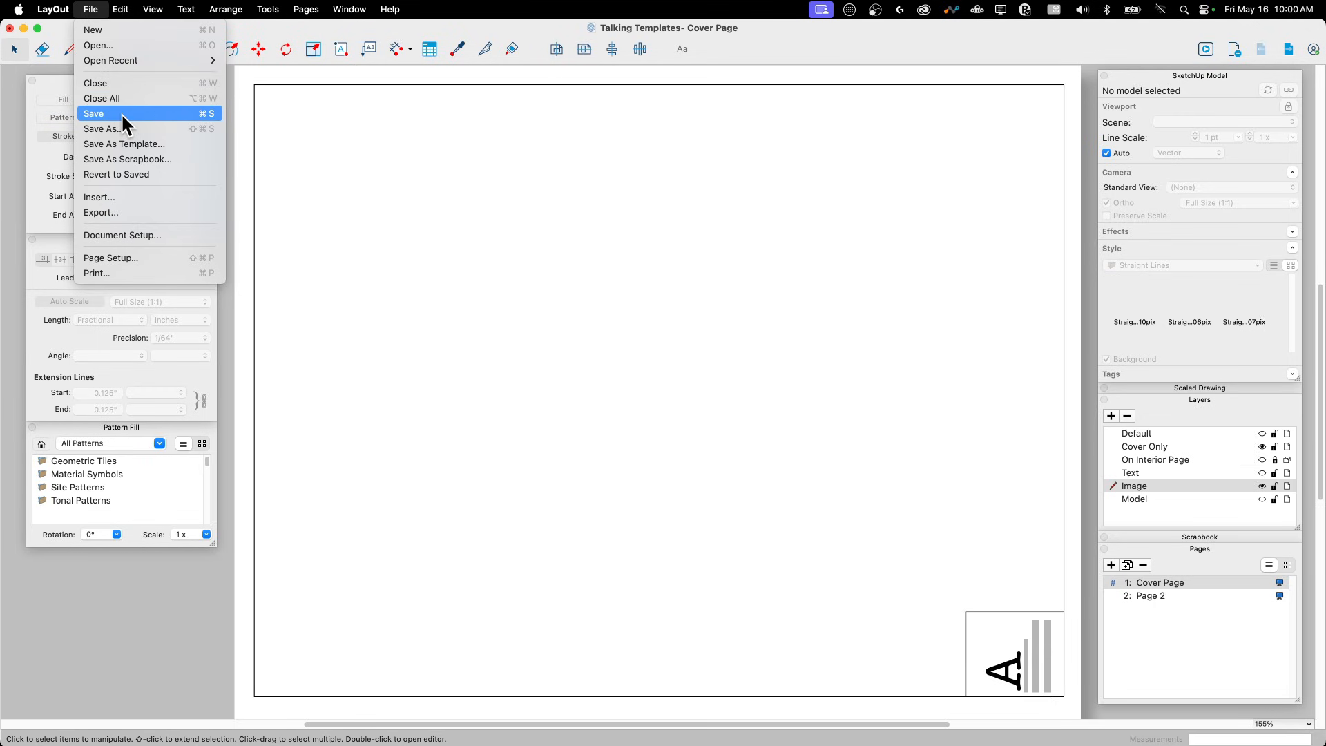
left_click(124, 144)
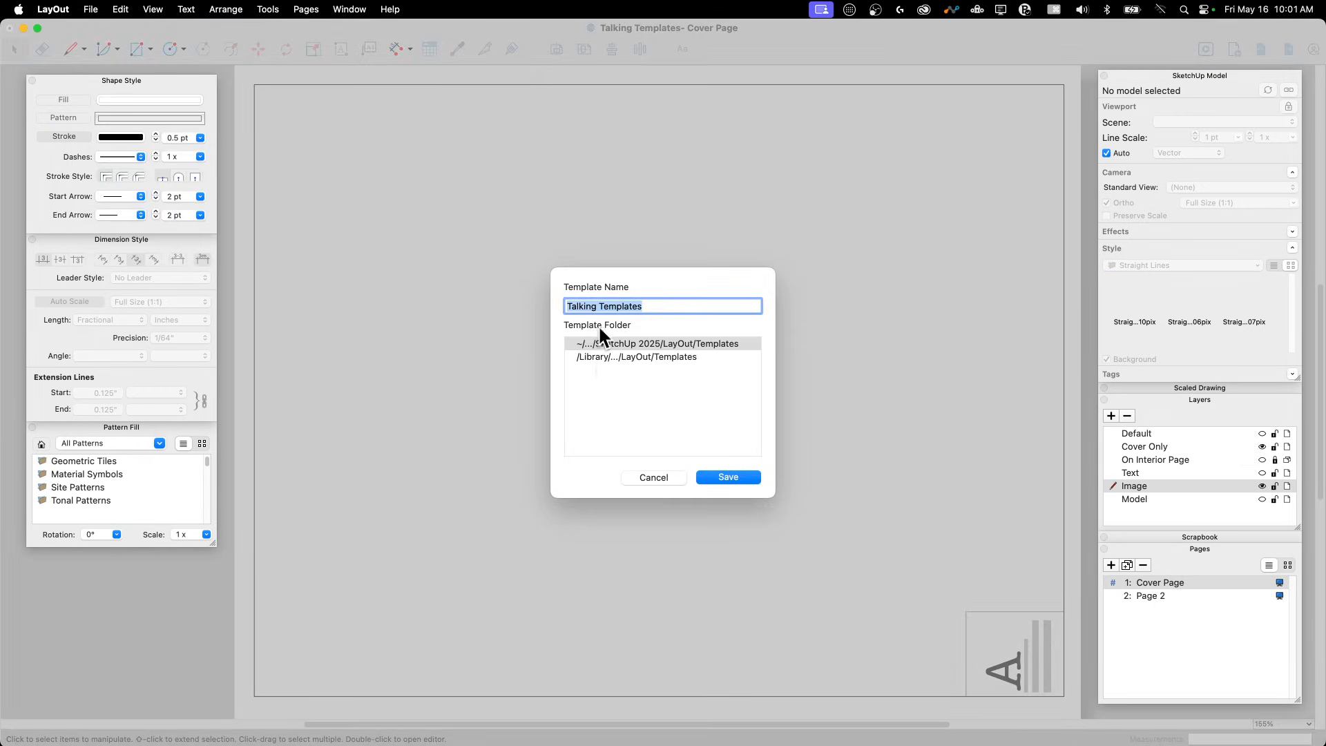
left_click(636, 357)
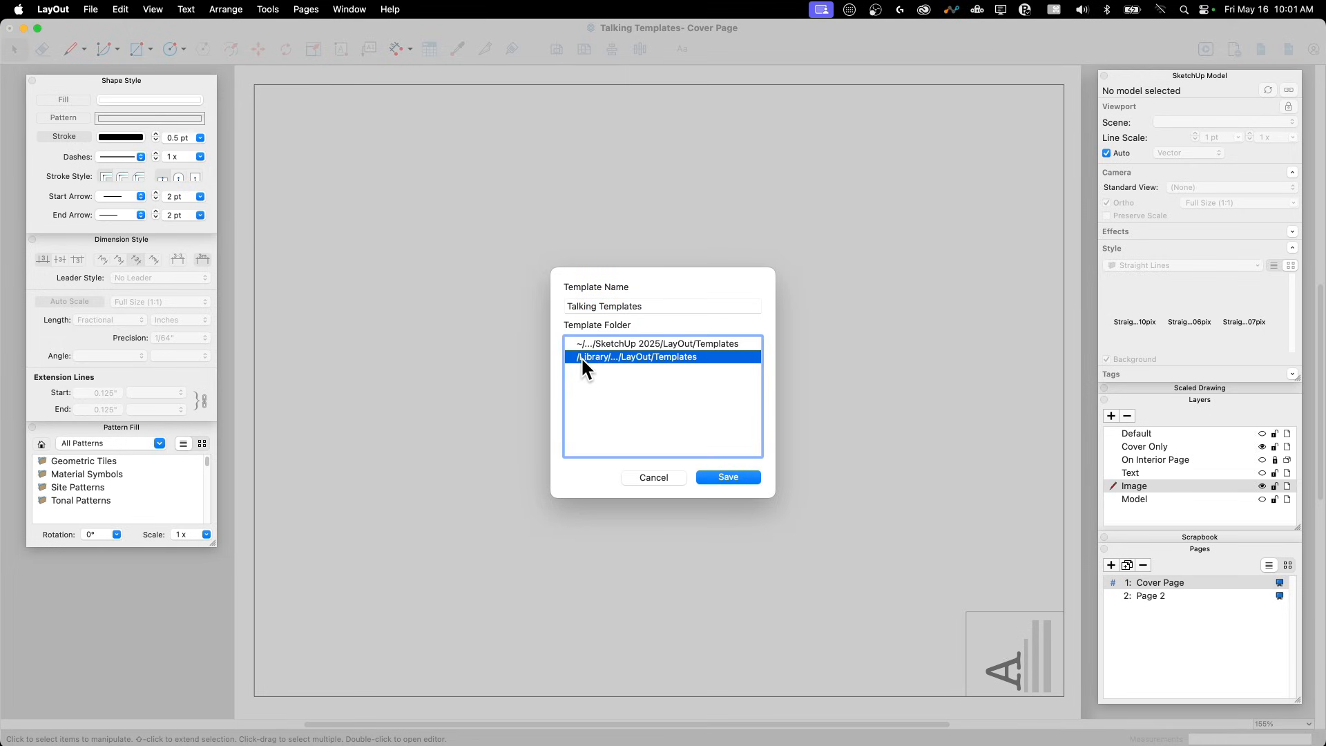
mouse_move(596, 382)
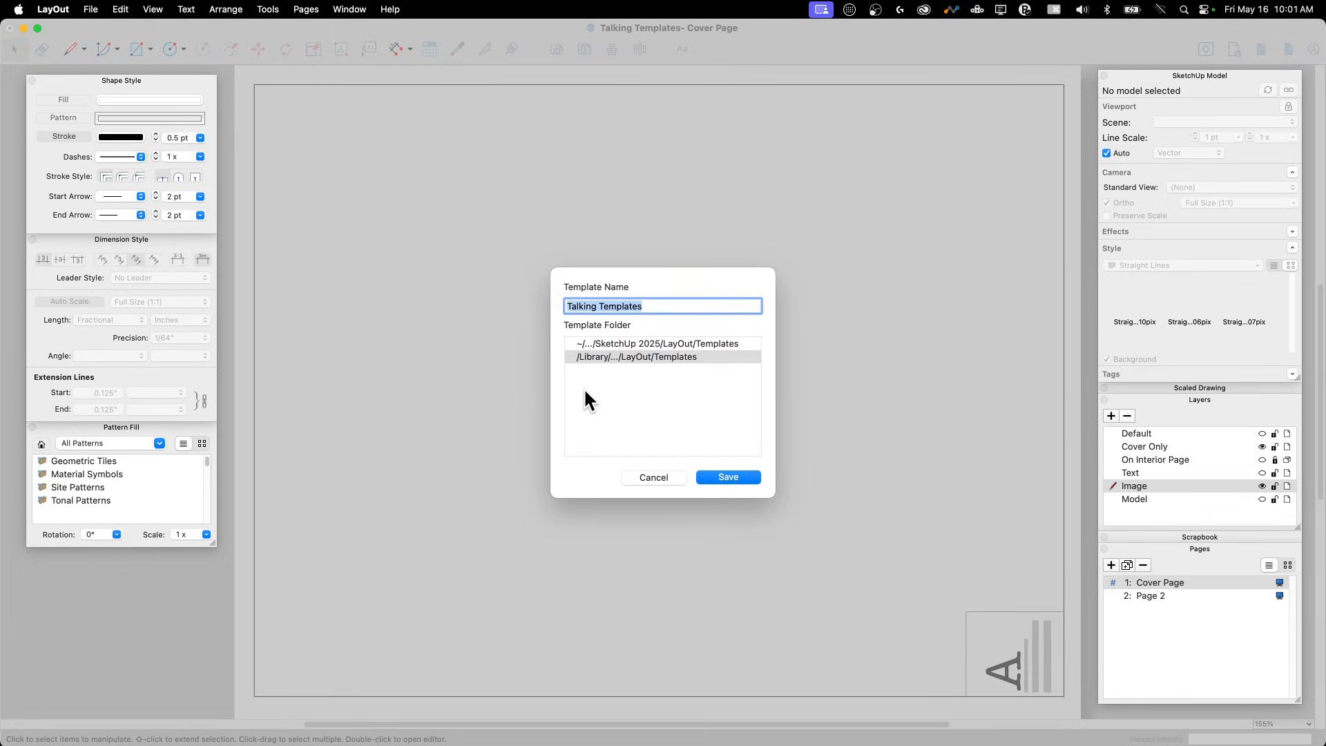
type("Aaron")
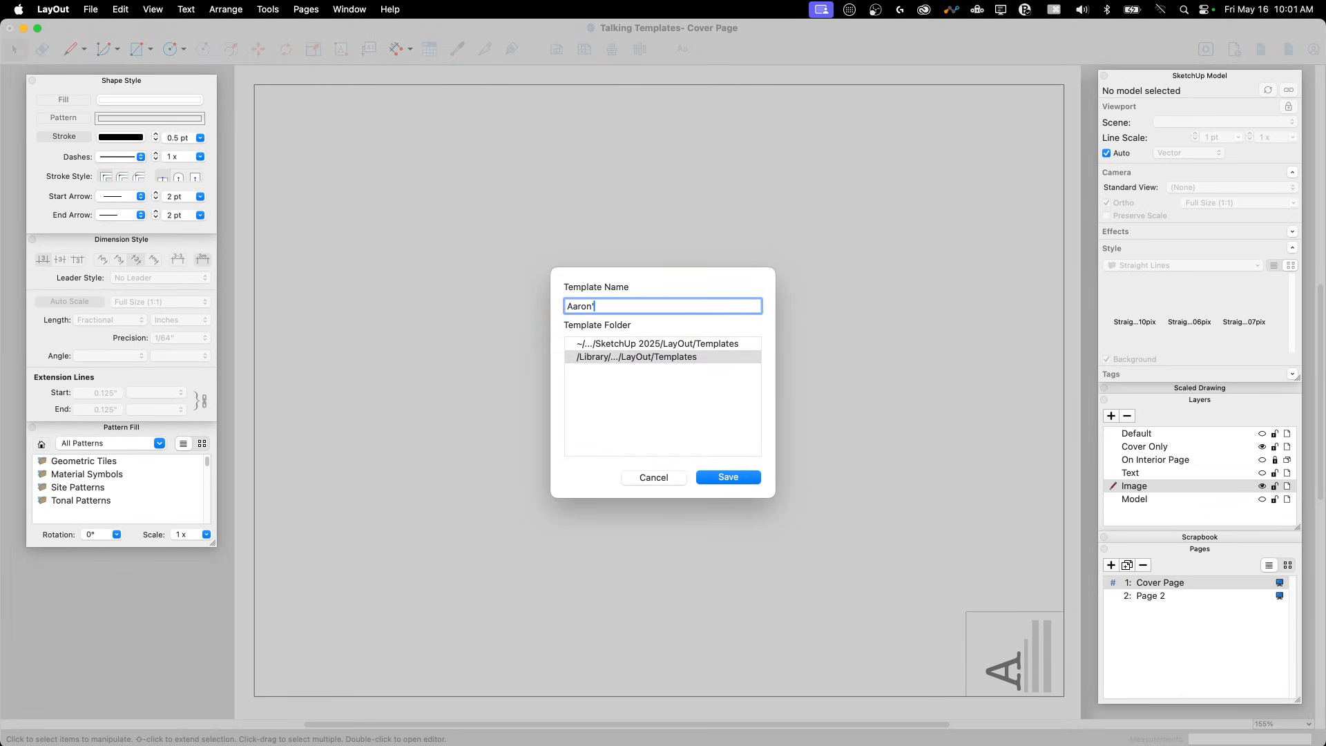
type("'s Template")
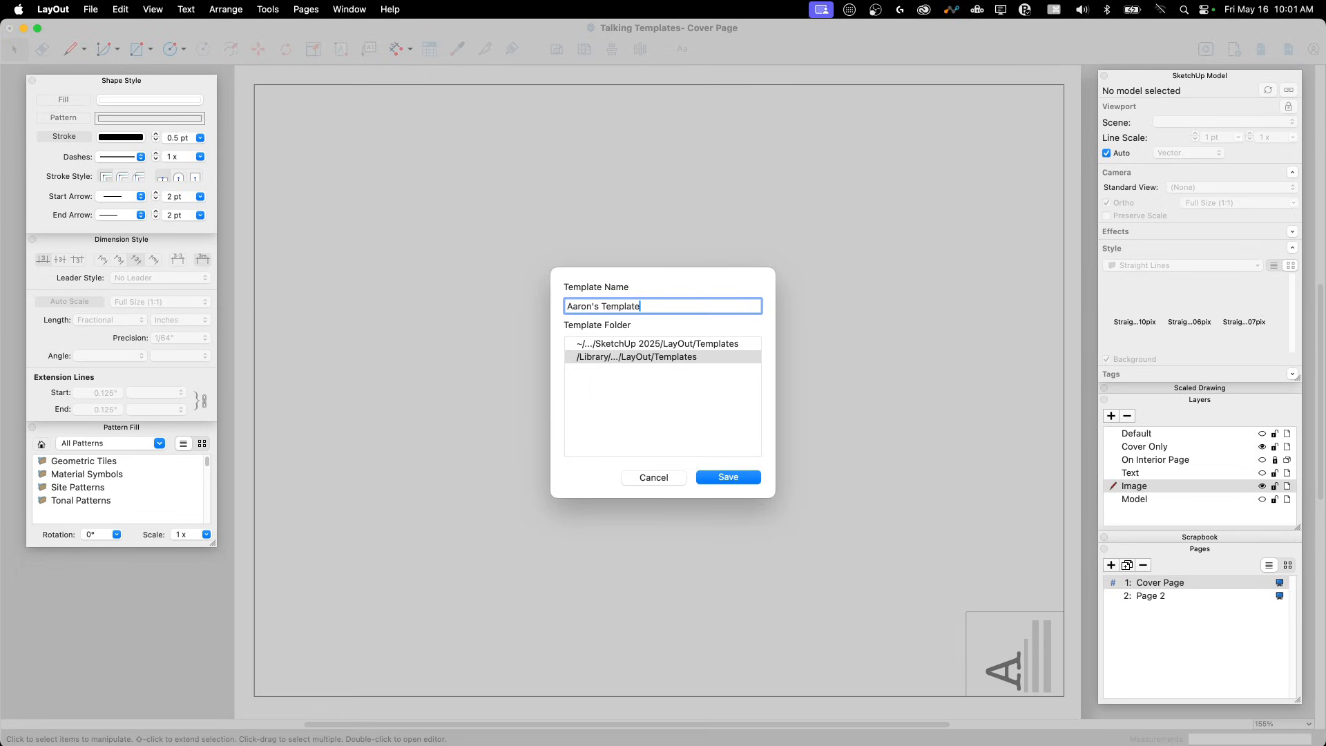
mouse_move(681, 298)
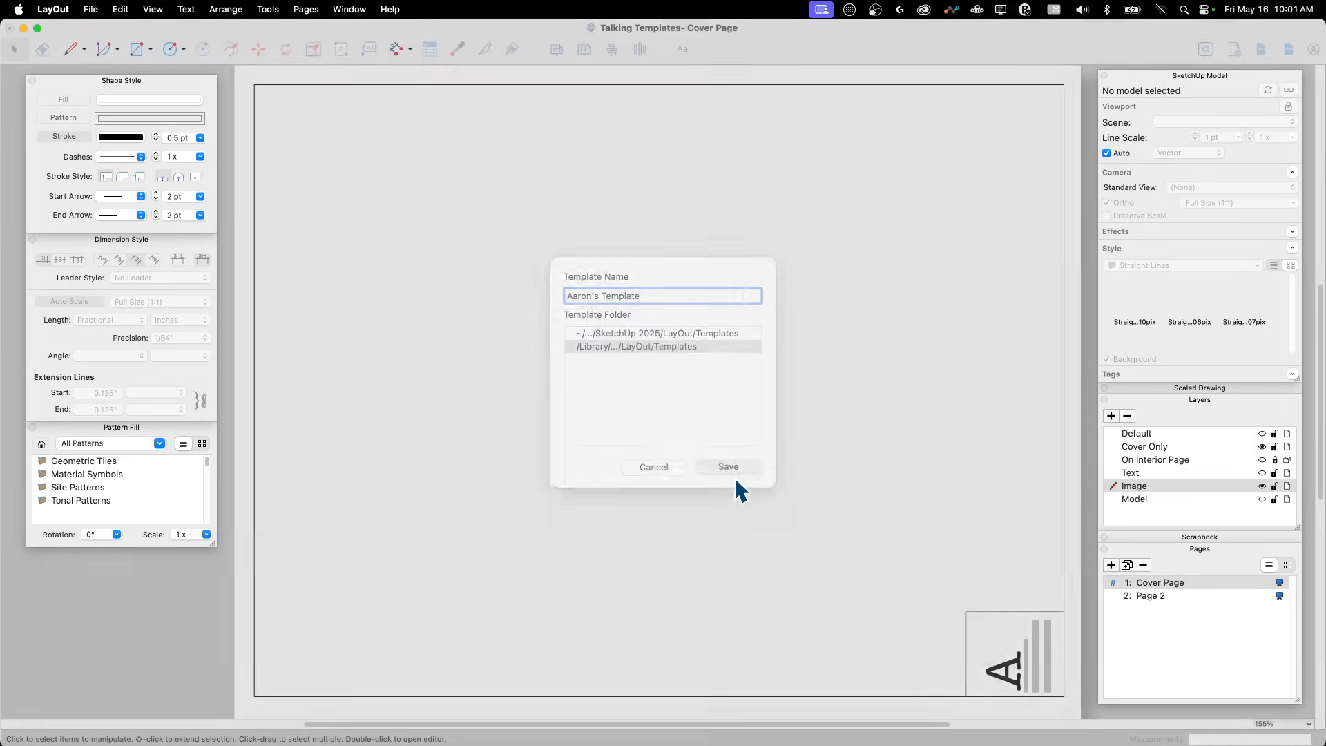
left_click(728, 466)
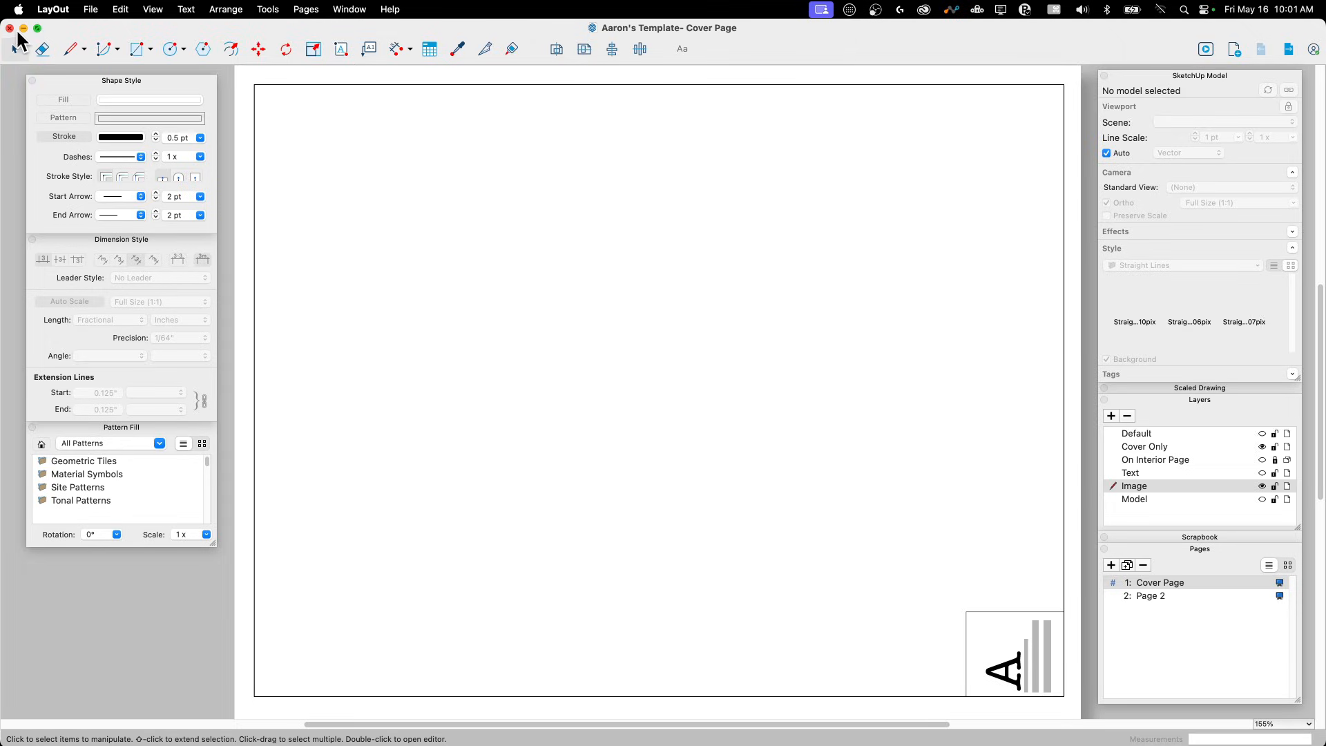
Close the template document and start a new document from the template chooser
left_click(90, 9)
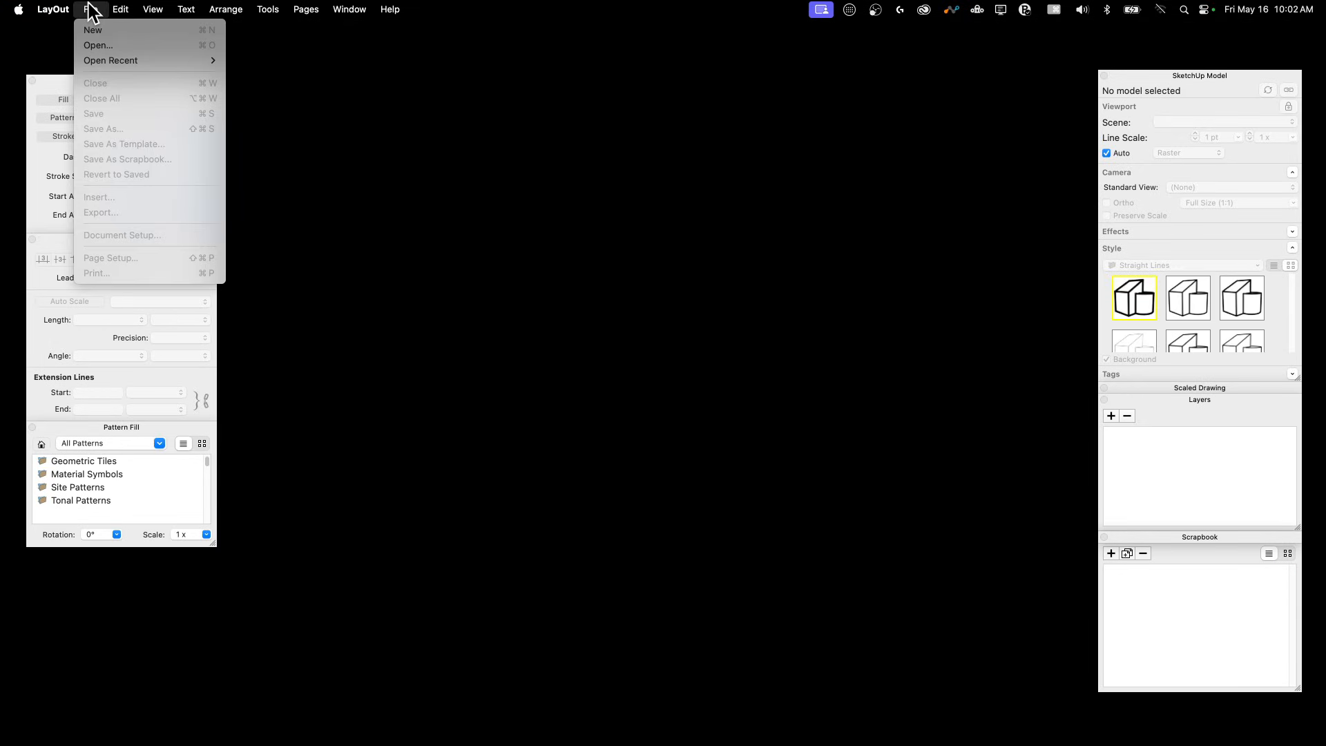
left_click(91, 29)
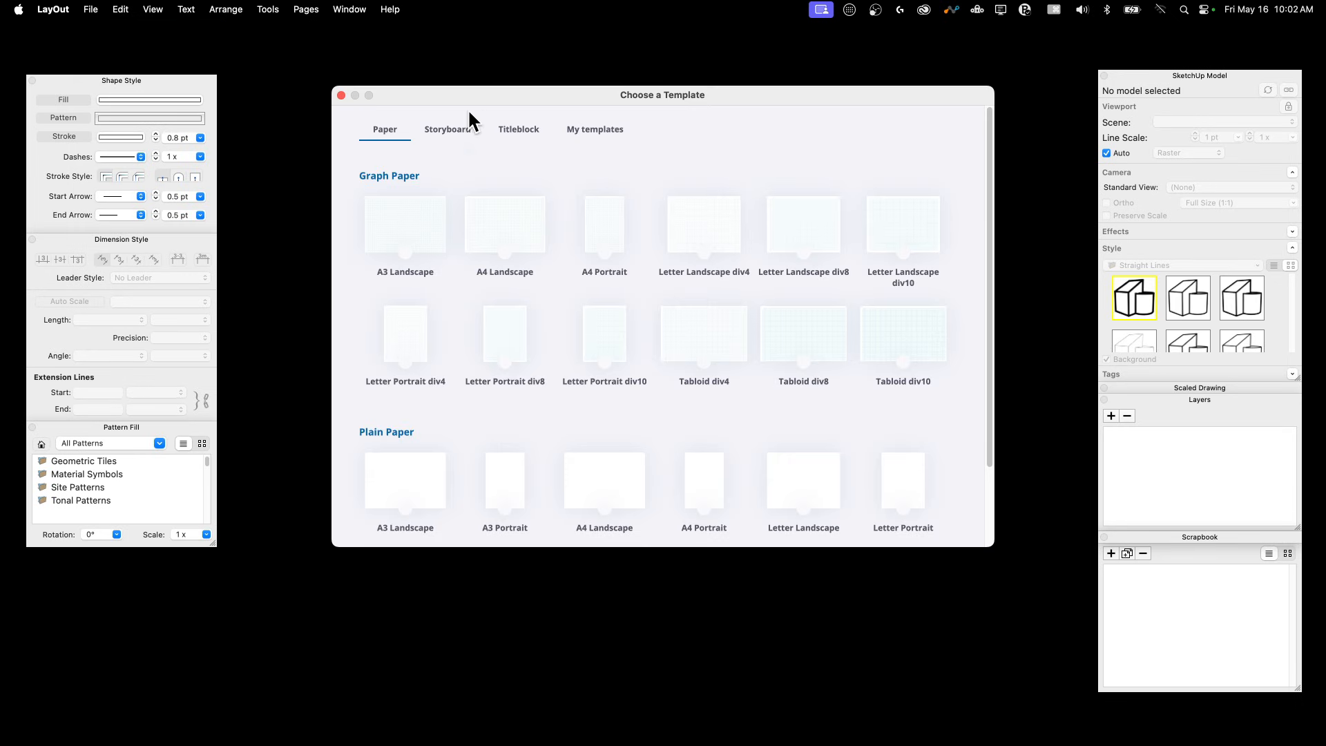
mouse_move(636, 400)
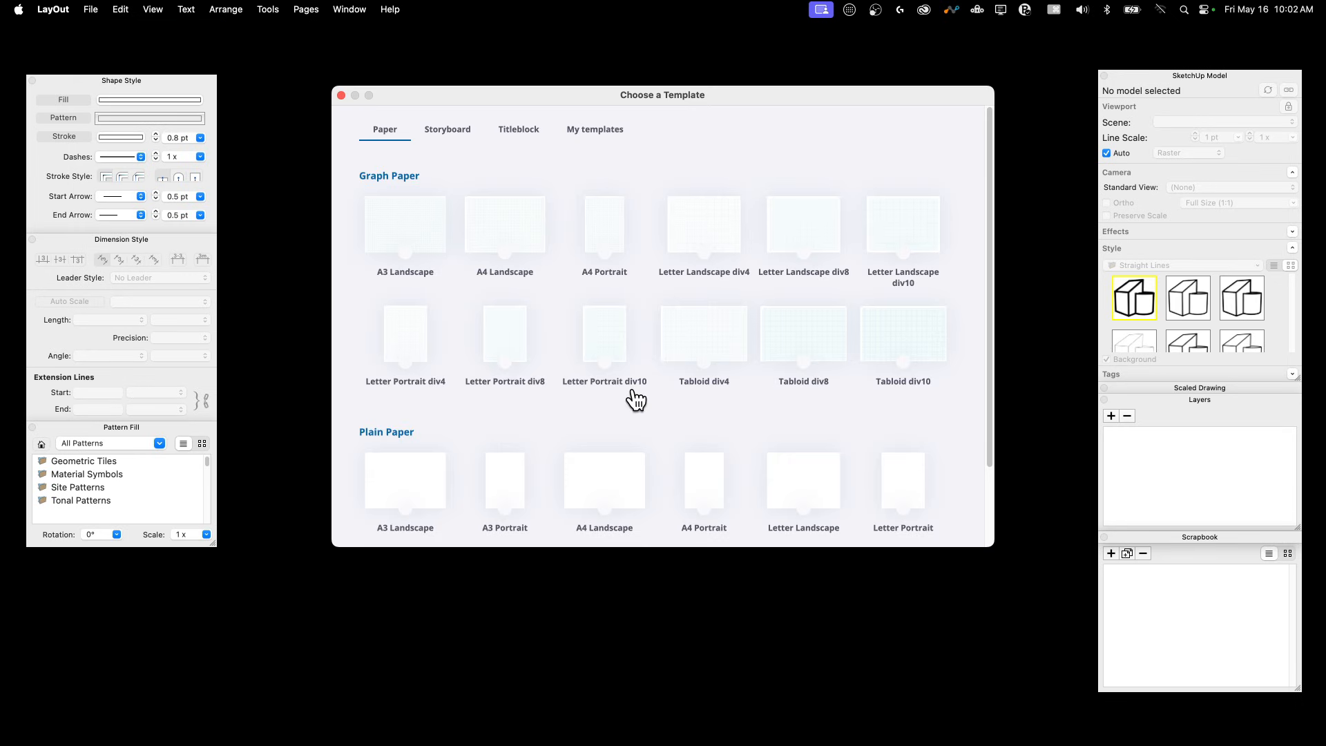
scroll("down", 3)
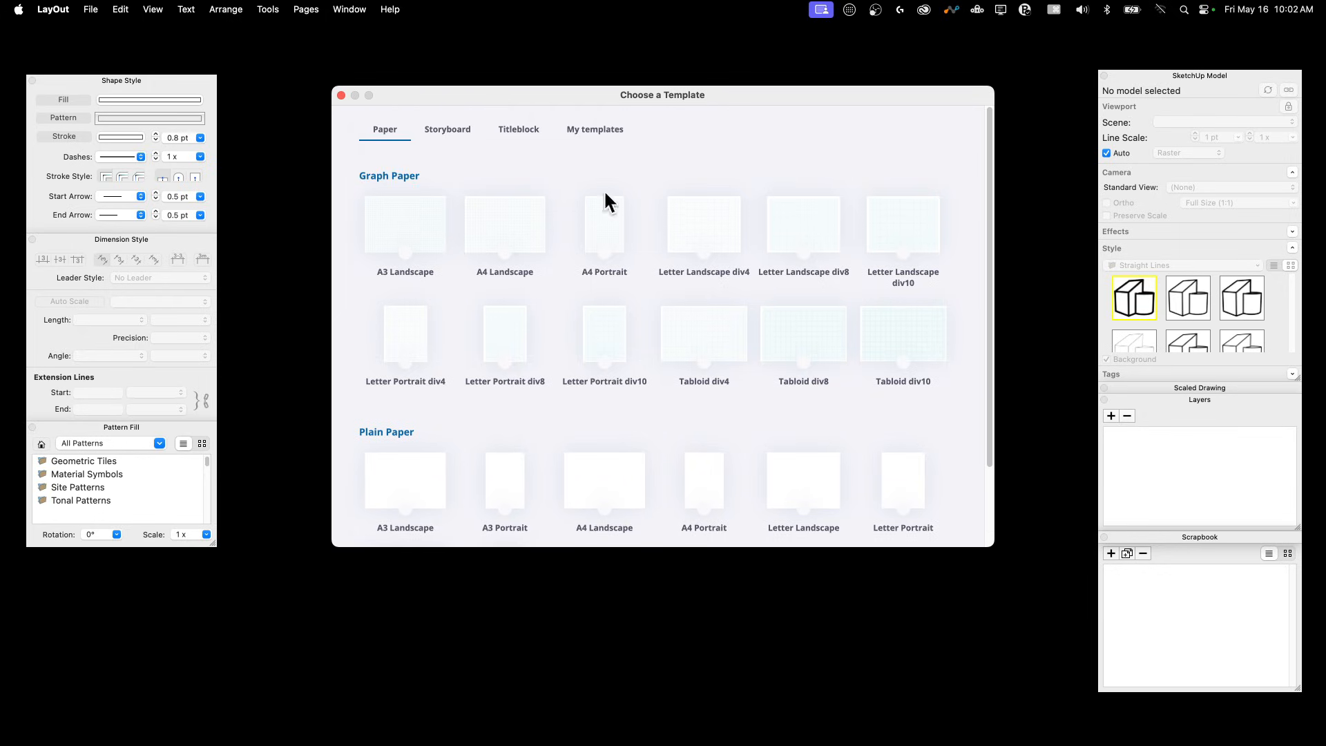
mouse_move(616, 316)
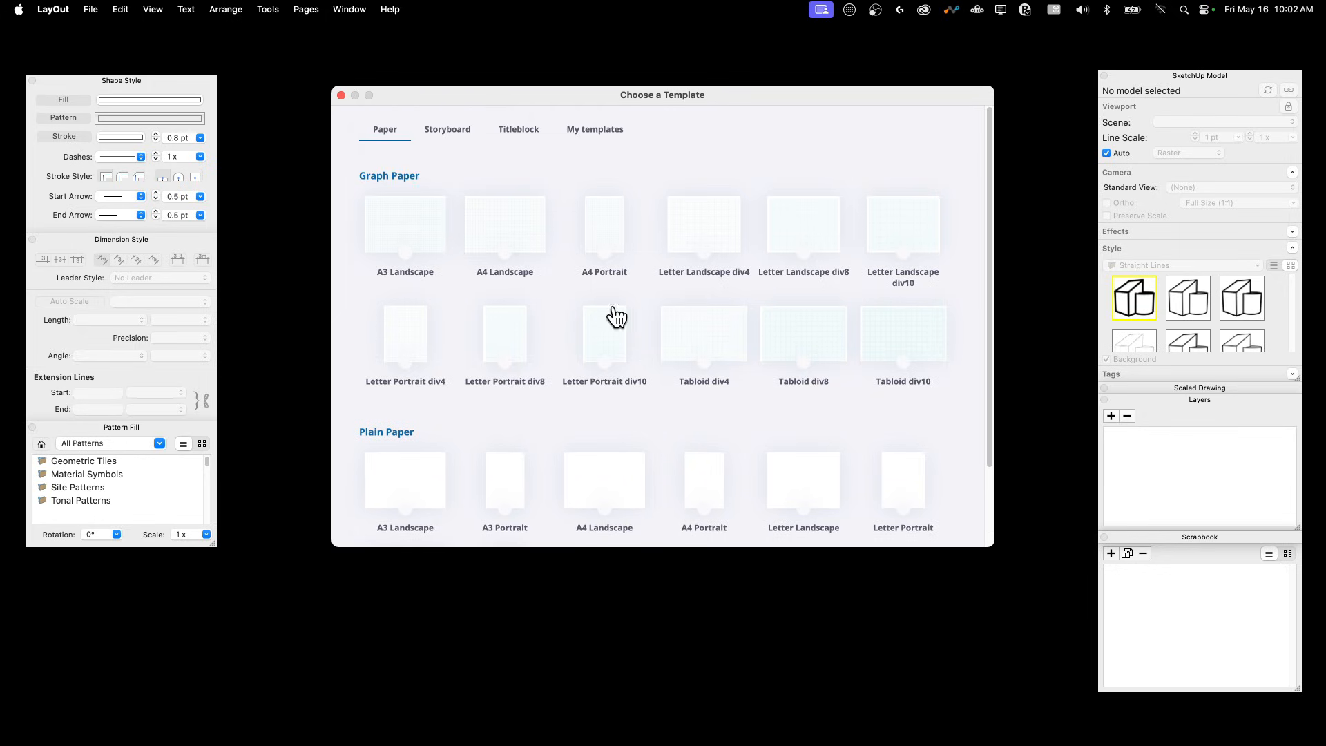
Browse the Storyboard and Titleblock templates, then show the My templates section
left_click(447, 129)
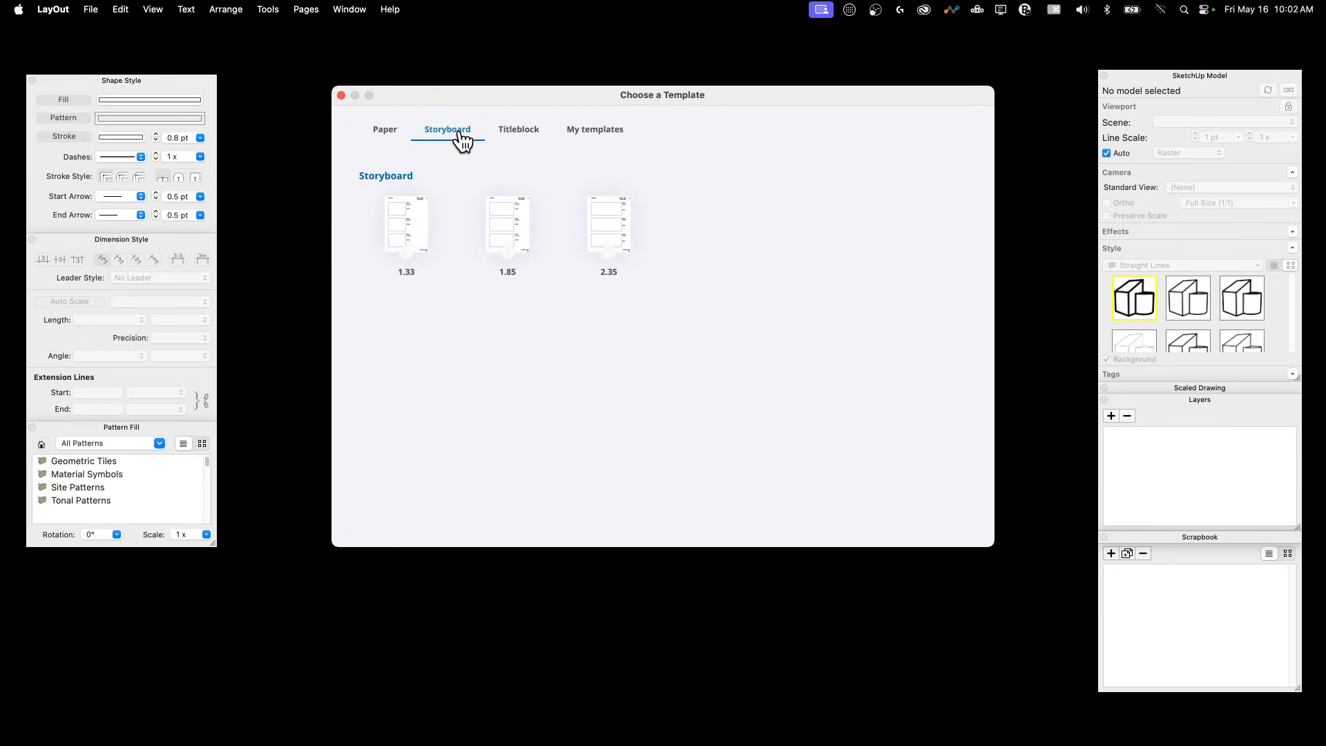
mouse_move(493, 223)
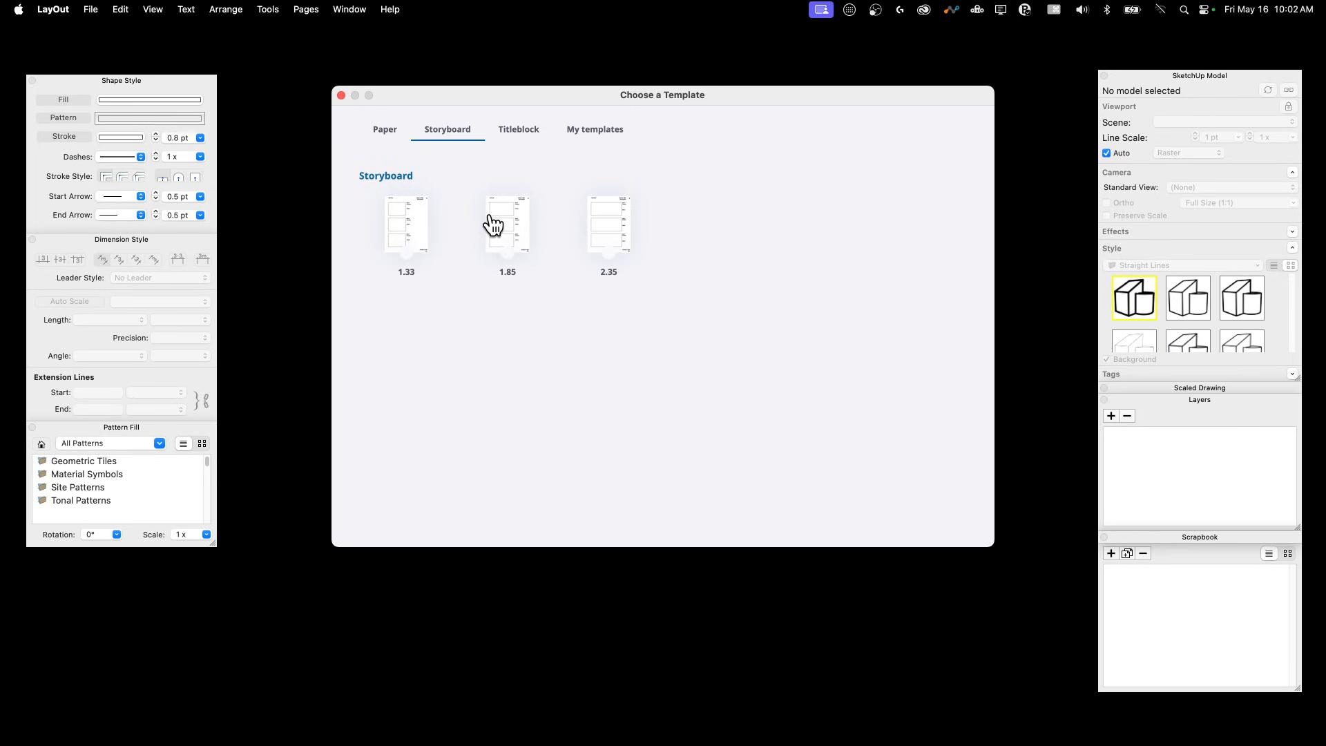
mouse_move(570, 233)
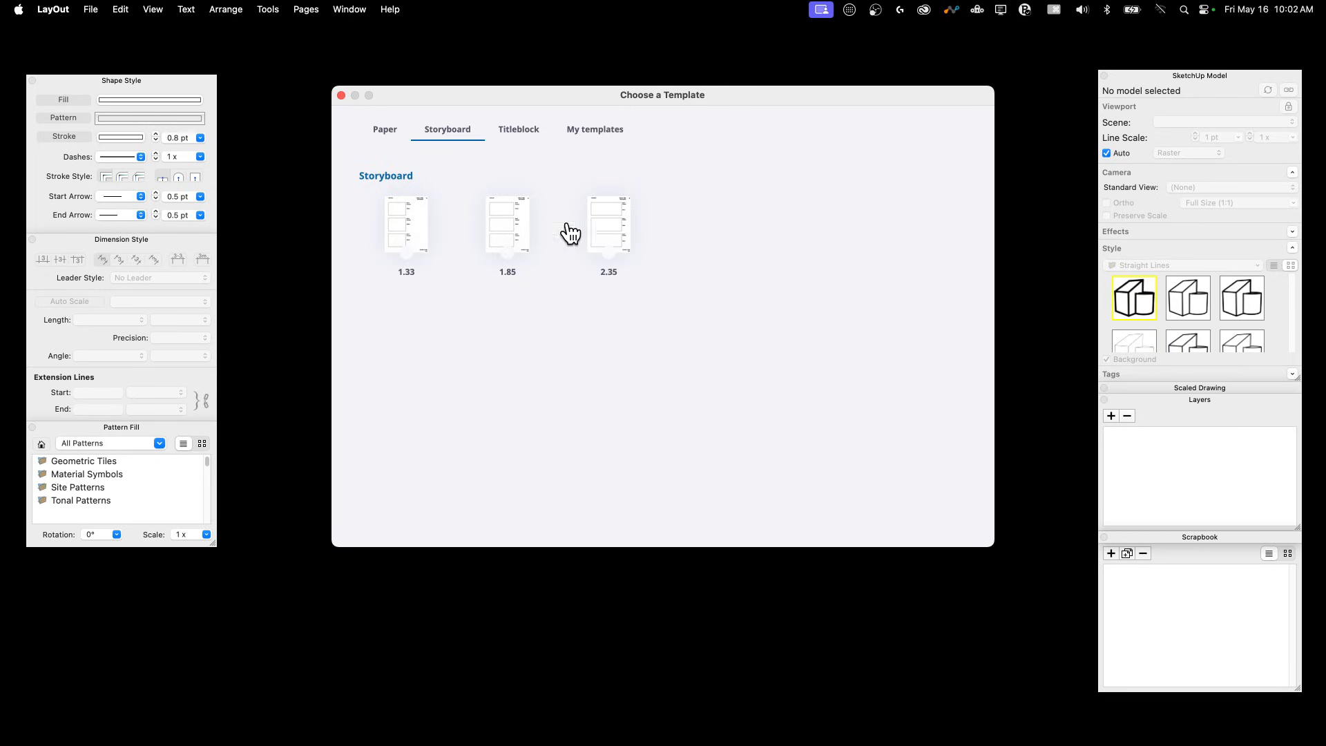
left_click(519, 129)
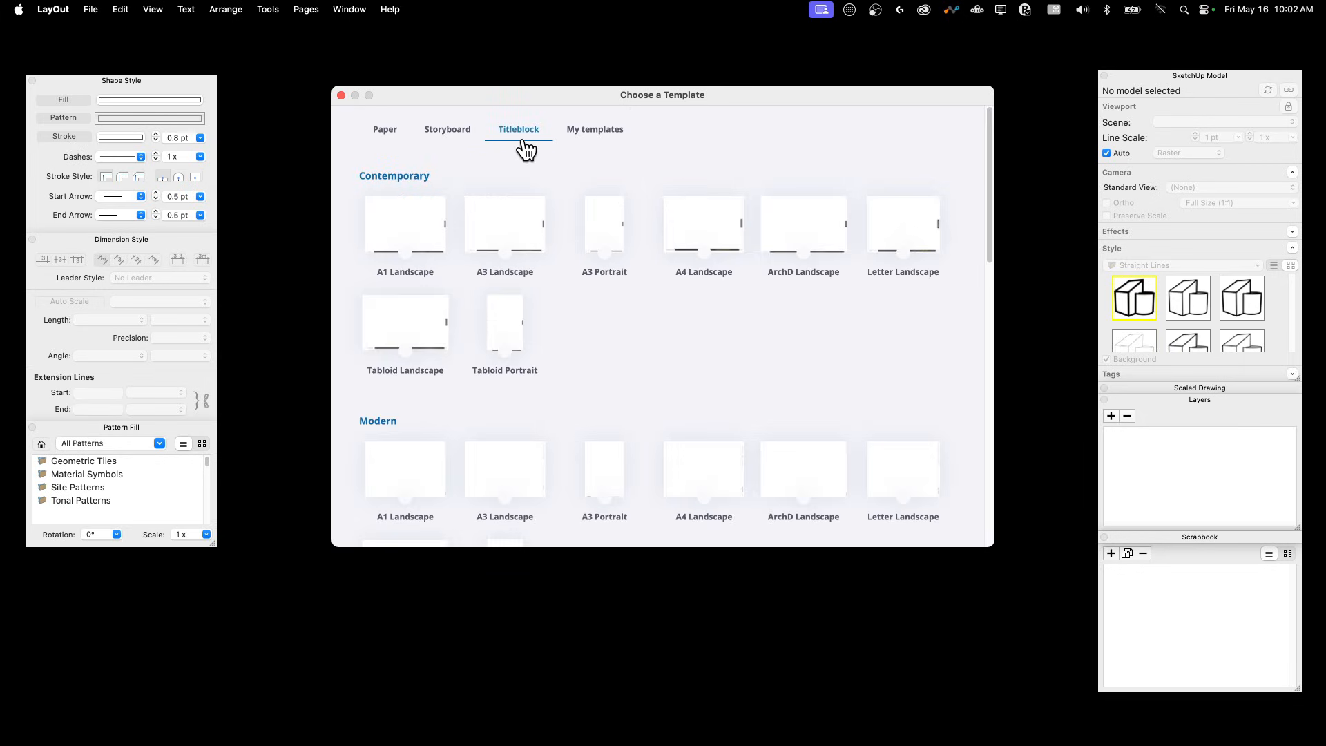
scroll("down", 3)
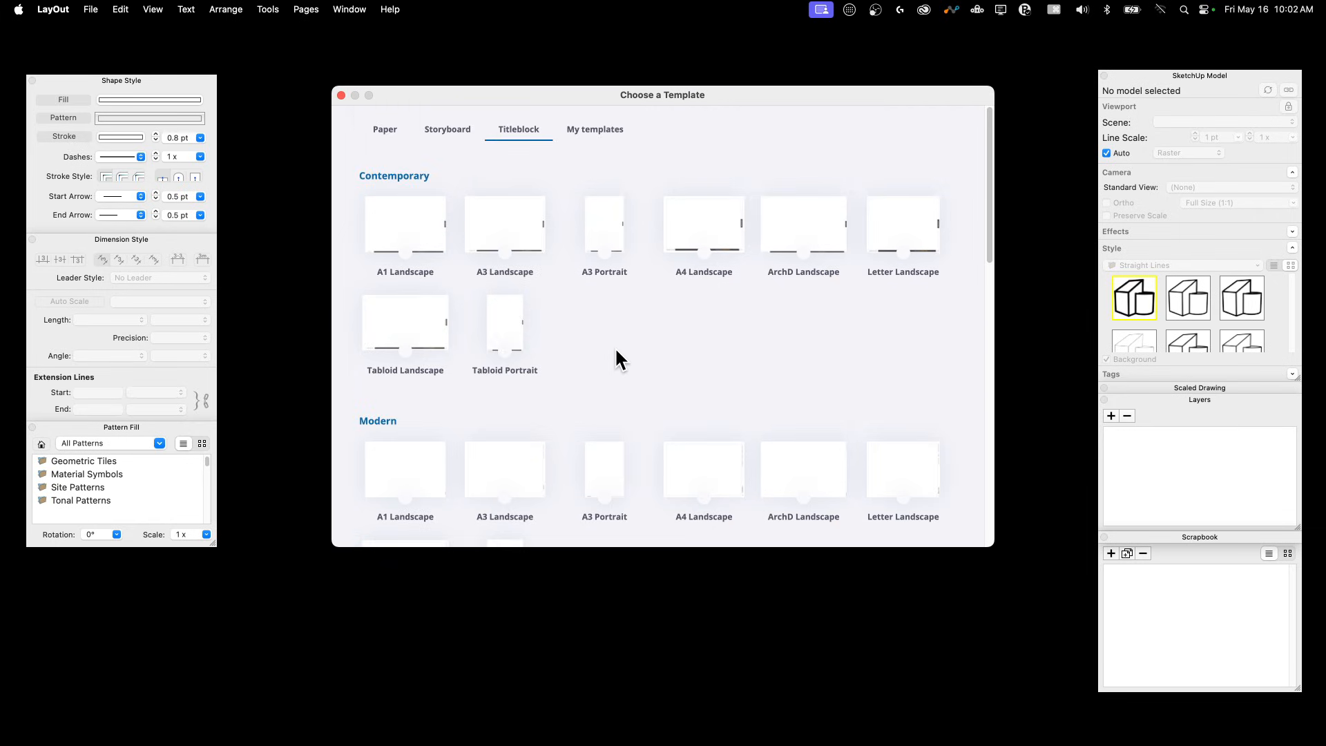
mouse_move(545, 415)
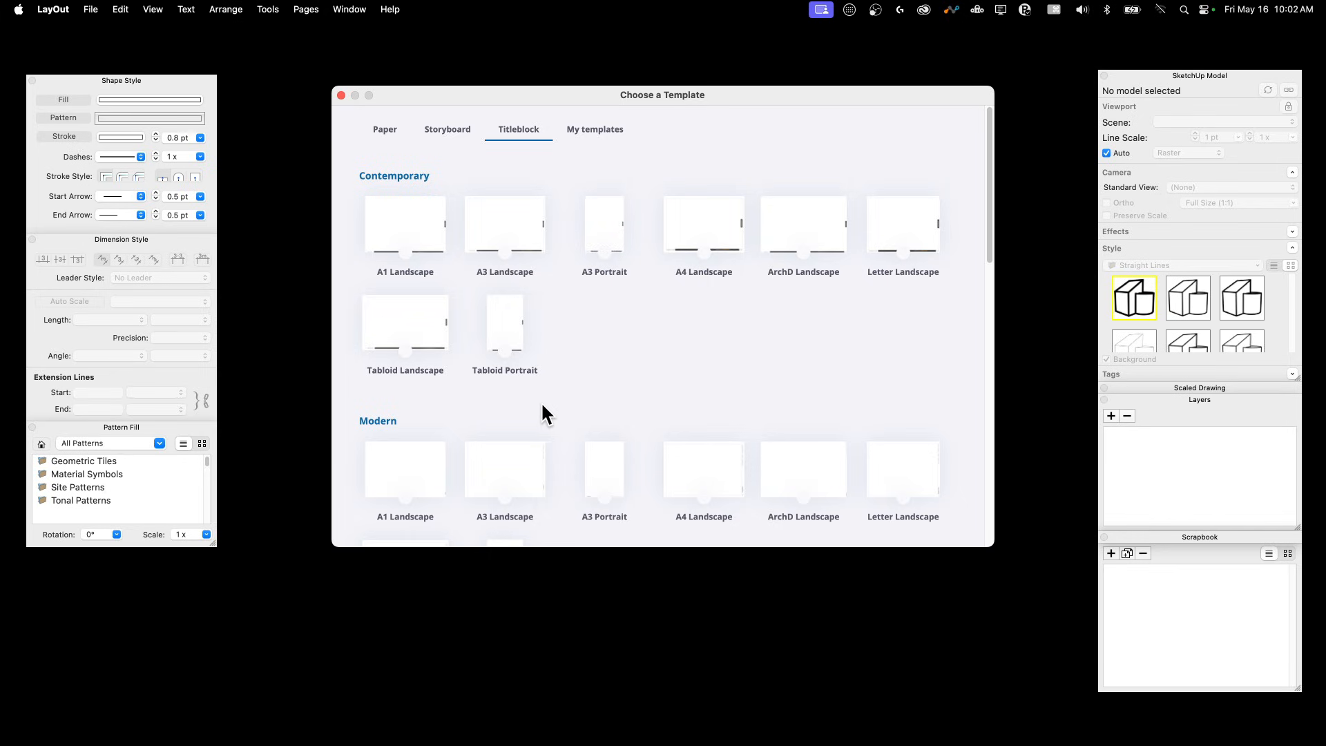
mouse_move(518, 447)
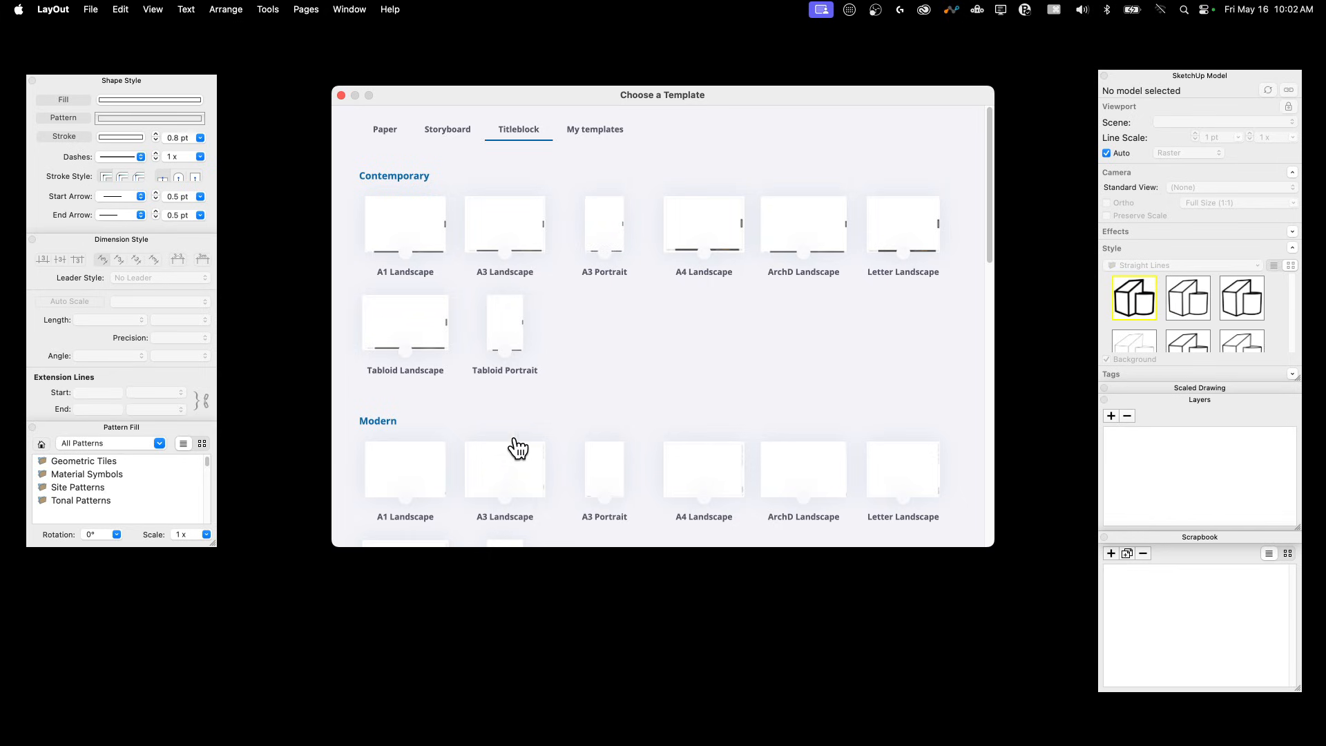
mouse_move(752, 498)
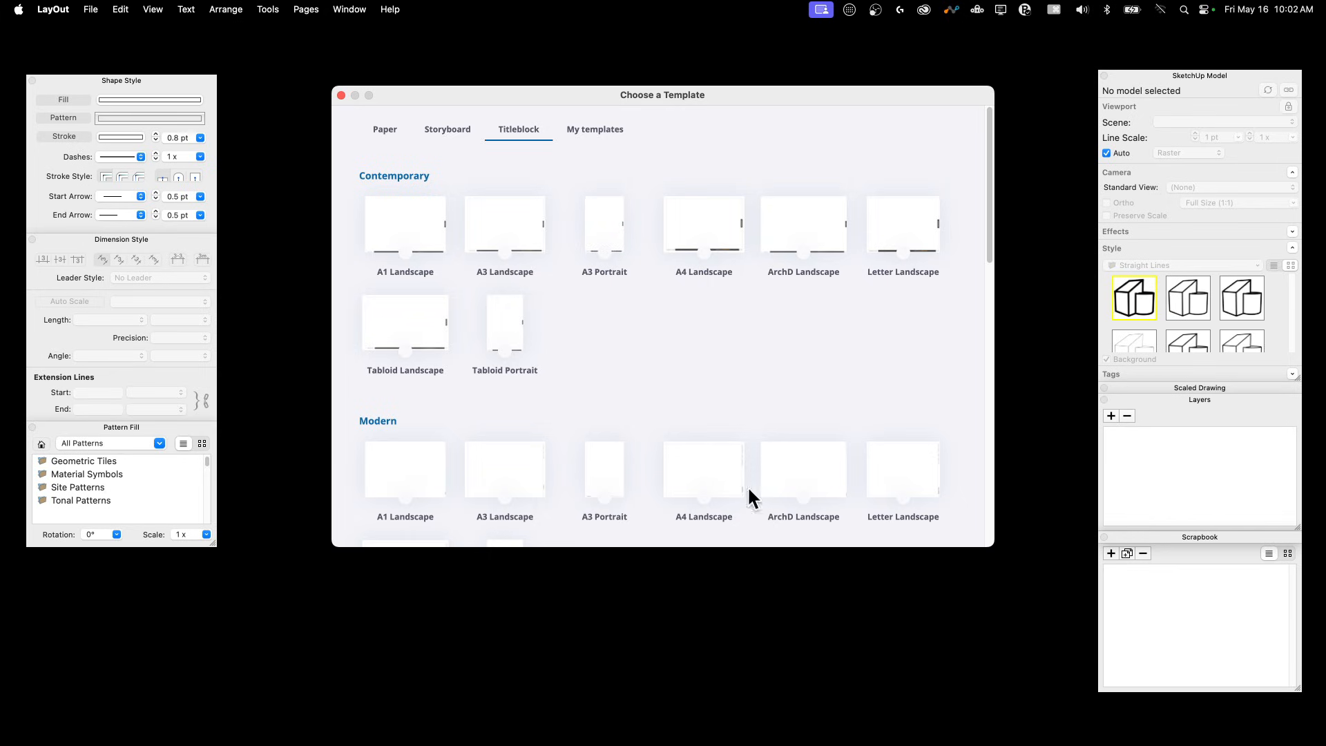
left_click(594, 128)
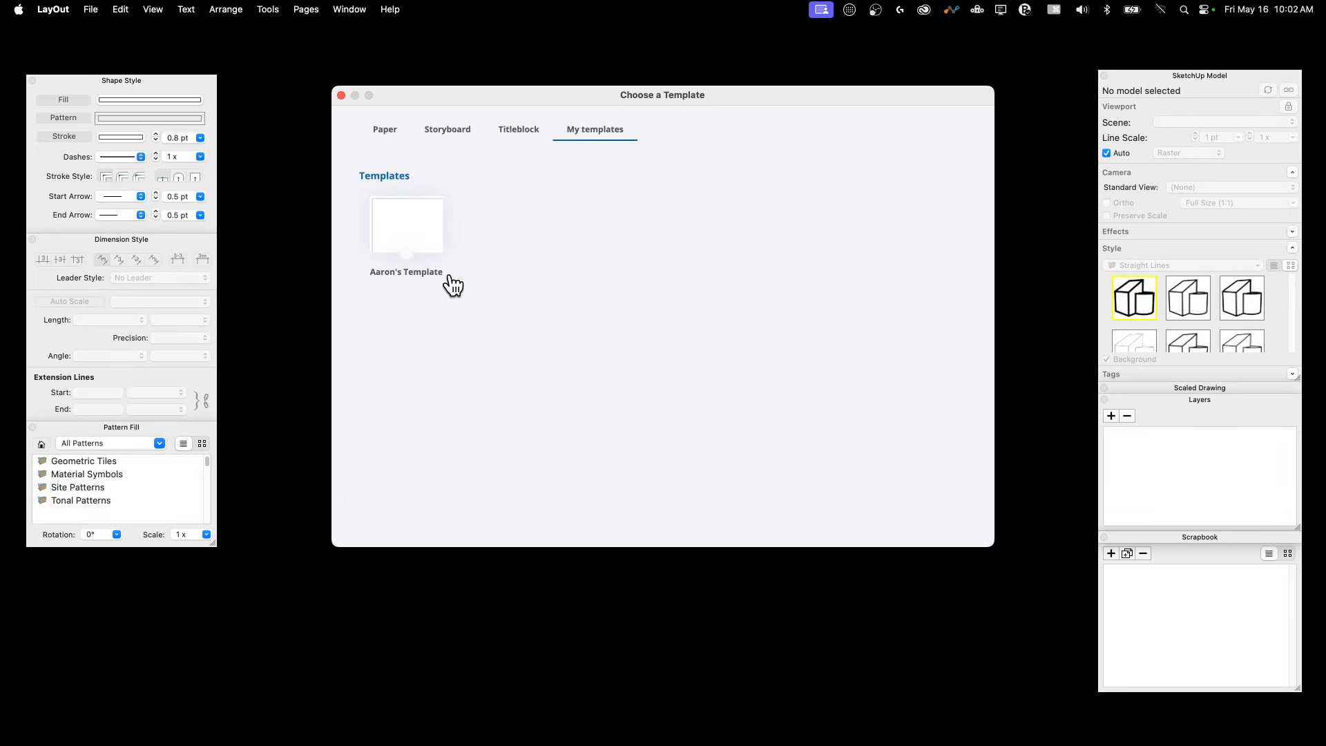
Open a new document from Aaron's Template and add pages after Page 2
double_click(407, 225)
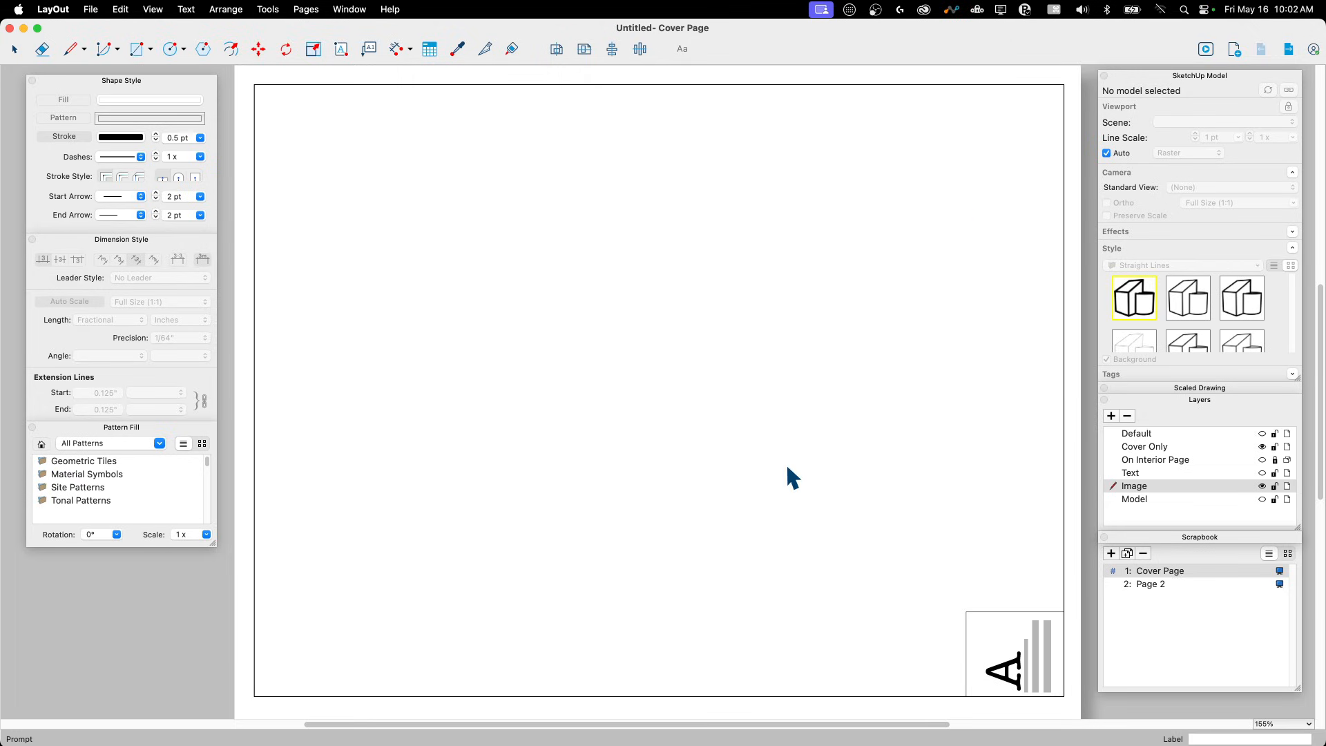
mouse_move(635, 68)
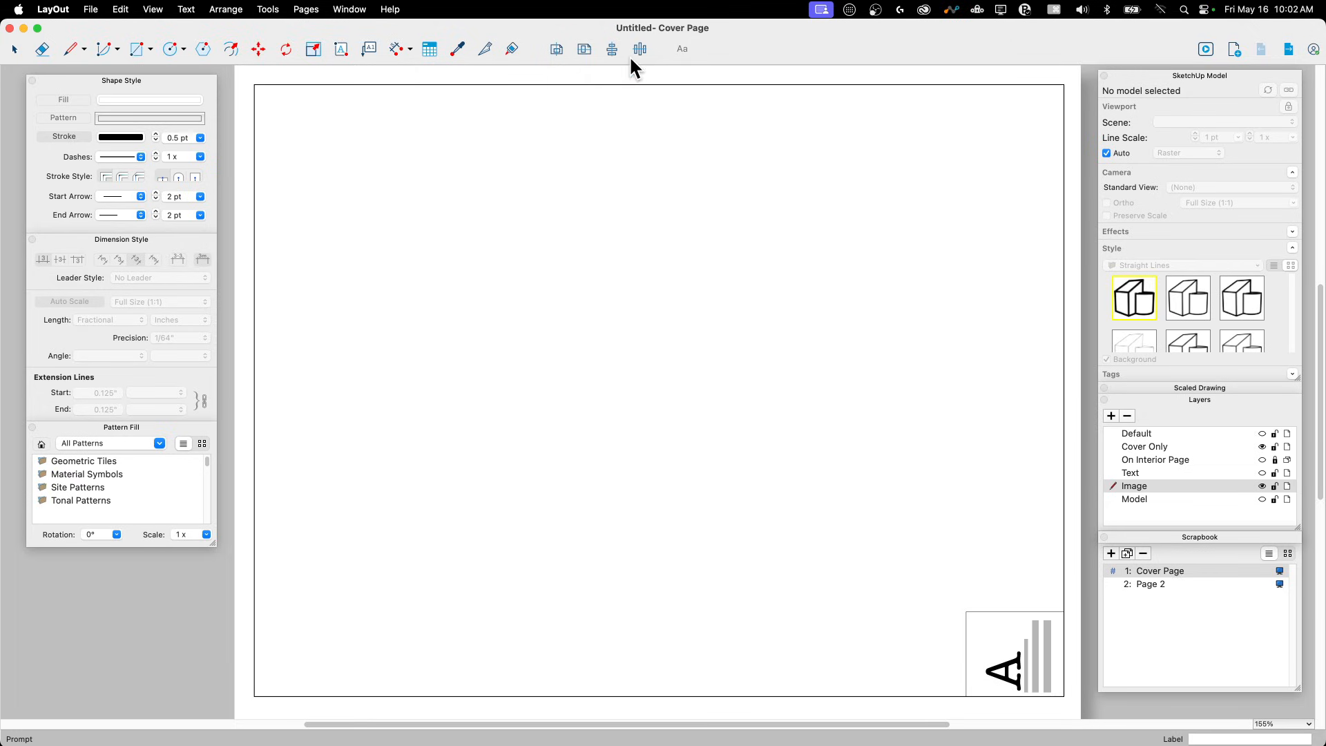
mouse_move(1018, 215)
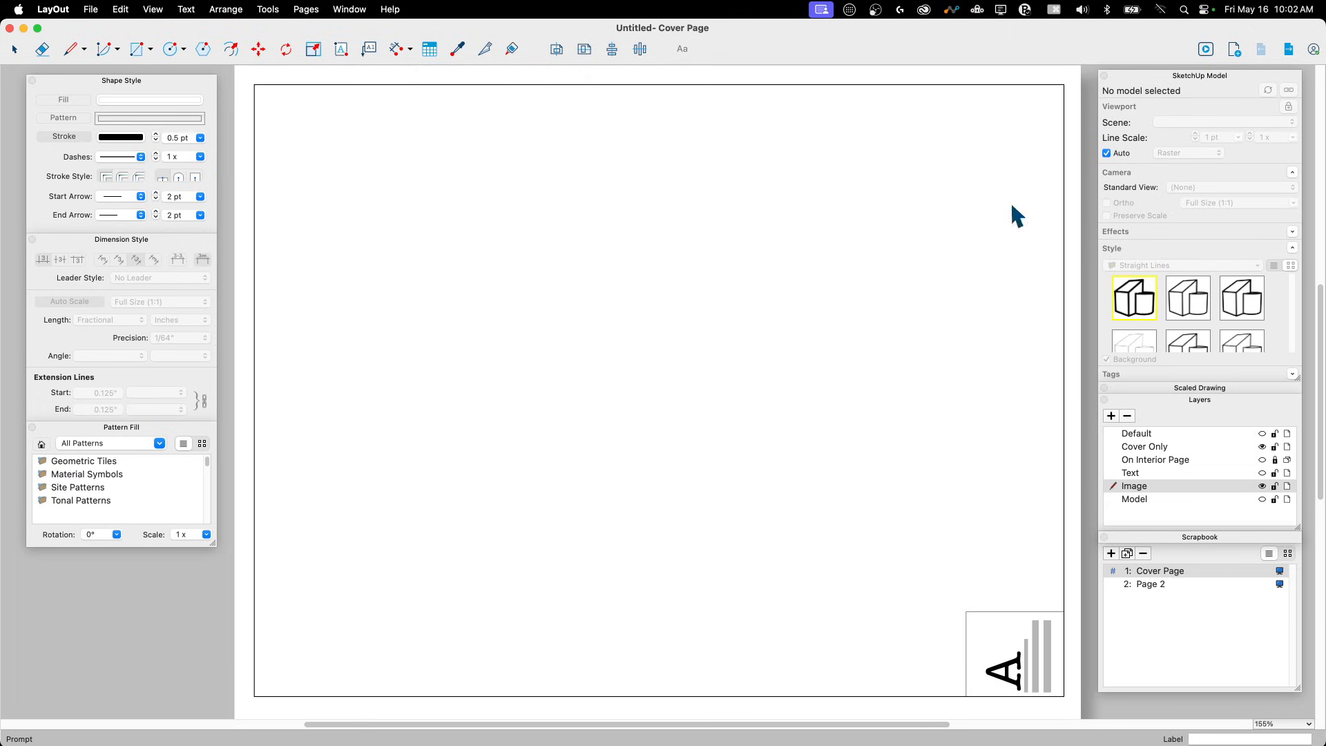
mouse_move(1150, 620)
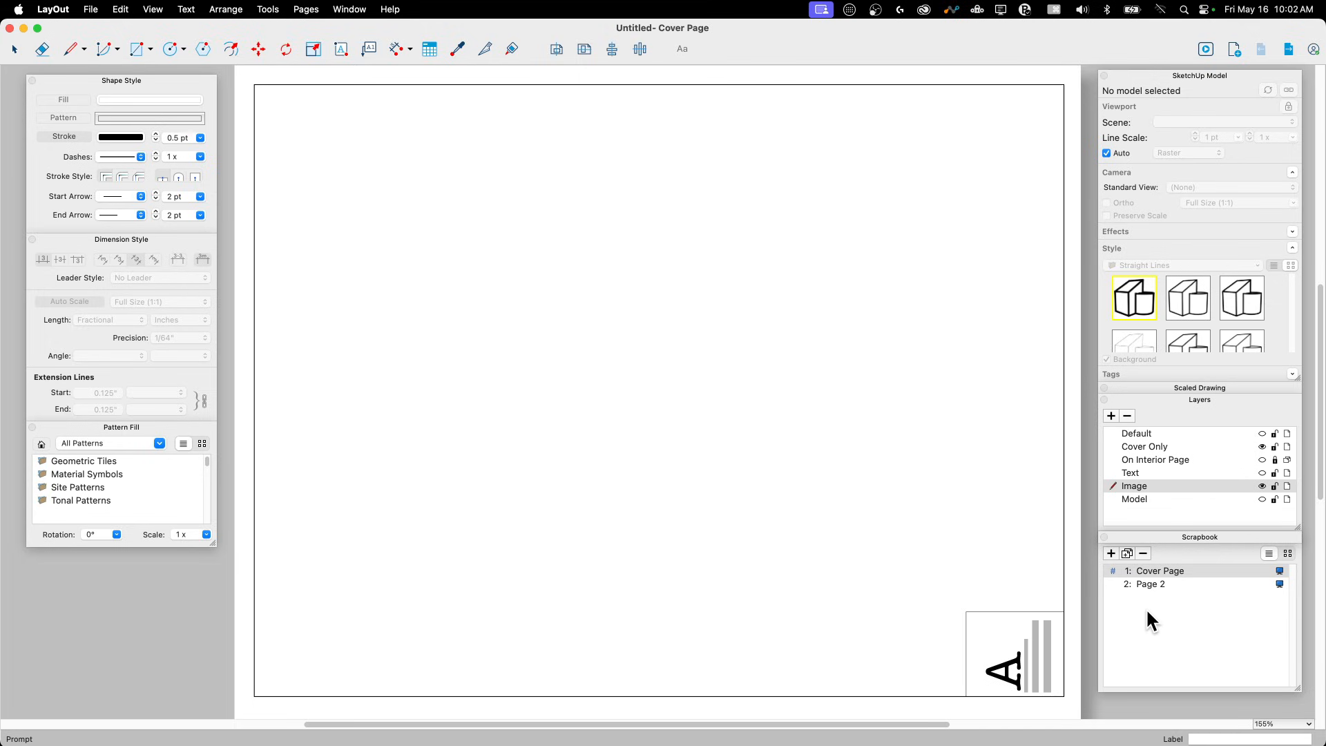
mouse_move(1156, 583)
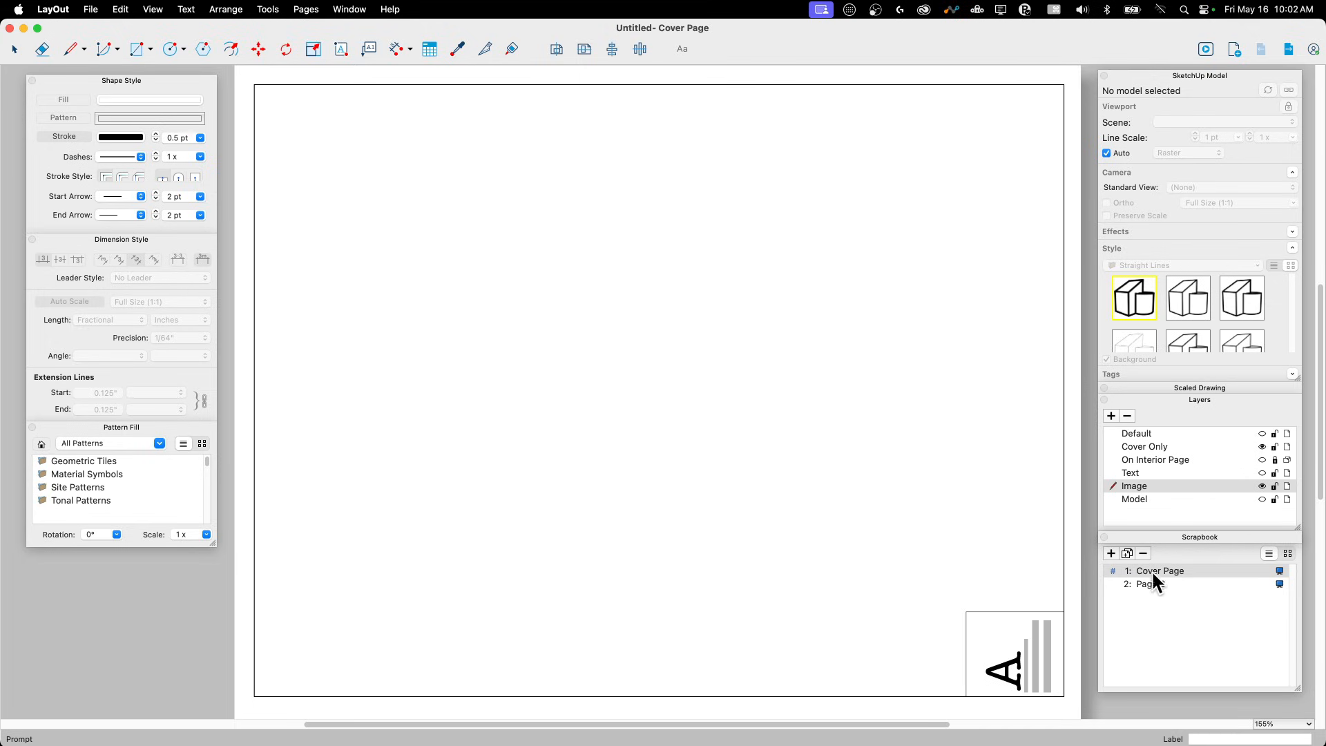
left_click(1152, 584)
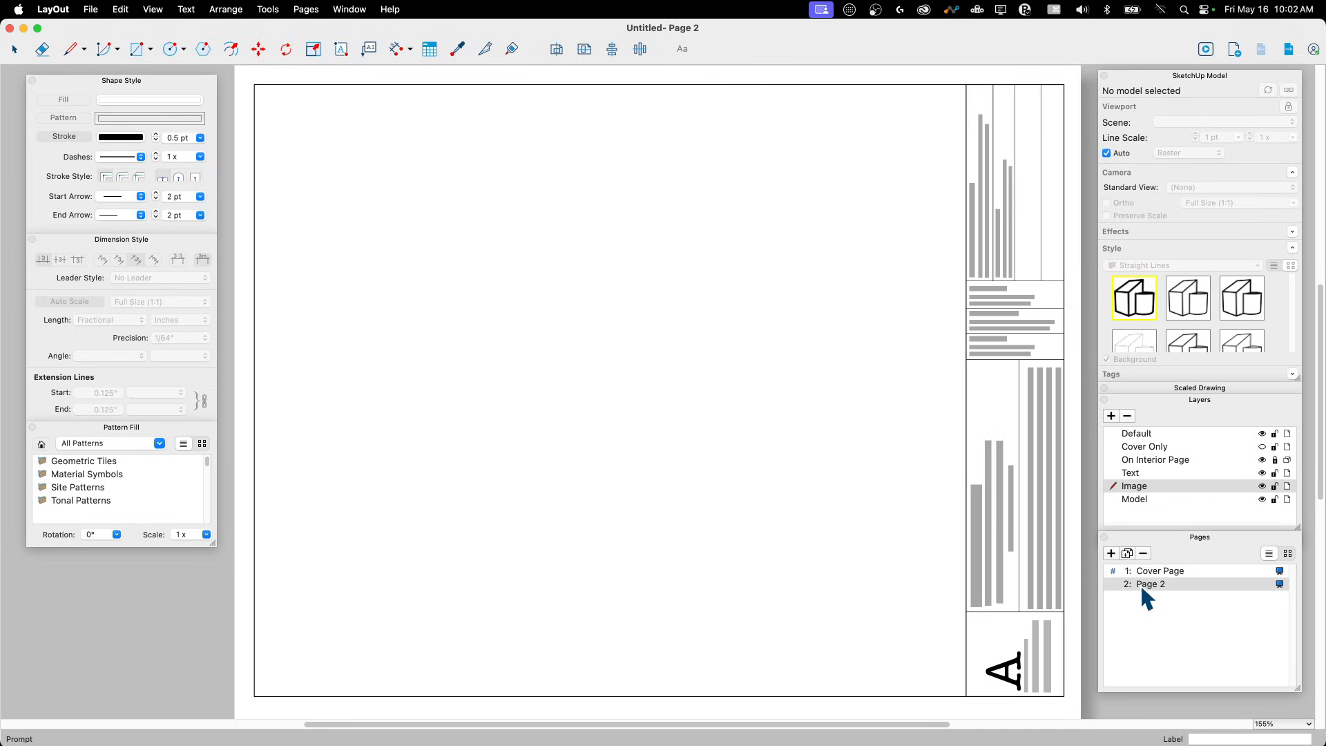
left_click(1110, 554)
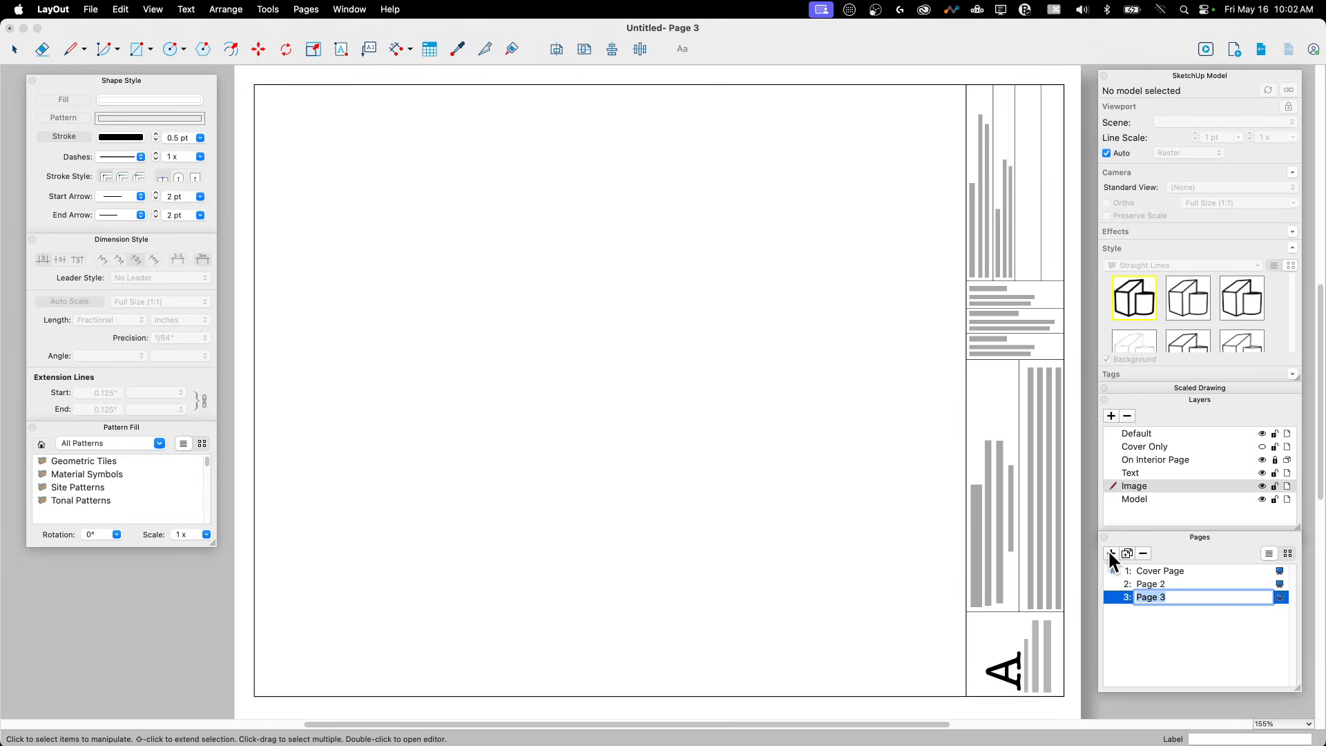
left_click(1111, 553)
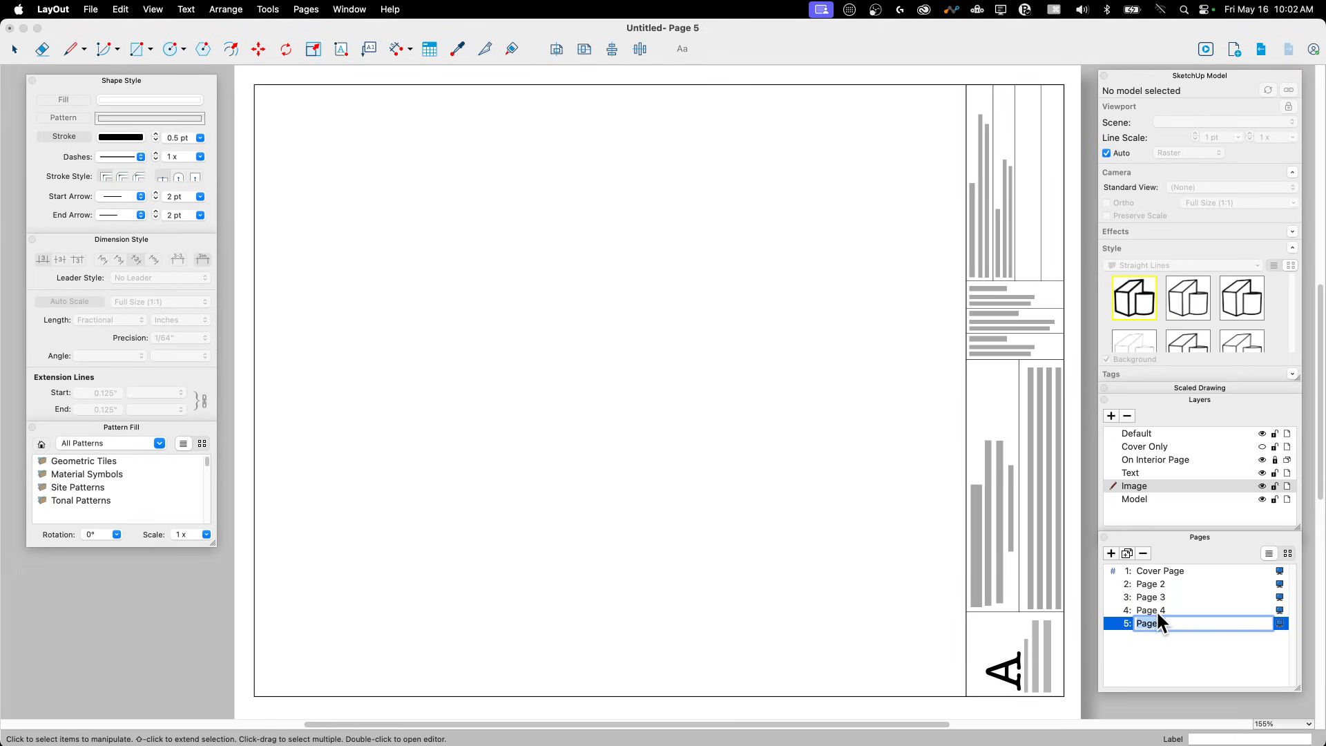
Revisit the Cover Page and Page 2, then make Model the current layer
left_click(1159, 570)
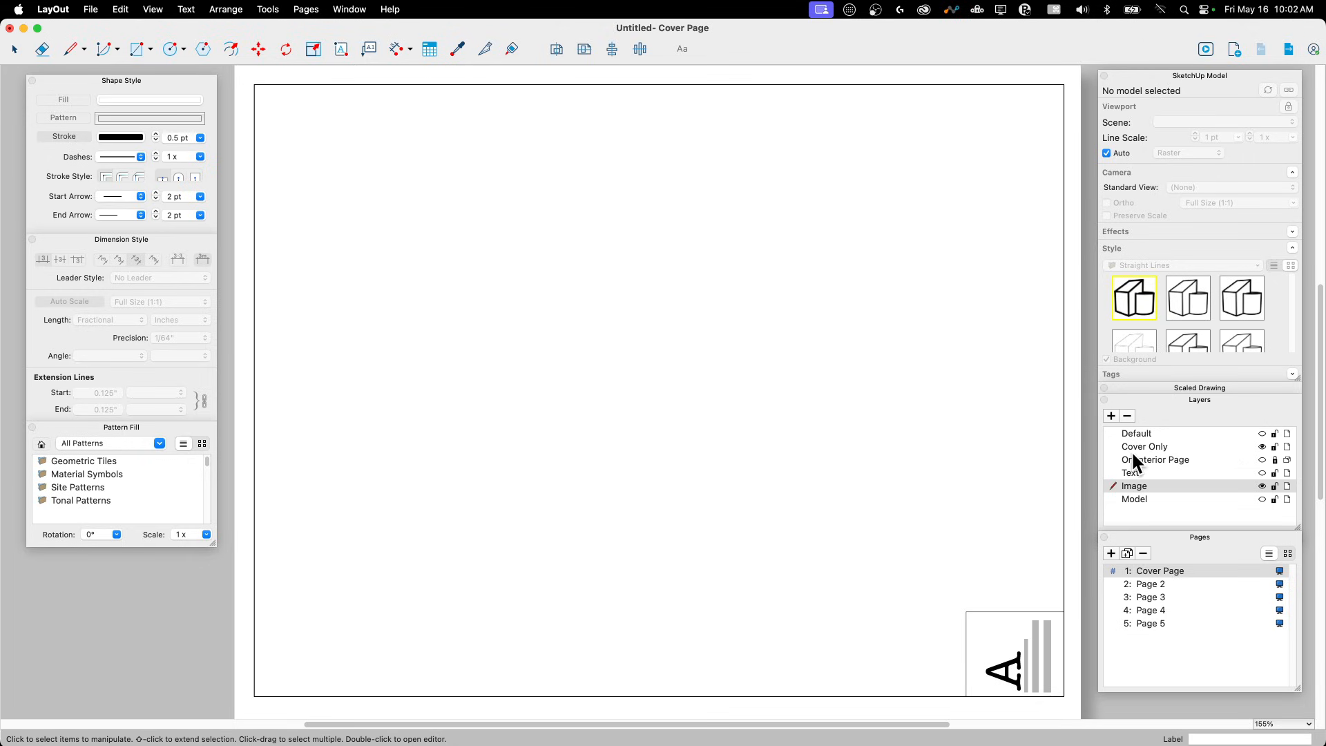
left_click(1150, 583)
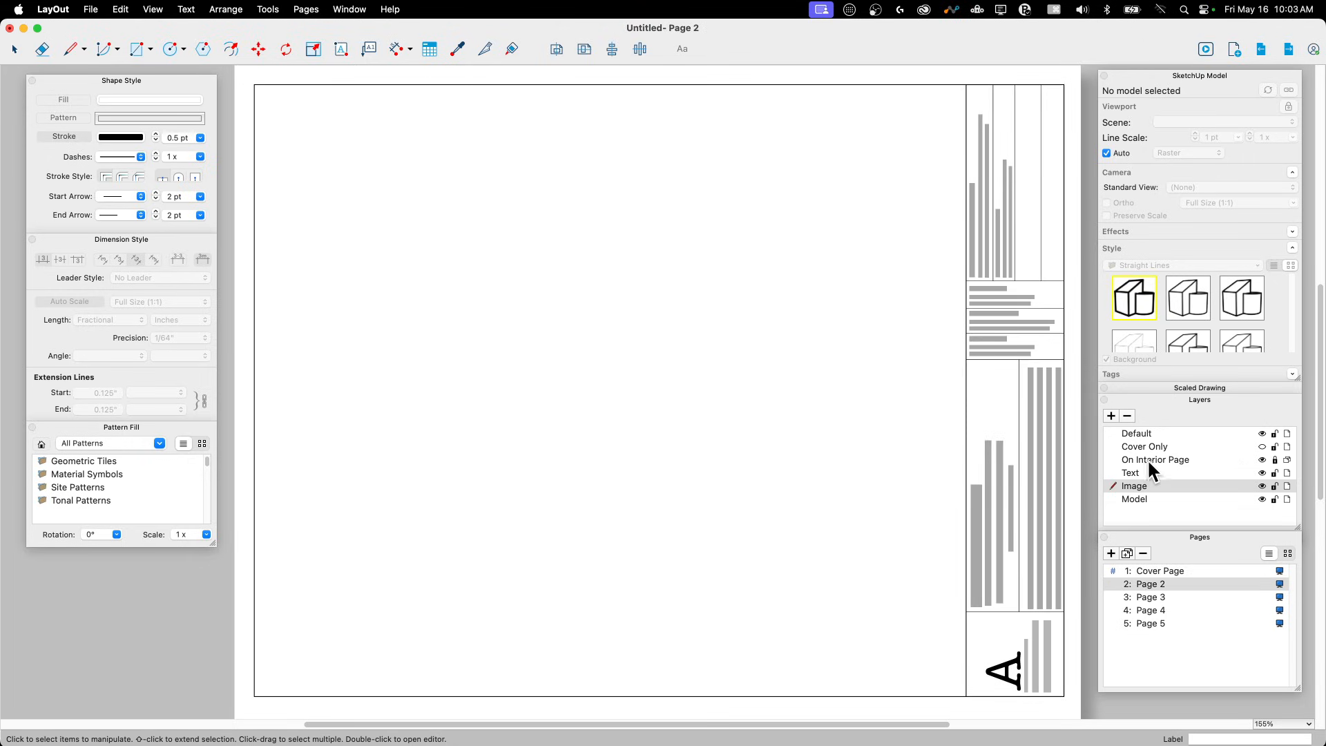
mouse_move(1153, 513)
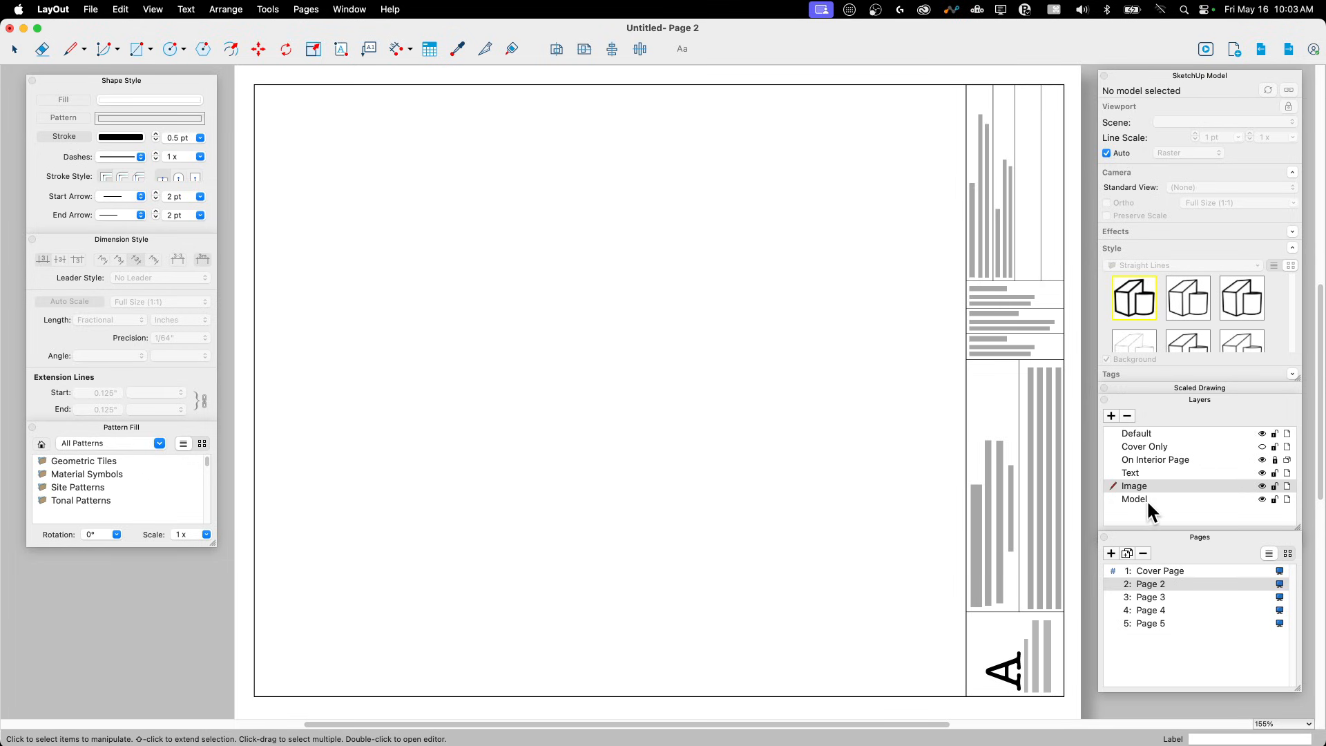
left_click(1134, 498)
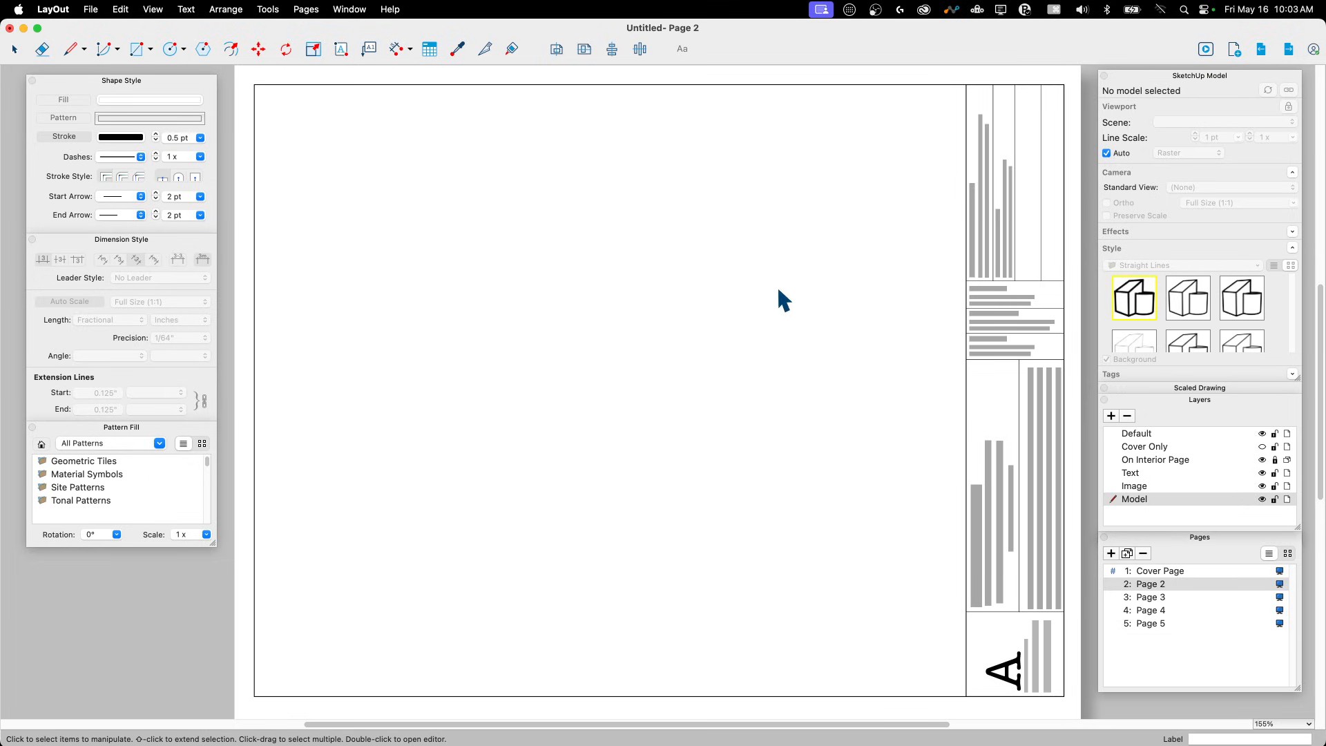
mouse_move(385, 201)
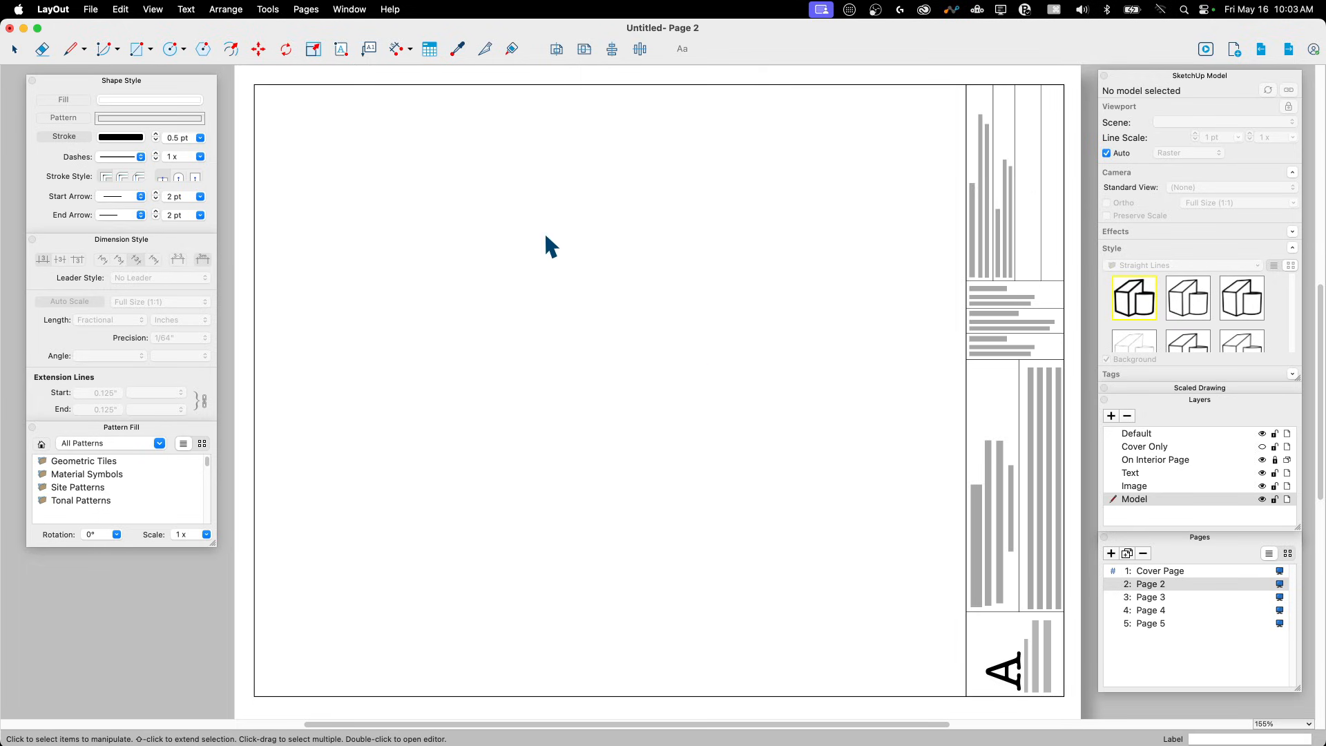
mouse_move(1222, 626)
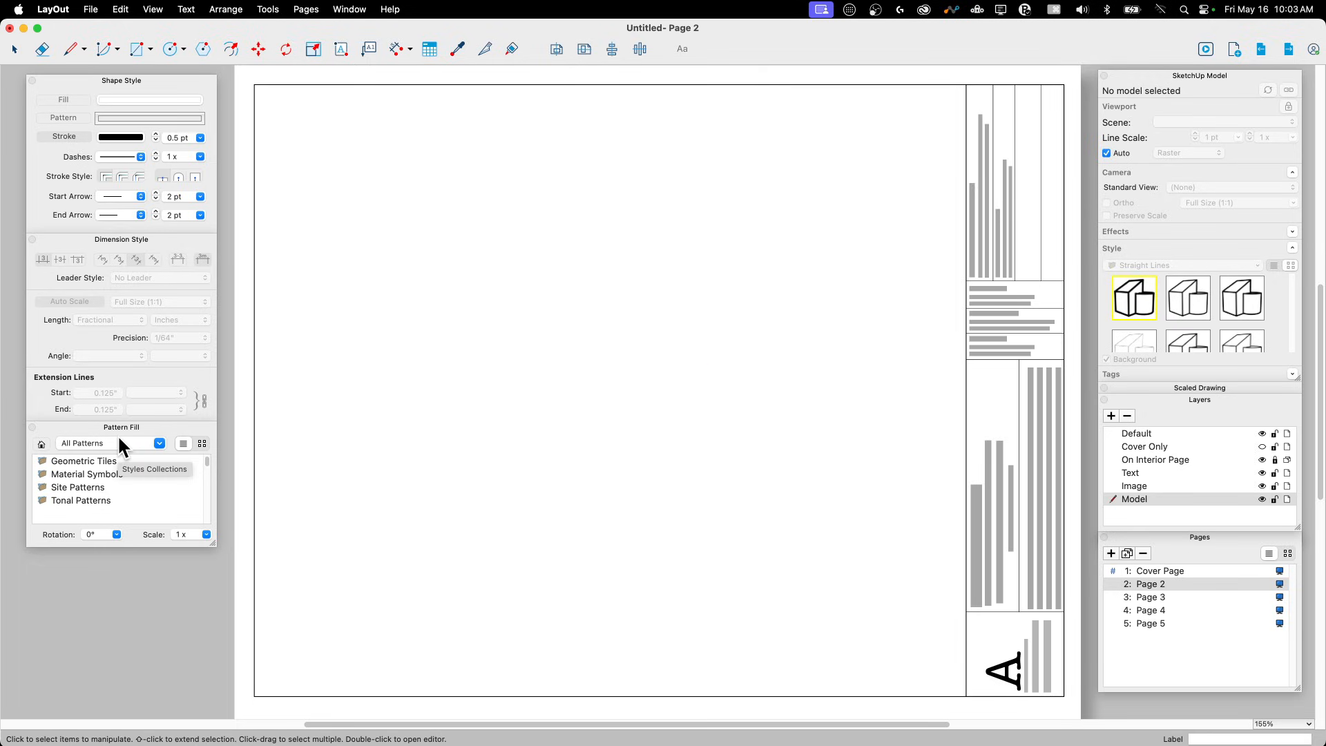
mouse_move(503, 449)
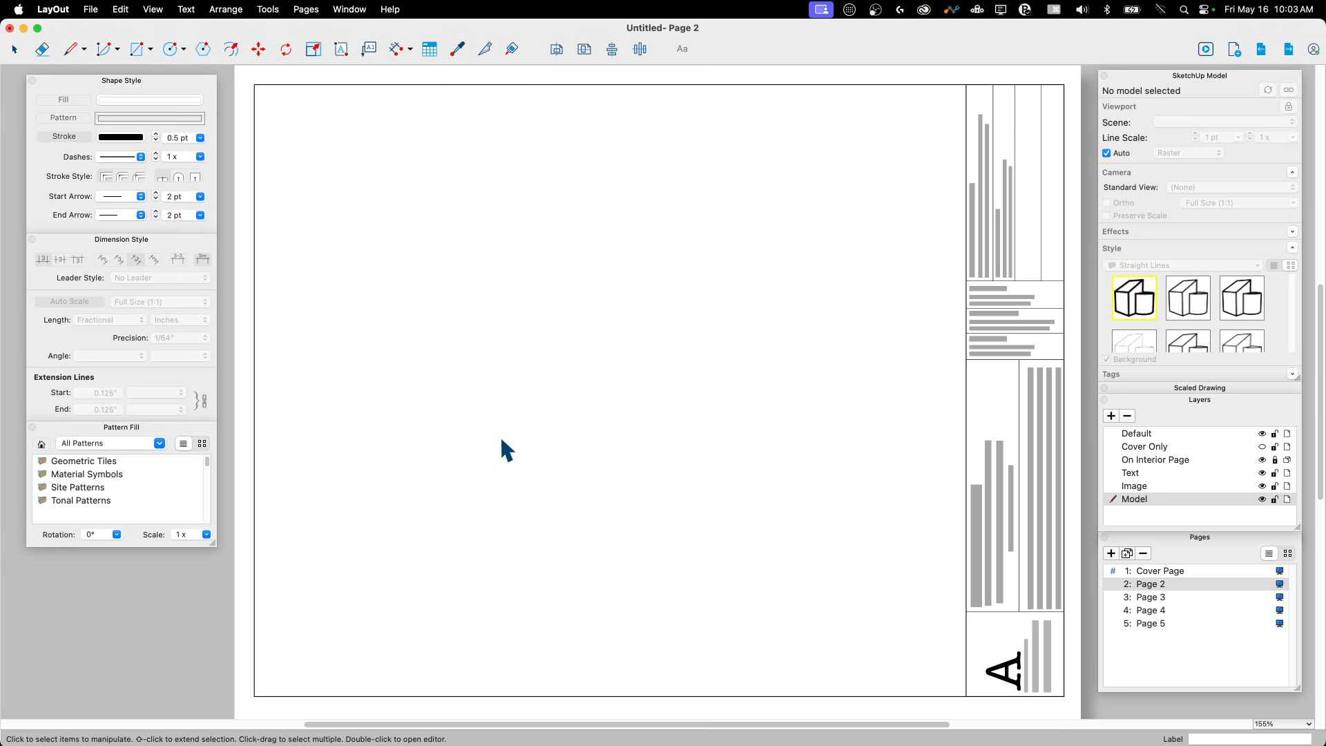